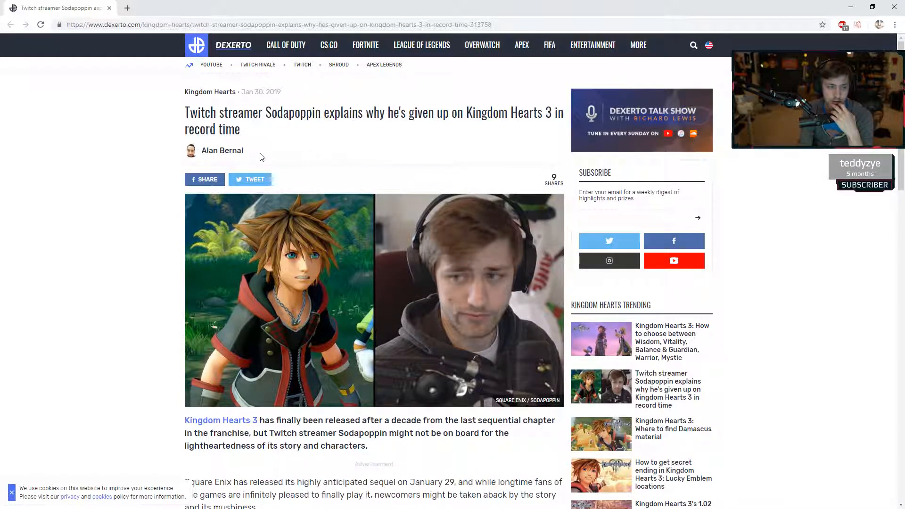
# Step: Scroll down the Dexerto article on Sodapoppin quitting Kingdom Hearts 3
pyautogui.scroll(-3)
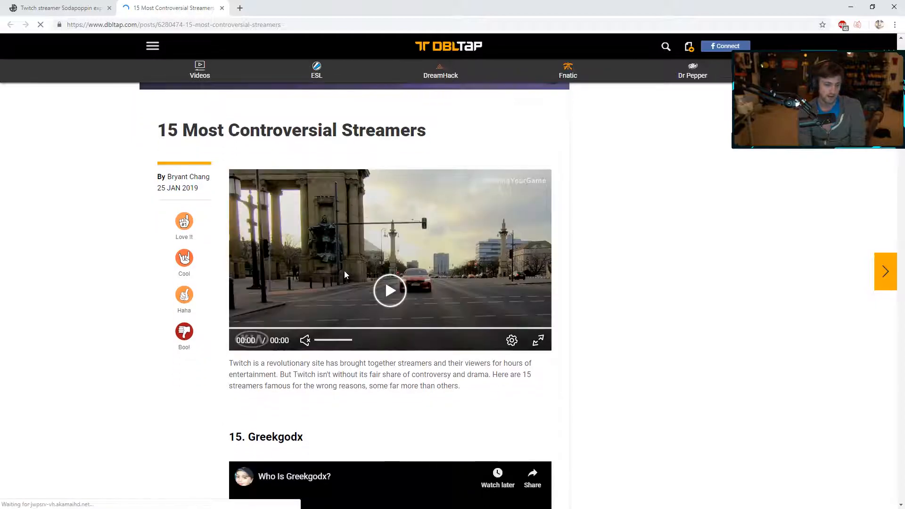
# Step: Play the DBLTAP video and scroll to the Greekgodx and Sodapoppin entries
pyautogui.click(390, 290)
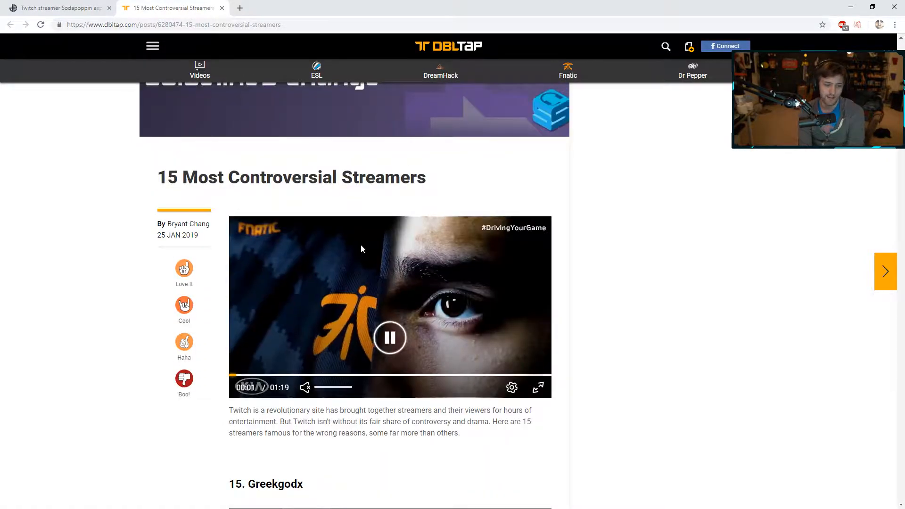
pyautogui.scroll(-3)
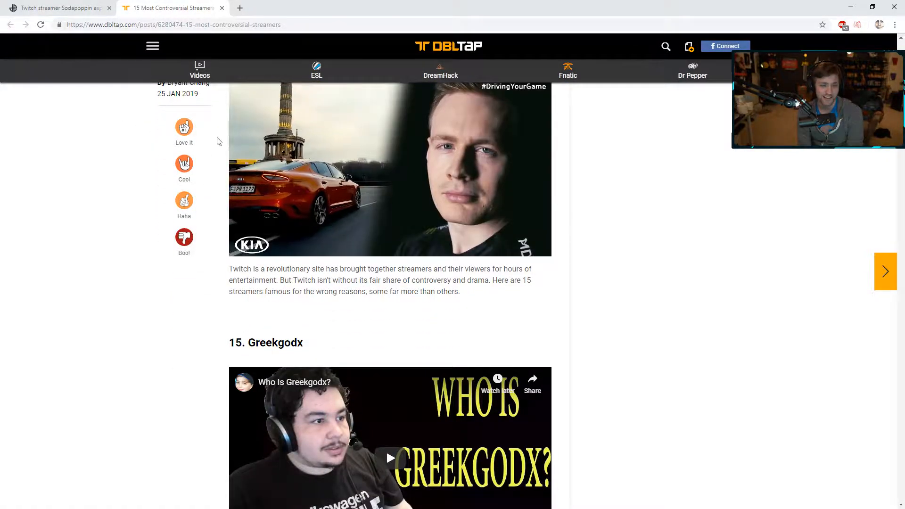
pyautogui.scroll(-3)
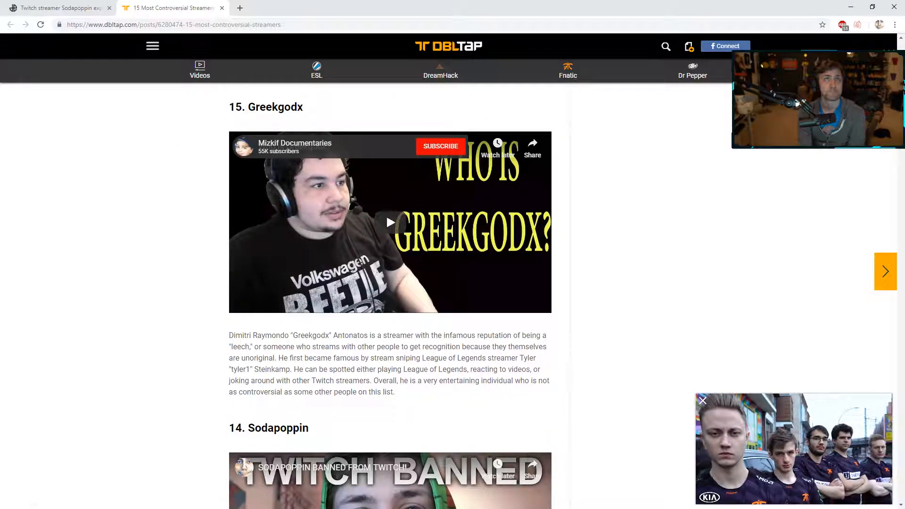
pyautogui.click(280, 7)
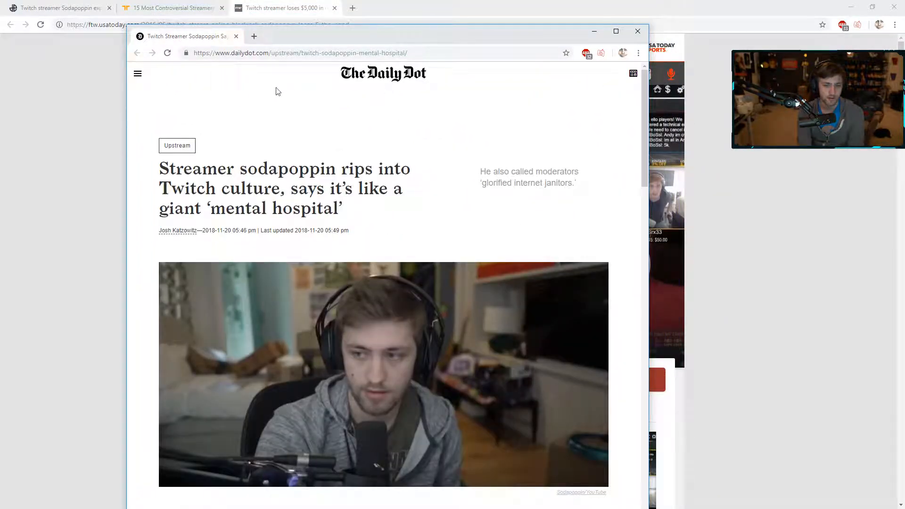
# Step: Dock the Daily Dot 'mental hospital' article and scroll past its clip-chimps section
pyautogui.click(614, 32)
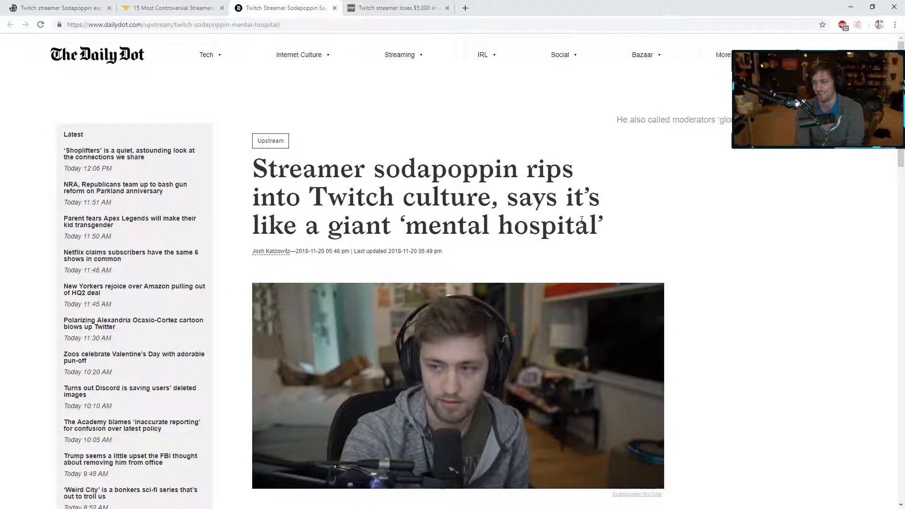
pyautogui.scroll(-3)
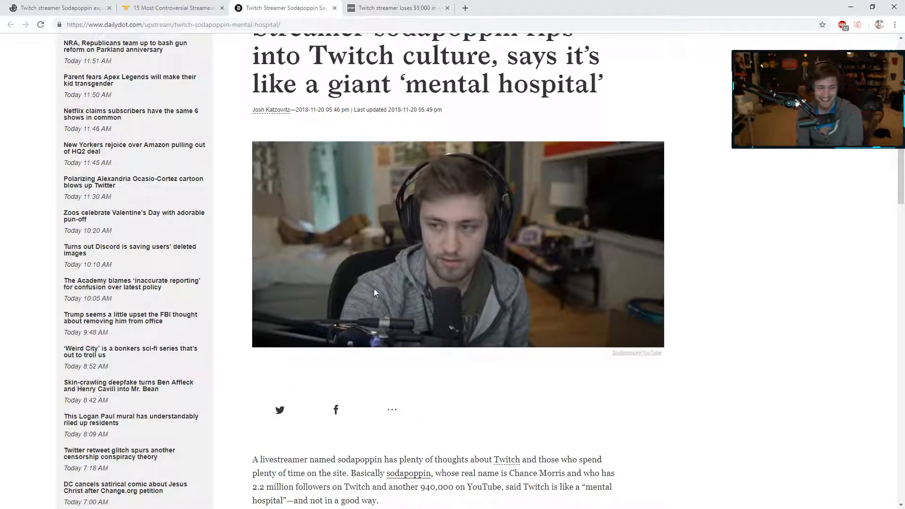
pyautogui.scroll(-3)
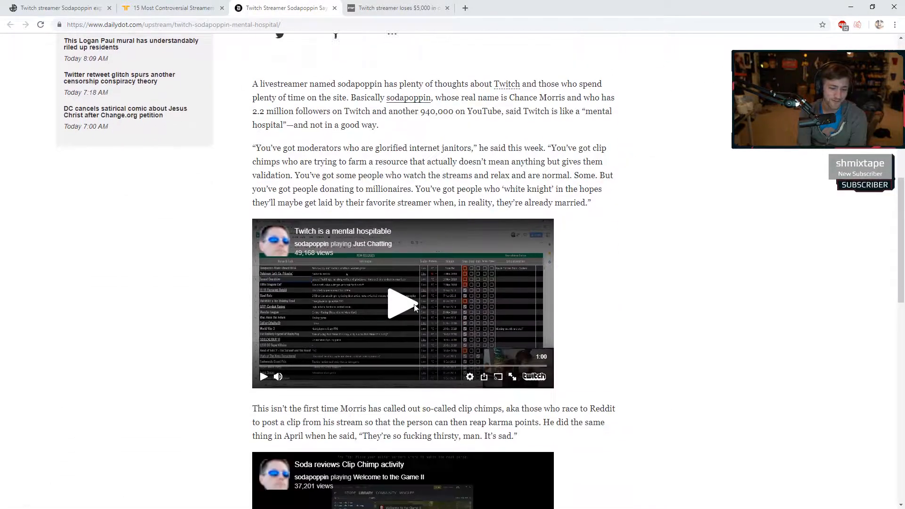
pyautogui.scroll(-3)
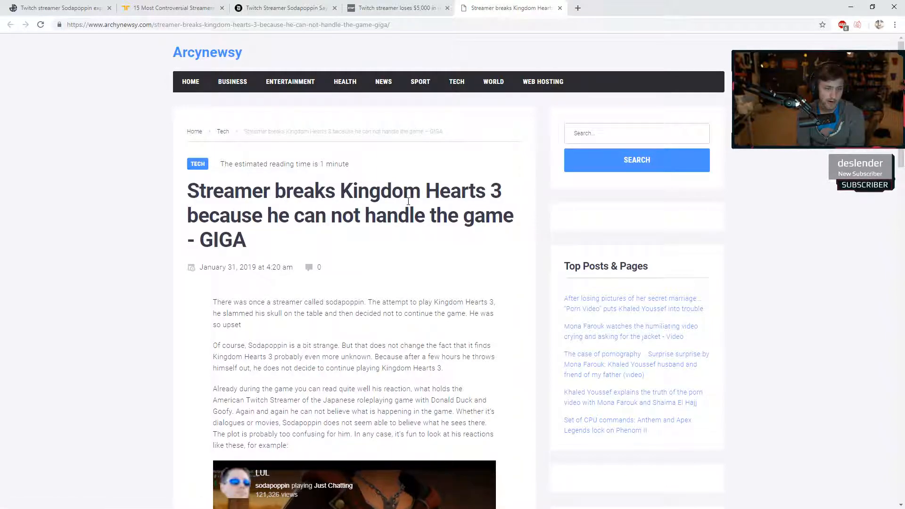
# Step: Read the Arcynewsy Kingdom Hearts 3 article down to its clips, then bring up Polygon
pyautogui.scroll(-3)
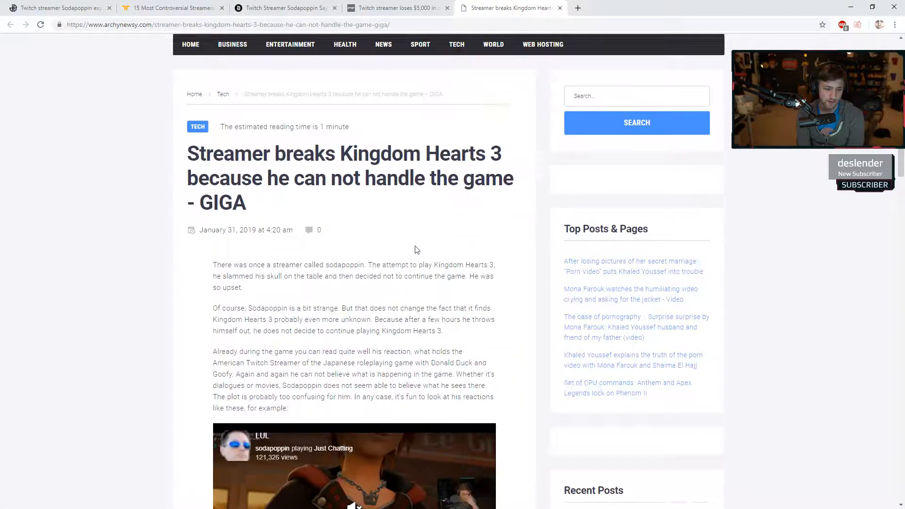
pyautogui.scroll(-3)
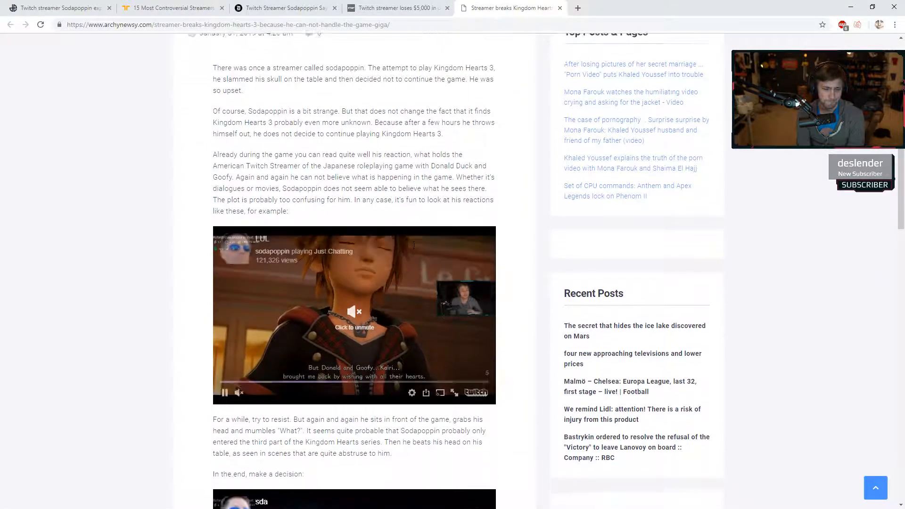
pyautogui.scroll(-3)
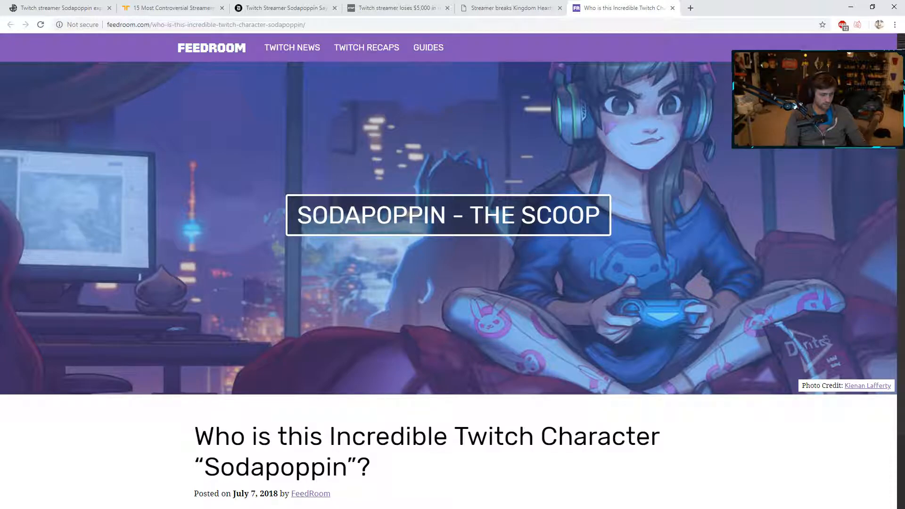
pyautogui.click(732, 8)
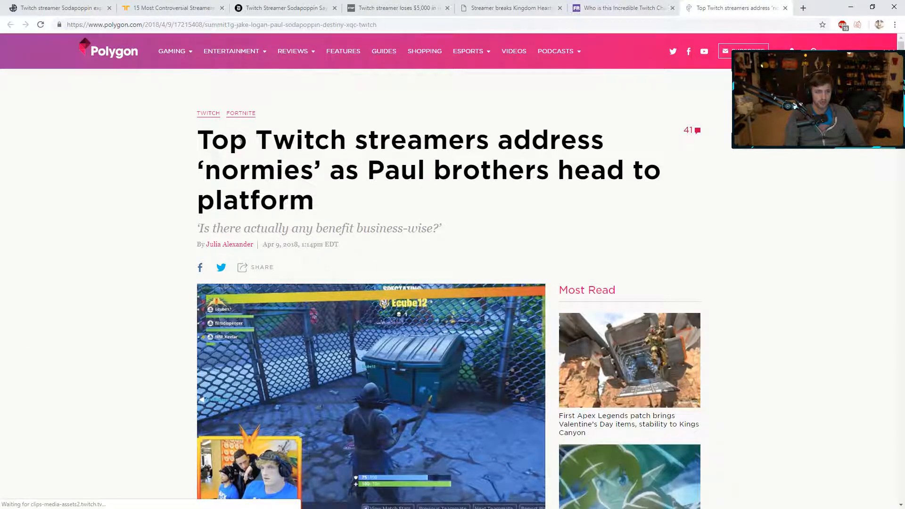
# Step: Scroll the Polygon 'normies' article down to its conclusion and Recommended section
pyautogui.scroll(-3)
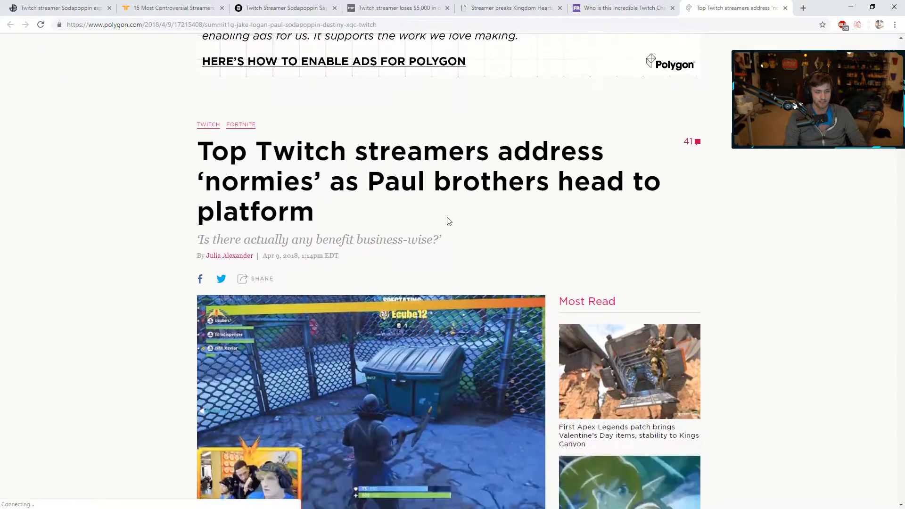
pyautogui.scroll(-3)
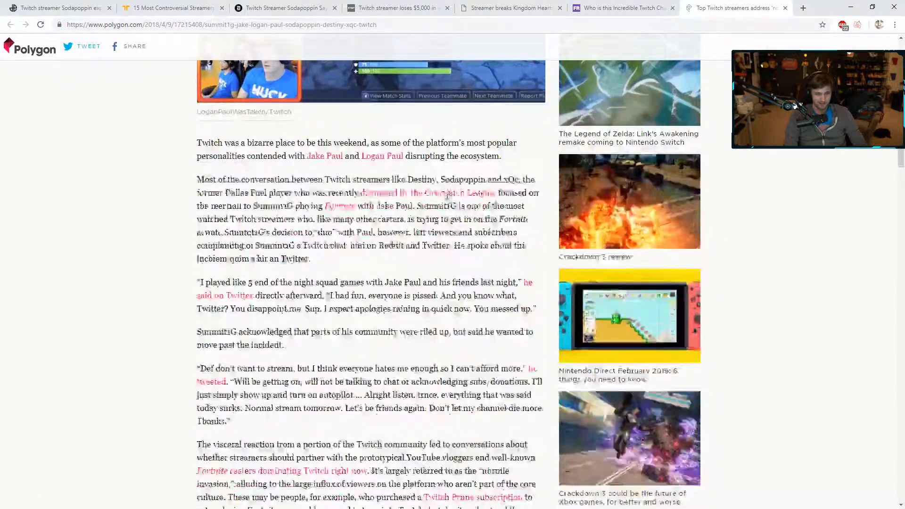
pyautogui.scroll(-3)
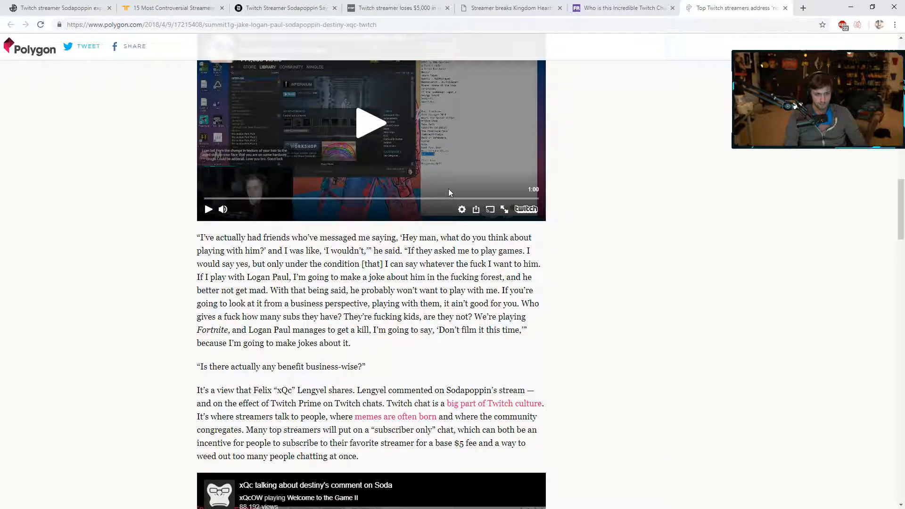
pyautogui.scroll(-3)
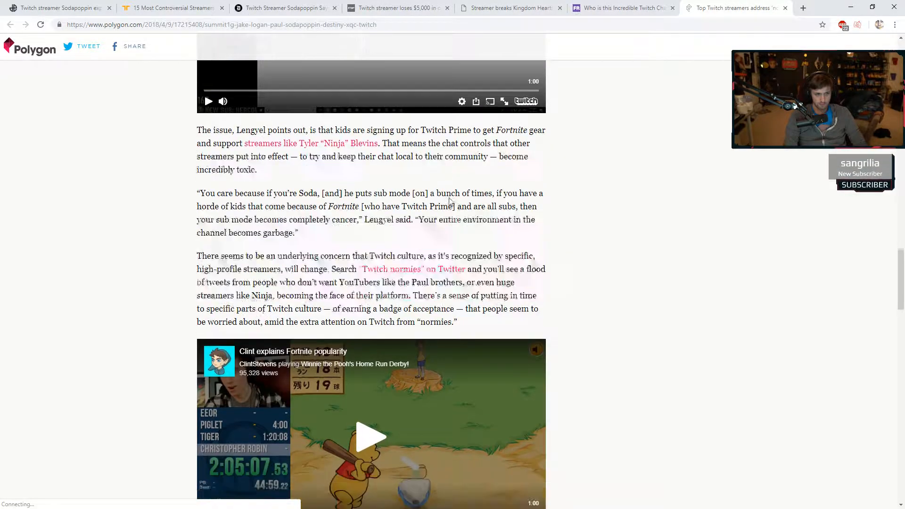
pyautogui.scroll(-3)
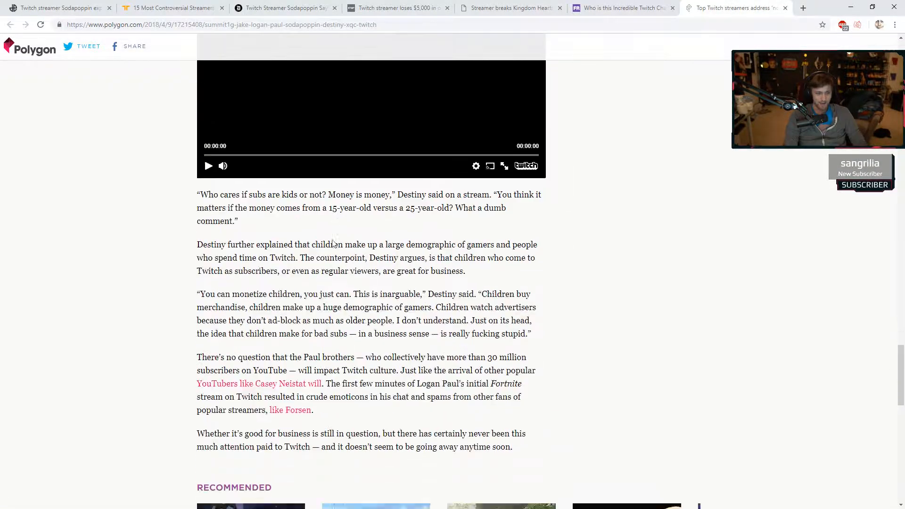
pyautogui.scroll(-3)
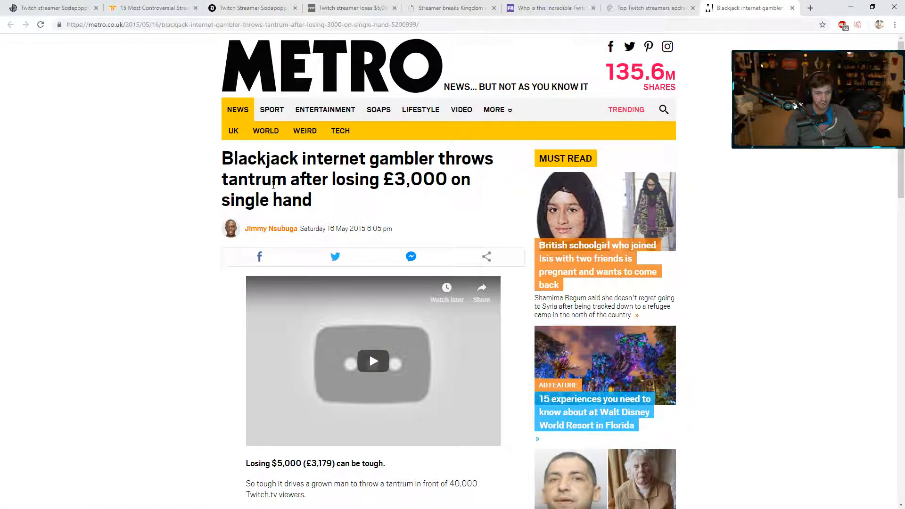
# Step: Scroll through the Metro blackjack gambler tantrum article to its end
pyautogui.scroll(-3)
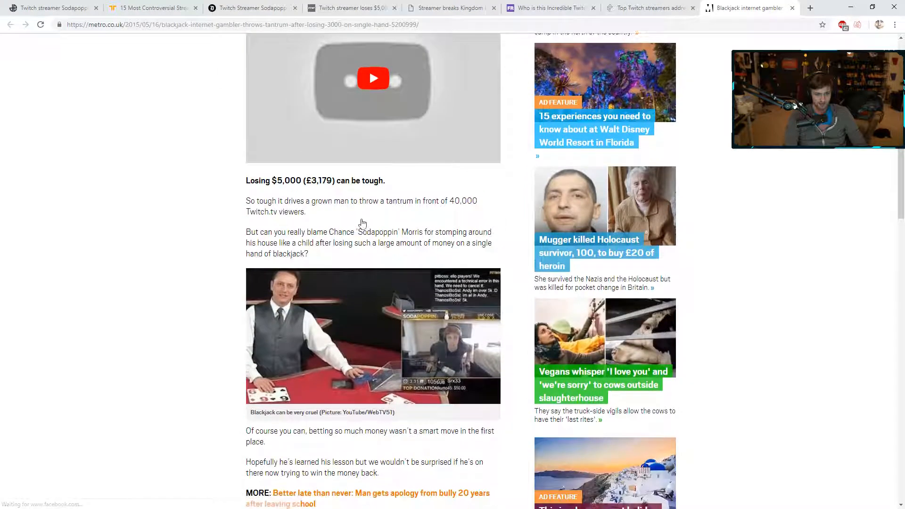
pyautogui.scroll(-3)
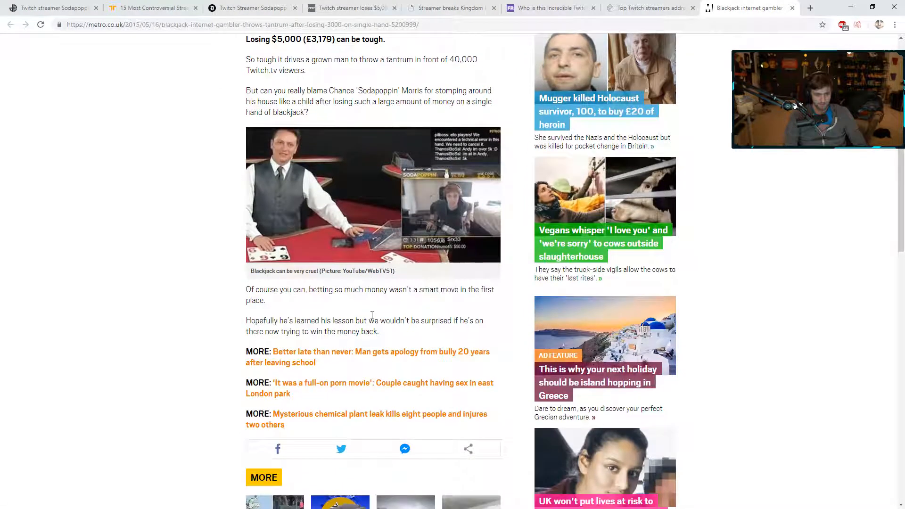
pyautogui.scroll(-3)
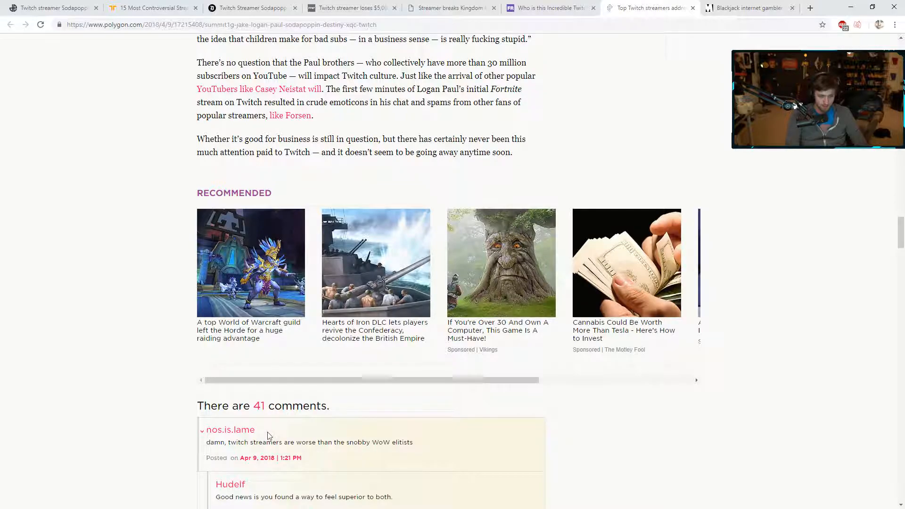
# Step: Read the Polygon article's first comment thread, scrolling down and back up
pyautogui.scroll(-3)
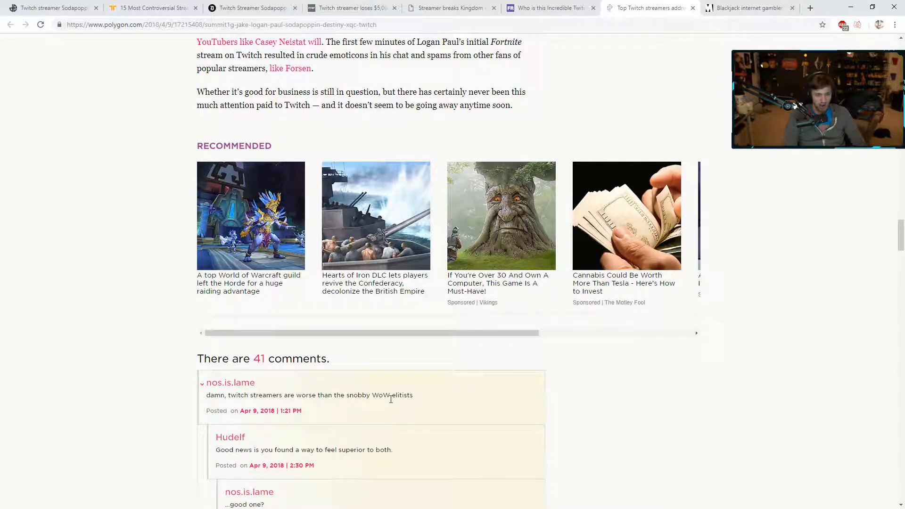
pyautogui.scroll(3)
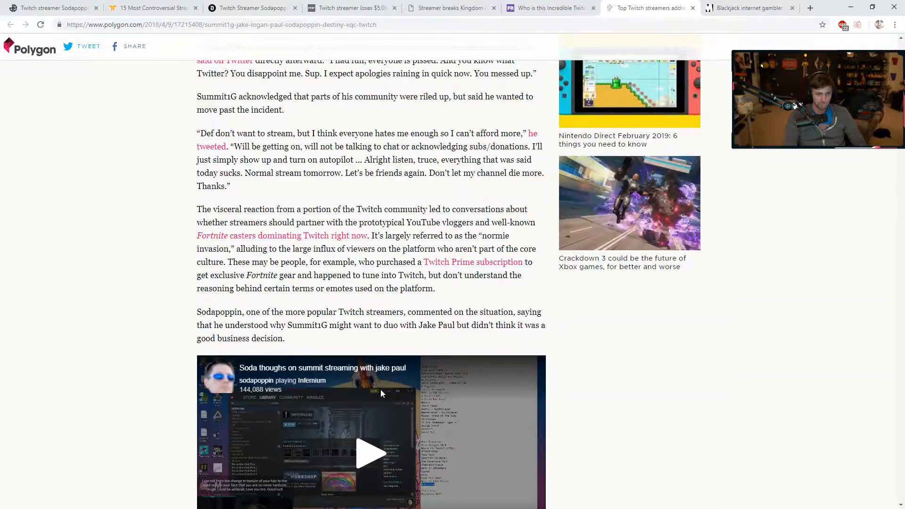
pyautogui.scroll(-3)
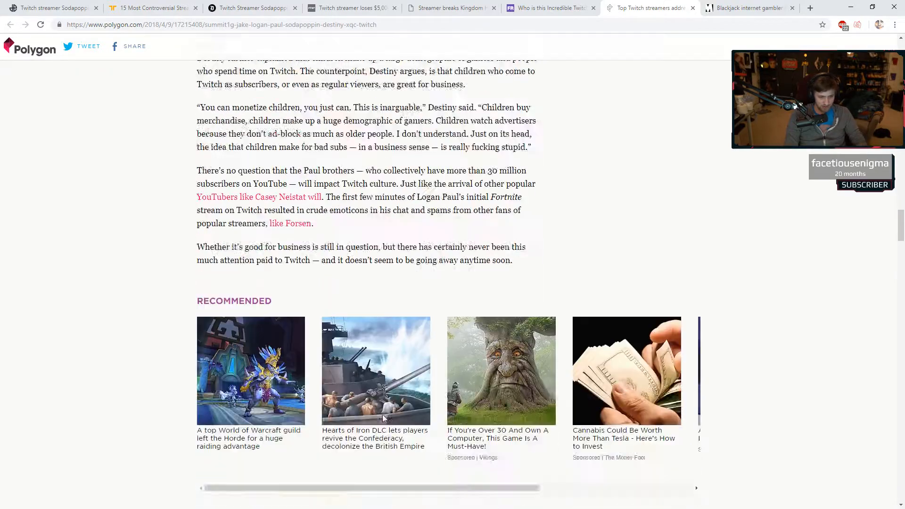
pyautogui.scroll(-3)
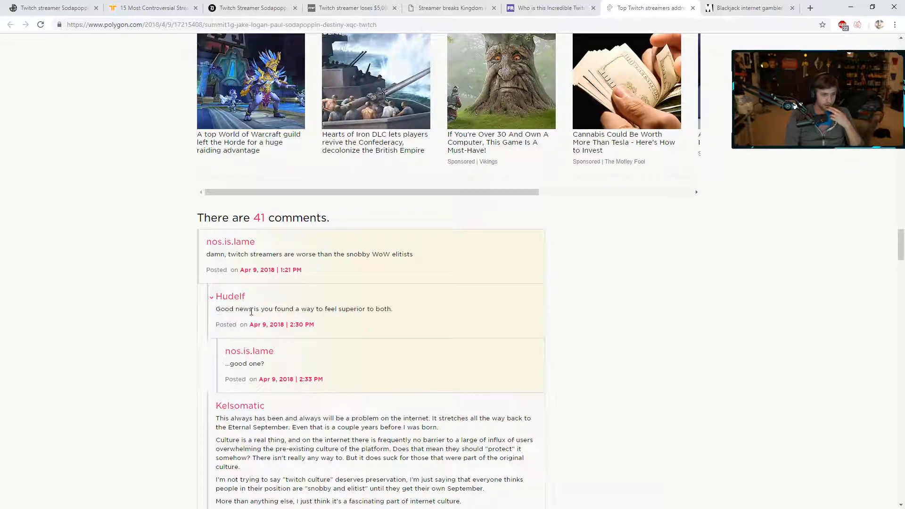
pyautogui.moveTo(396, 321)
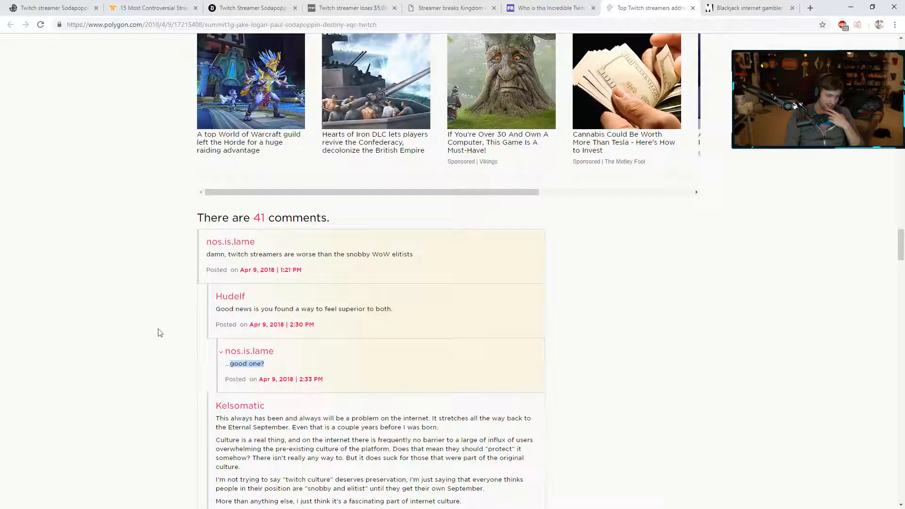
pyautogui.scroll(3)
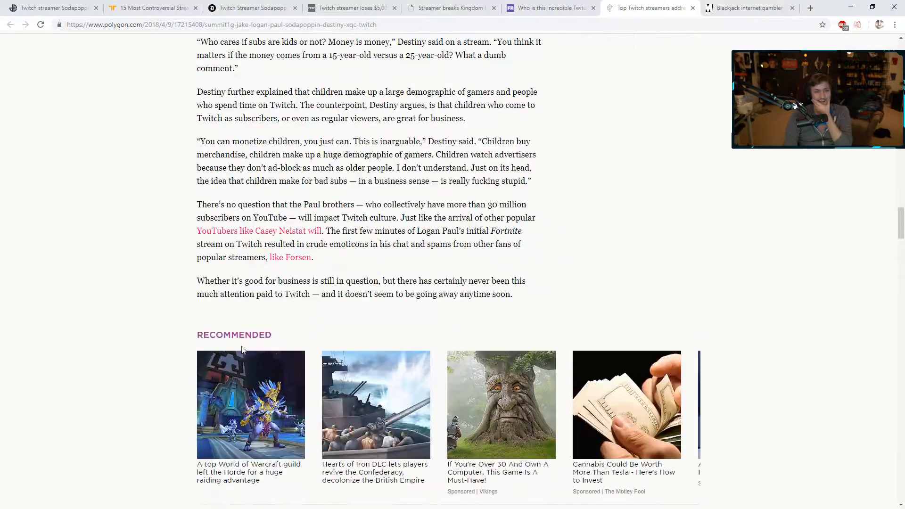
pyautogui.scroll(3)
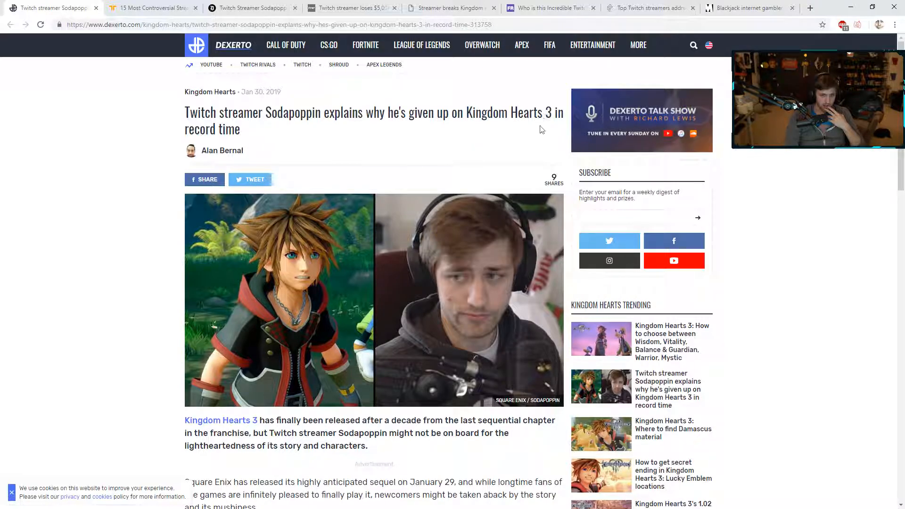
# Step: Read the Dexerto Sodapoppin article's intro paragraphs down to the embedded Twitch clip
pyautogui.scroll(-3)
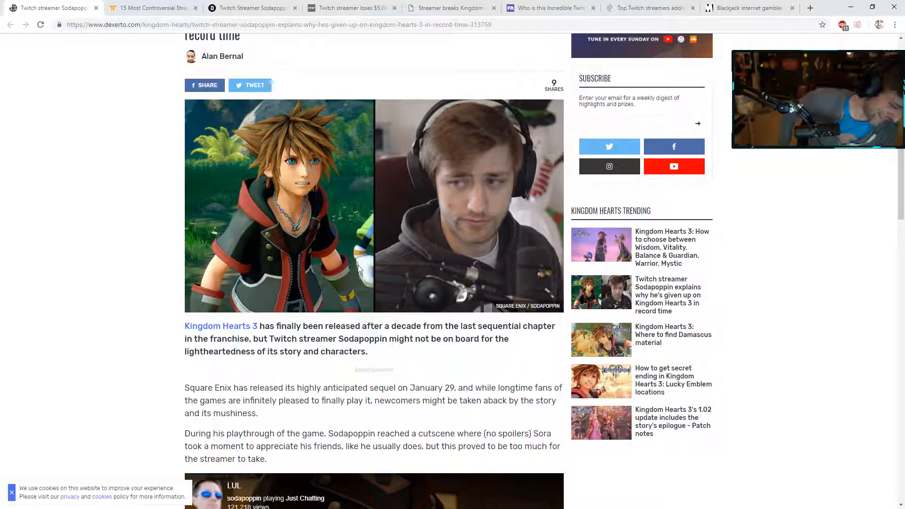
pyautogui.scroll(-3)
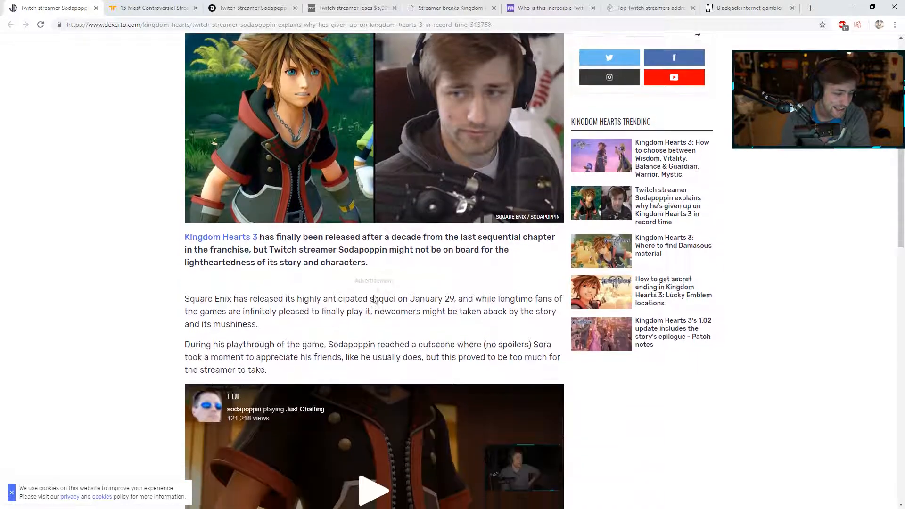
pyautogui.scroll(-3)
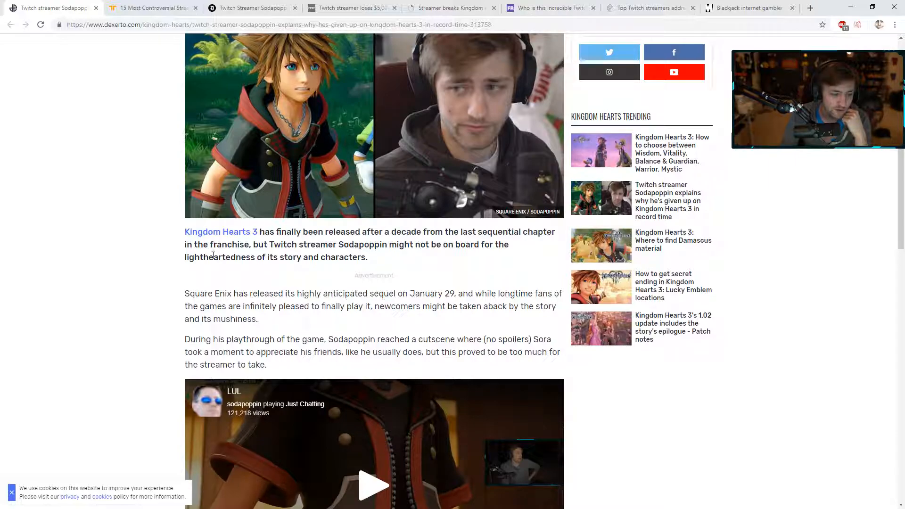
pyautogui.moveTo(354, 269)
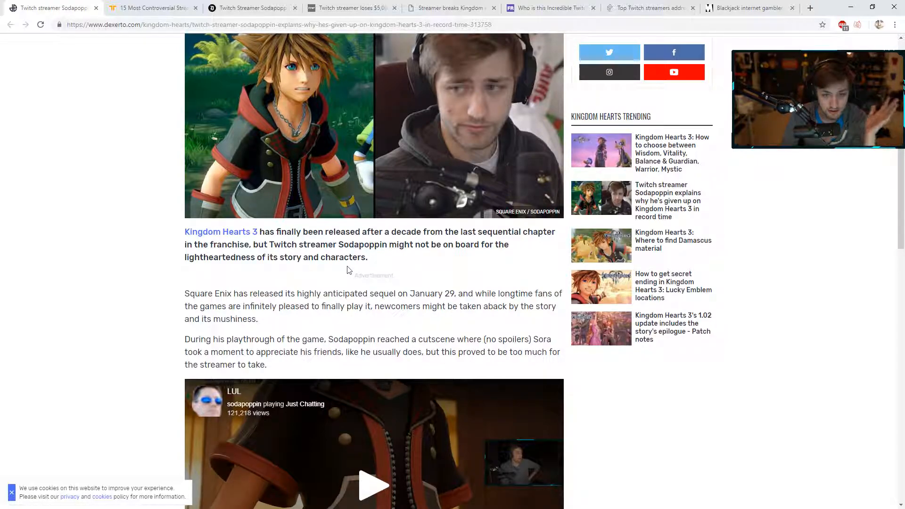
pyautogui.scroll(-3)
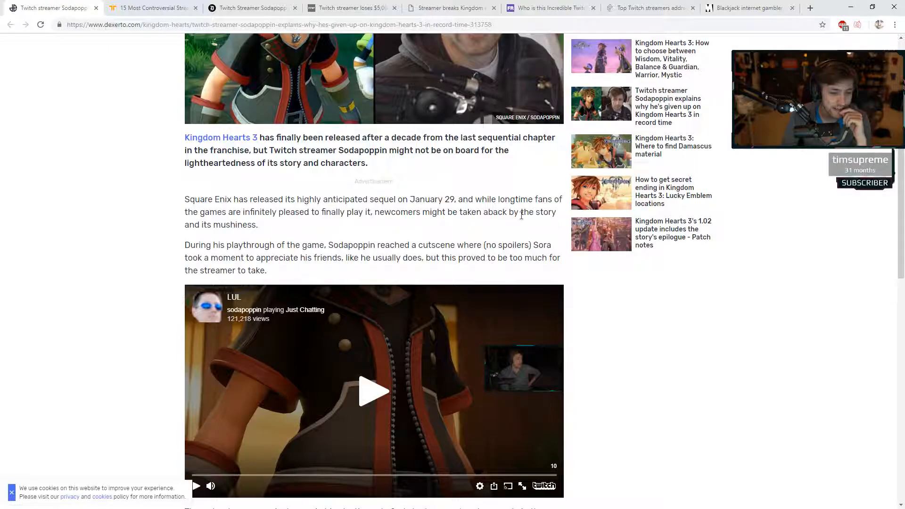
pyautogui.scroll(-3)
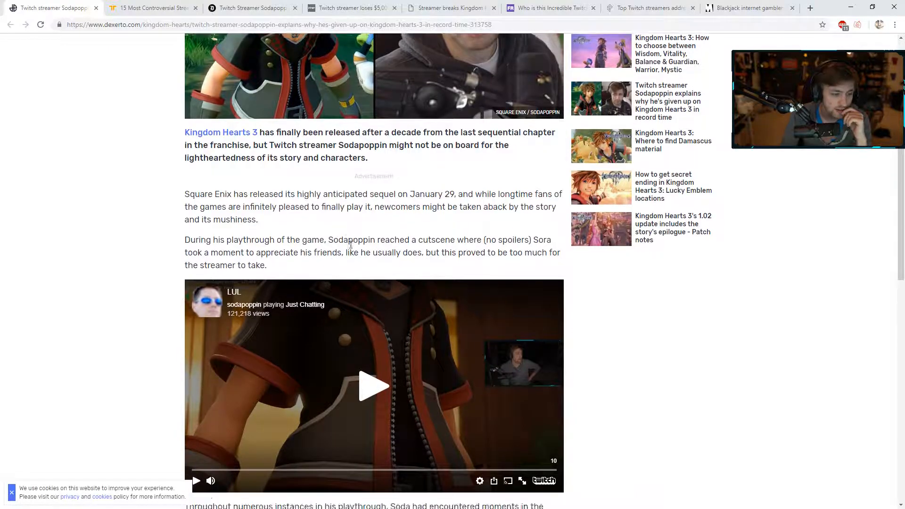
pyautogui.scroll(-3)
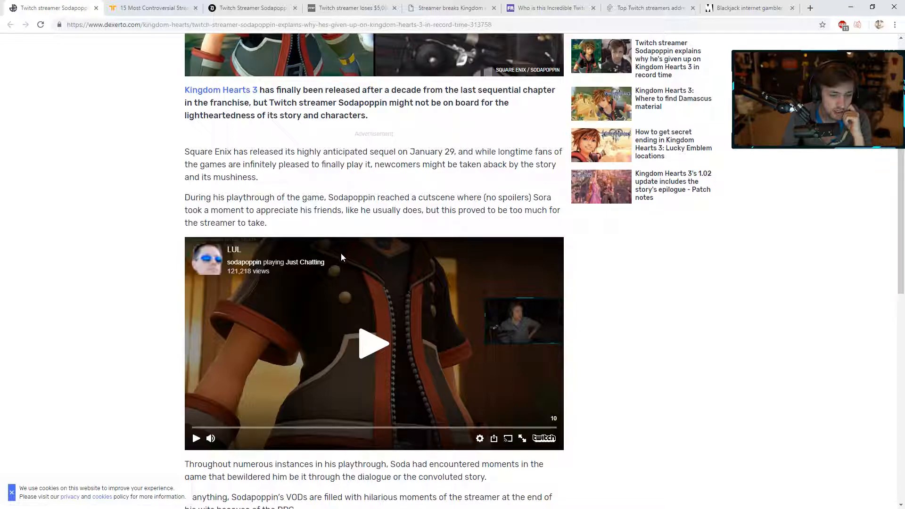
pyautogui.moveTo(373, 344)
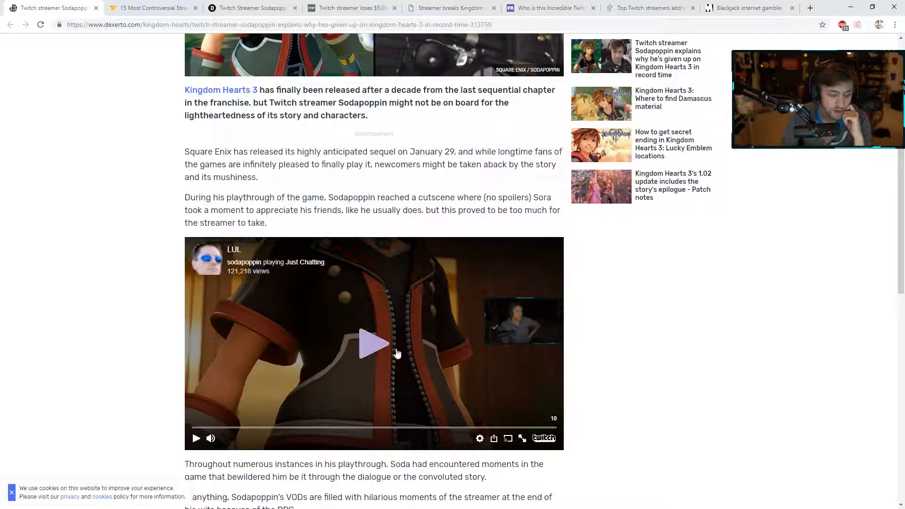
# Step: Play the first embedded Twitch clip to its end, then scroll toward the second clip
pyautogui.click(373, 344)
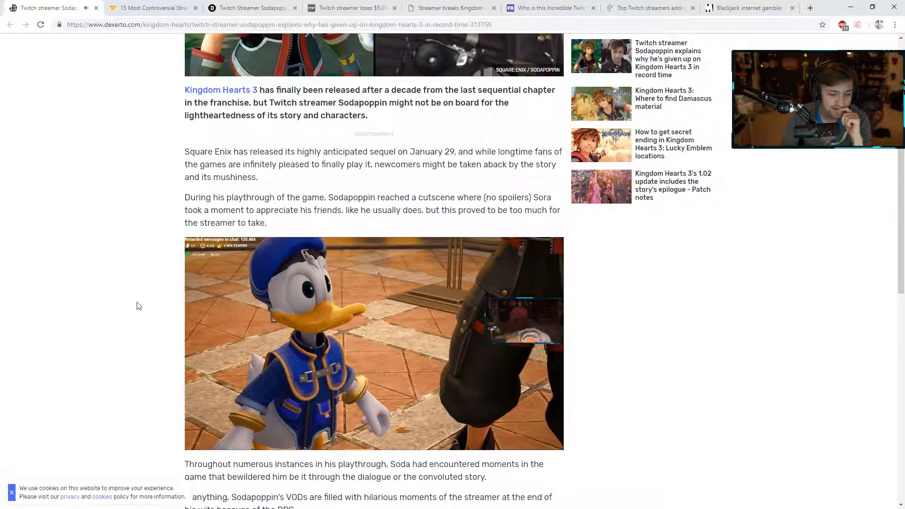
pyautogui.scroll(-3)
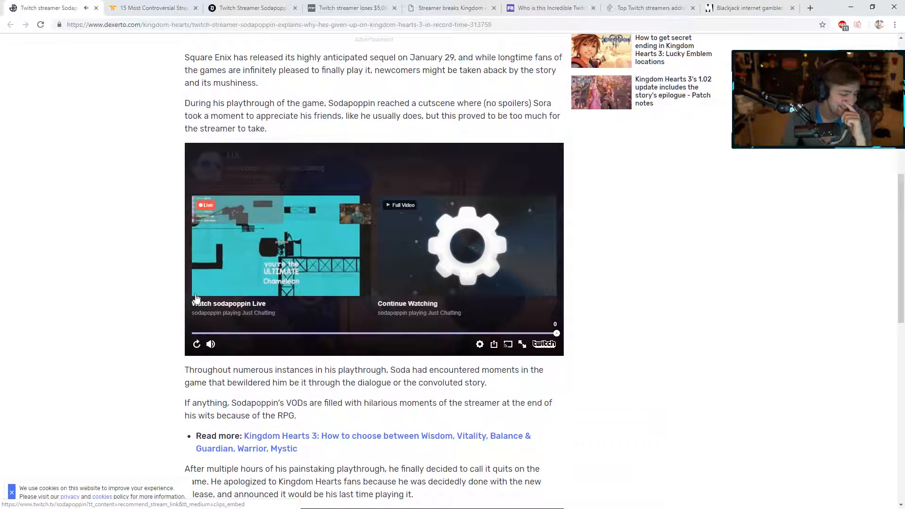
pyautogui.scroll(-3)
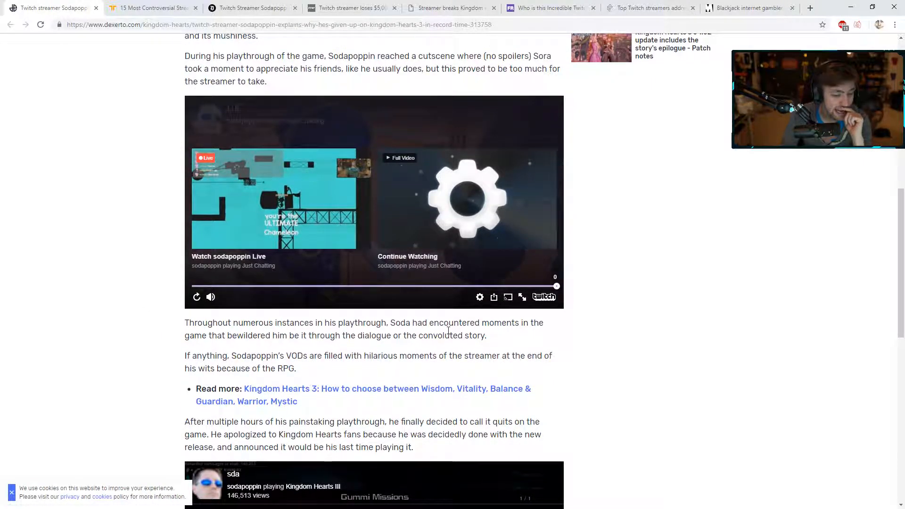
pyautogui.moveTo(234, 344)
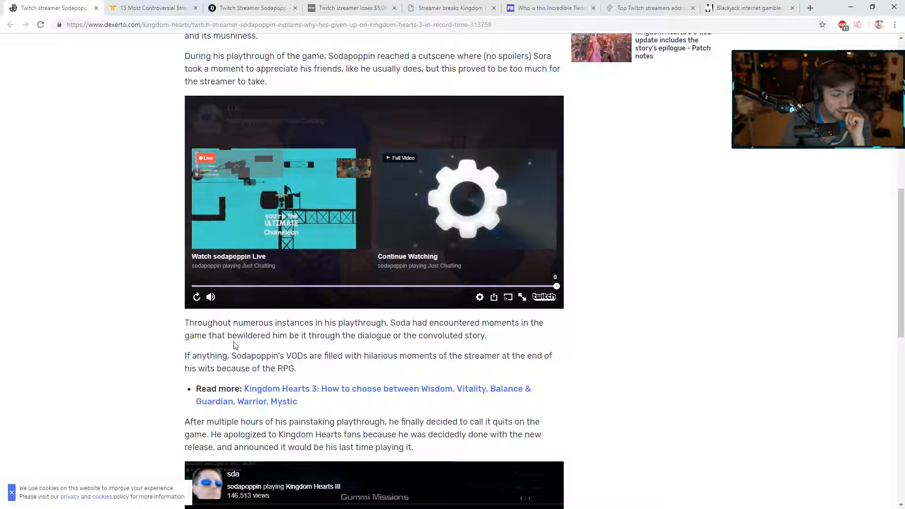
pyautogui.moveTo(361, 344)
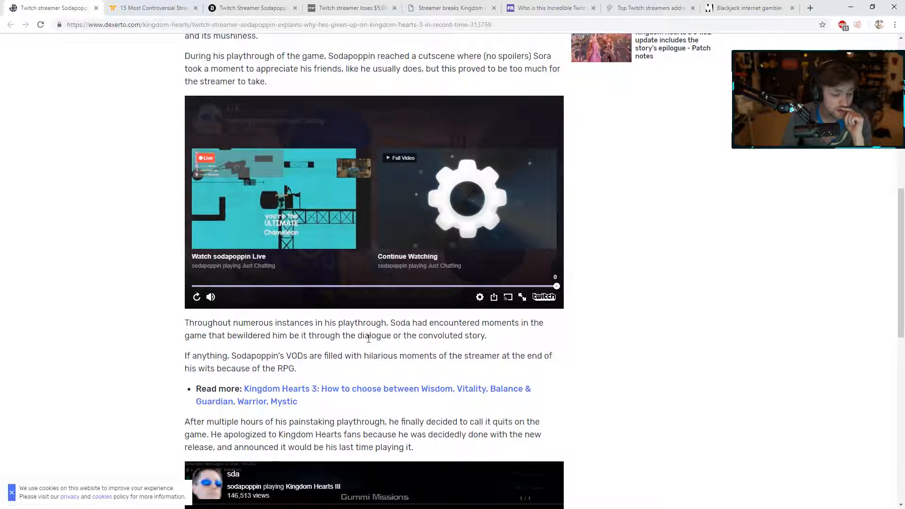
pyautogui.scroll(-3)
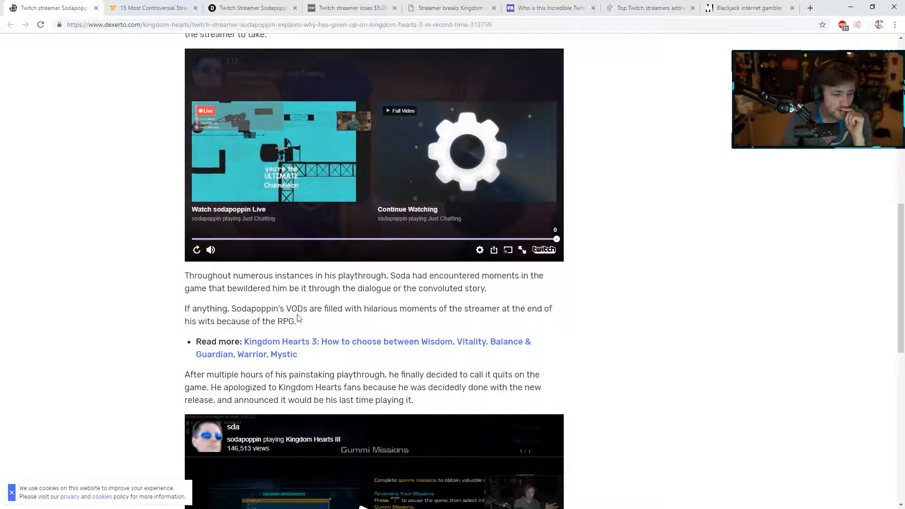
pyautogui.moveTo(399, 318)
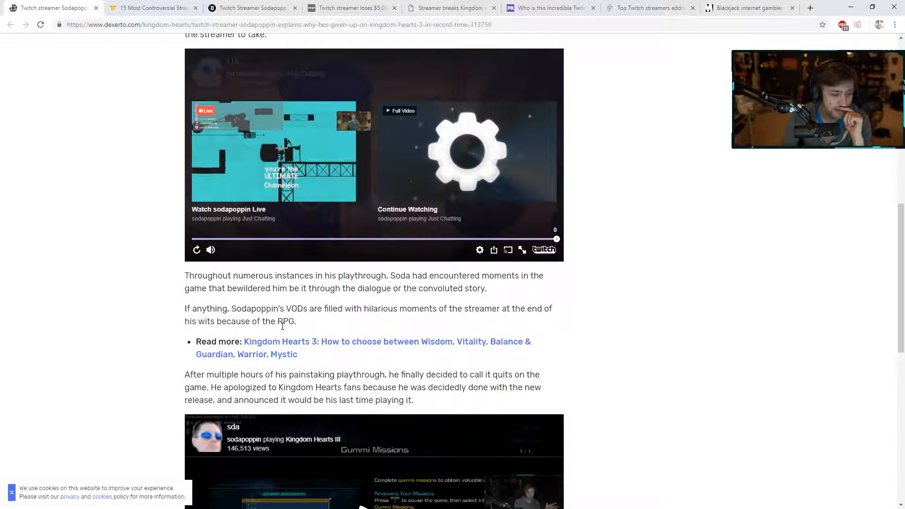
# Step: Play the Gummi Missions clip to its end and scroll to the closing paragraph
pyautogui.scroll(-3)
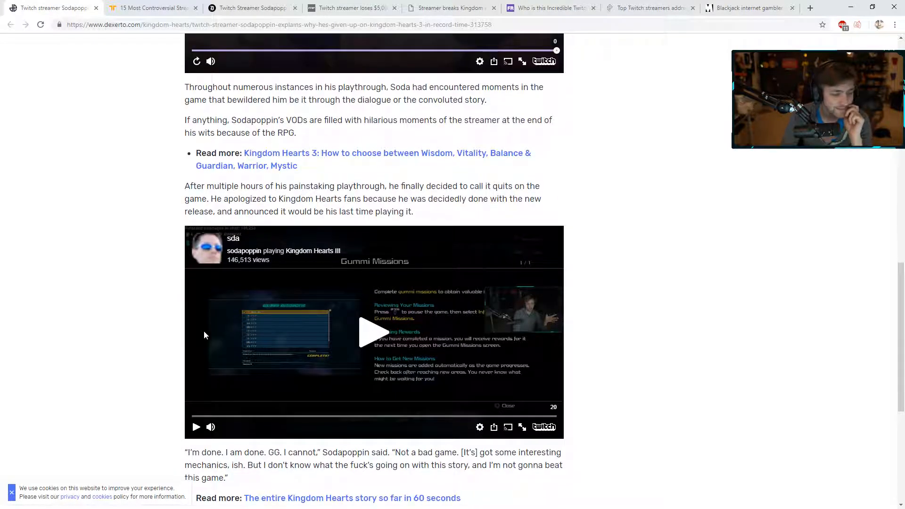
pyautogui.moveTo(315, 227)
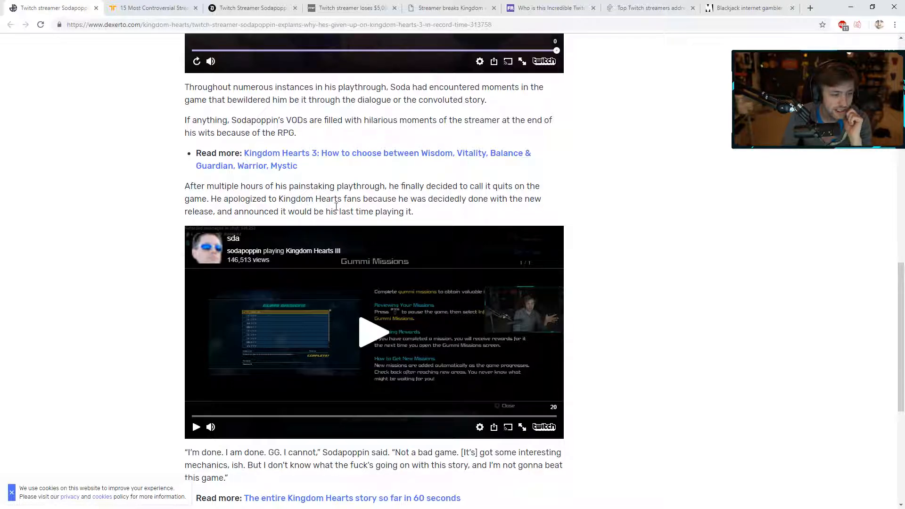
pyautogui.moveTo(437, 213)
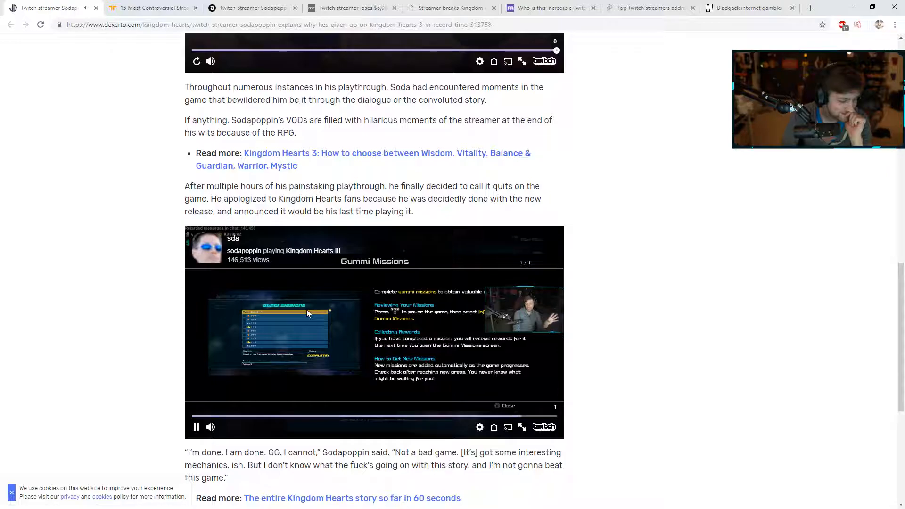
pyautogui.click(196, 427)
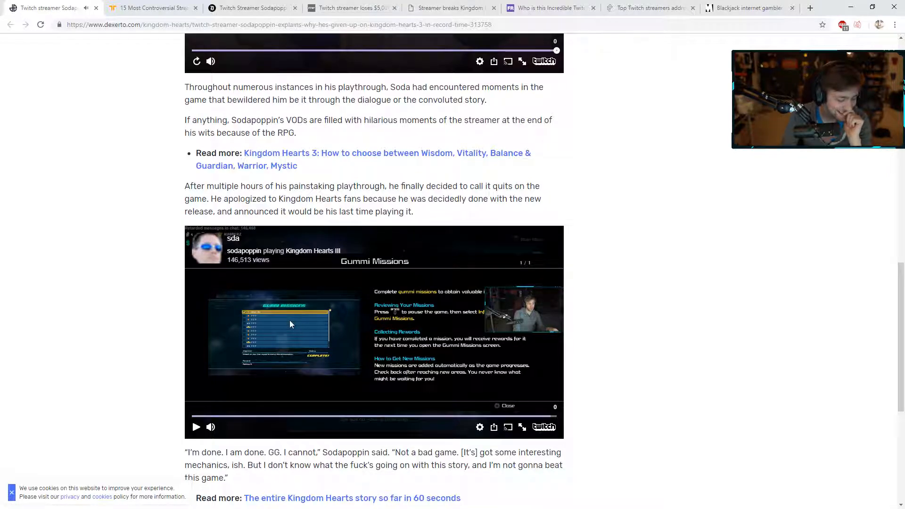
pyautogui.scroll(-3)
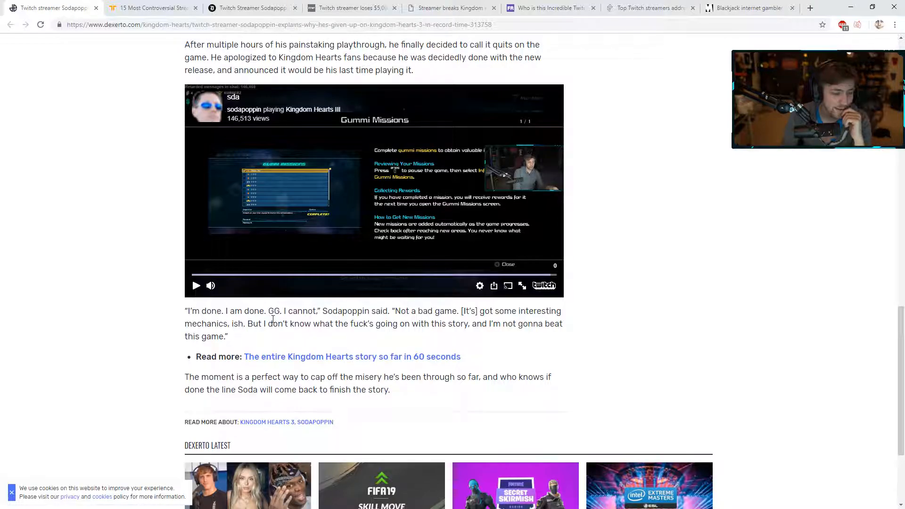
pyautogui.moveTo(373, 317)
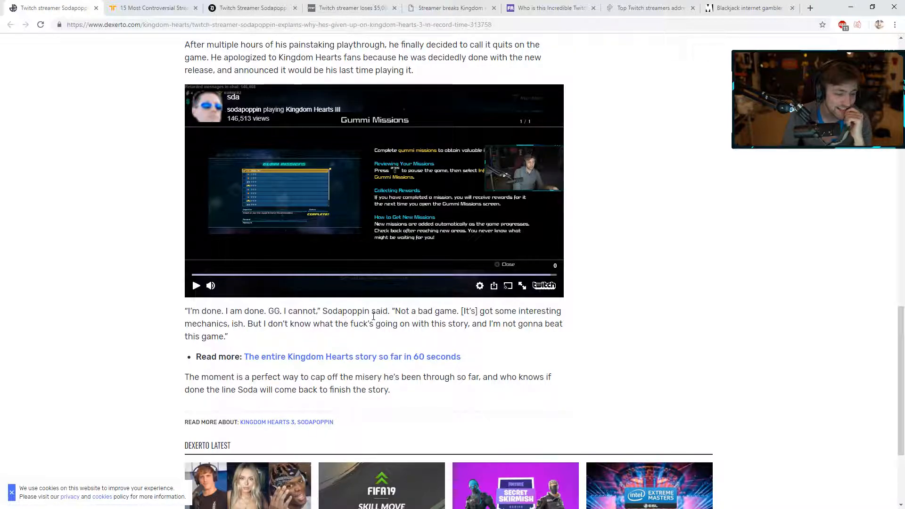
pyautogui.moveTo(453, 322)
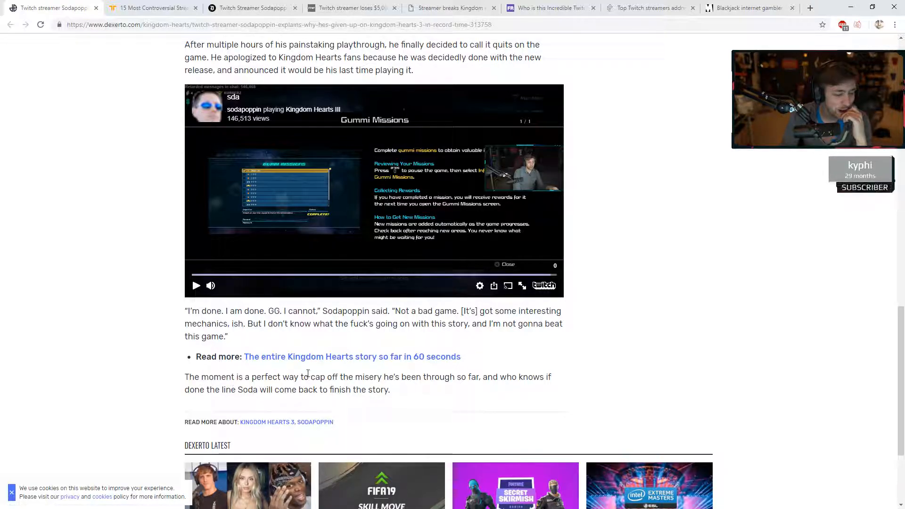
pyautogui.scroll(-3)
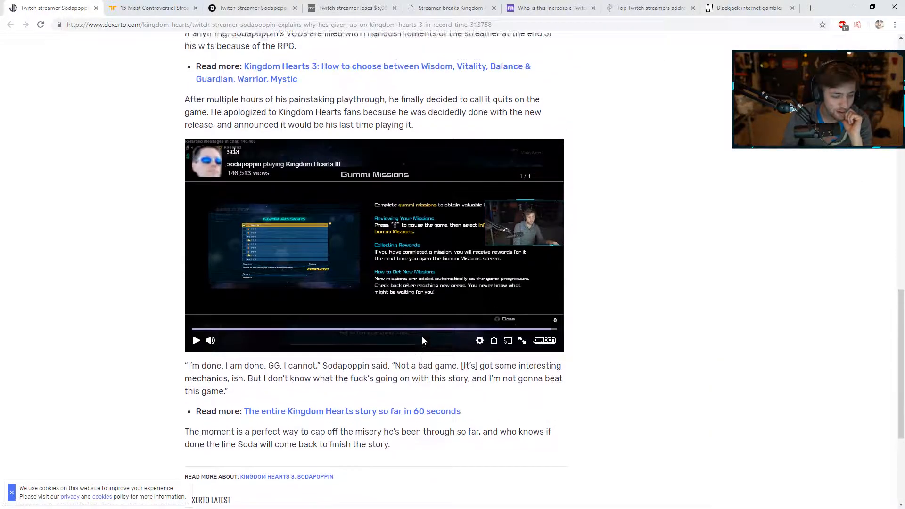
# Step: Read the Celebsolino Sodapoppin net worth article's introduction into its Early years section
pyautogui.scroll(-3)
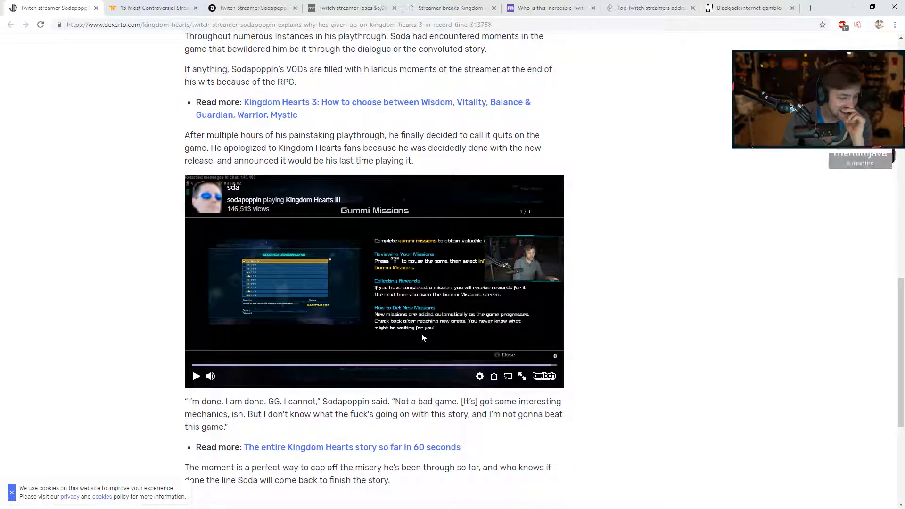
pyautogui.moveTo(419, 336)
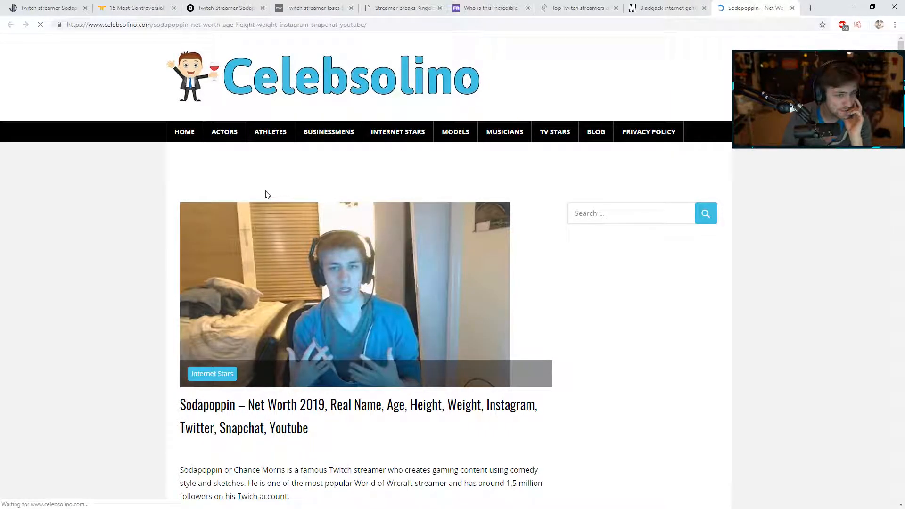
pyautogui.scroll(-3)
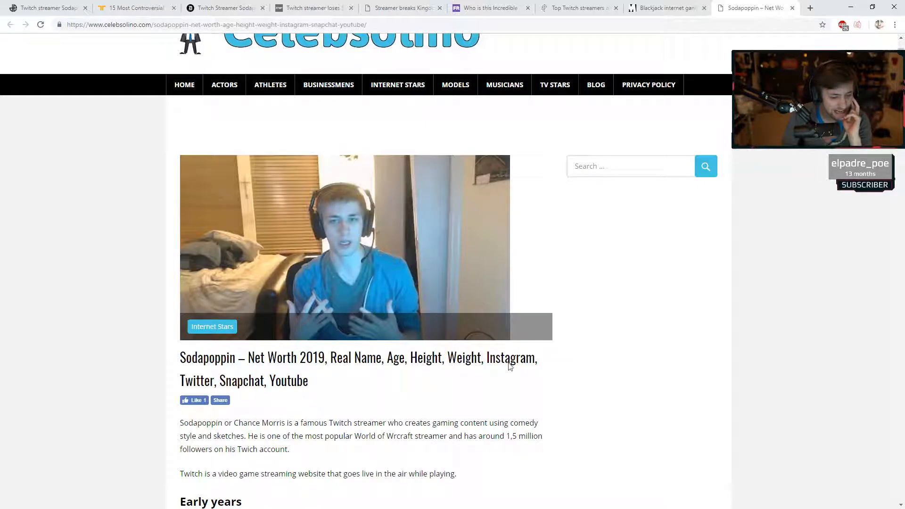
pyautogui.scroll(-3)
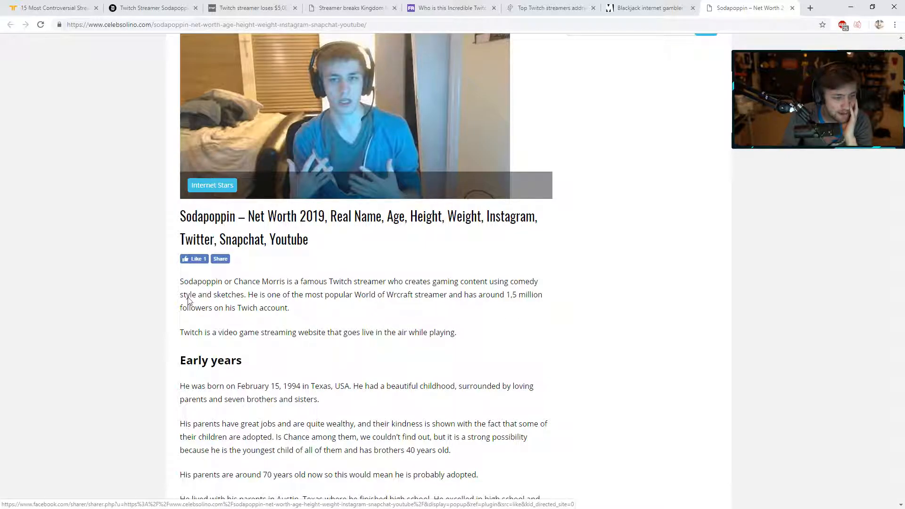
pyautogui.moveTo(261, 309)
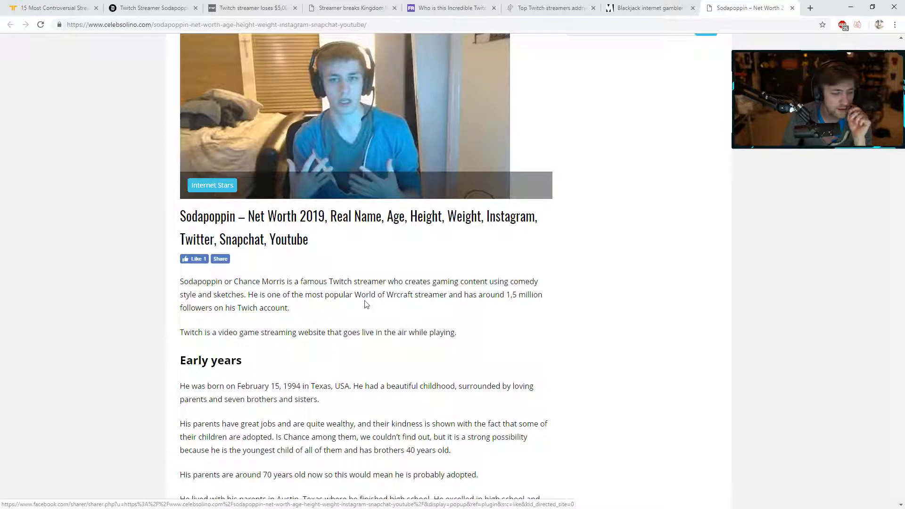
pyautogui.moveTo(455, 303)
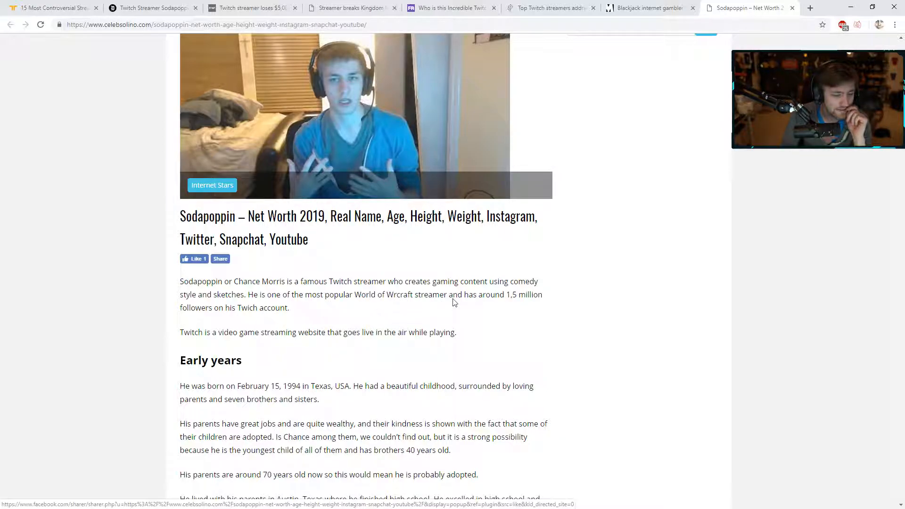
pyautogui.moveTo(518, 308)
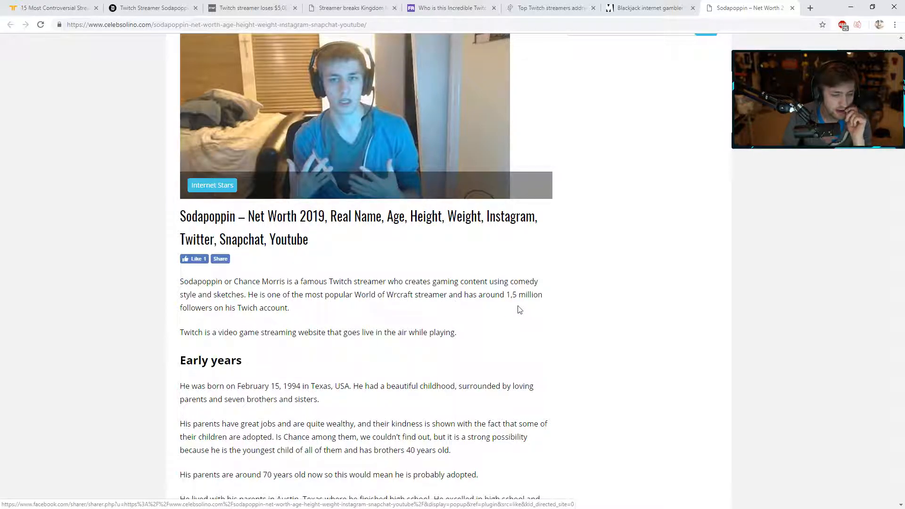
pyautogui.moveTo(245, 320)
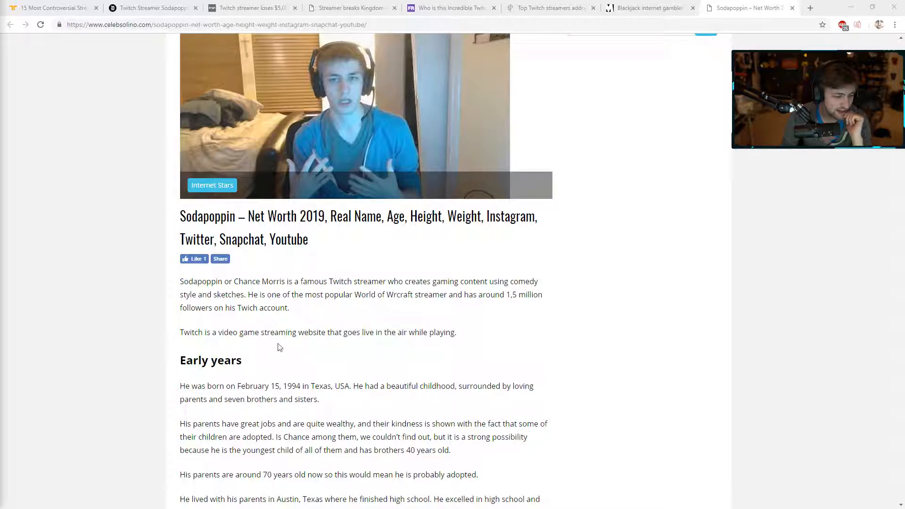
pyautogui.moveTo(331, 345)
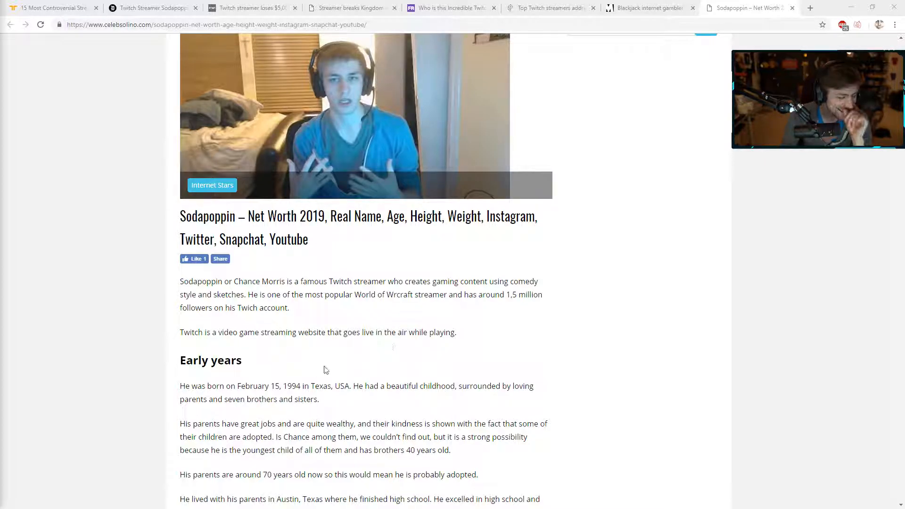
# Step: Read Sodapoppin's Early years and Career Development sections down to the Personal life heading
pyautogui.scroll(-3)
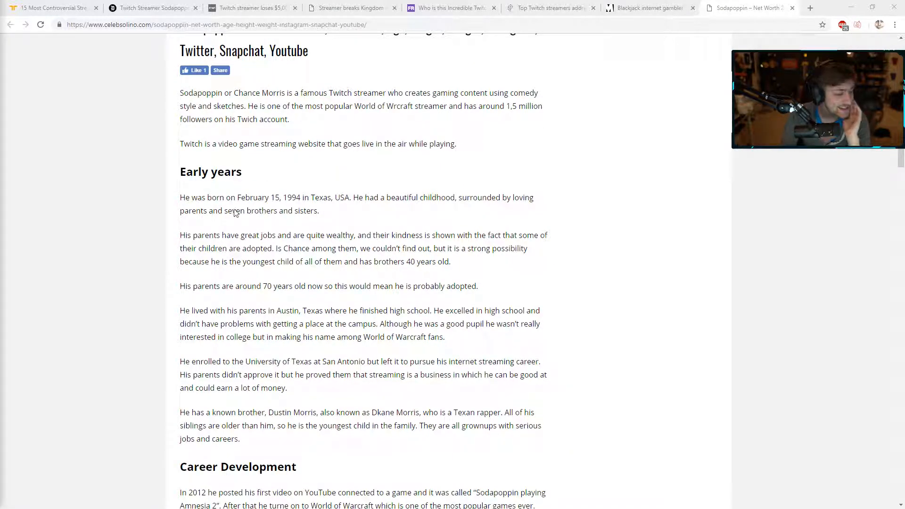
pyautogui.moveTo(279, 201)
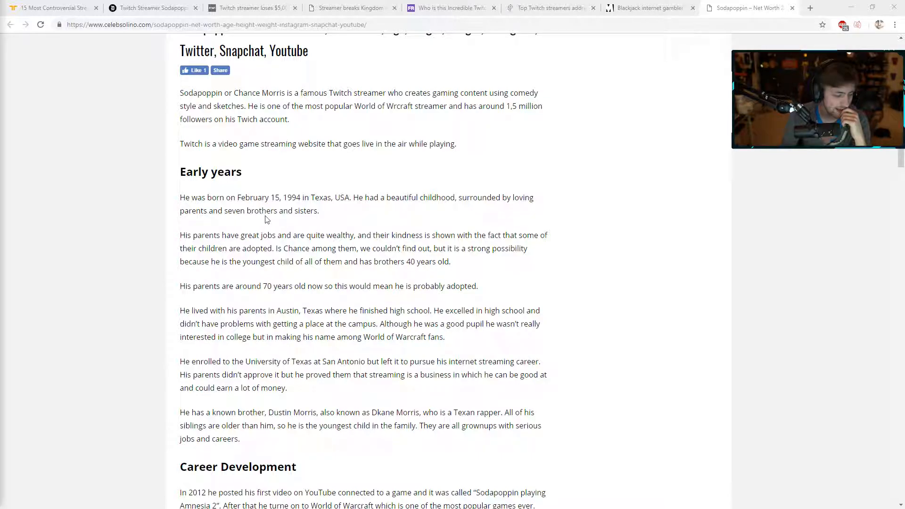
pyautogui.moveTo(332, 259)
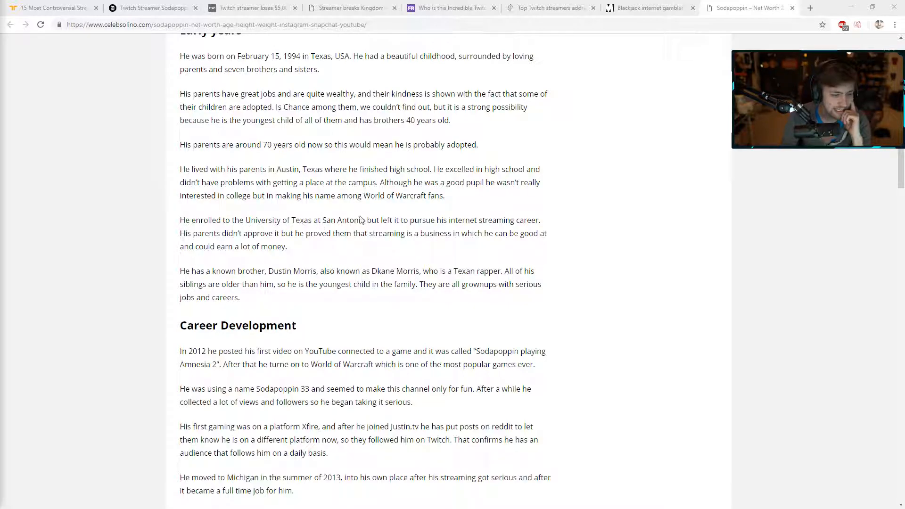
pyautogui.moveTo(467, 229)
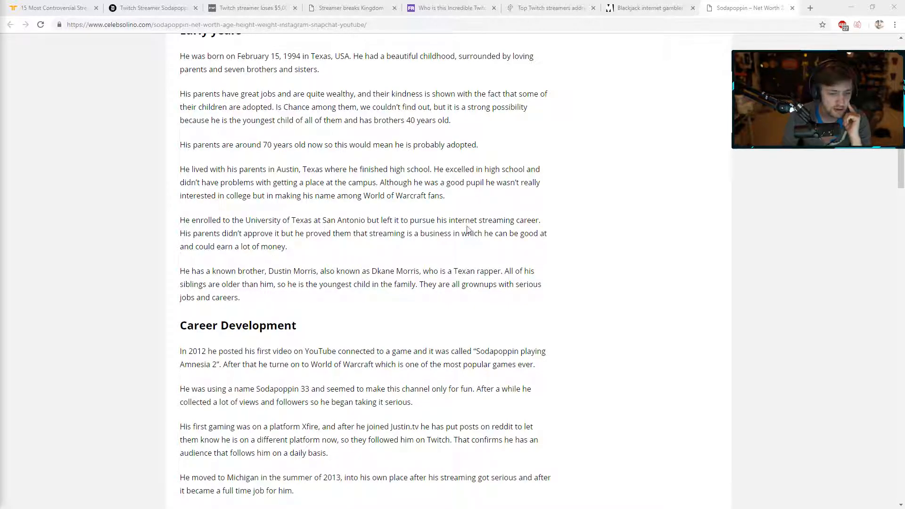
pyautogui.moveTo(236, 251)
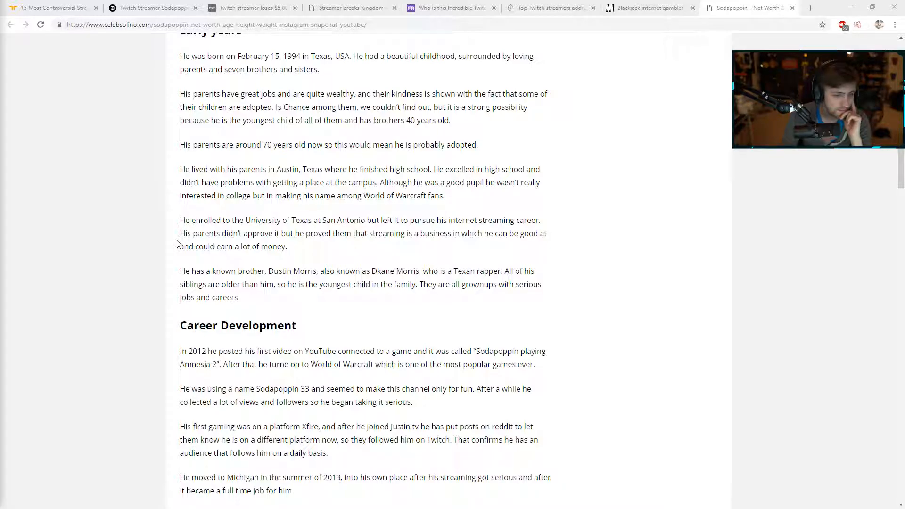
pyautogui.moveTo(264, 241)
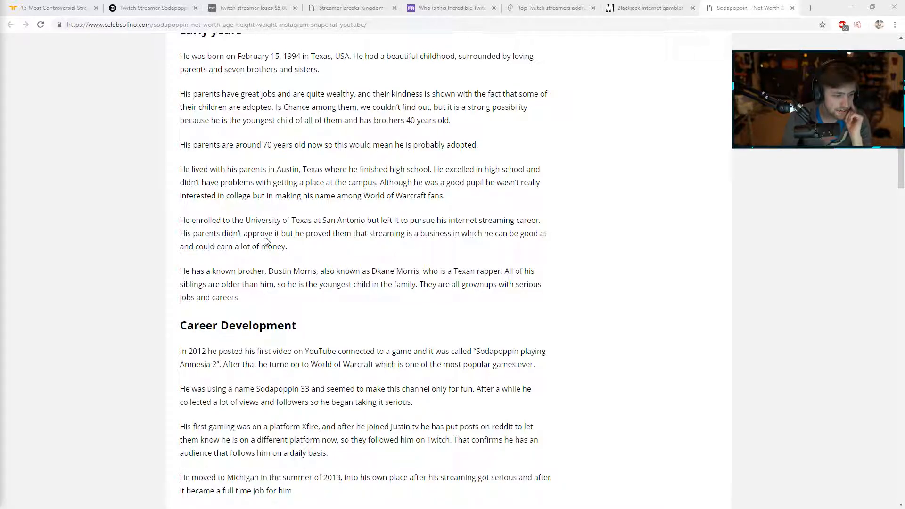
pyautogui.moveTo(406, 239)
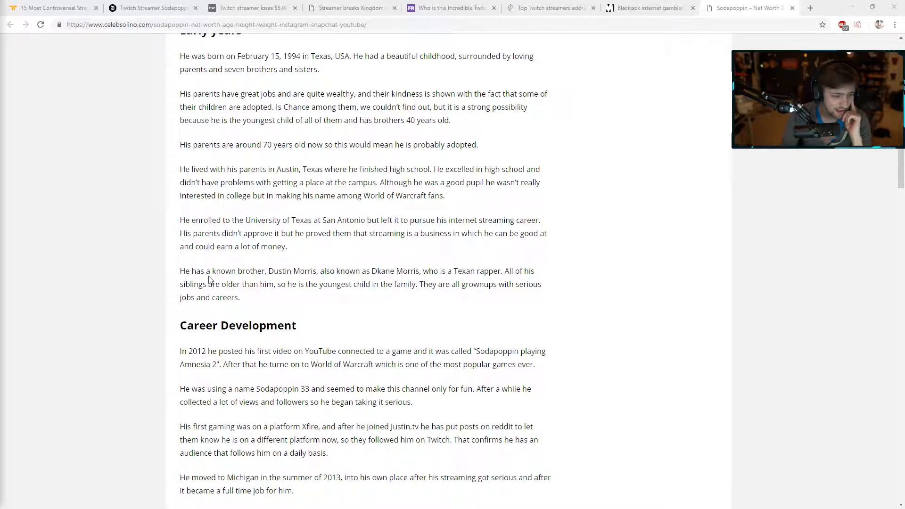
pyautogui.moveTo(312, 277)
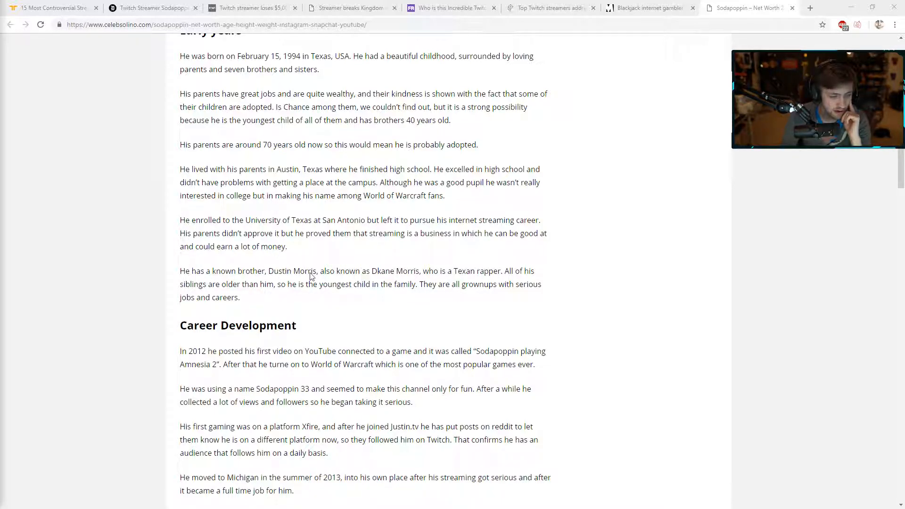
pyautogui.moveTo(461, 282)
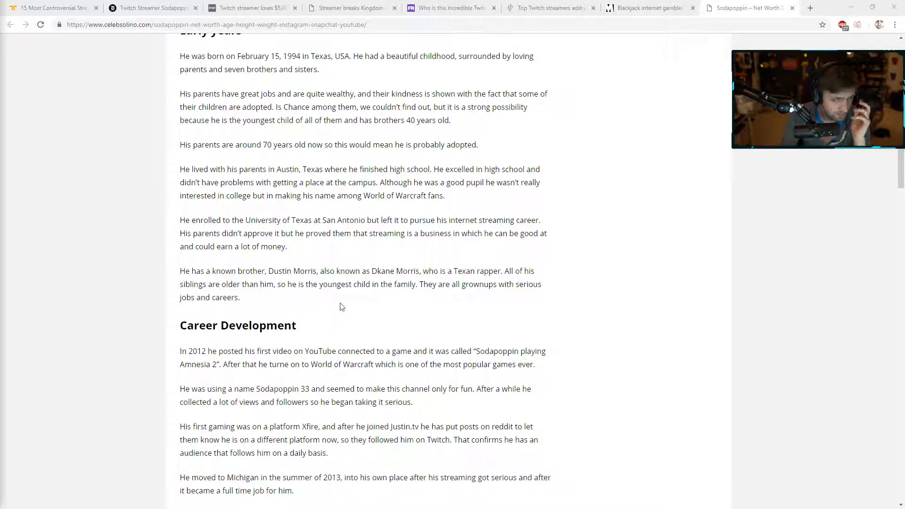
pyautogui.moveTo(444, 304)
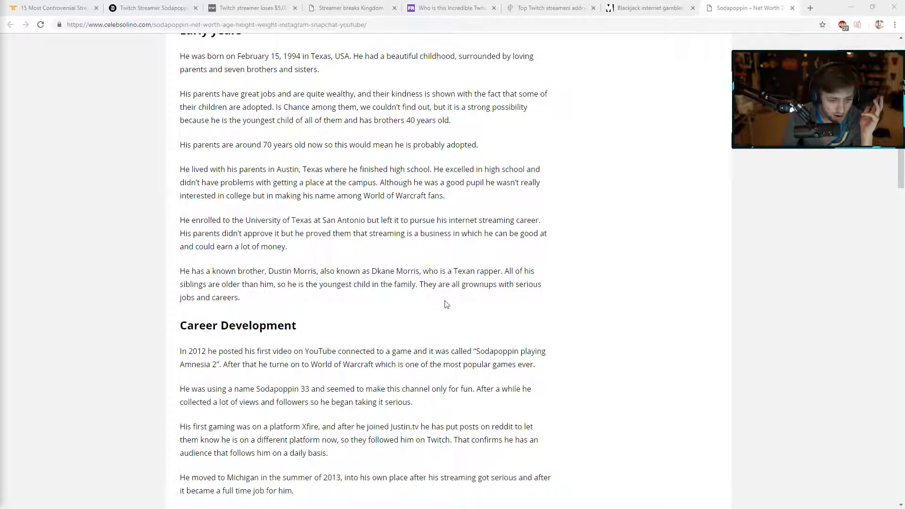
pyautogui.moveTo(292, 303)
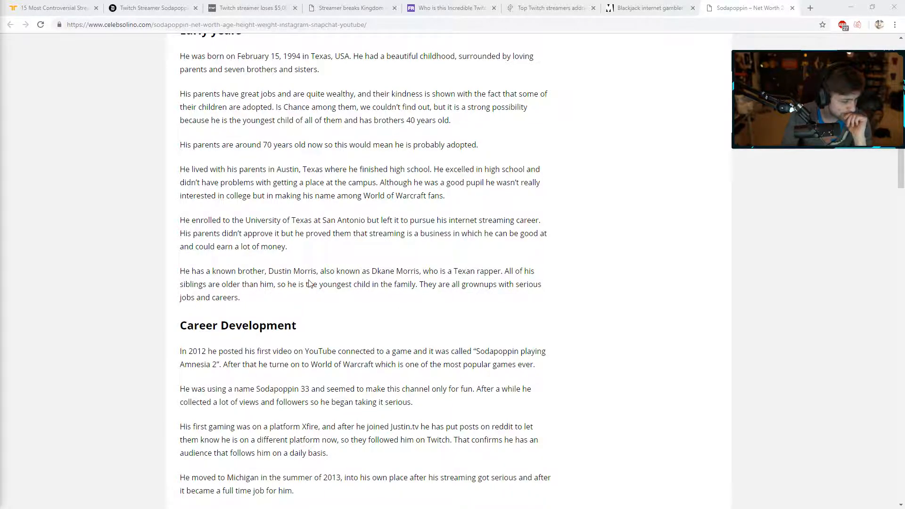
pyautogui.scroll(-3)
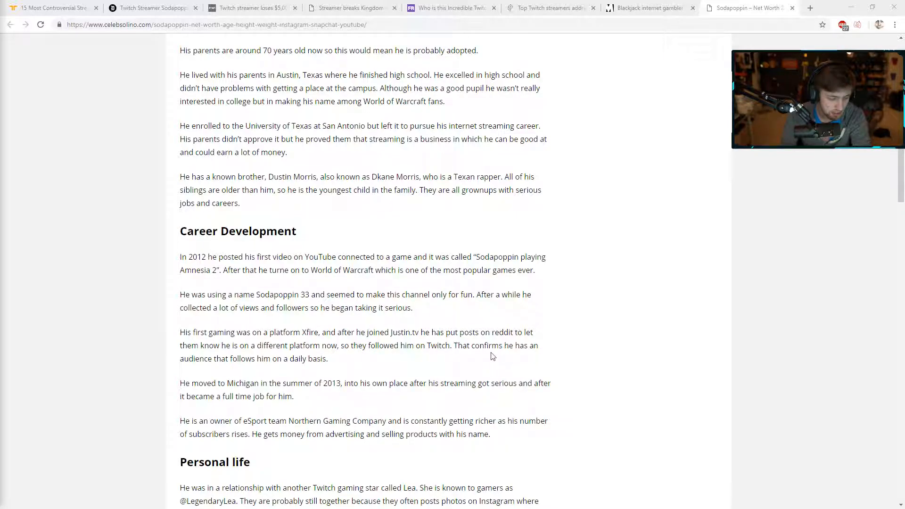
pyautogui.moveTo(403, 364)
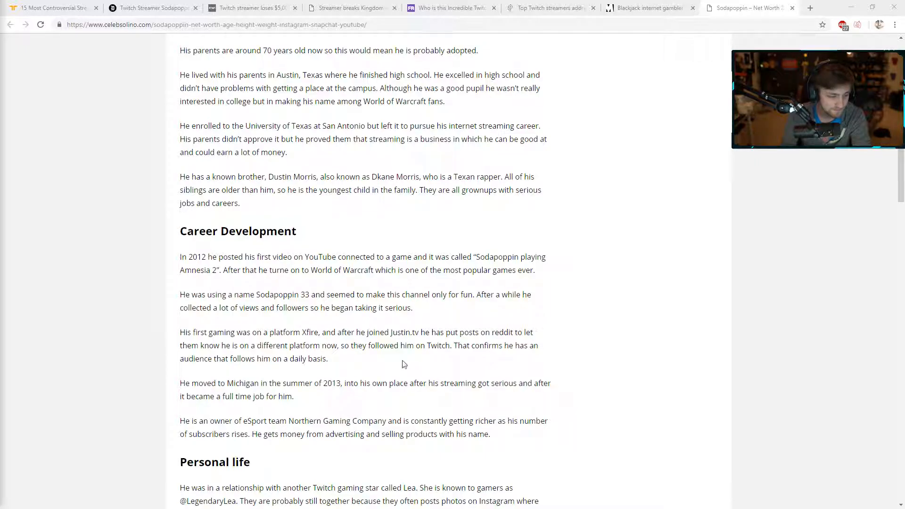
pyautogui.moveTo(245, 386)
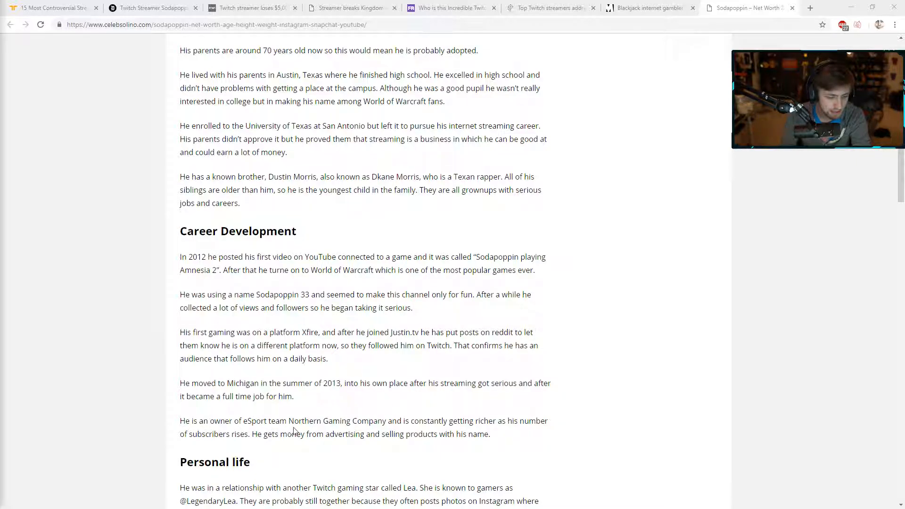
pyautogui.moveTo(426, 426)
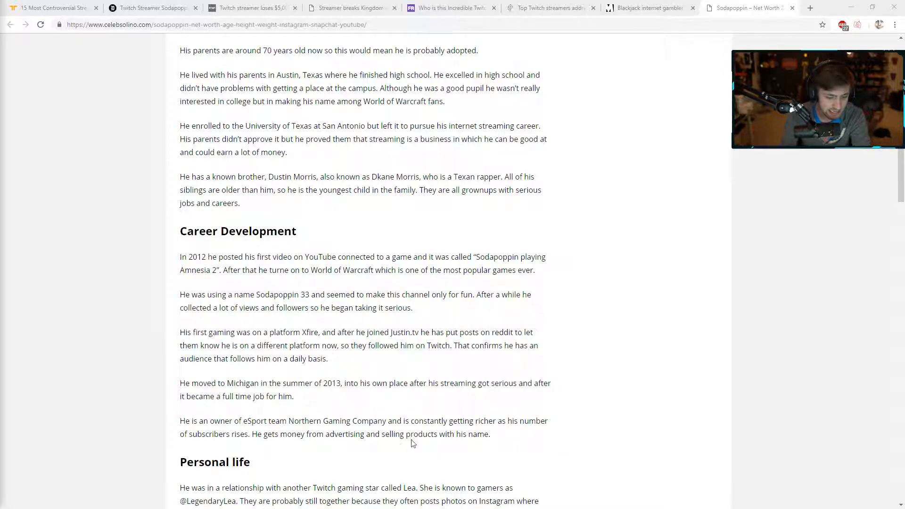
# Step: Read past Personal life into the Biography list with full name, birth details and awards
pyautogui.scroll(-3)
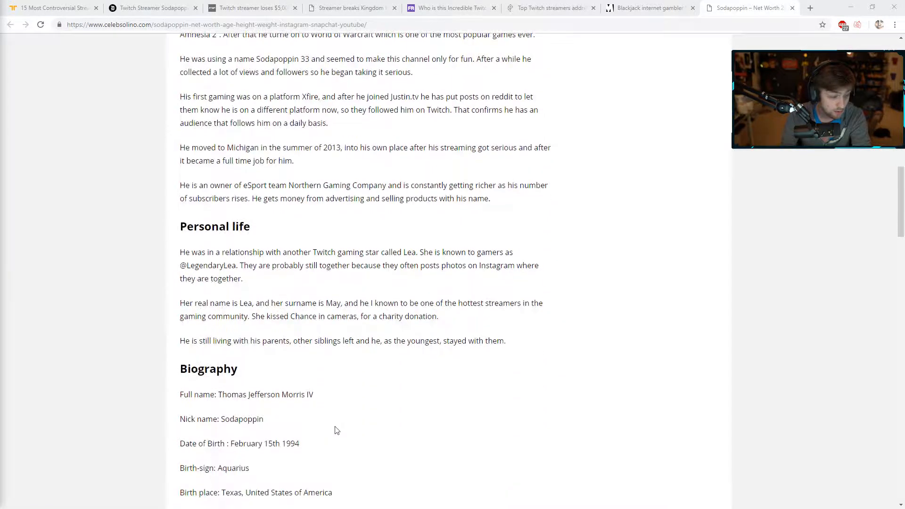
pyautogui.scroll(-3)
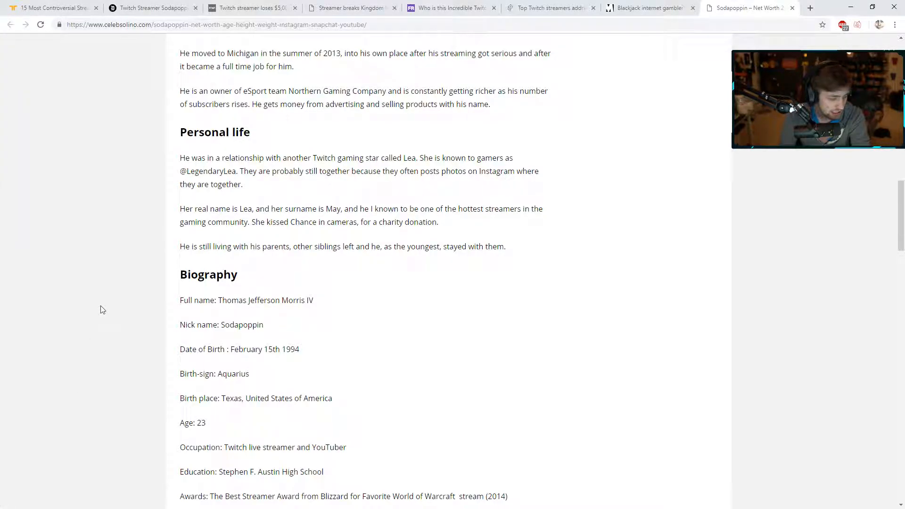
pyautogui.moveTo(201, 167)
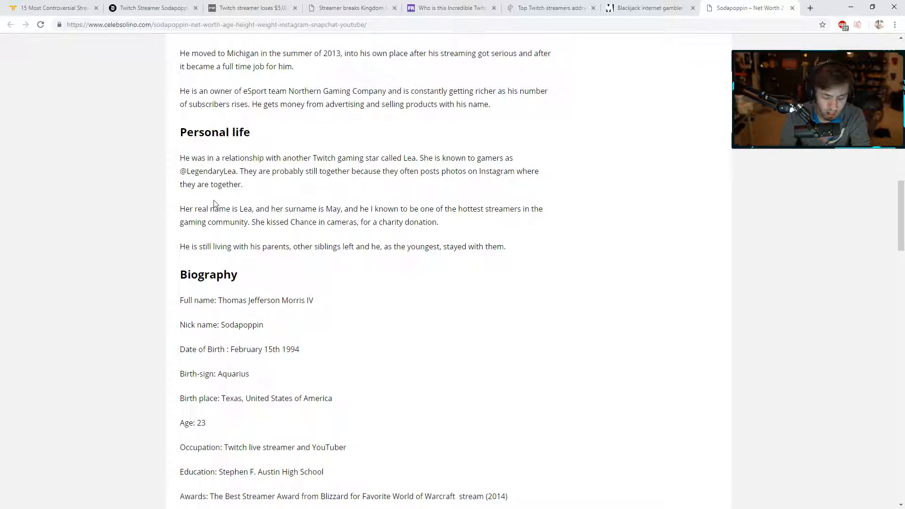
pyautogui.moveTo(271, 218)
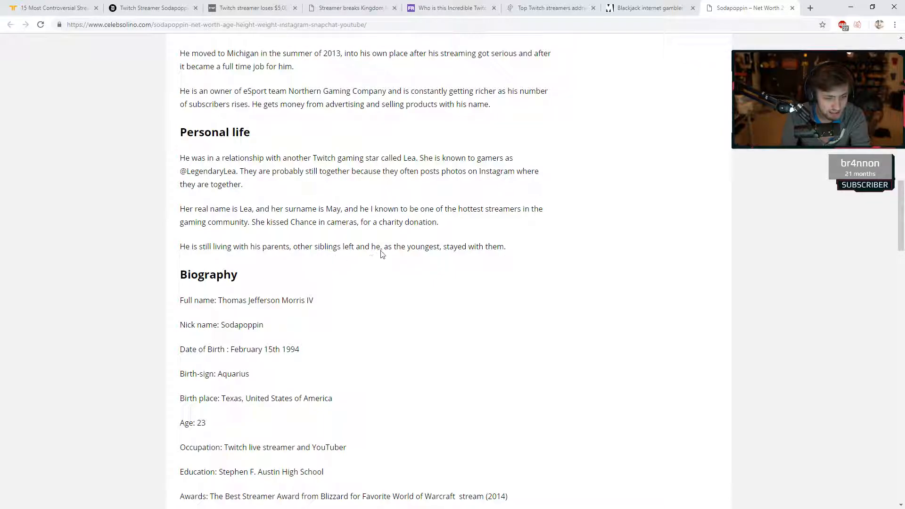
pyautogui.moveTo(483, 253)
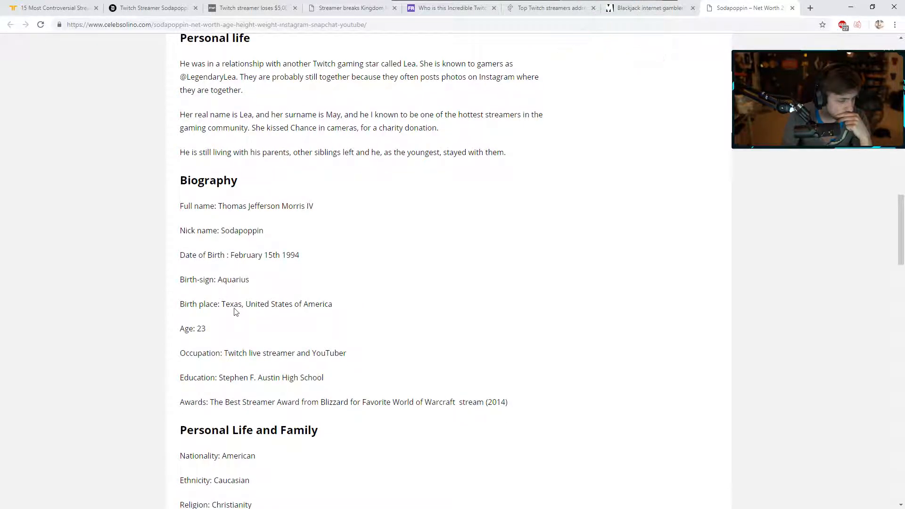
# Step: Scroll to Personal Life and Family, listing nationality, ethnicity, religion and unknown family names
pyautogui.scroll(-3)
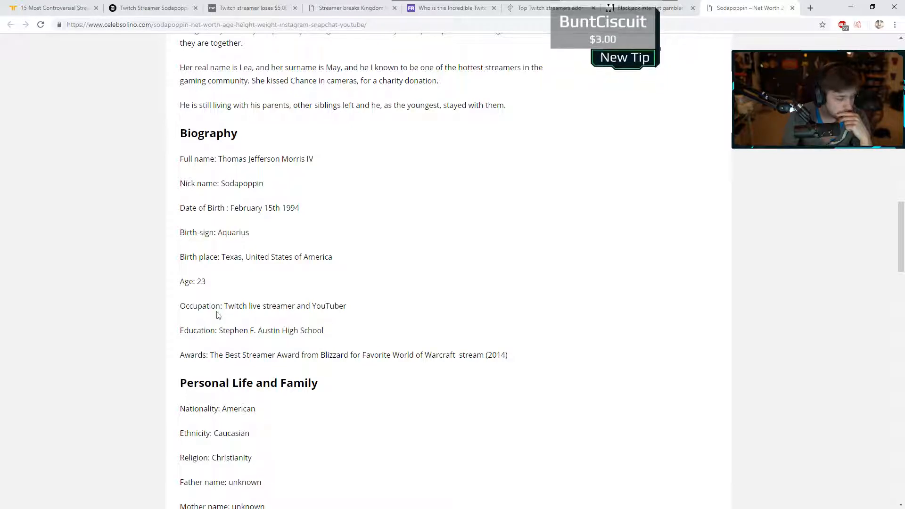
pyautogui.scroll(-3)
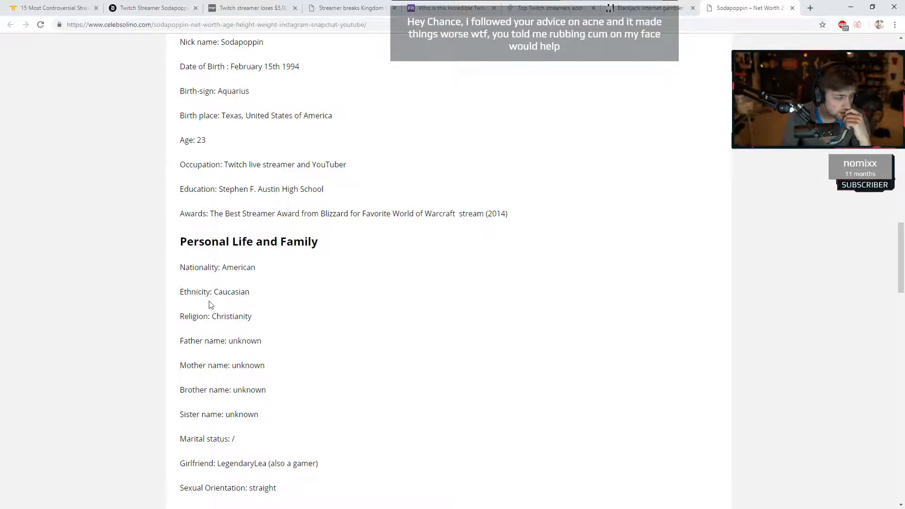
pyautogui.scroll(3)
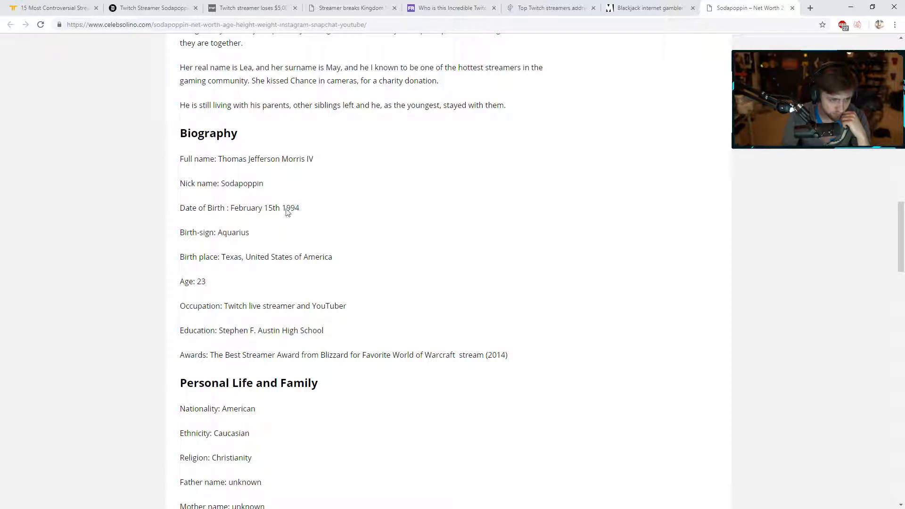
pyautogui.moveTo(232, 246)
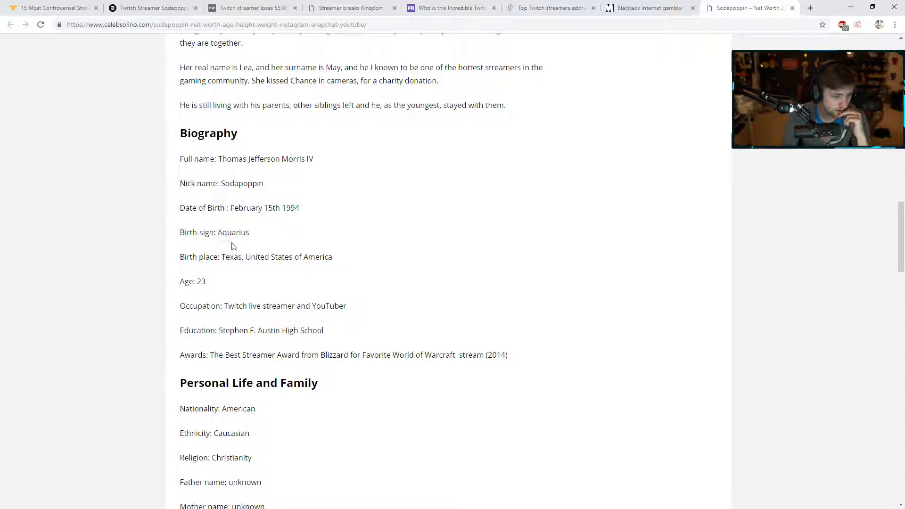
pyautogui.moveTo(312, 267)
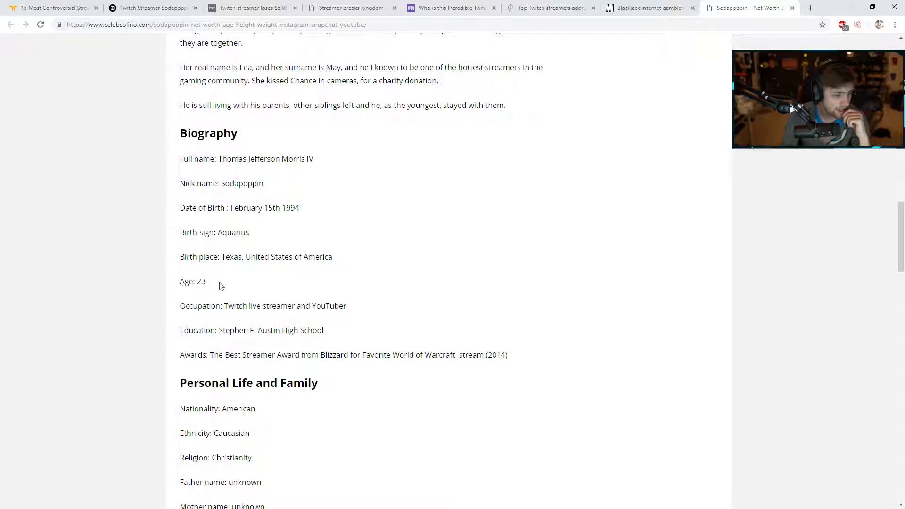
pyautogui.moveTo(186, 322)
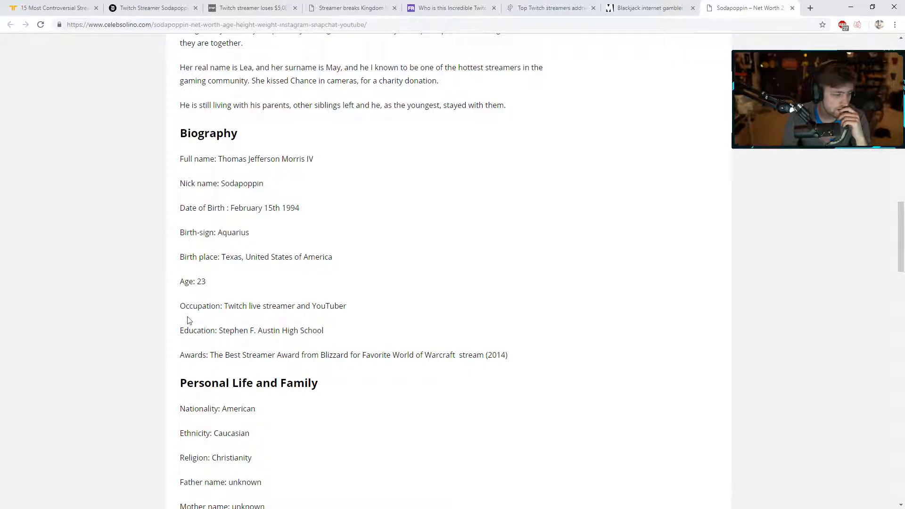
pyautogui.moveTo(266, 314)
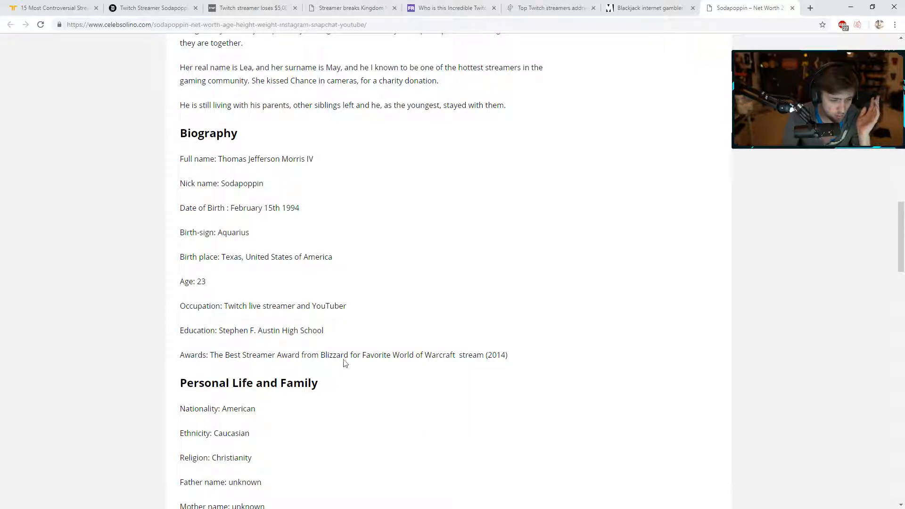
pyautogui.moveTo(396, 373)
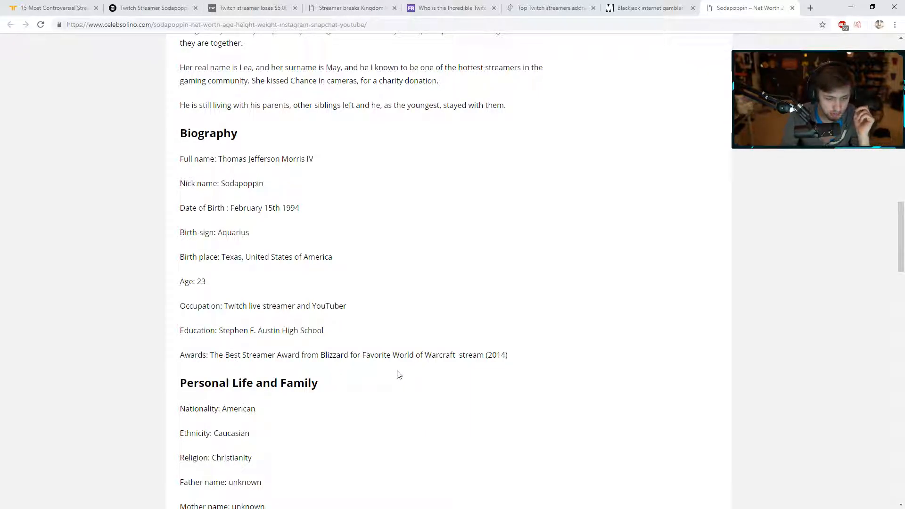
pyautogui.scroll(-3)
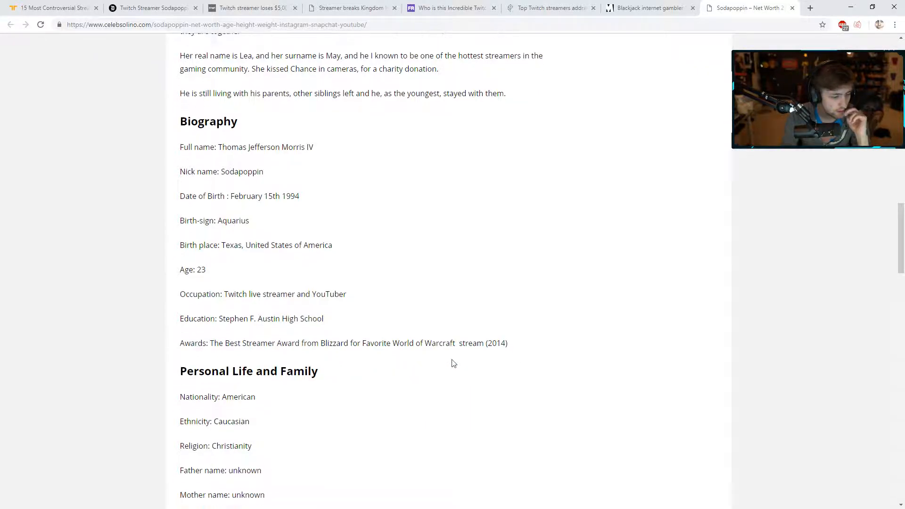
pyautogui.scroll(-3)
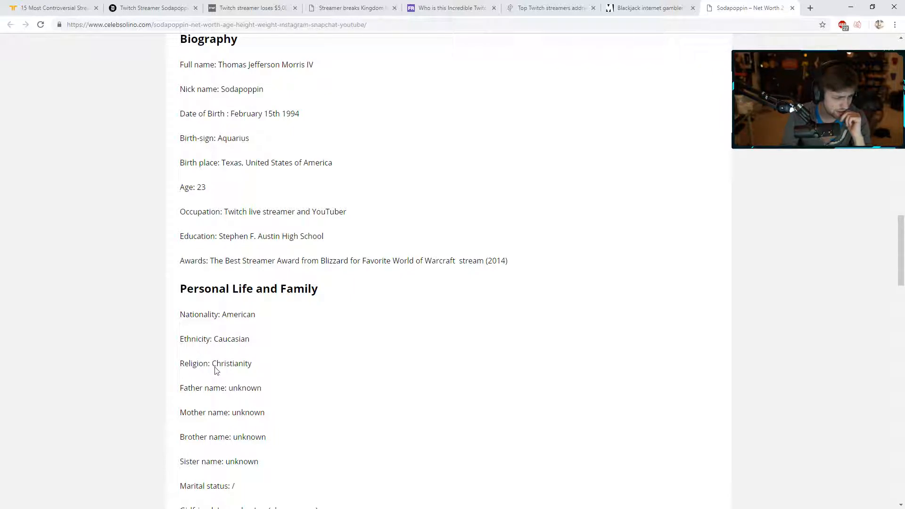
pyautogui.moveTo(241, 396)
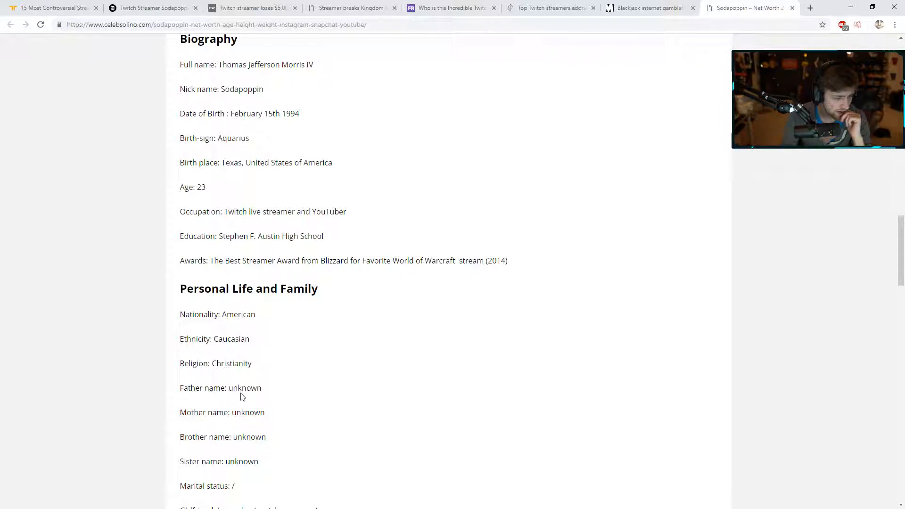
pyautogui.moveTo(207, 421)
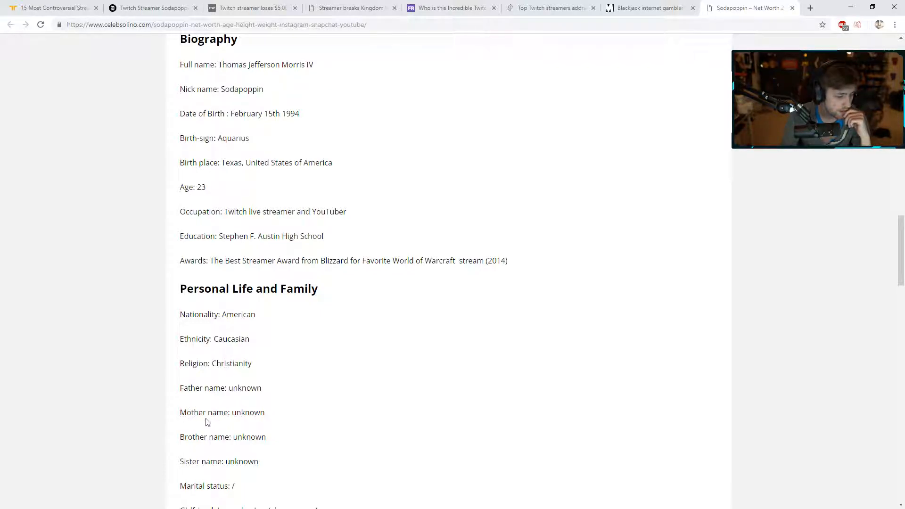
# Step: Read Personal Look, Net Worth ($400,000) and Social networks, reaching Interesting Facts
pyautogui.scroll(-3)
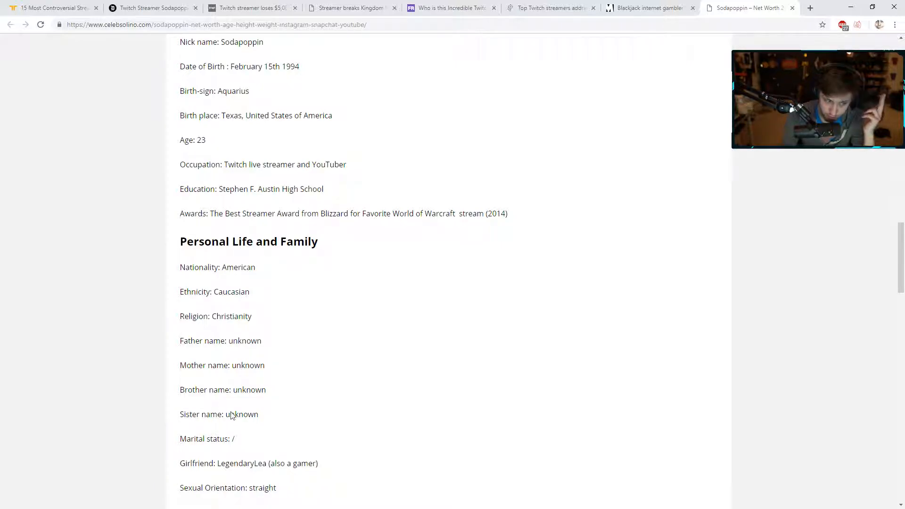
pyautogui.scroll(-3)
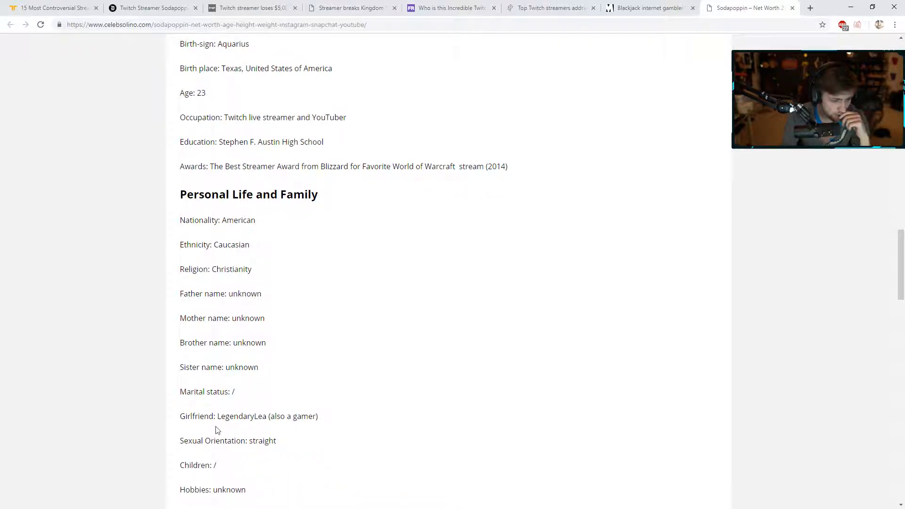
pyautogui.scroll(-3)
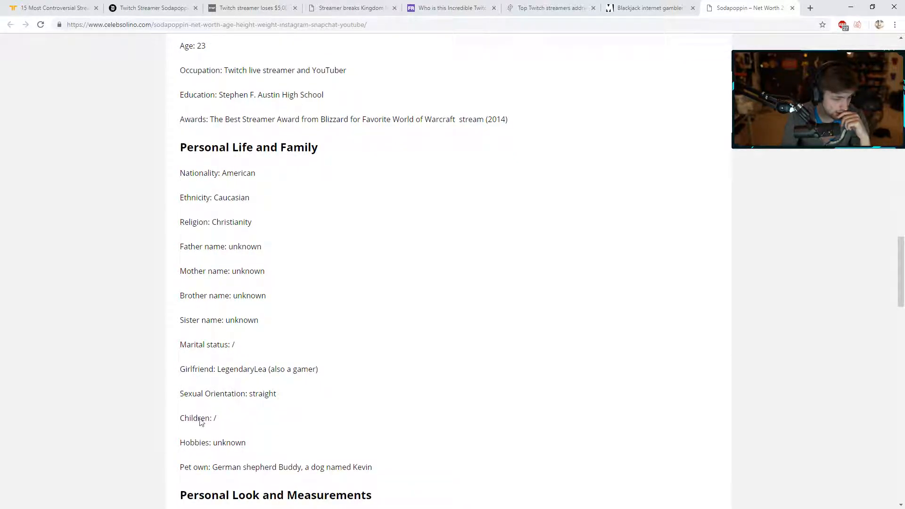
pyautogui.scroll(-3)
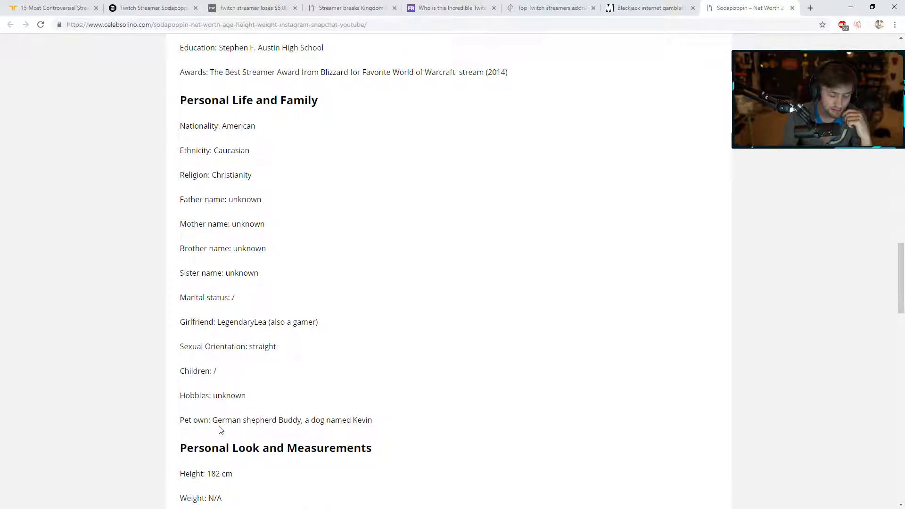
pyautogui.moveTo(260, 426)
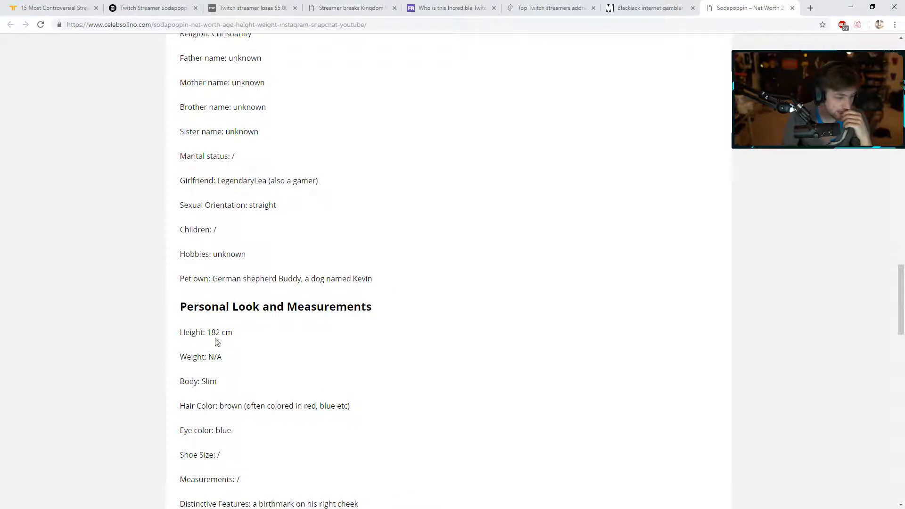
pyautogui.moveTo(278, 345)
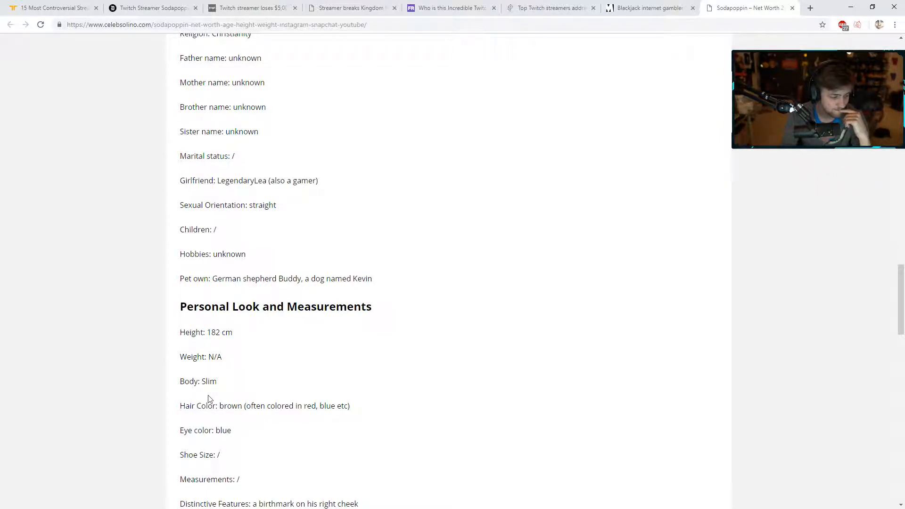
pyautogui.scroll(-3)
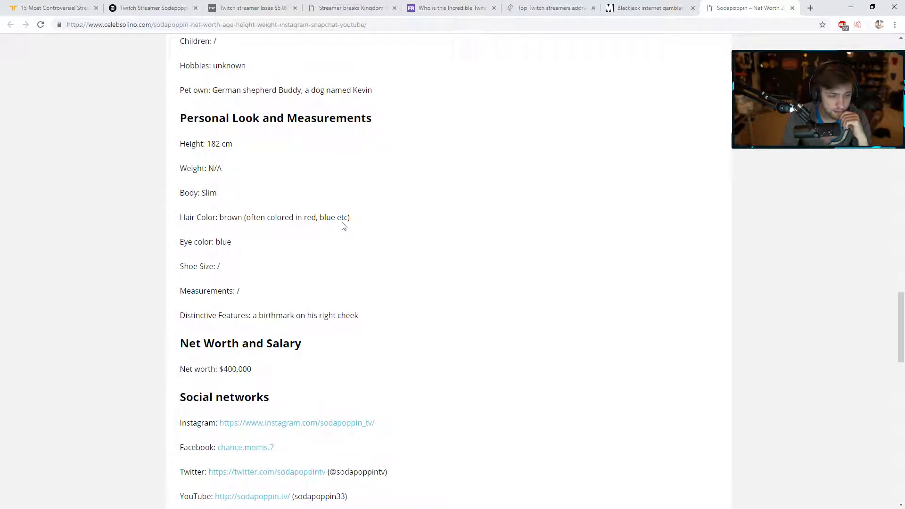
pyautogui.moveTo(195, 267)
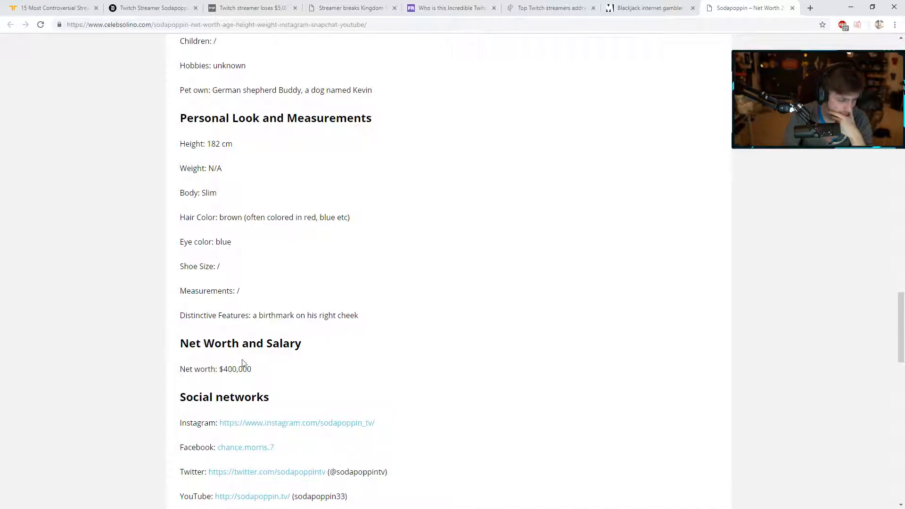
pyautogui.scroll(-3)
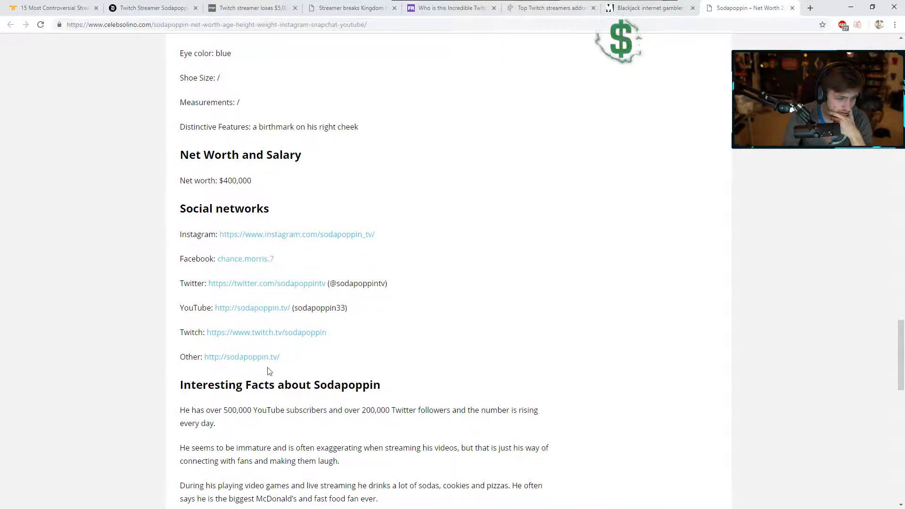
pyautogui.moveTo(259, 284)
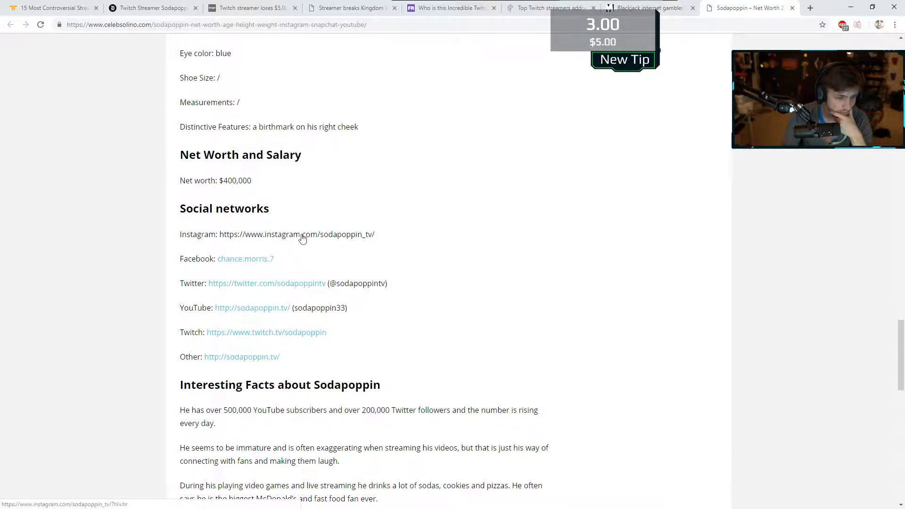
# Step: Follow Sodapoppin's Instagram link, translate its 'page not available' error, then close that tab
pyautogui.click(296, 234)
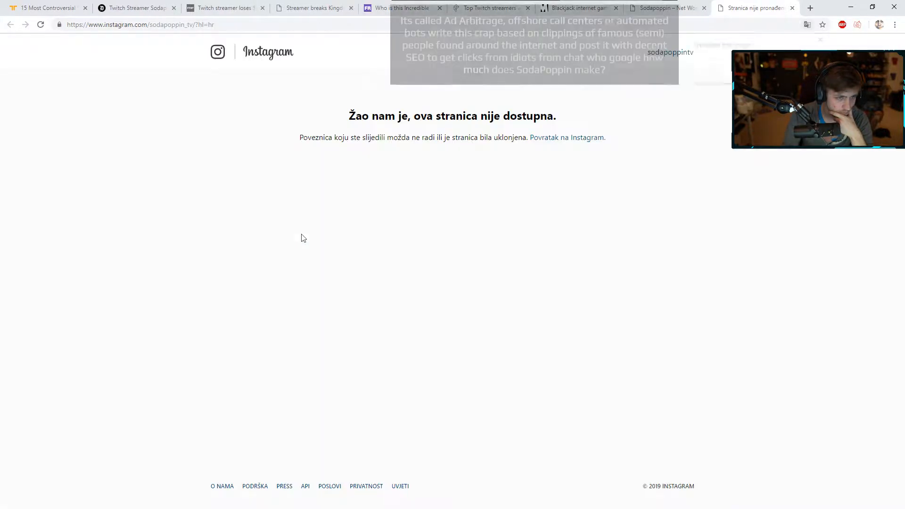
pyautogui.click(807, 24)
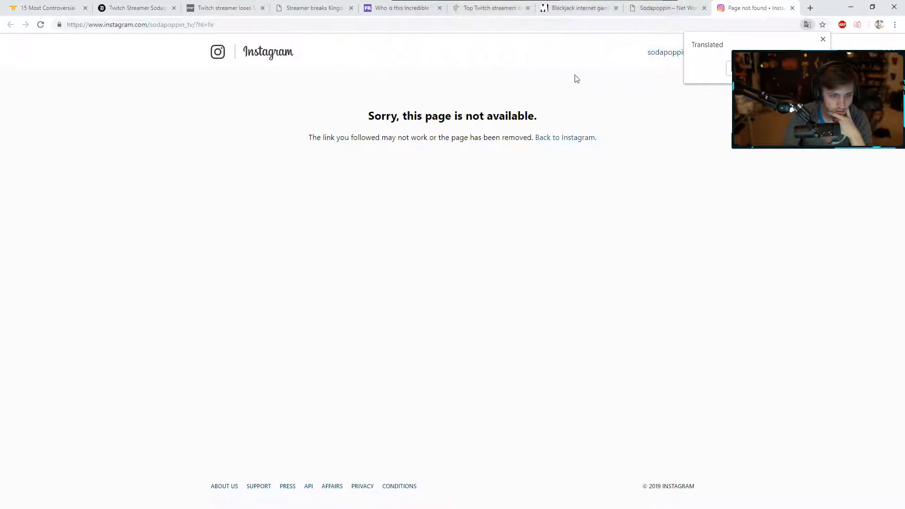
pyautogui.click(822, 39)
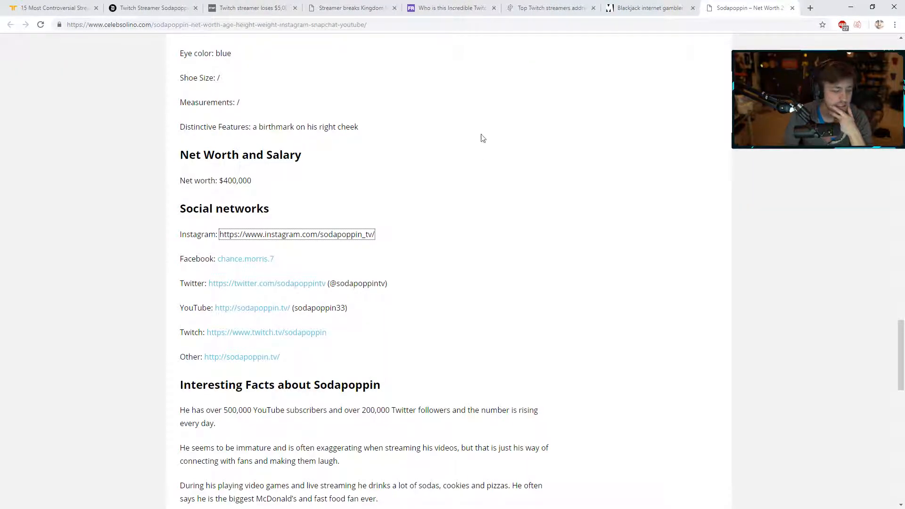
pyautogui.moveTo(508, 182)
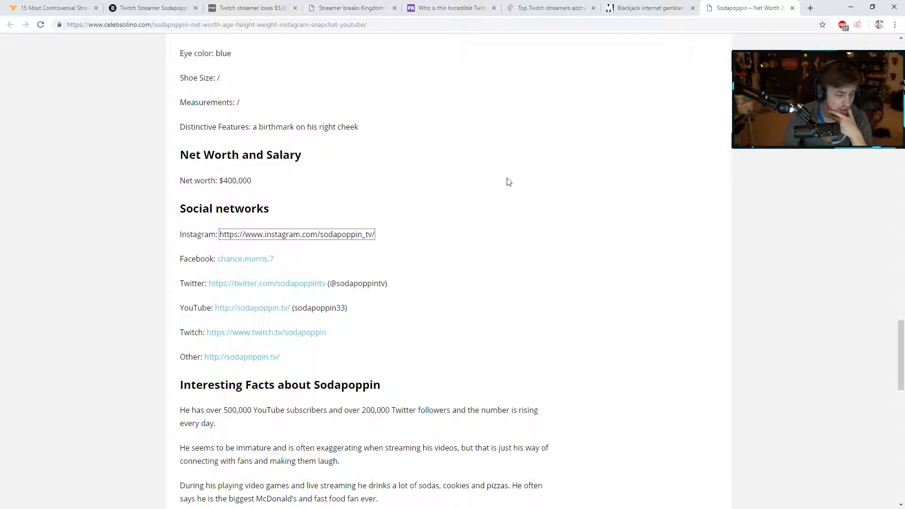
# Step: Read Interesting Facts about subscriber counts, charity stunts and the Teespring T-shirt
pyautogui.scroll(-3)
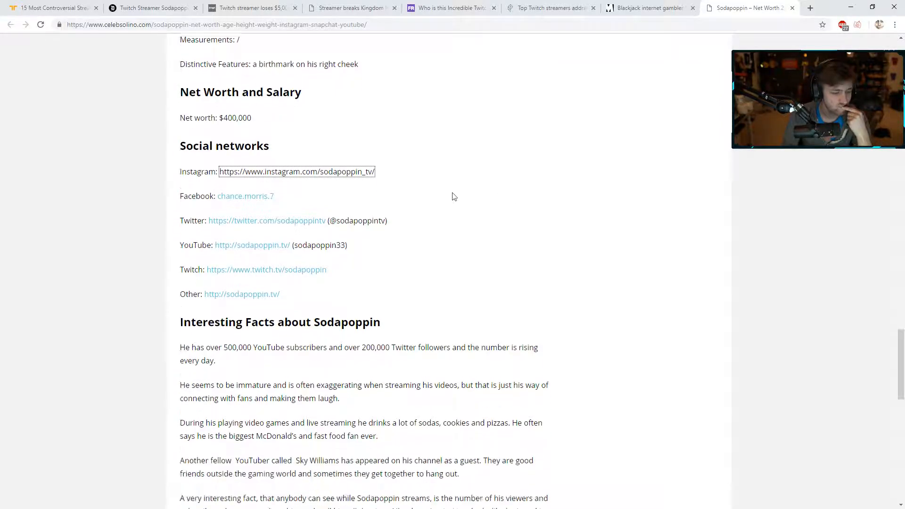
pyautogui.scroll(-3)
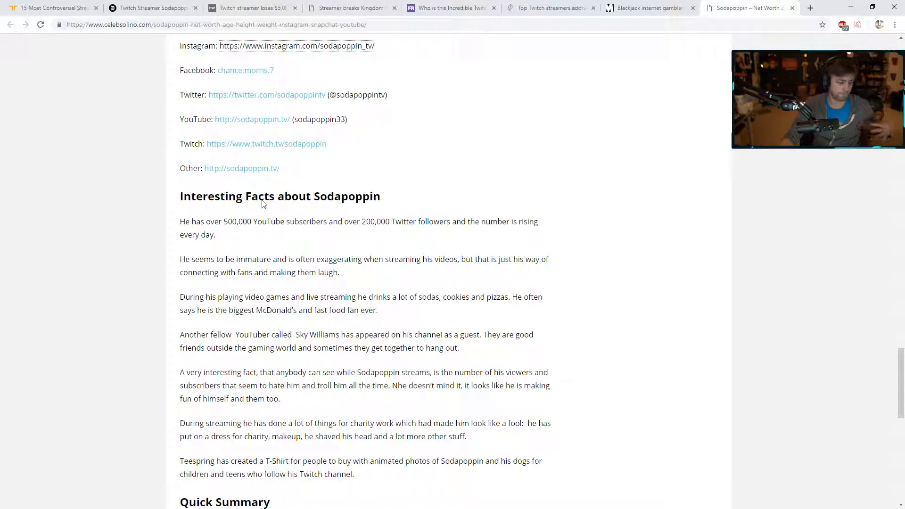
pyautogui.moveTo(196, 257)
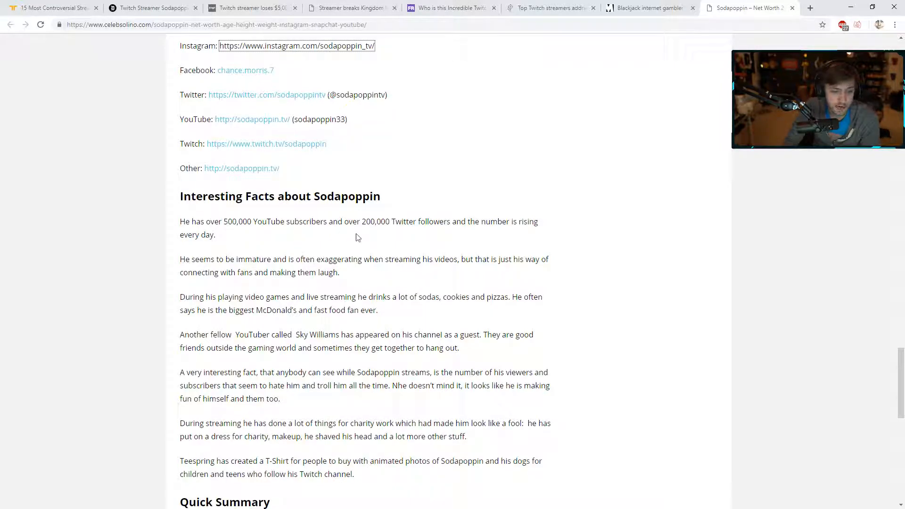
pyautogui.moveTo(193, 265)
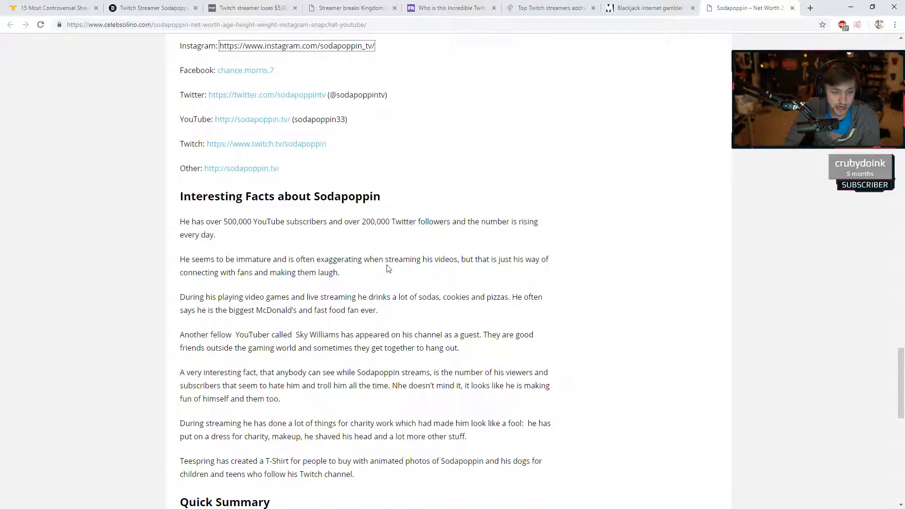
pyautogui.moveTo(524, 265)
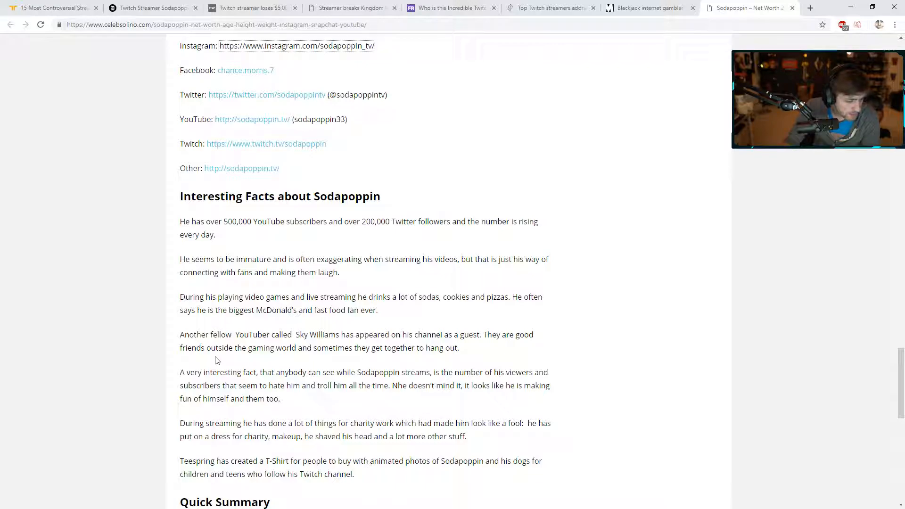
pyautogui.moveTo(269, 381)
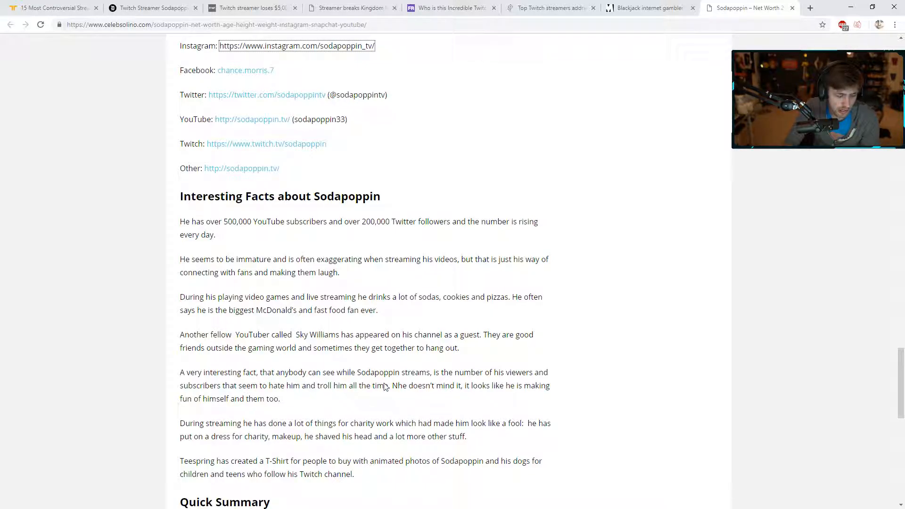
pyautogui.moveTo(425, 386)
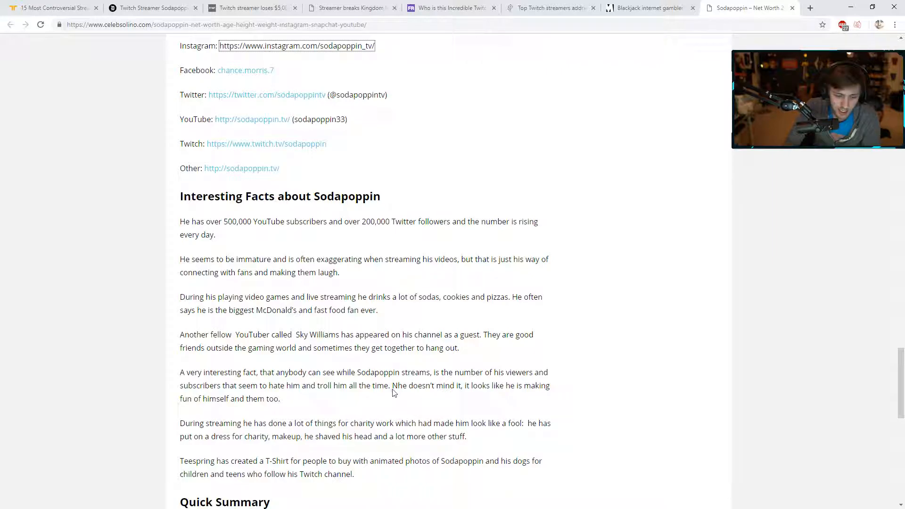
pyautogui.moveTo(453, 391)
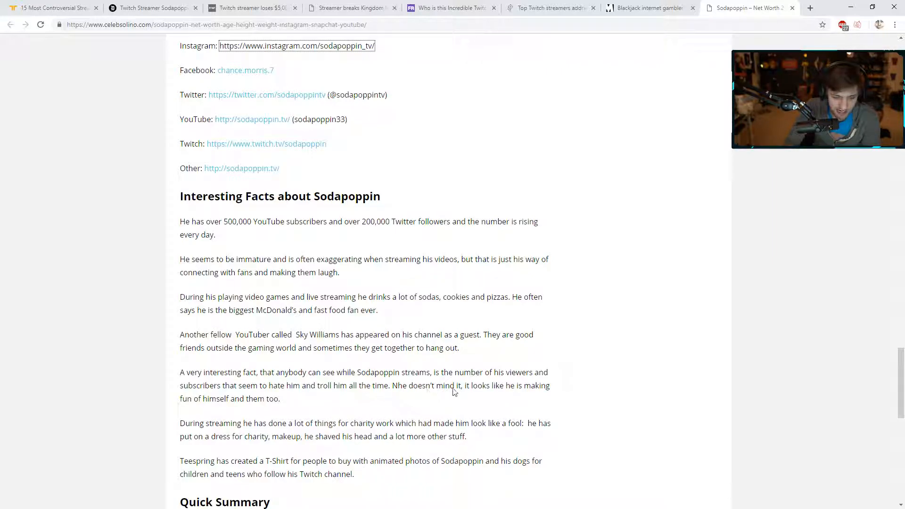
pyautogui.moveTo(234, 417)
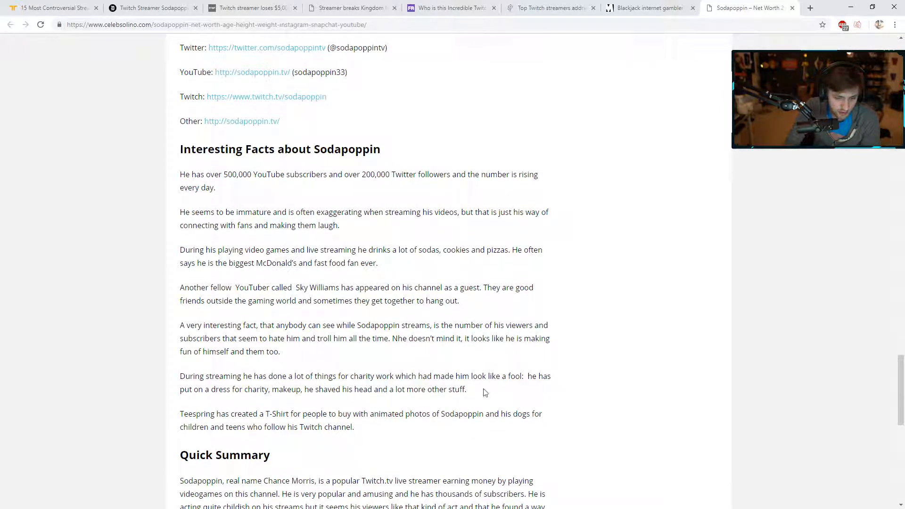
pyautogui.moveTo(517, 386)
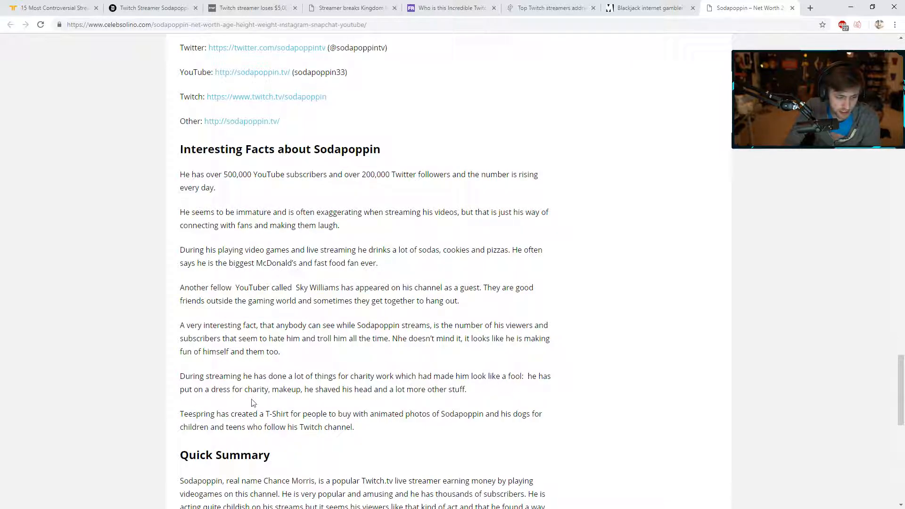
pyautogui.moveTo(339, 395)
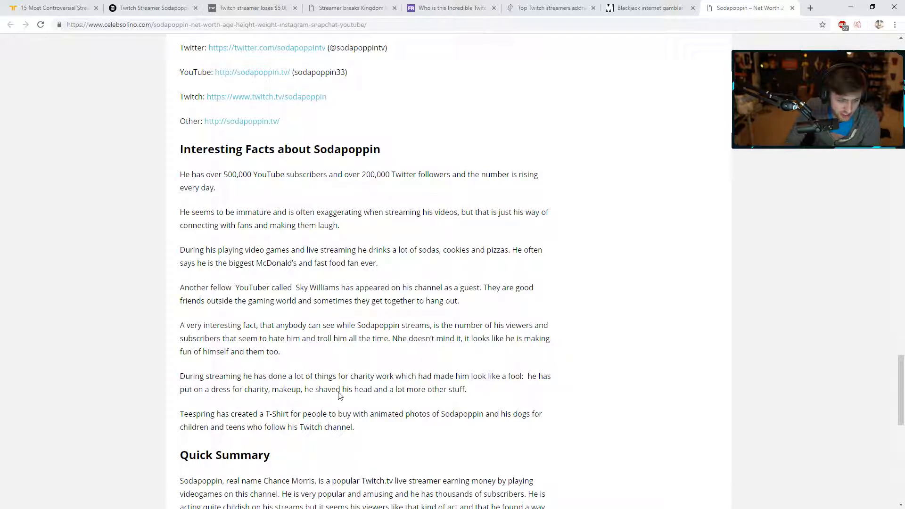
pyautogui.moveTo(369, 398)
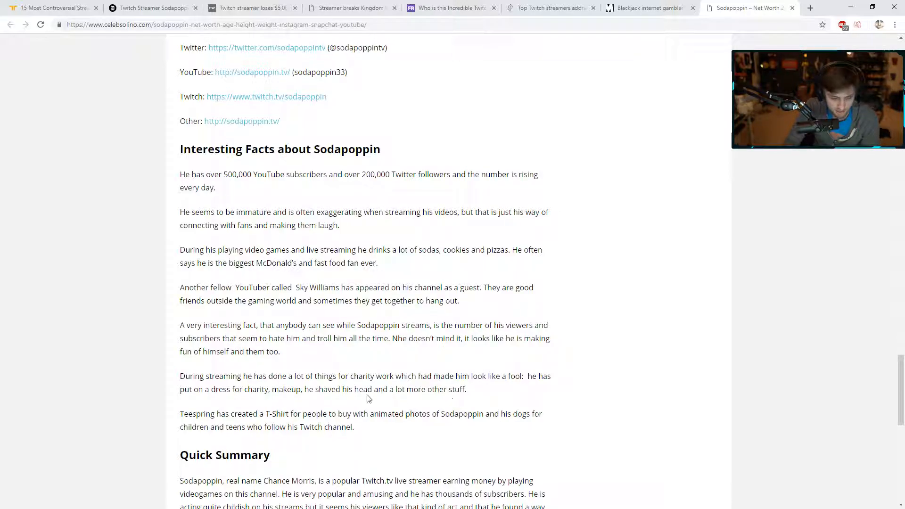
# Step: Read the Quick Summary to the end of the Celebsolino Sodapoppin page
pyautogui.scroll(-3)
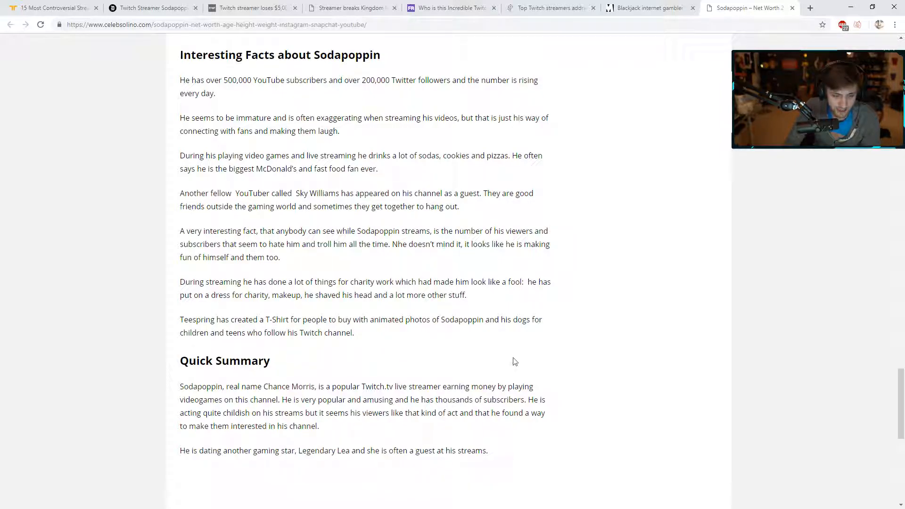
pyautogui.moveTo(251, 339)
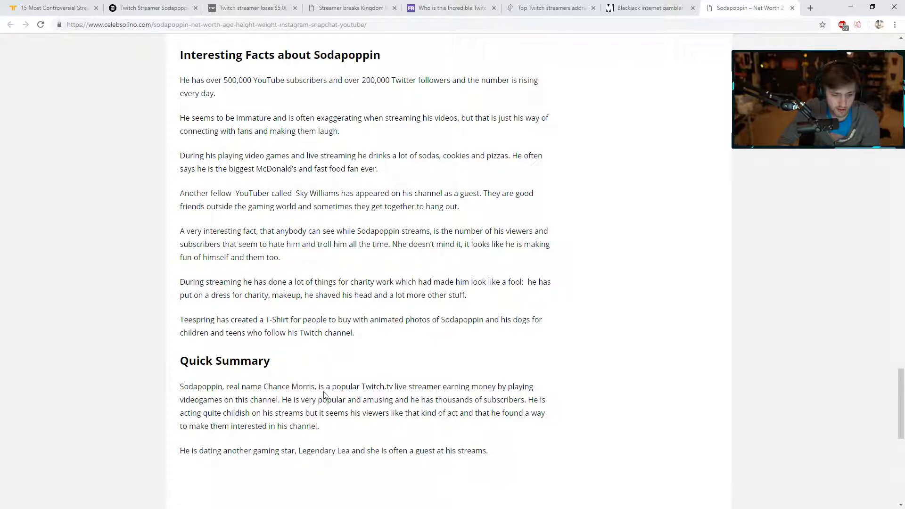
pyautogui.moveTo(407, 398)
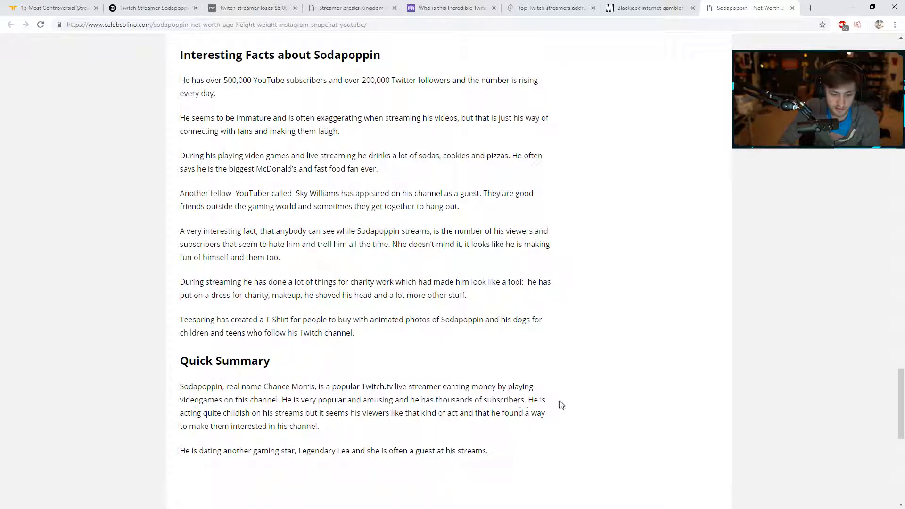
pyautogui.moveTo(362, 416)
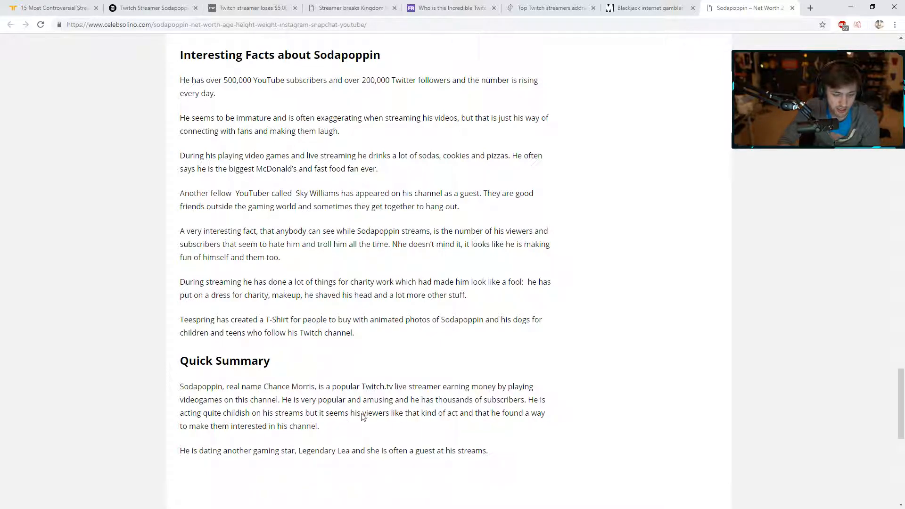
pyautogui.moveTo(494, 430)
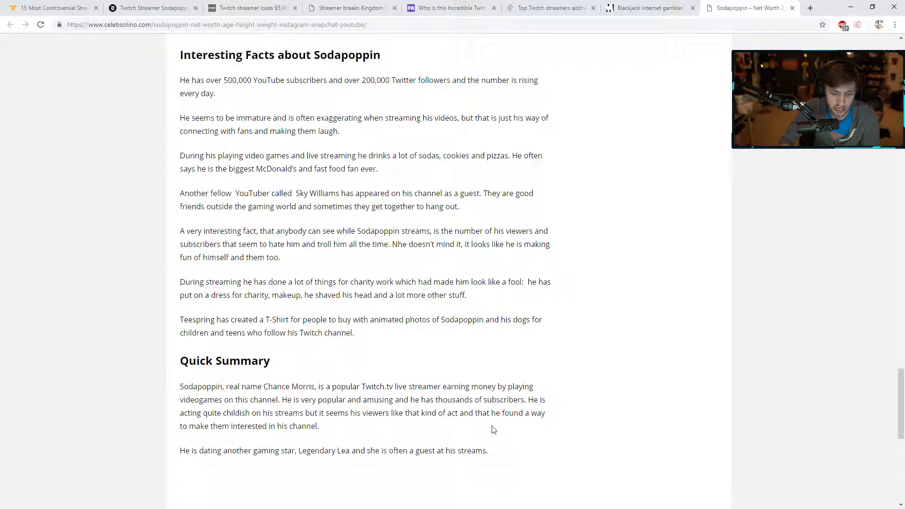
pyautogui.moveTo(500, 421)
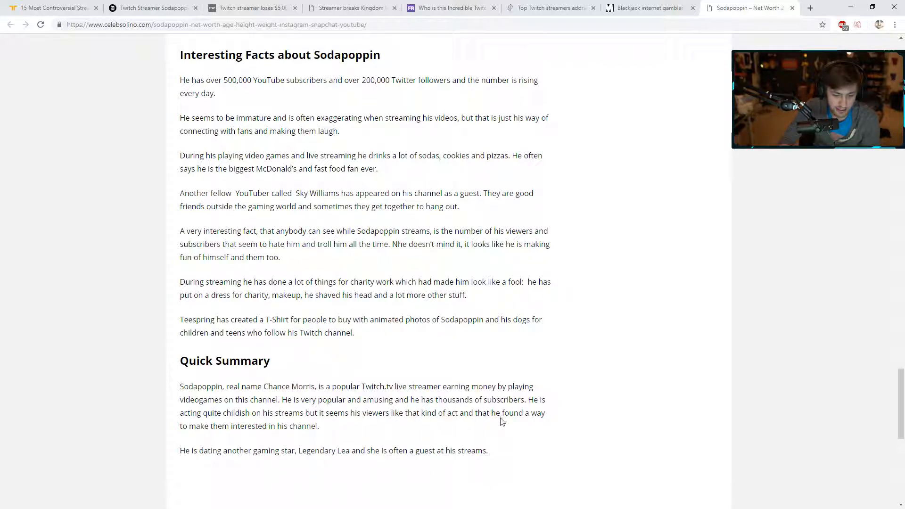
pyautogui.moveTo(227, 451)
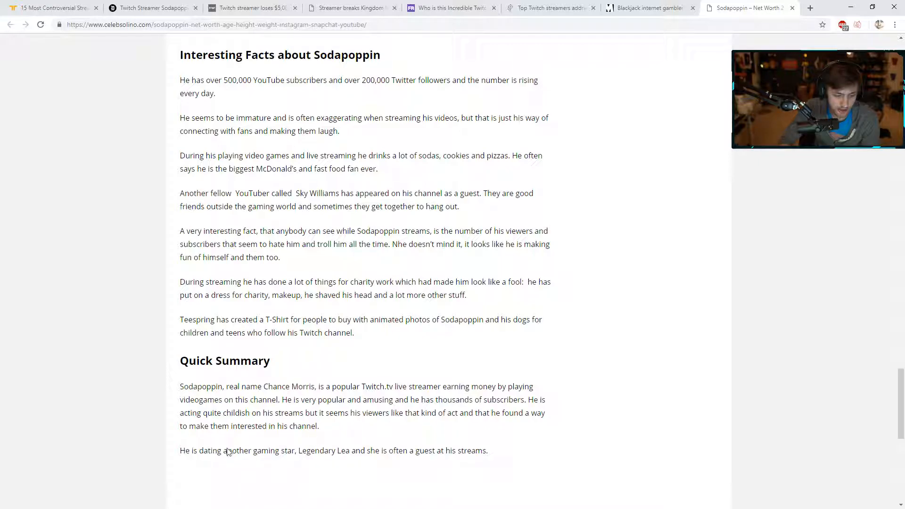
pyautogui.scroll(-3)
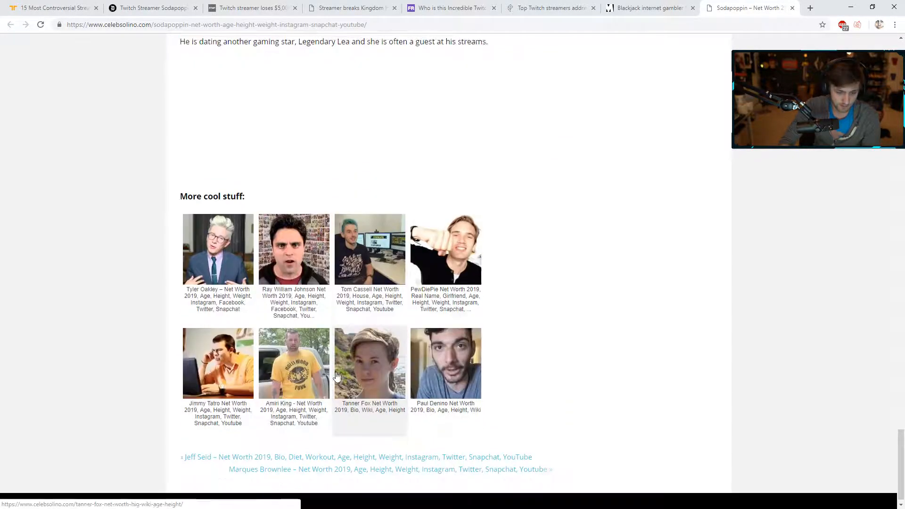
pyautogui.scroll(-3)
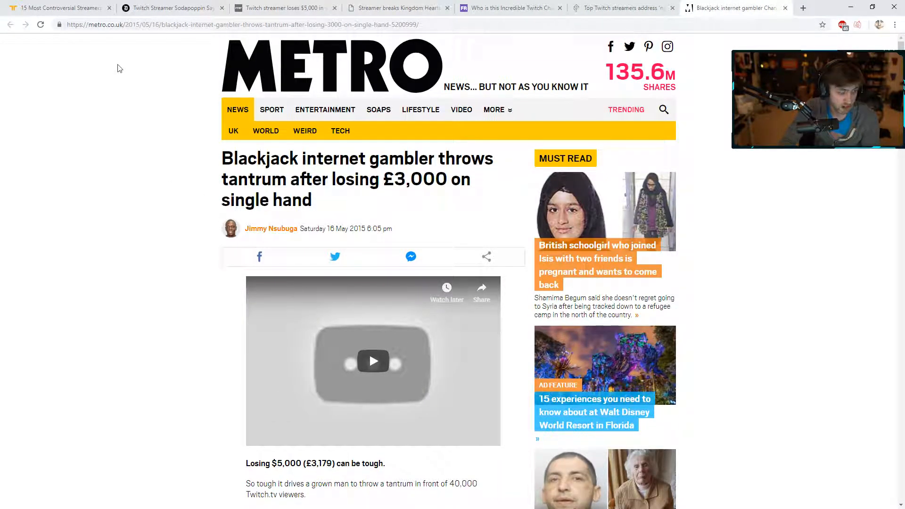
# Step: Switch to the DBLTAP '15 Most Controversial Streamers' article and scroll to its intro video
pyautogui.click(58, 8)
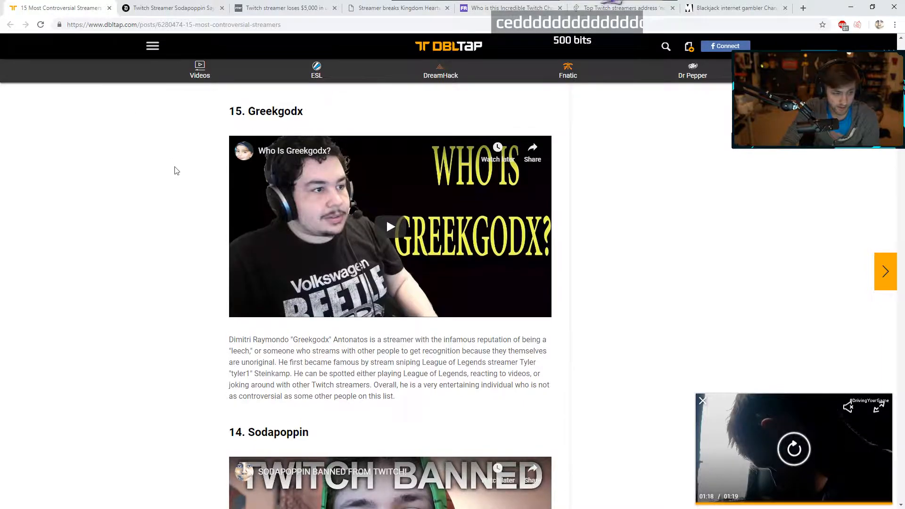
pyautogui.scroll(3)
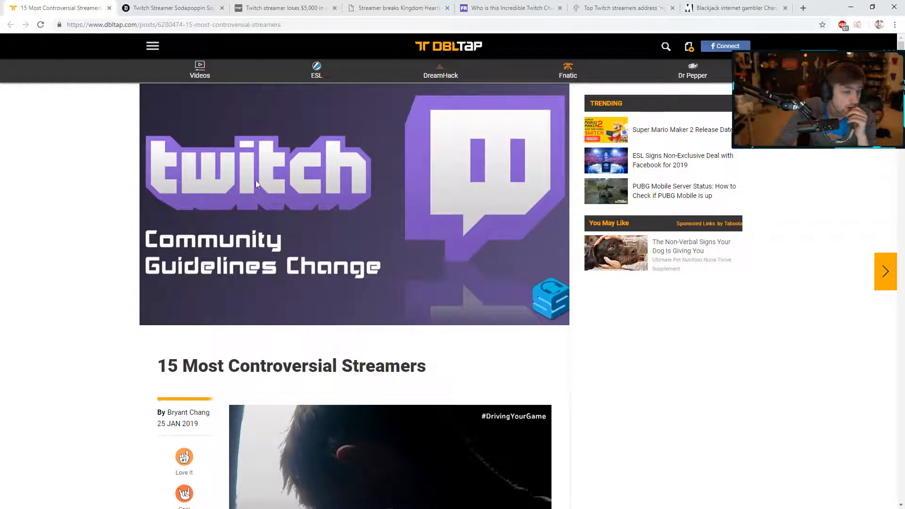
pyautogui.moveTo(263, 243)
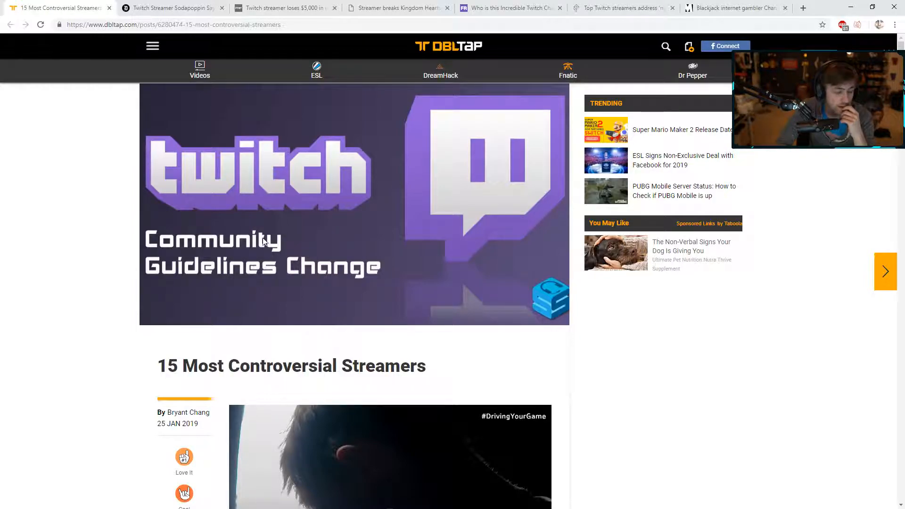
pyautogui.scroll(-3)
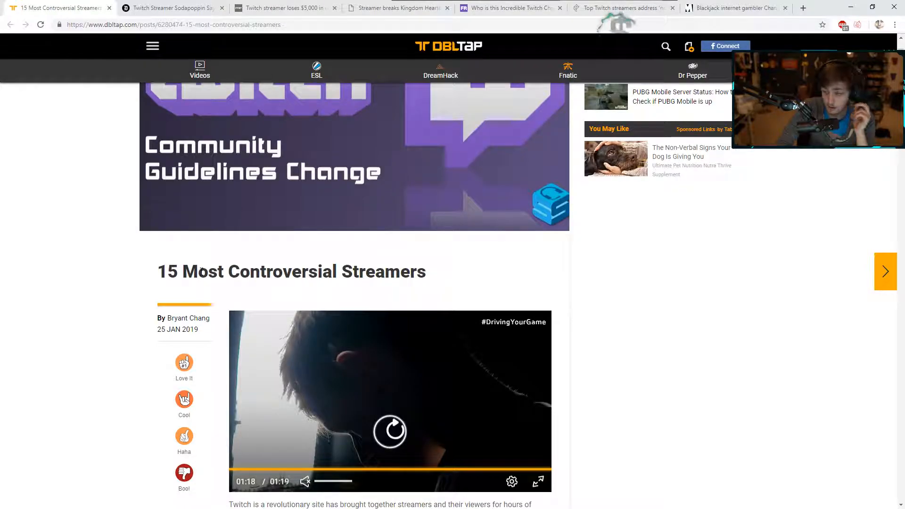
pyautogui.scroll(-3)
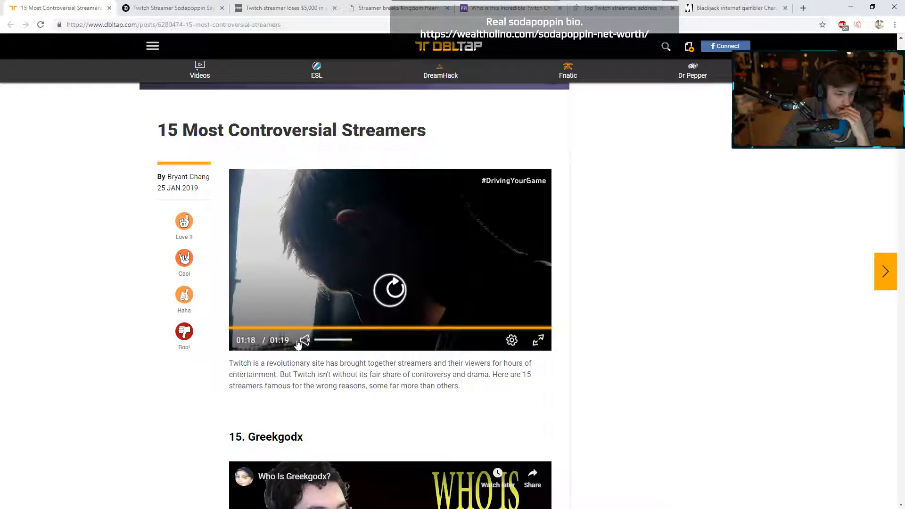
# Step: Replay and pause the intro video, then scroll on to the Greekgodx entry
pyautogui.click(390, 290)
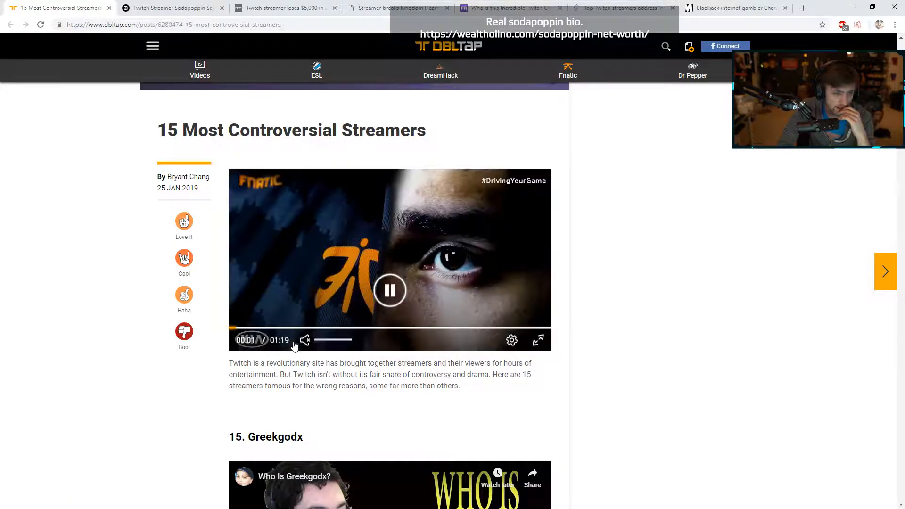
pyautogui.click(390, 290)
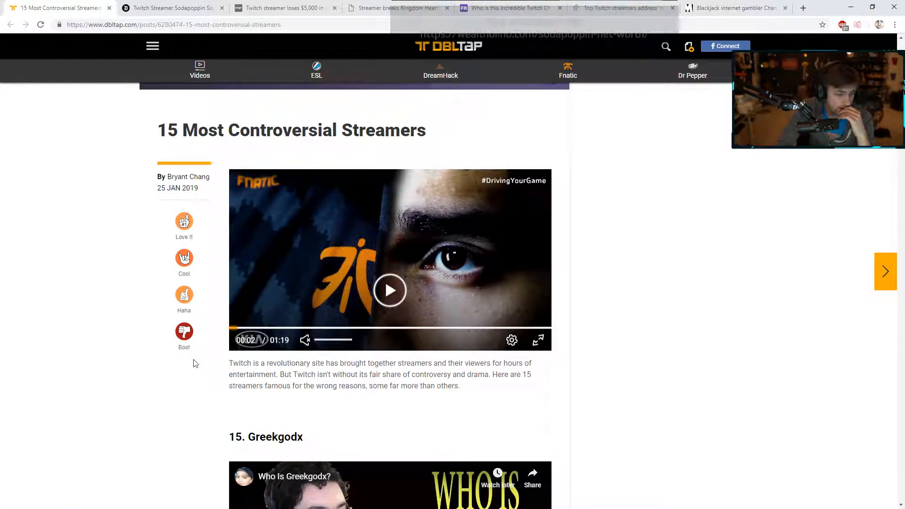
pyautogui.scroll(-3)
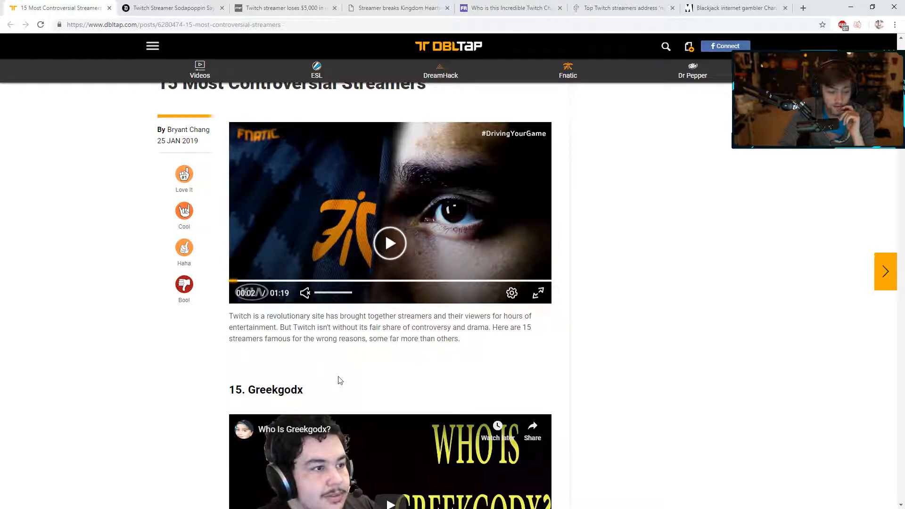
pyautogui.moveTo(395, 348)
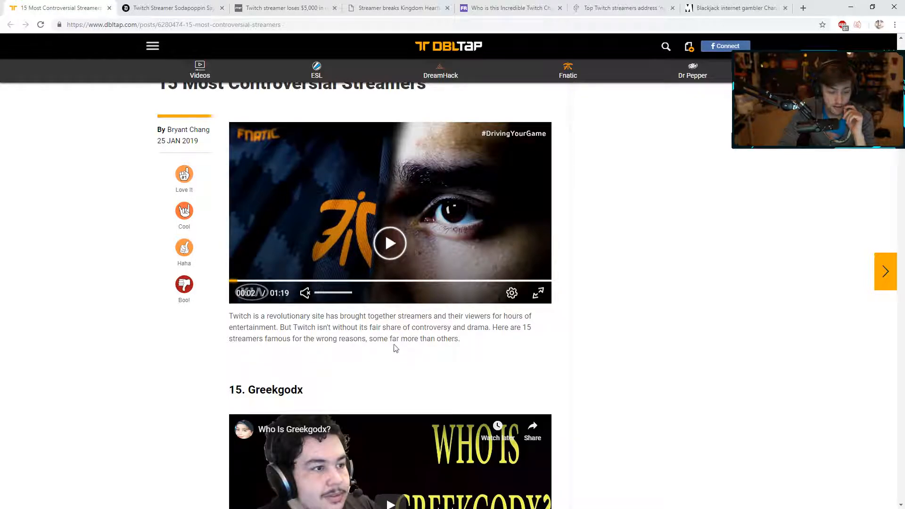
pyautogui.scroll(-3)
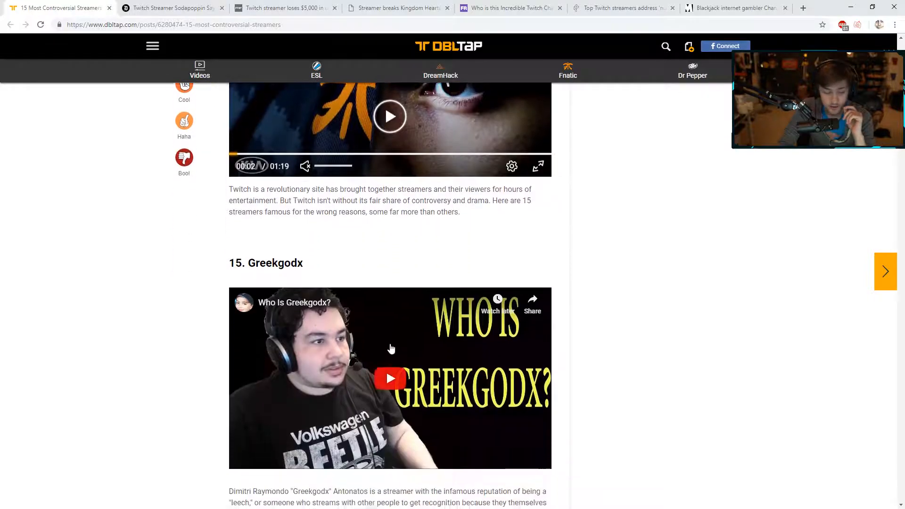
pyautogui.scroll(-3)
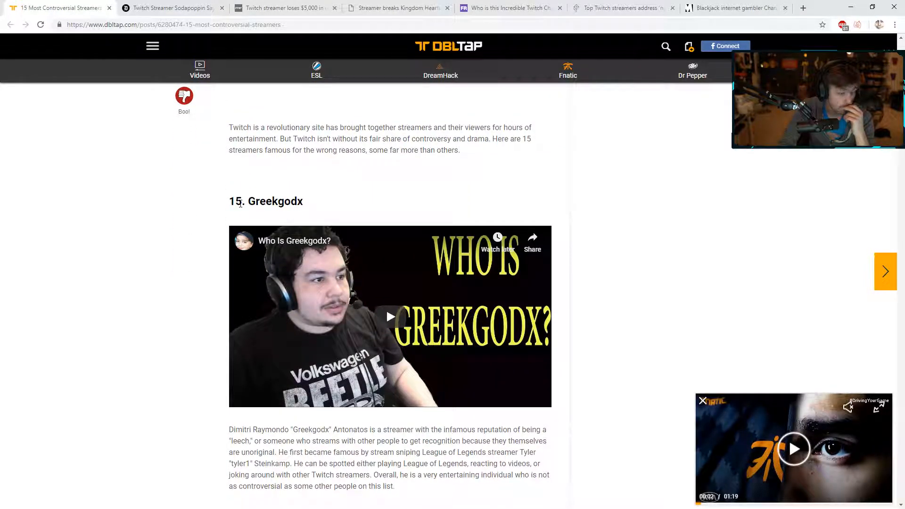
pyautogui.scroll(-3)
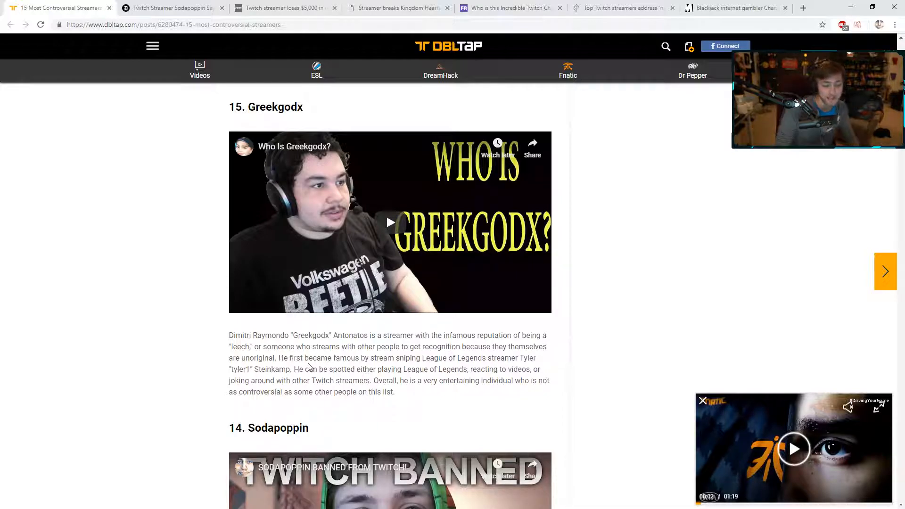
pyautogui.moveTo(416, 367)
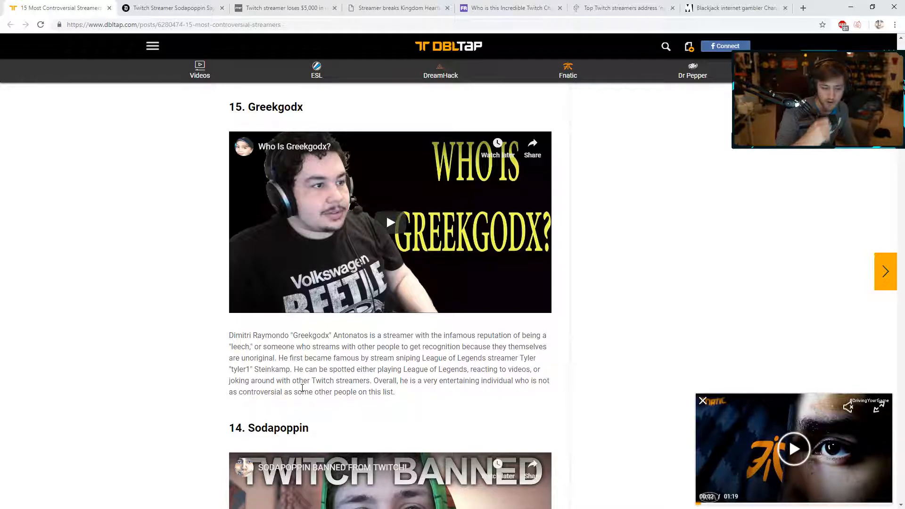
pyautogui.moveTo(462, 396)
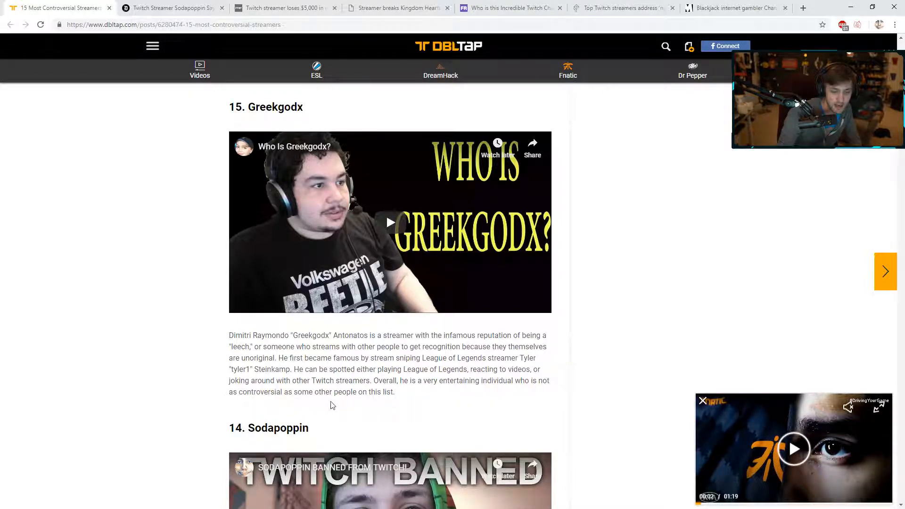
pyautogui.scroll(-3)
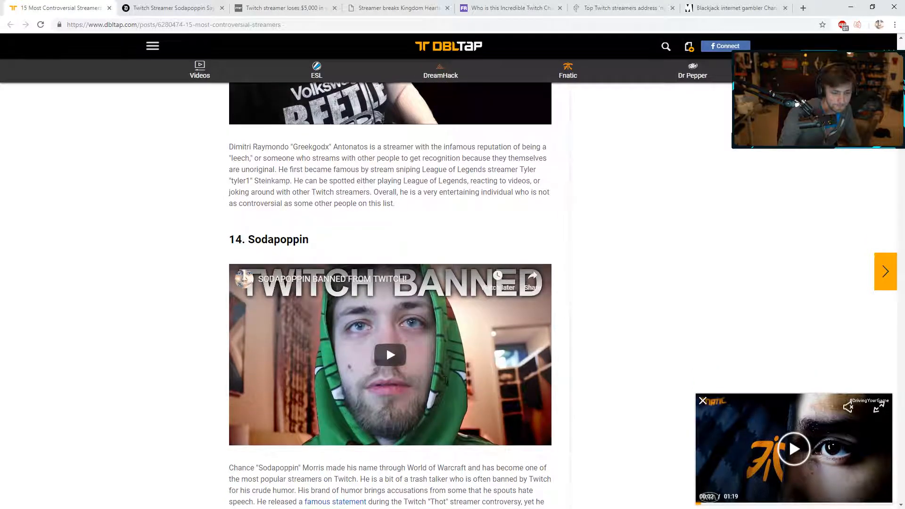
pyautogui.scroll(-3)
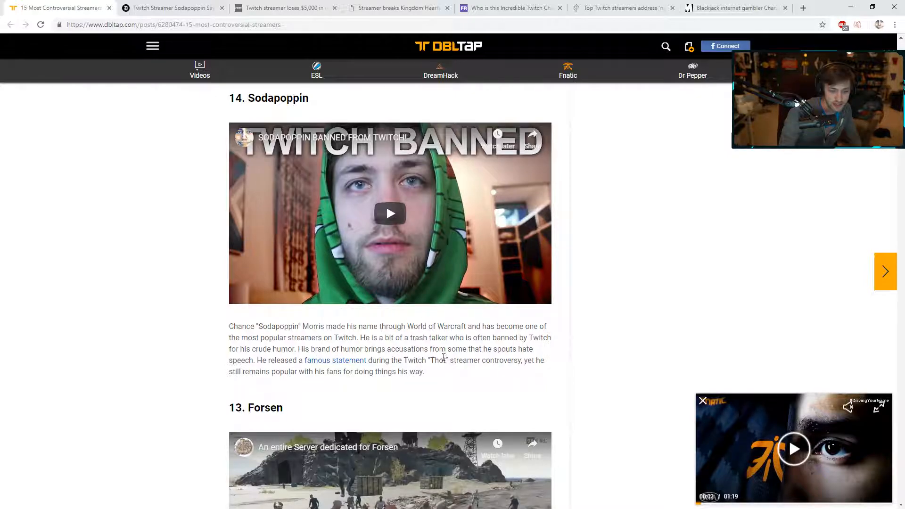
pyautogui.moveTo(265, 363)
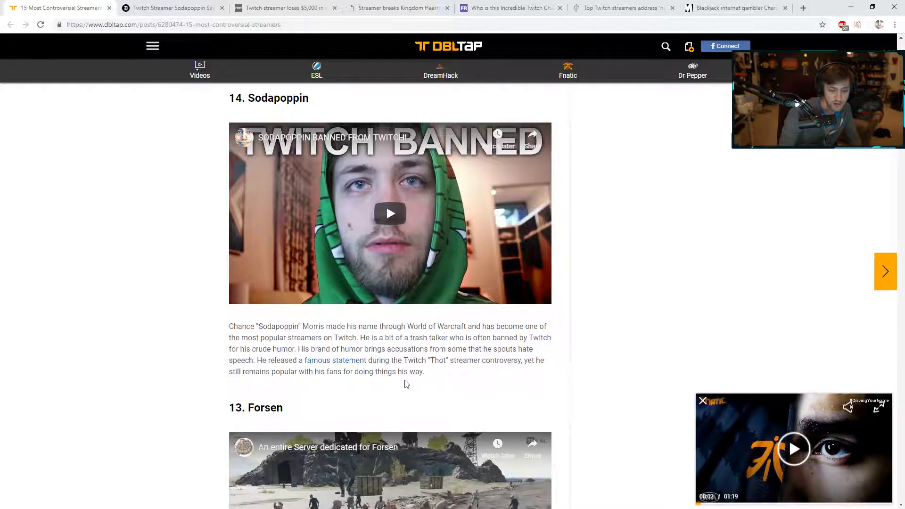
# Step: Read past the Forsen and number 12 Summit1g entries until number 11, Ninja, appears
pyautogui.scroll(-3)
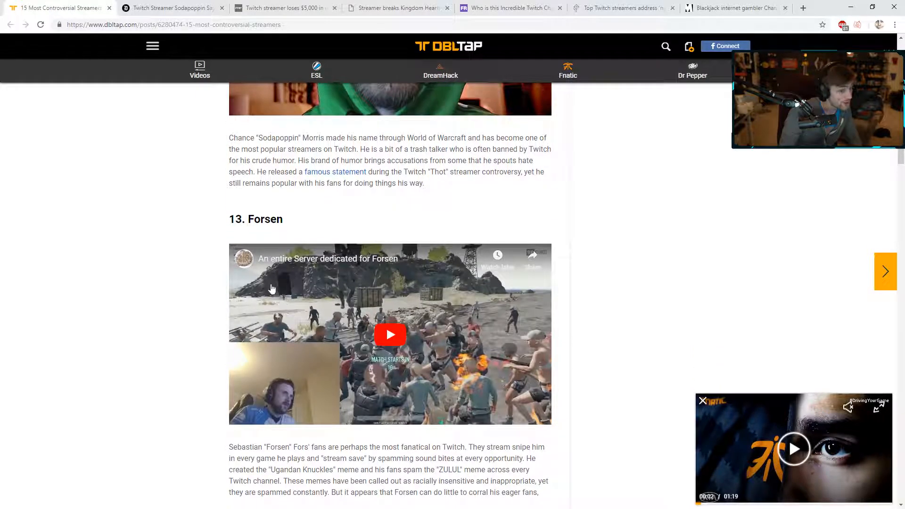
pyautogui.scroll(-3)
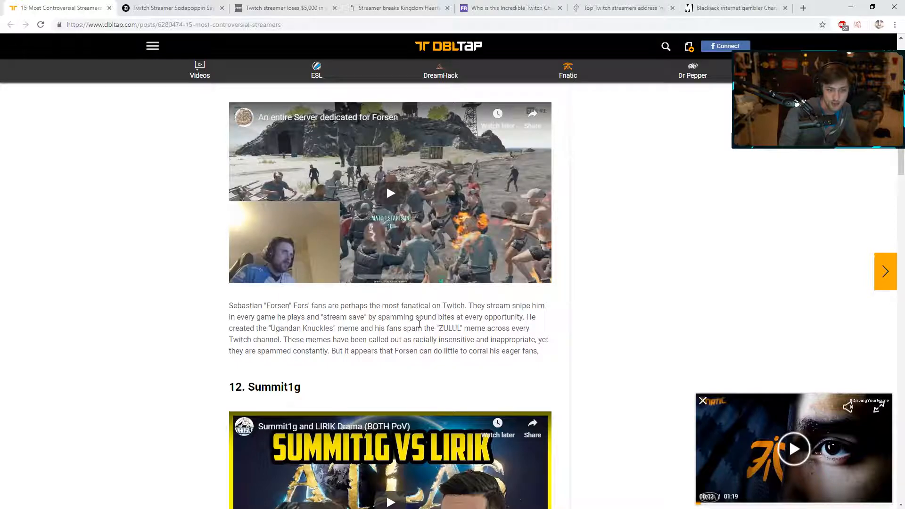
pyautogui.moveTo(219, 344)
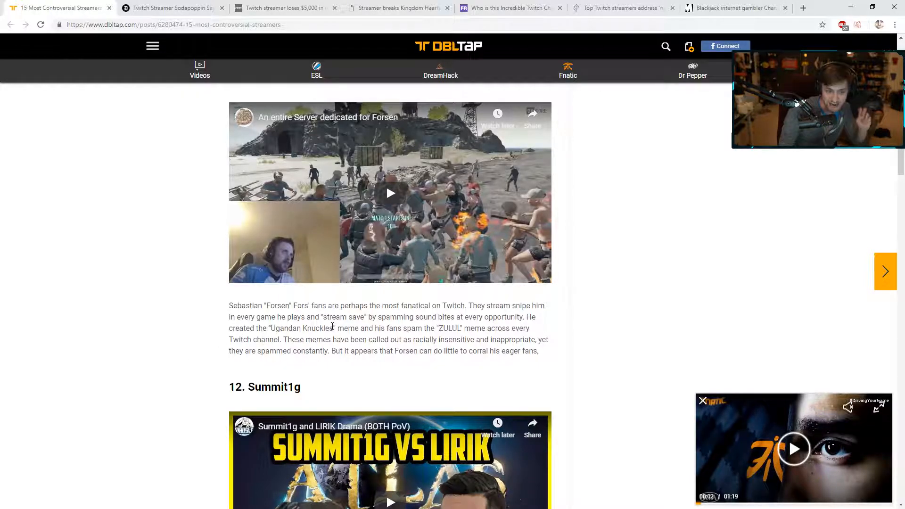
pyautogui.moveTo(349, 320)
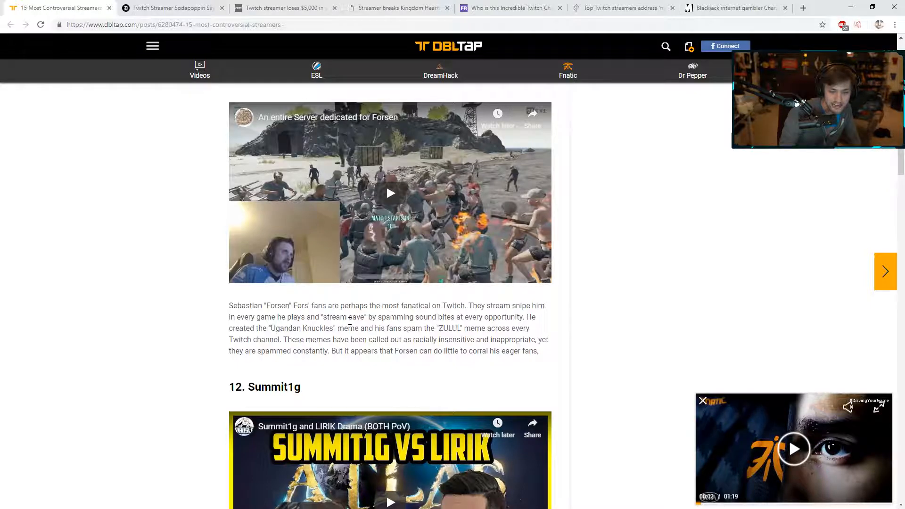
pyautogui.moveTo(275, 340)
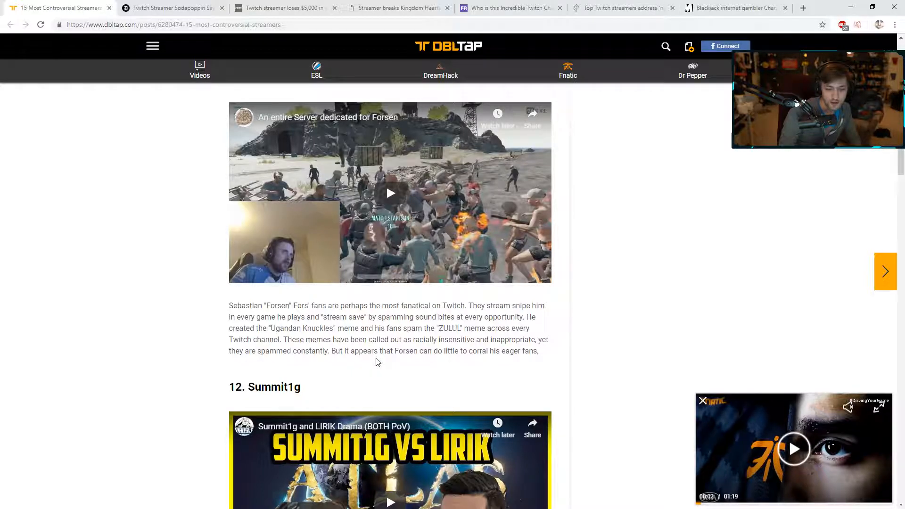
pyautogui.scroll(-3)
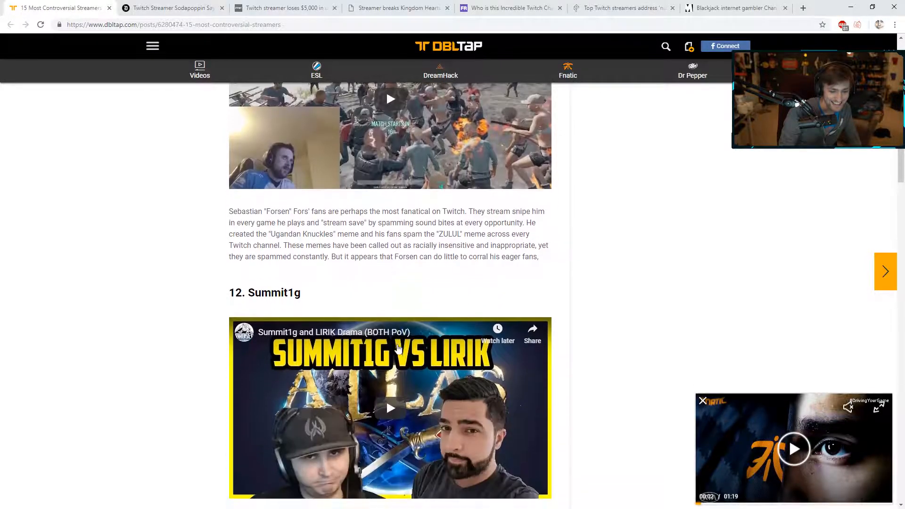
pyautogui.scroll(-3)
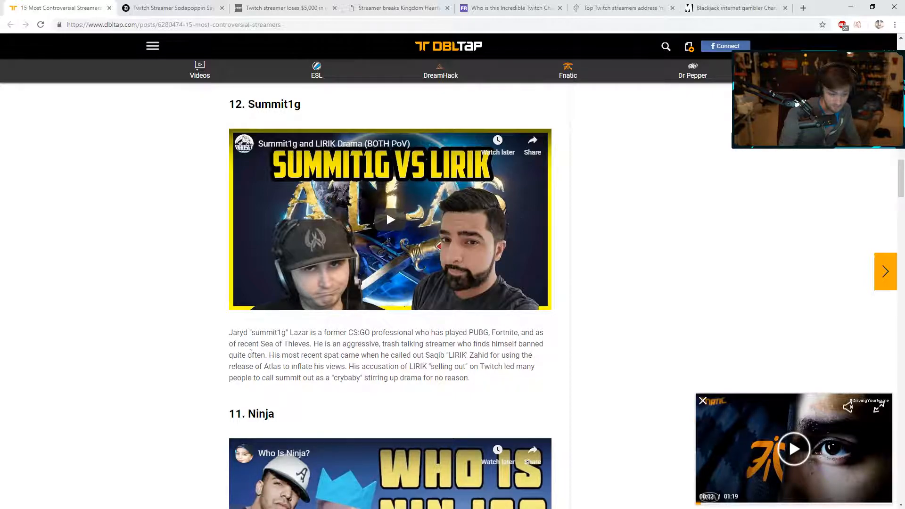
pyautogui.moveTo(340, 354)
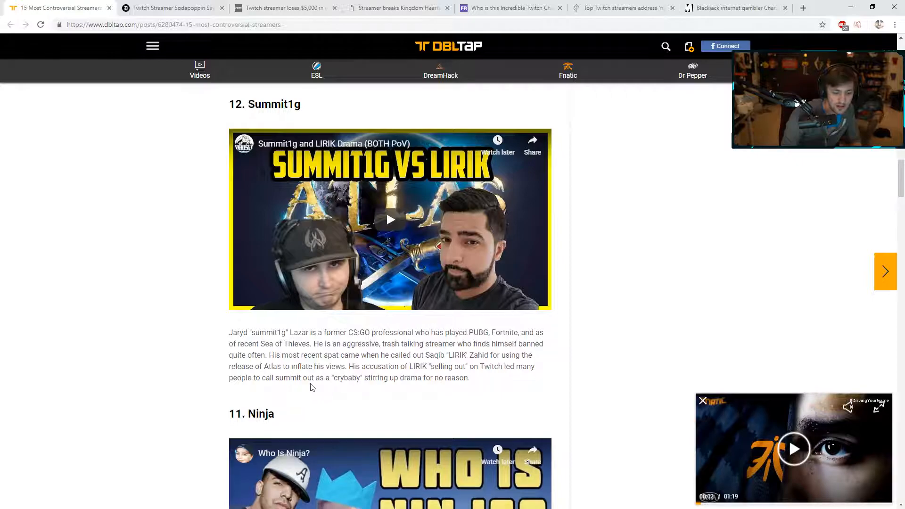
pyautogui.moveTo(434, 393)
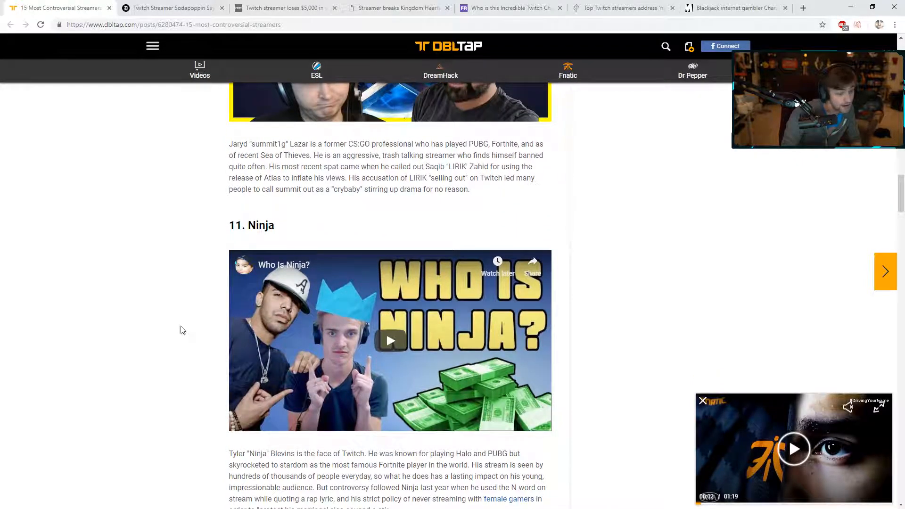
# Step: Scroll past the Ninja entry to number 10, Pokimane, and her description
pyautogui.scroll(-3)
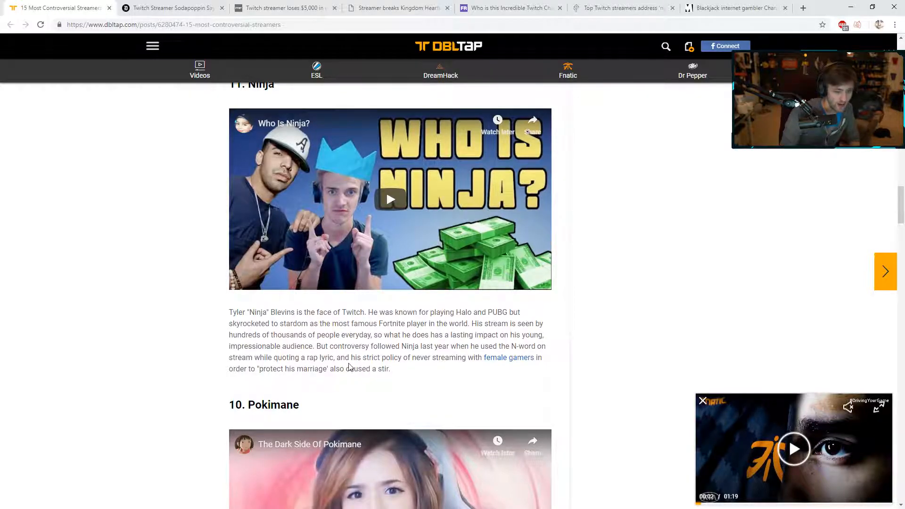
pyautogui.moveTo(466, 367)
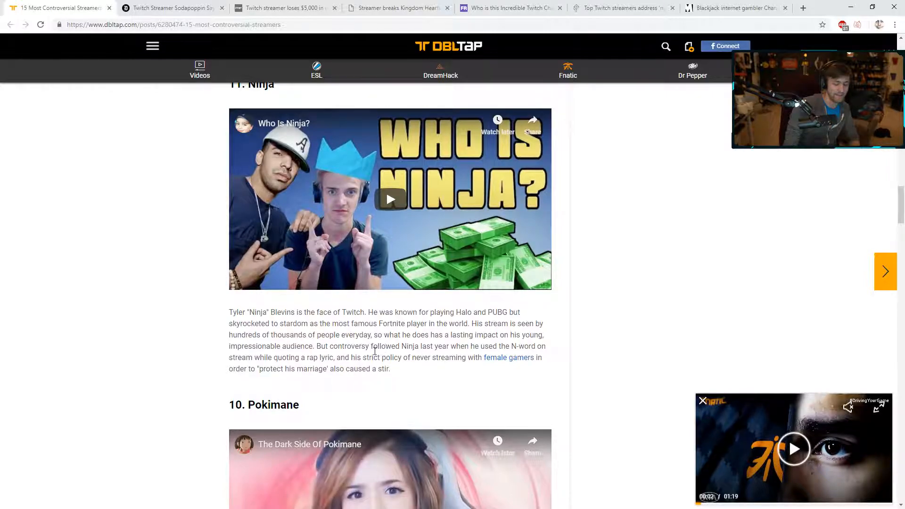
pyautogui.scroll(-3)
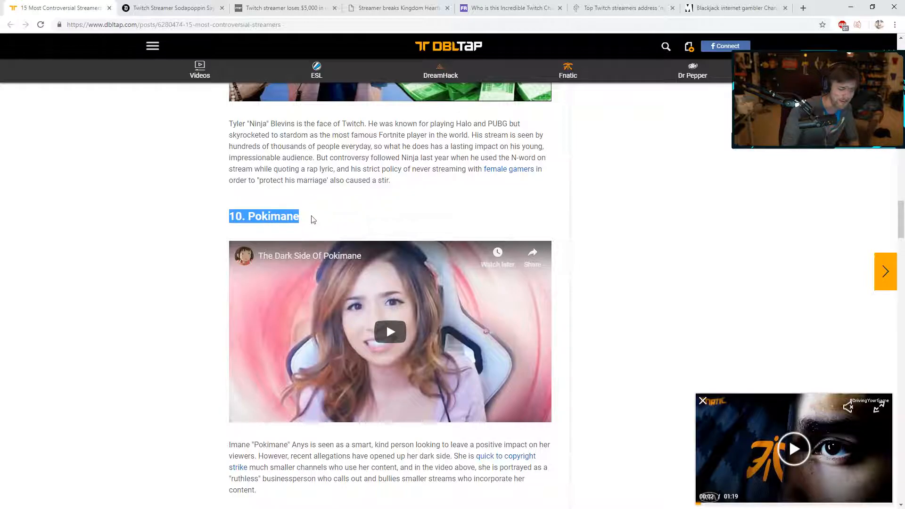
# Step: Scroll into the Pokimane entry and highlight the name 'Imane'
pyautogui.scroll(-3)
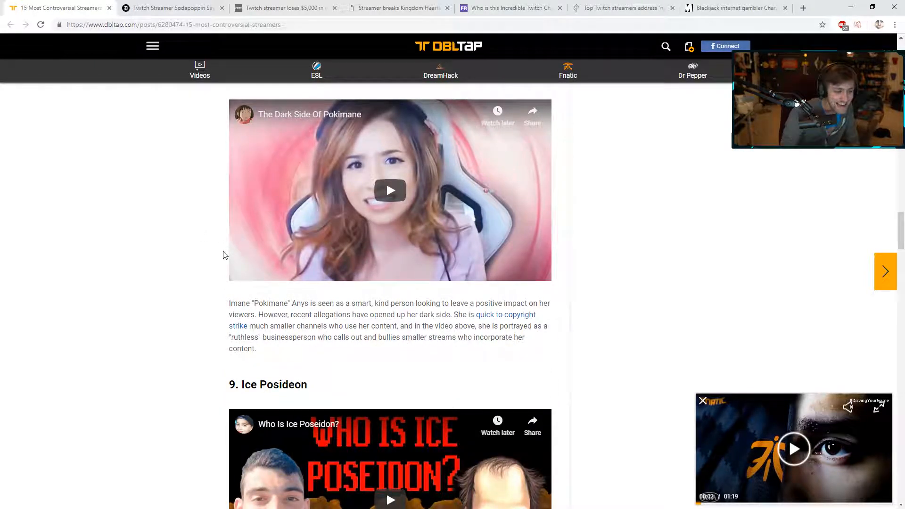
pyautogui.scroll(-3)
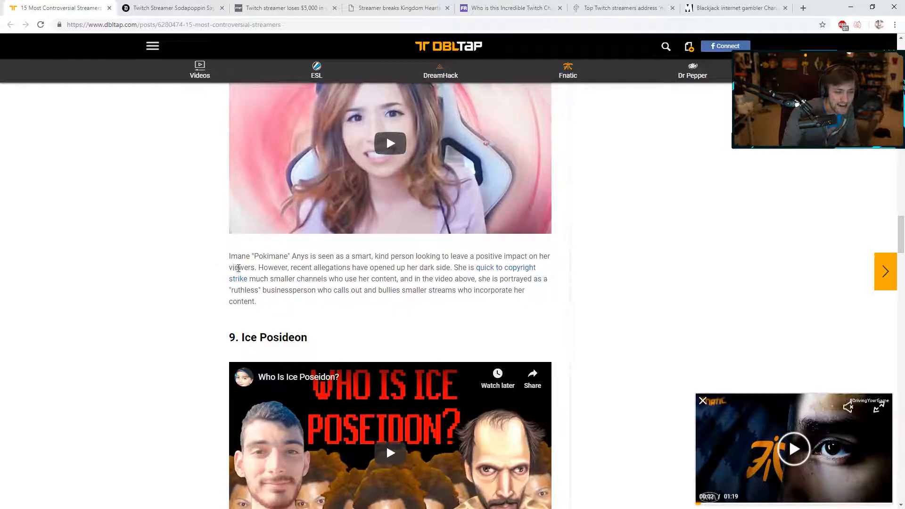
pyautogui.doubleClick(239, 256)
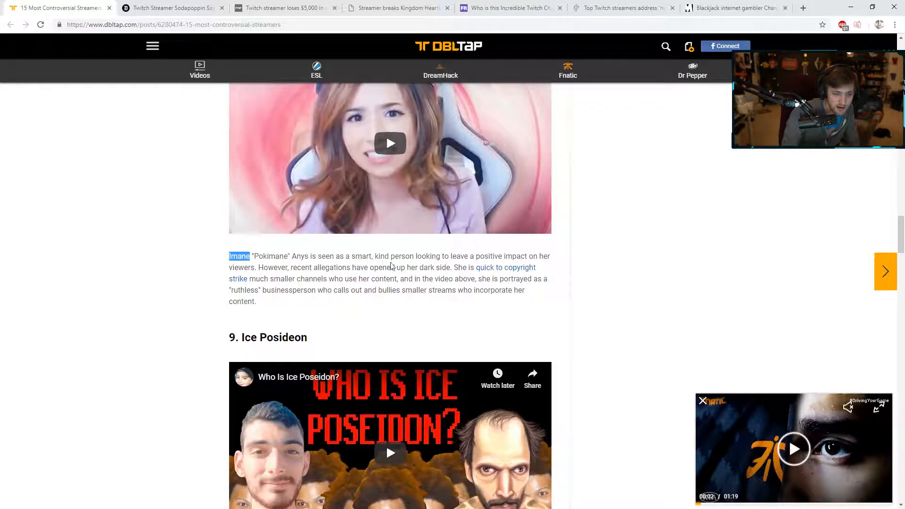
pyautogui.moveTo(458, 259)
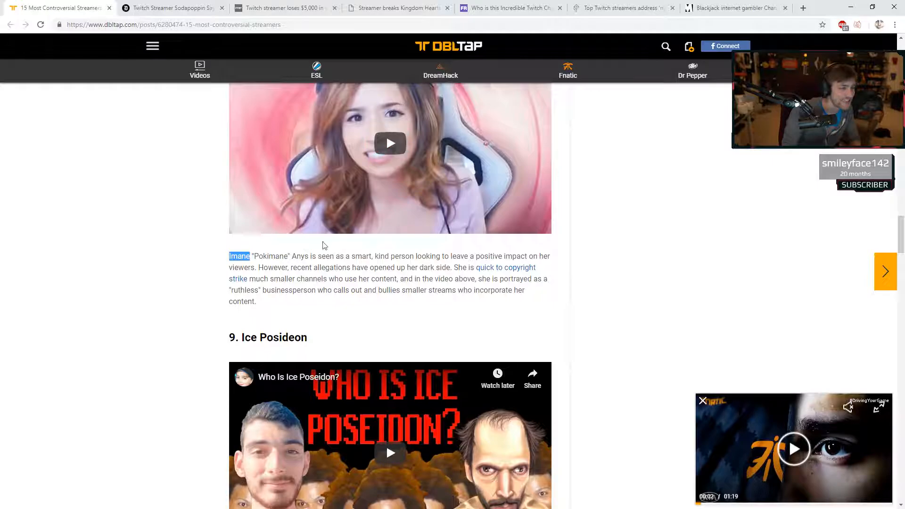
# Step: Scroll through Ice Poseidon (9) and Tfue (8) to number 7, Destiny
pyautogui.scroll(-3)
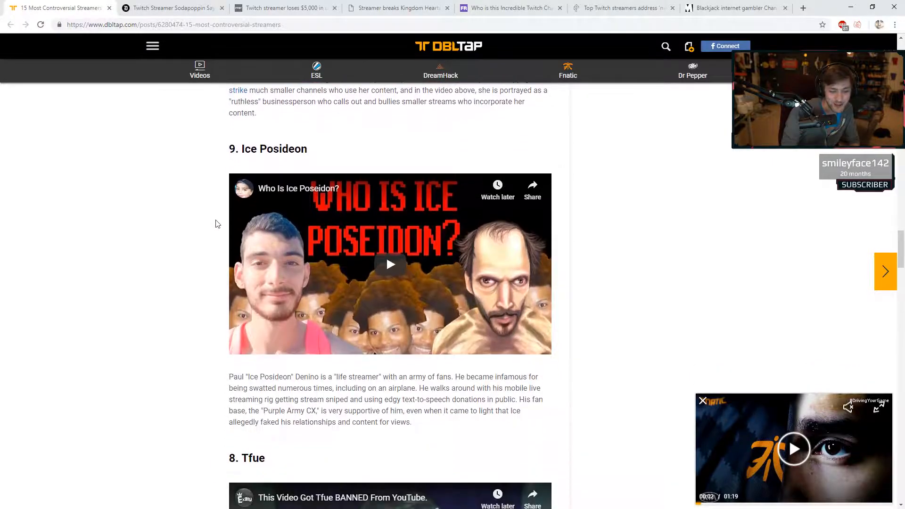
pyautogui.scroll(-3)
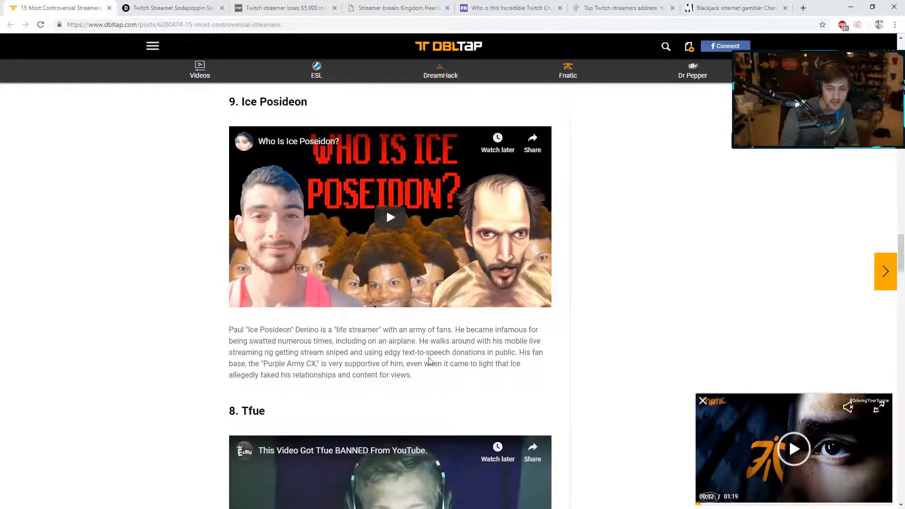
pyautogui.moveTo(274, 391)
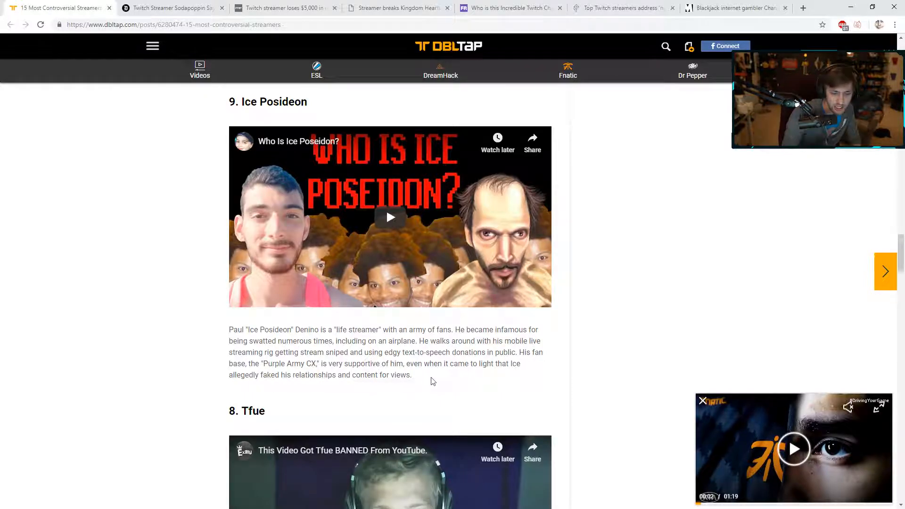
pyautogui.moveTo(321, 390)
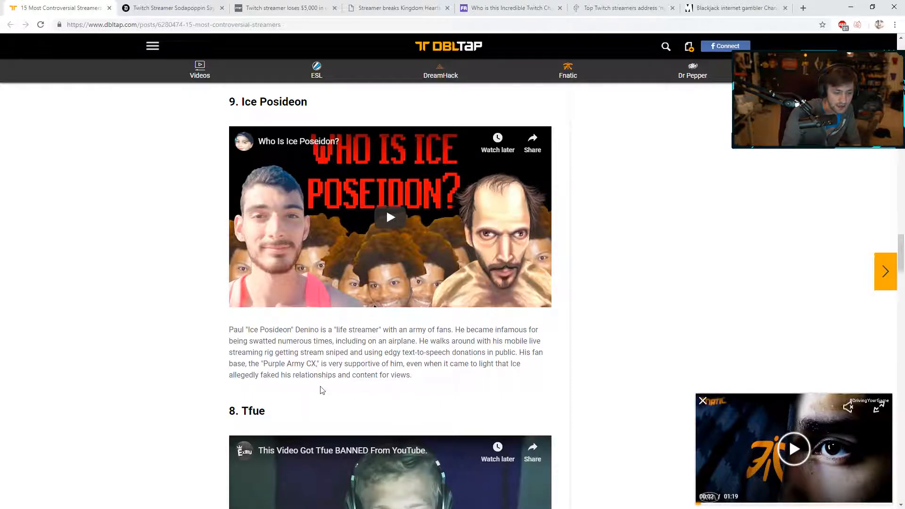
pyautogui.moveTo(403, 376)
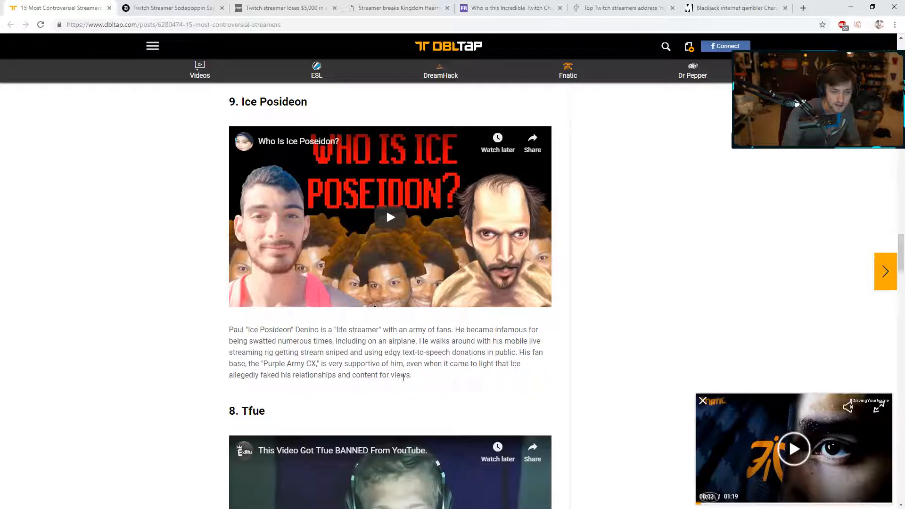
pyautogui.scroll(-3)
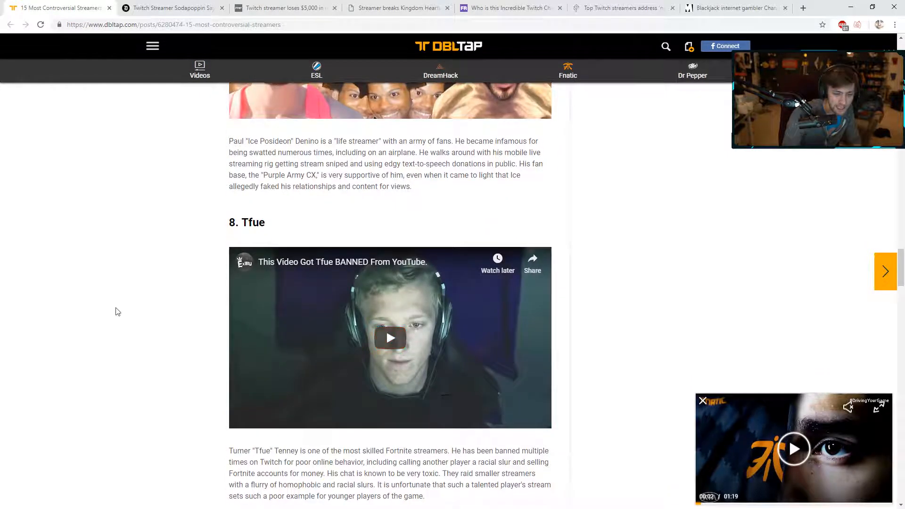
pyautogui.scroll(-3)
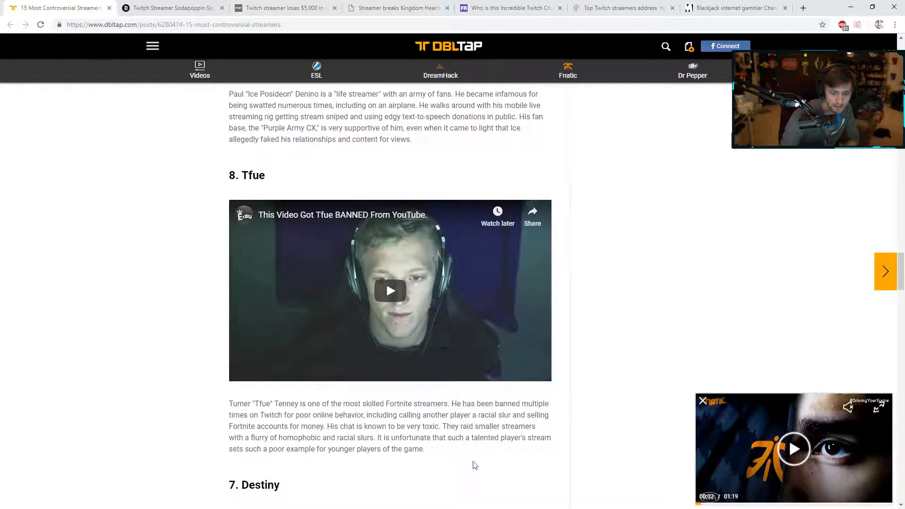
pyautogui.moveTo(310, 452)
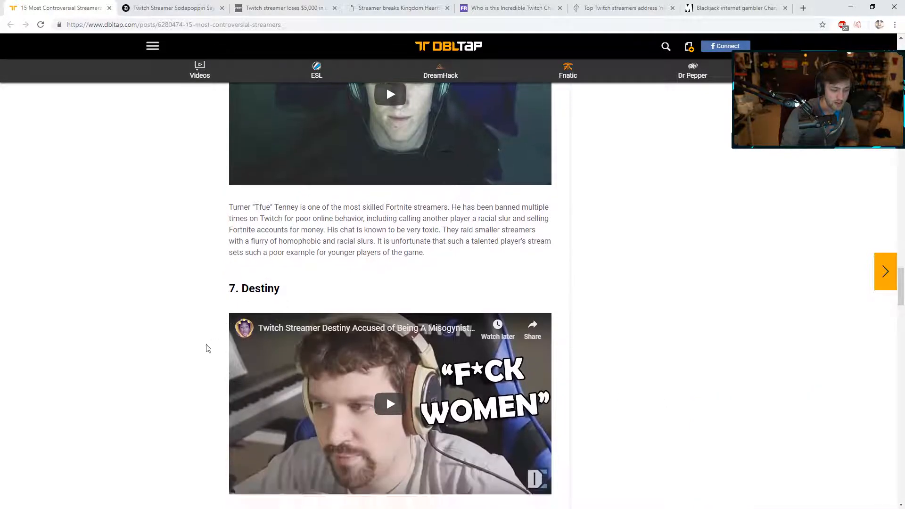
# Step: Scroll past Destiny (7) and Anything4Views (6) until number 5, xQc, is in view
pyautogui.scroll(-3)
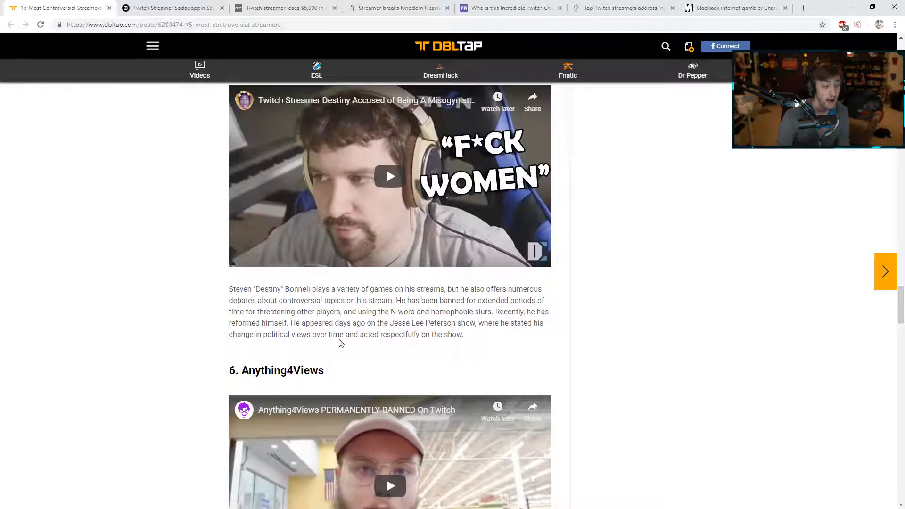
pyautogui.scroll(-3)
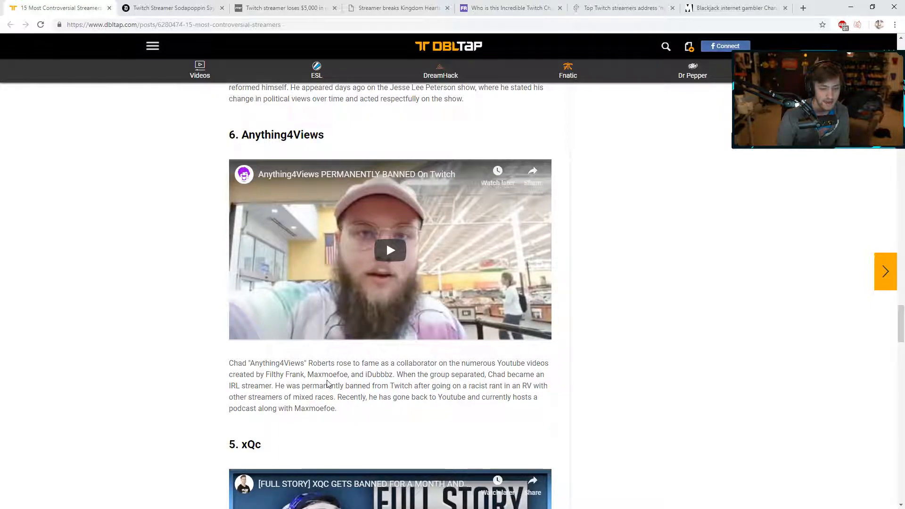
pyautogui.moveTo(214, 387)
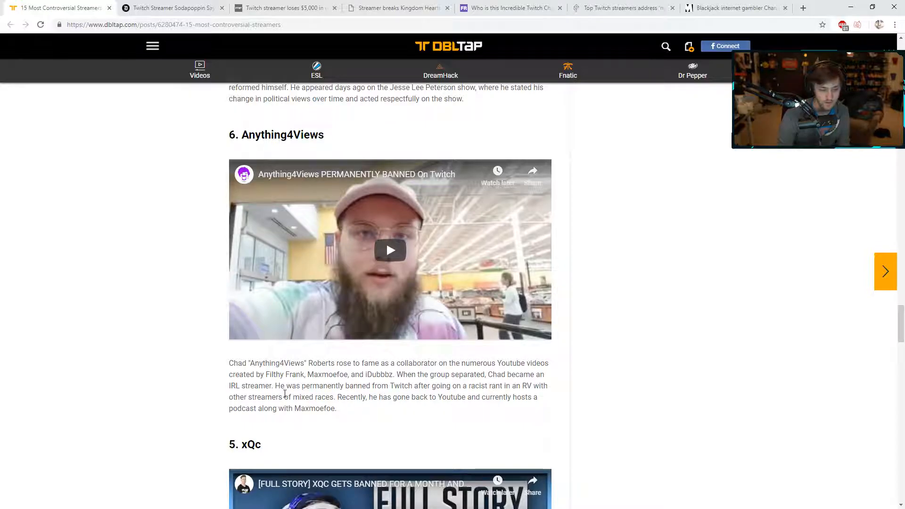
pyautogui.moveTo(314, 420)
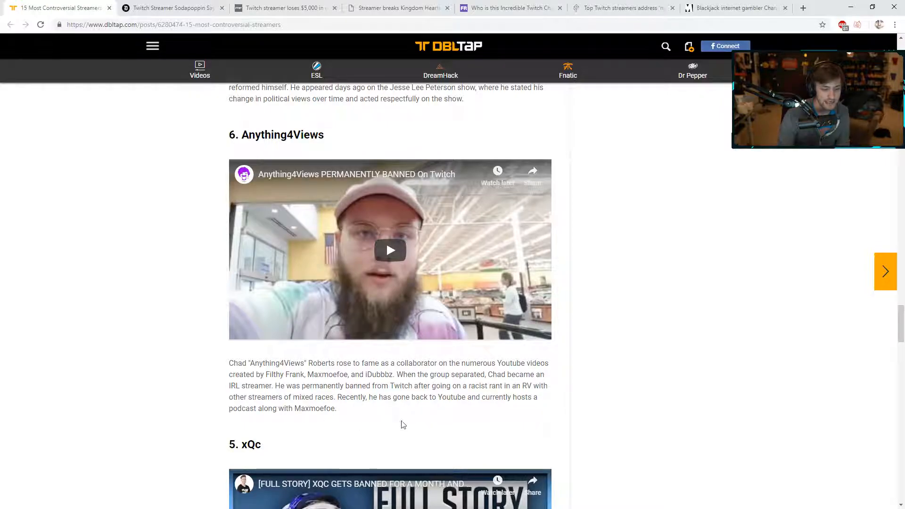
# Step: Read past xQc (5) and TrainwrecksTV (4) until Amouranth (3) comes into view
pyautogui.scroll(-3)
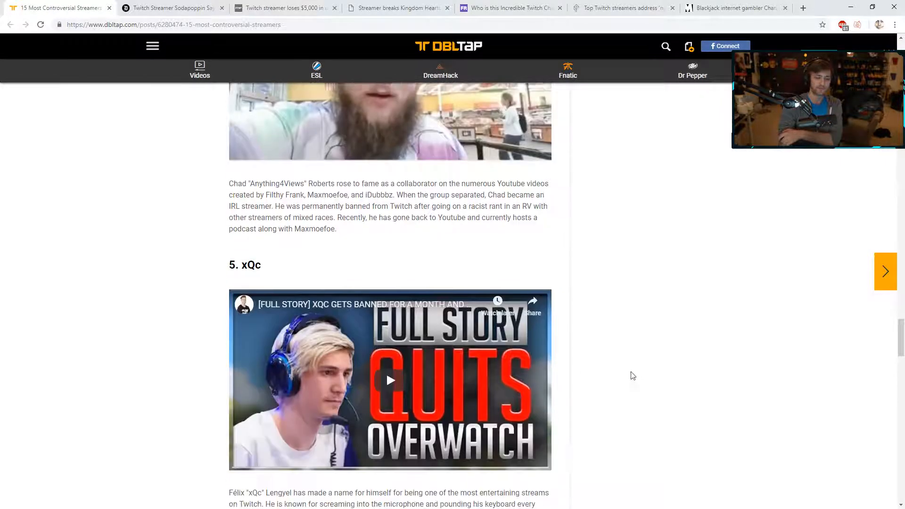
pyautogui.scroll(-3)
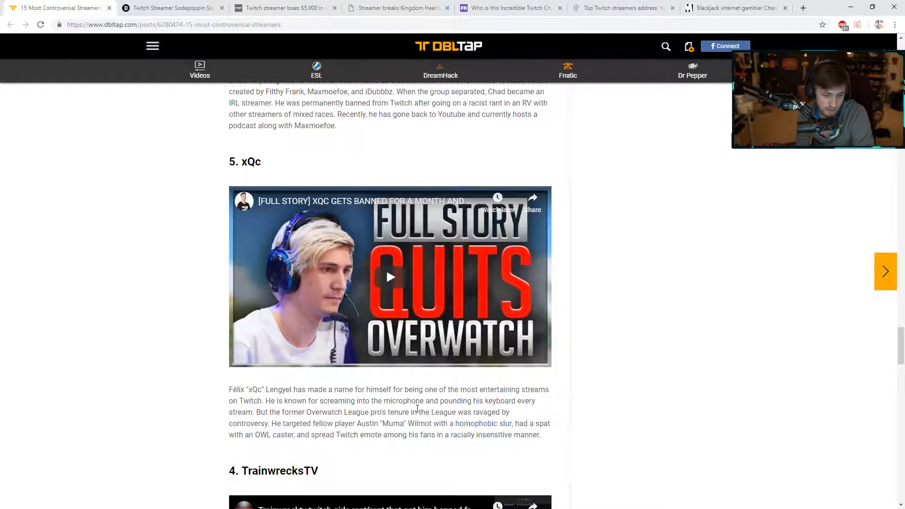
pyautogui.moveTo(249, 420)
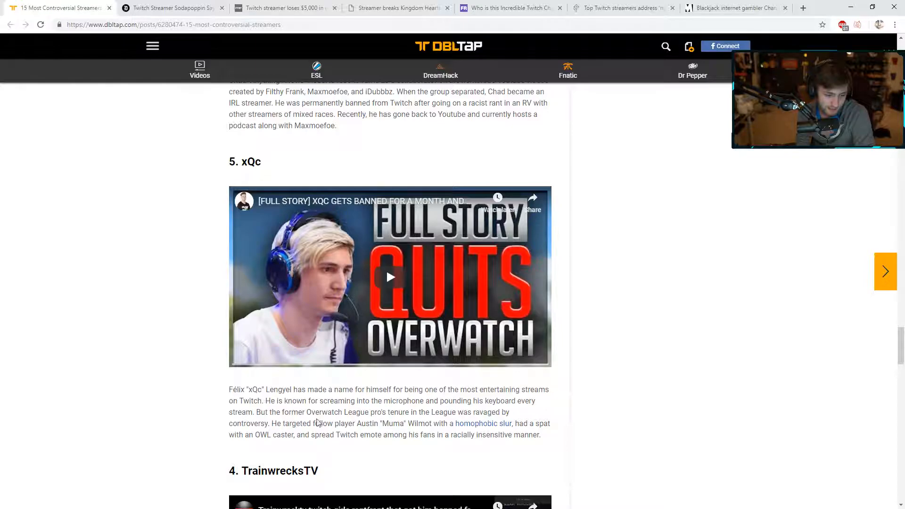
pyautogui.scroll(-3)
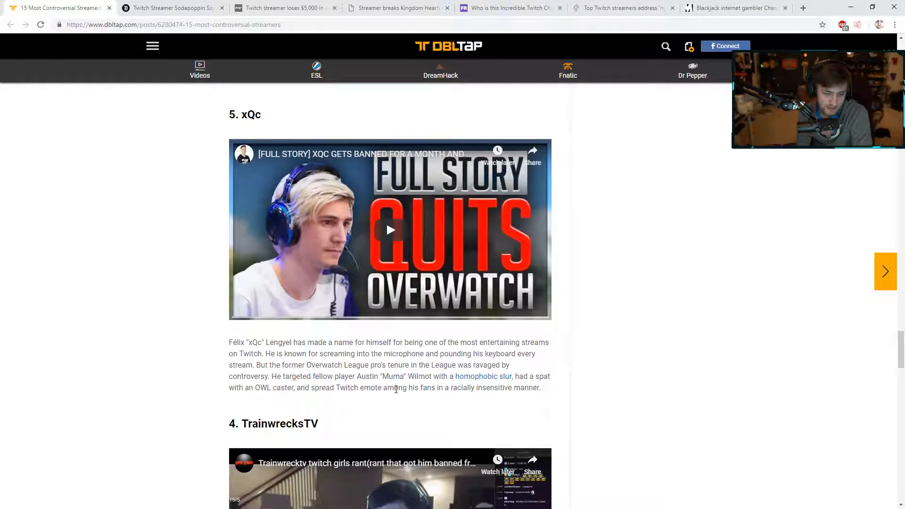
pyautogui.scroll(-3)
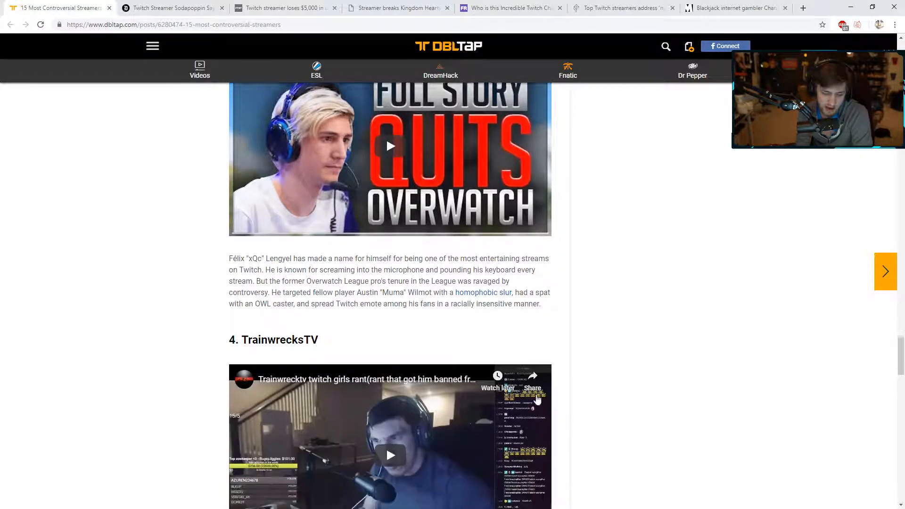
pyautogui.scroll(-3)
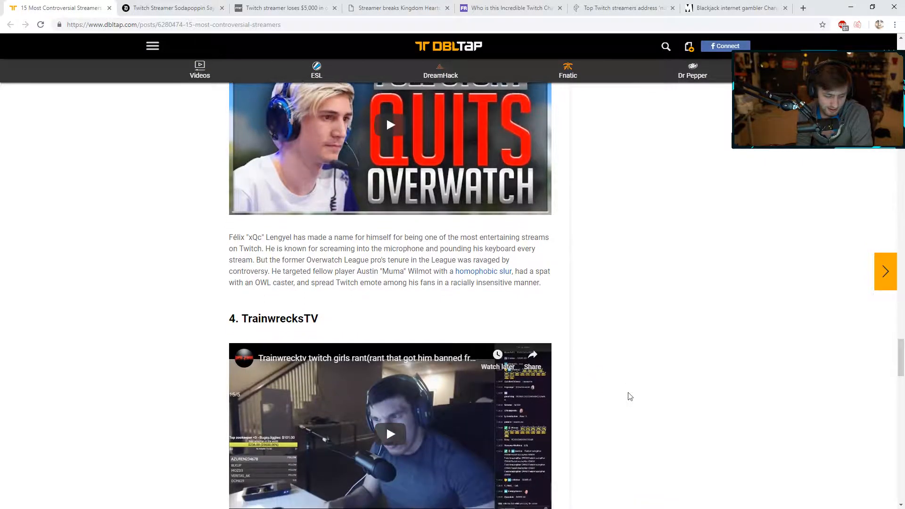
pyautogui.scroll(-3)
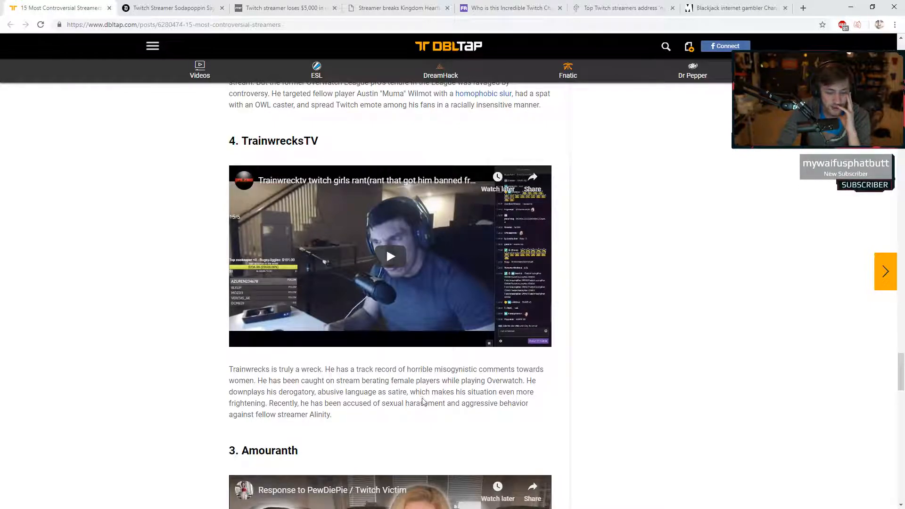
pyautogui.moveTo(307, 428)
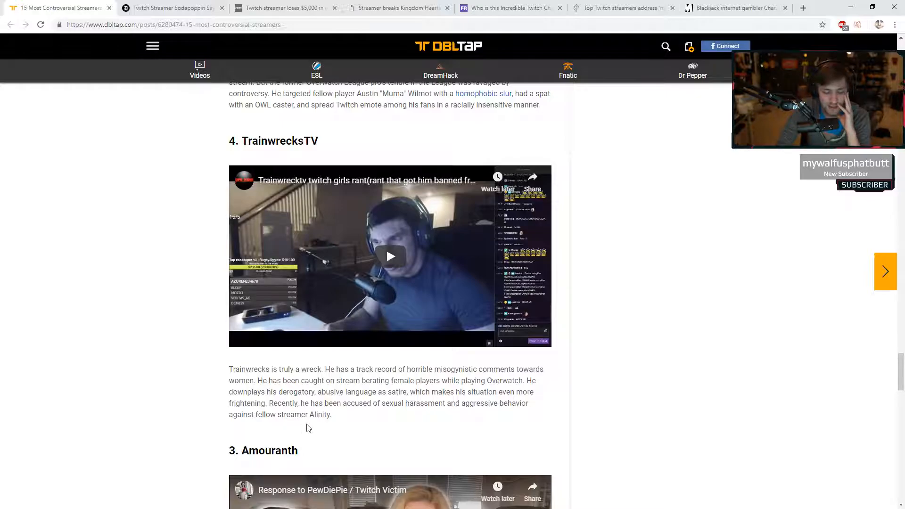
# Step: Scroll past Amouranth (3) and GrossGore (2) toward number 1, Mitch Jones
pyautogui.scroll(-3)
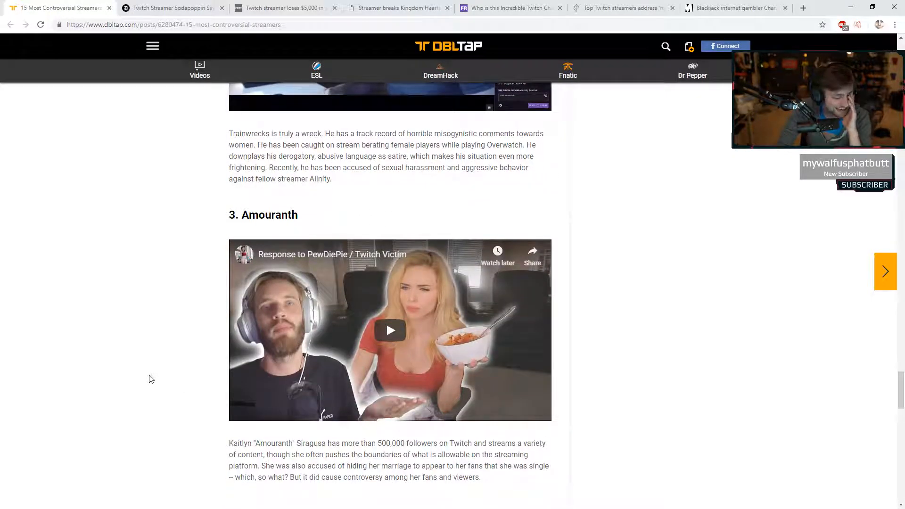
pyautogui.scroll(-3)
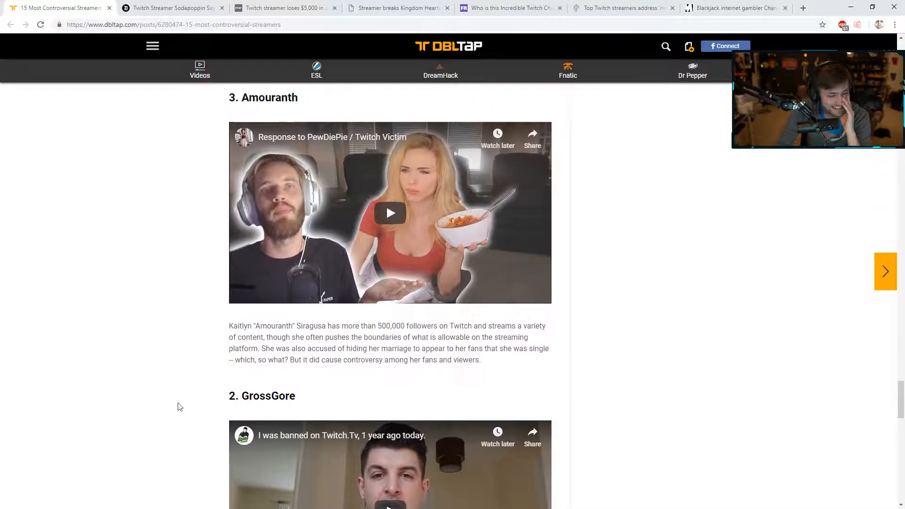
pyautogui.scroll(3)
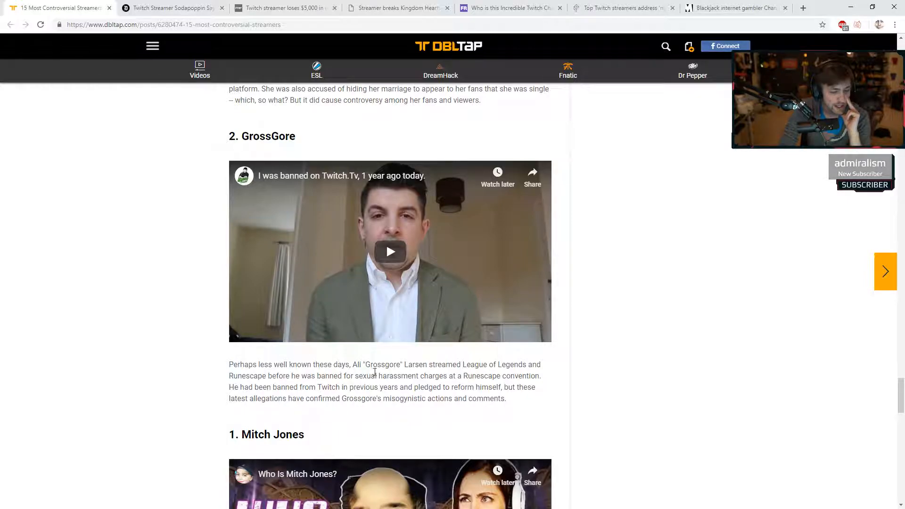
pyautogui.moveTo(249, 376)
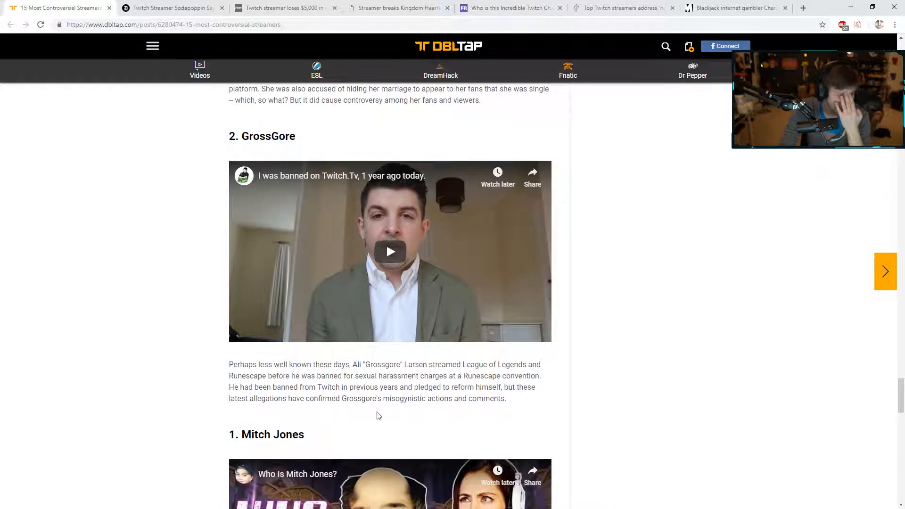
# Step: Read Mitch Jones (1) to the article's end, then scroll back up to Amouranth
pyautogui.scroll(-3)
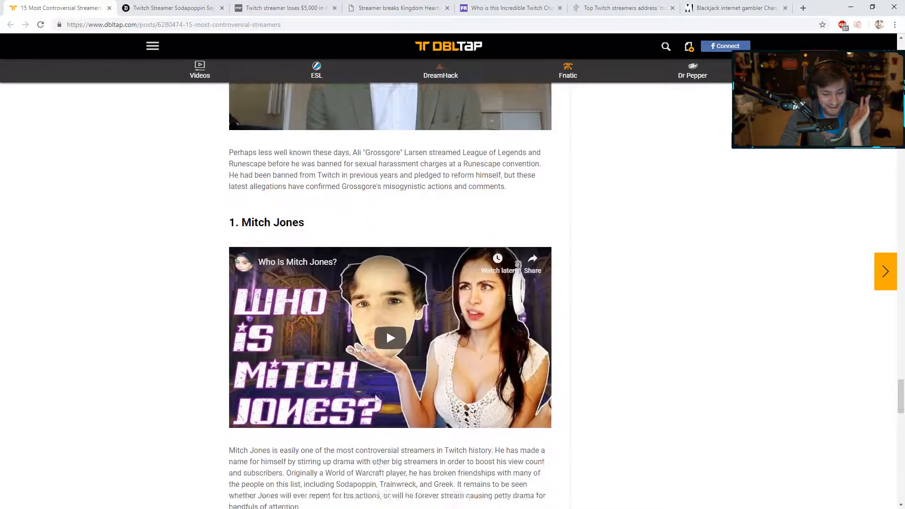
pyautogui.scroll(-3)
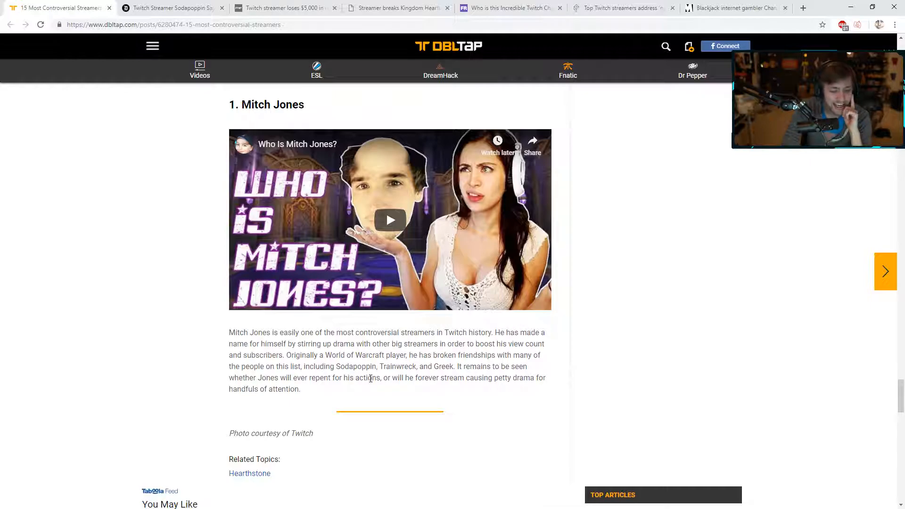
pyautogui.moveTo(321, 414)
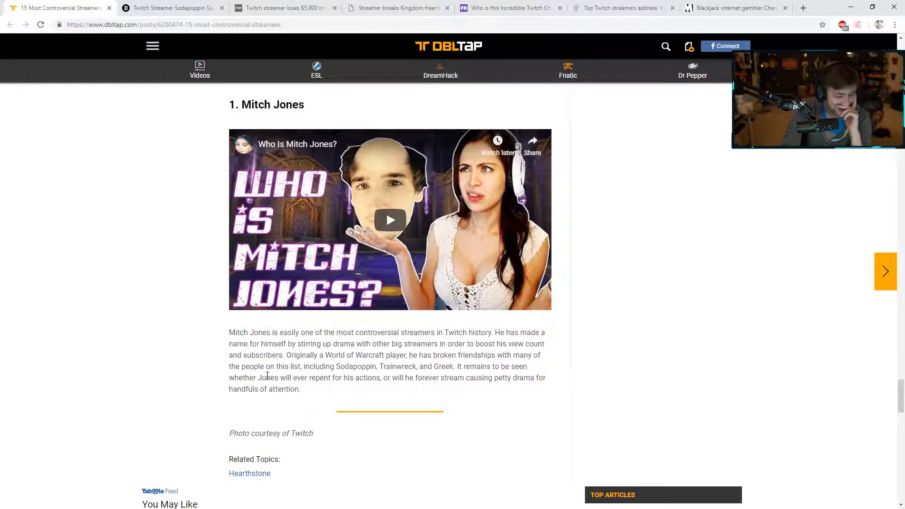
pyautogui.scroll(3)
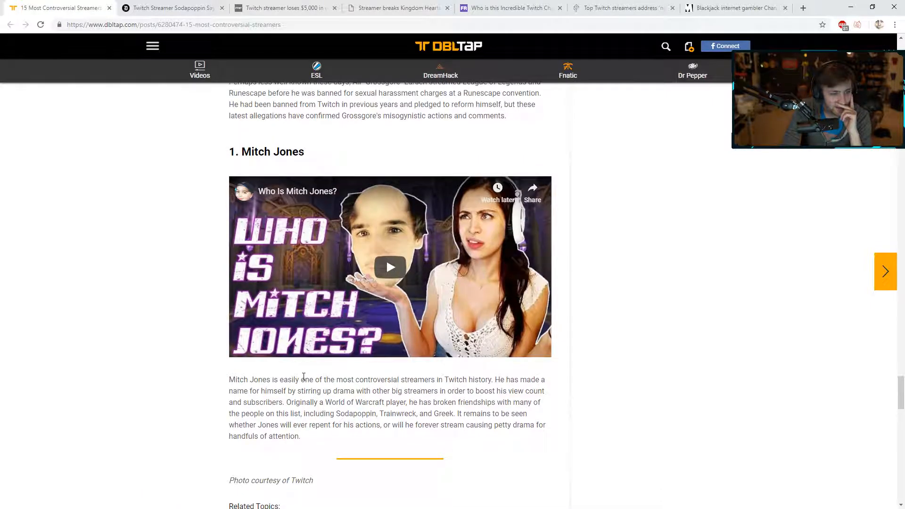
pyautogui.scroll(3)
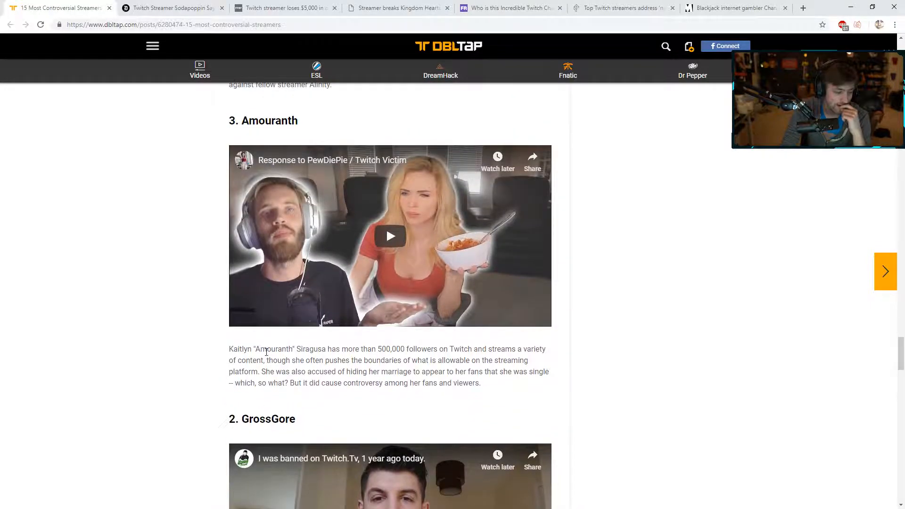
# Step: Scroll the list once more, then close the DBLTAP controversial streamers tab
pyautogui.scroll(-3)
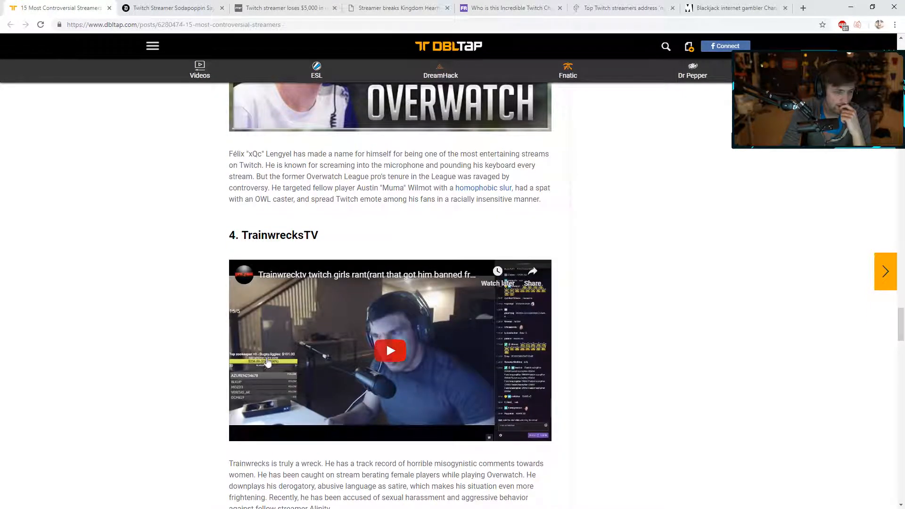
pyautogui.scroll(-3)
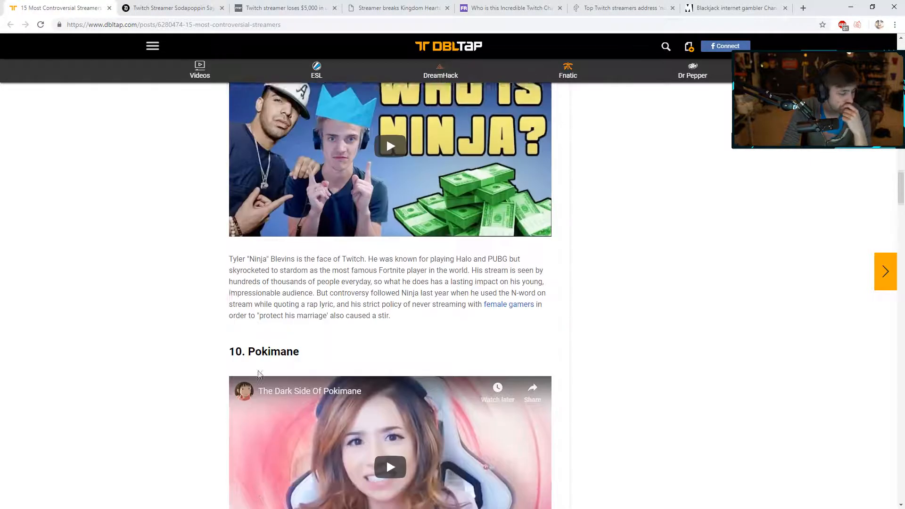
pyautogui.scroll(-3)
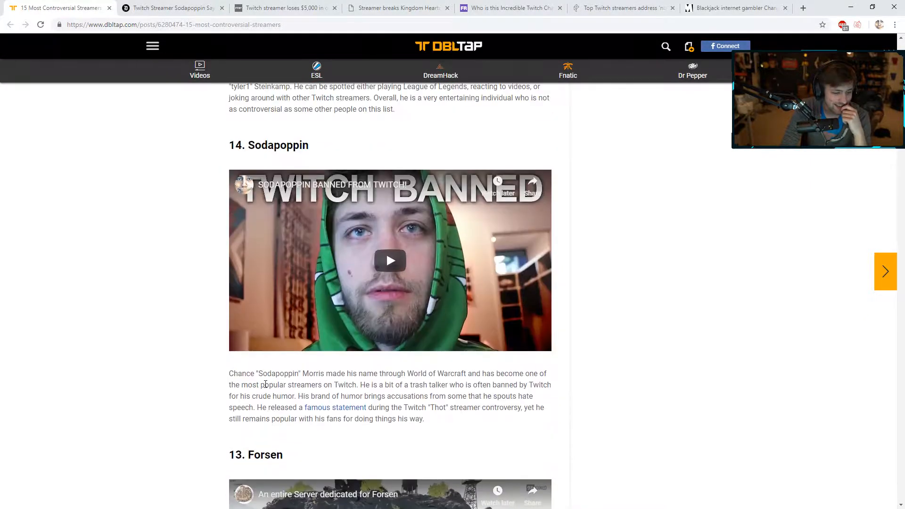
pyautogui.scroll(3)
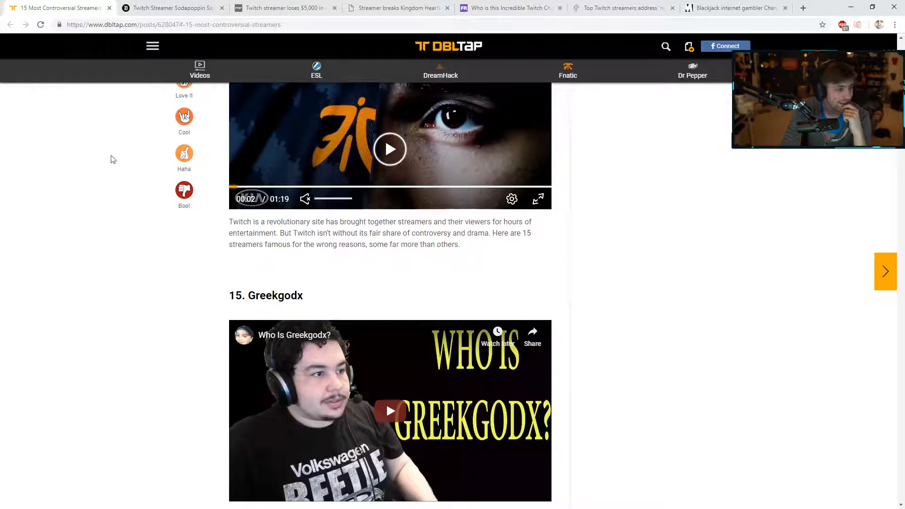
pyautogui.click(58, 7)
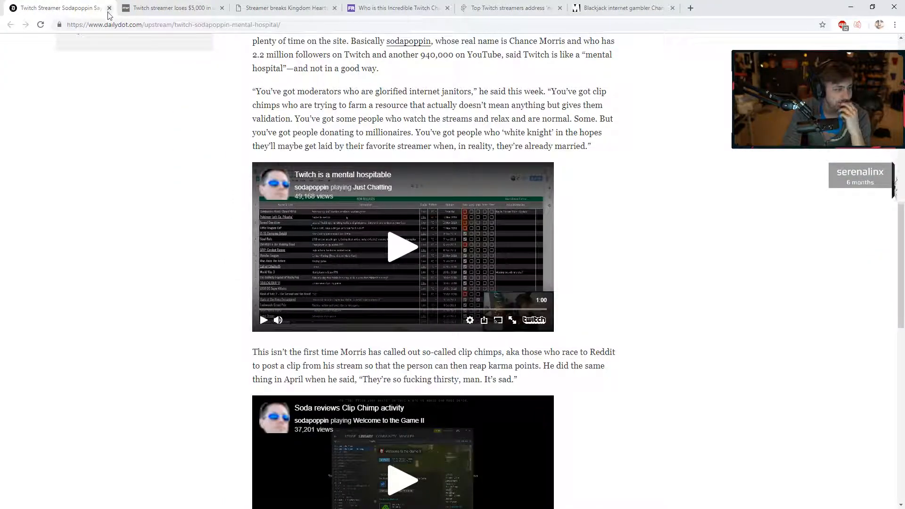
# Step: Scroll up to the Daily Dot article's headline, byline and lead image
pyautogui.scroll(3)
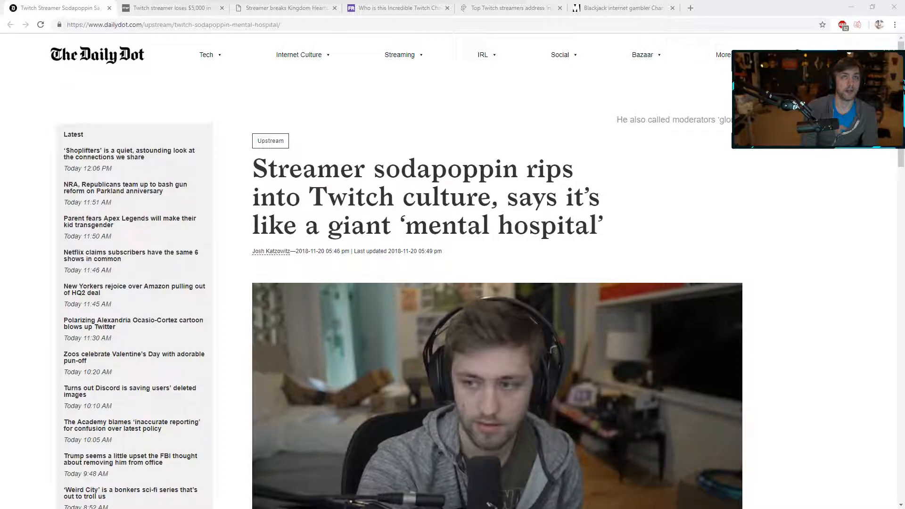
pyautogui.moveTo(168, 167)
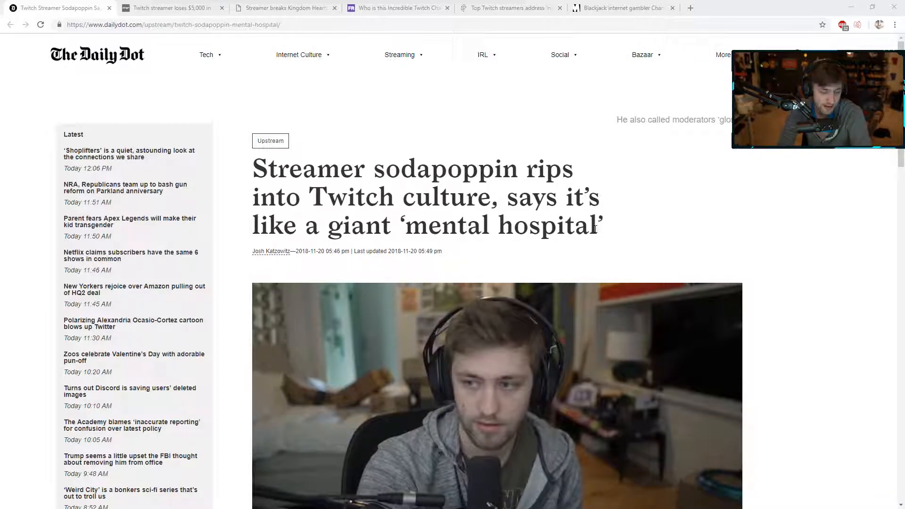
pyautogui.scroll(-3)
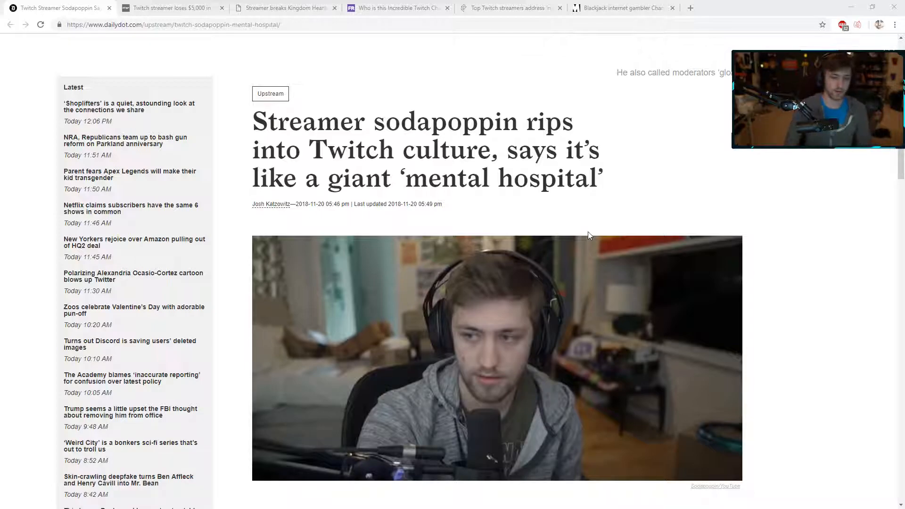
# Step: Read past the opening quotes and first embedded clip to the clip-chimps paragraph
pyautogui.scroll(-3)
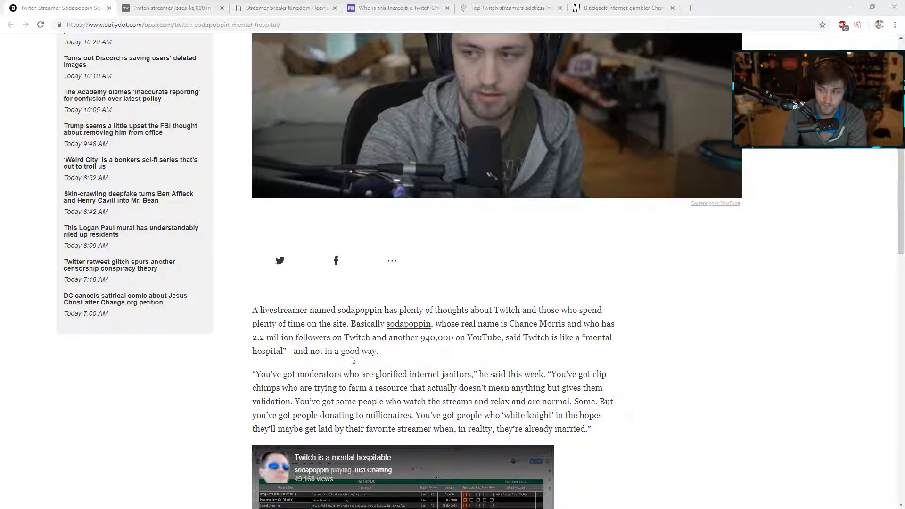
pyautogui.scroll(-3)
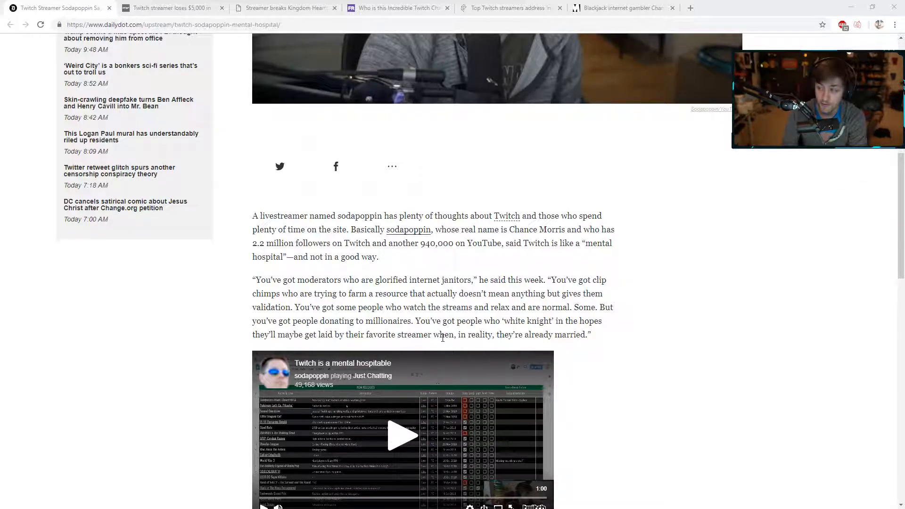
pyautogui.scroll(-3)
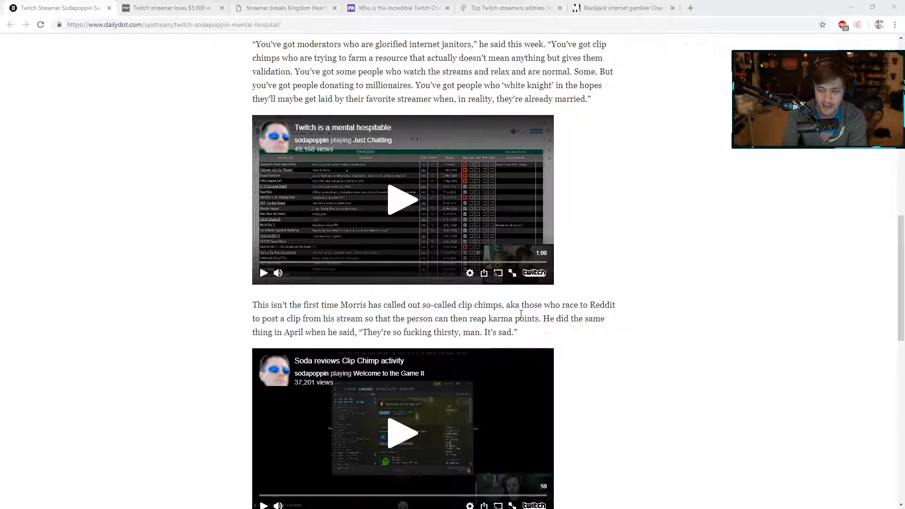
# Step: Play the embedded 'Twitch is a mental hospitable' sodapoppin clip
pyautogui.click(402, 200)
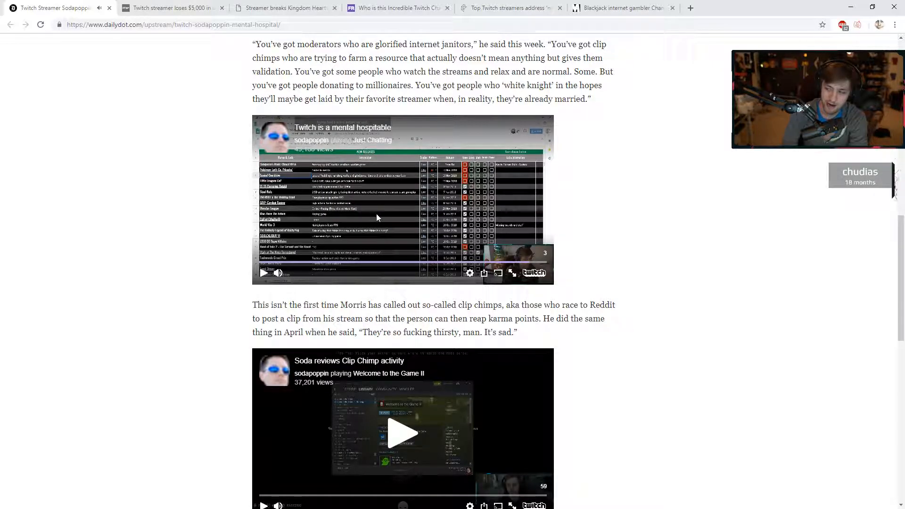
# Step: Scroll the Daily Dot article past the last clips to the 'glorified mental hospital' quote and author bio
pyautogui.scroll(-3)
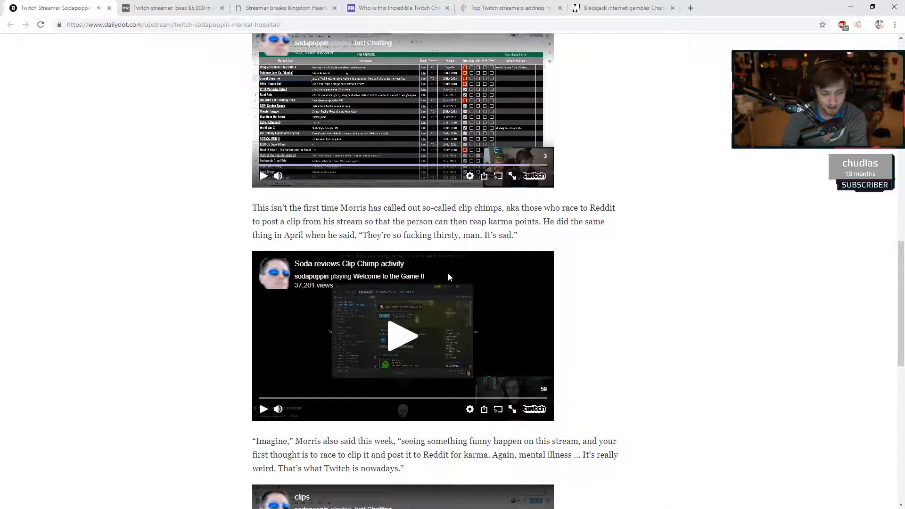
pyautogui.scroll(-3)
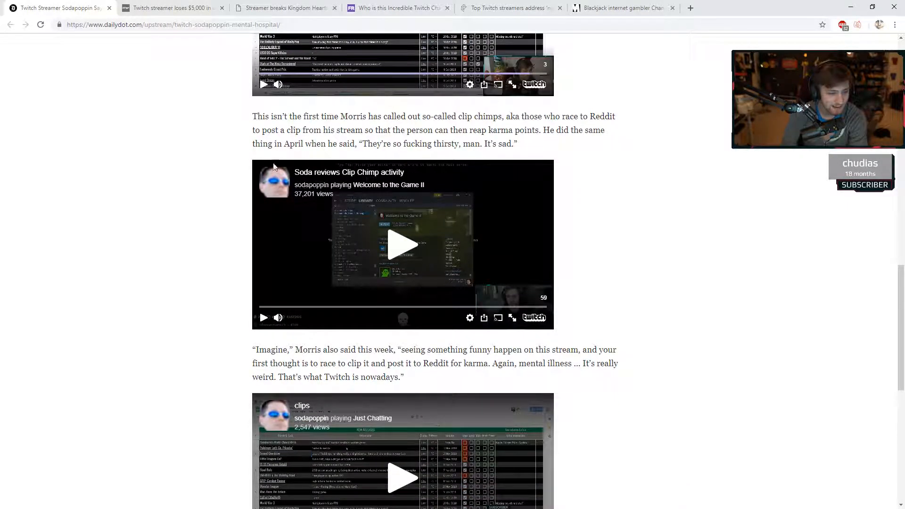
pyautogui.scroll(-3)
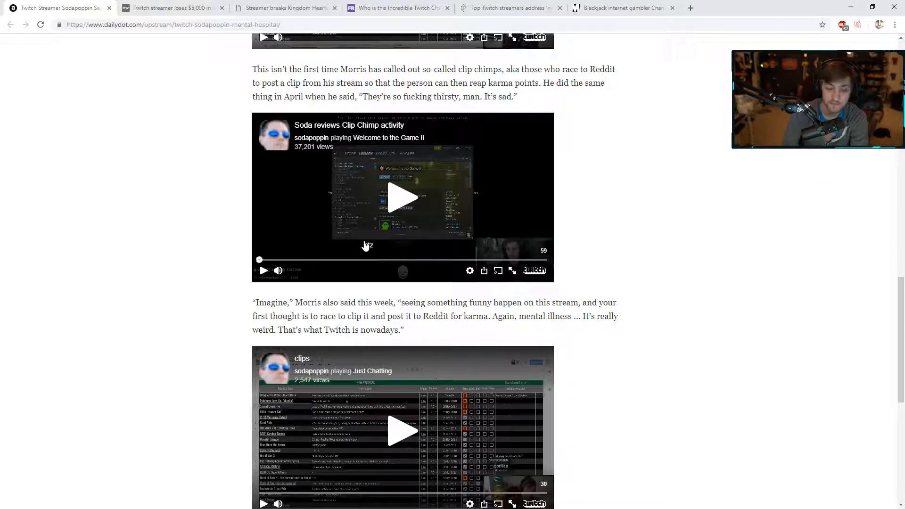
pyautogui.scroll(-3)
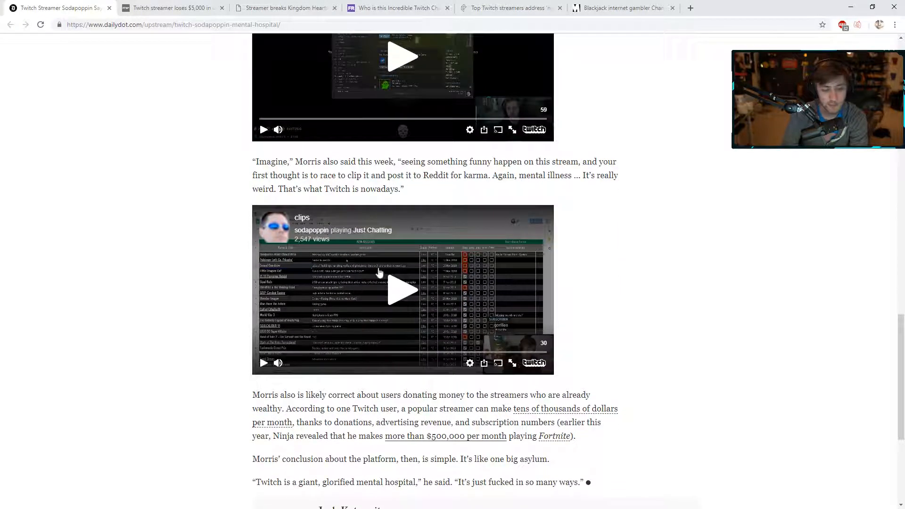
pyautogui.scroll(-3)
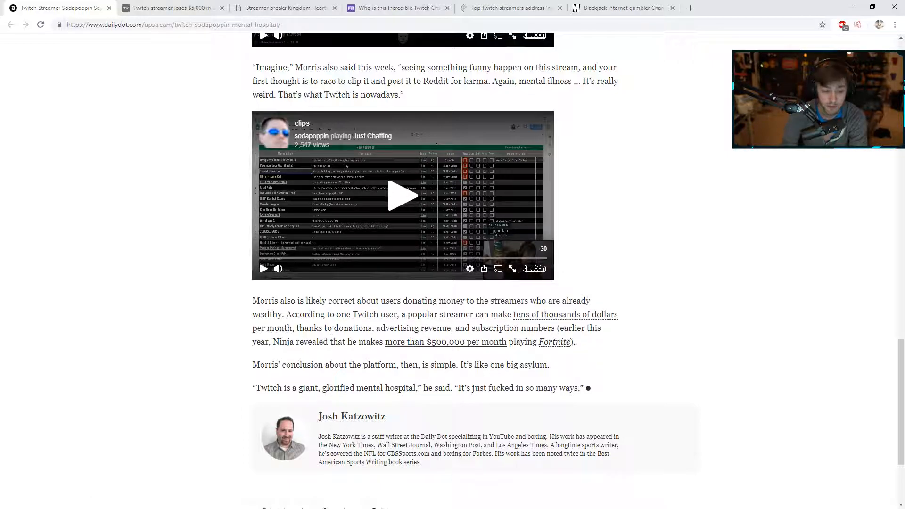
pyautogui.moveTo(357, 323)
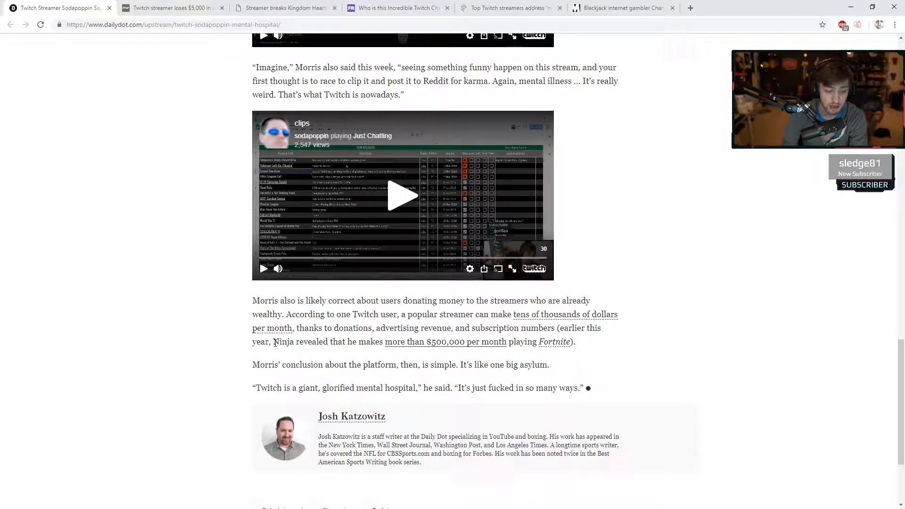
pyautogui.moveTo(403, 350)
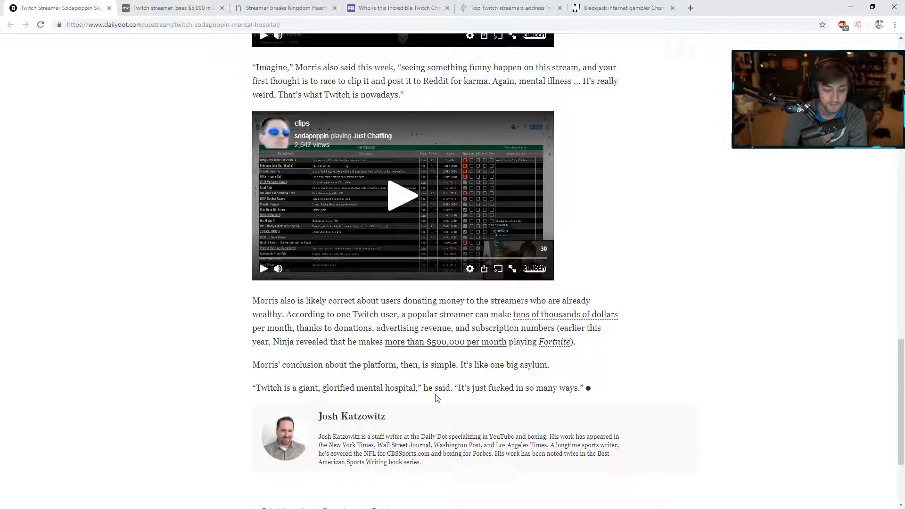
# Step: Highlight the streamer earnings passage, open CNBC's Ninja earnings link, then close that tab
pyautogui.moveTo(392, 314); pyautogui.dragTo(575, 341)
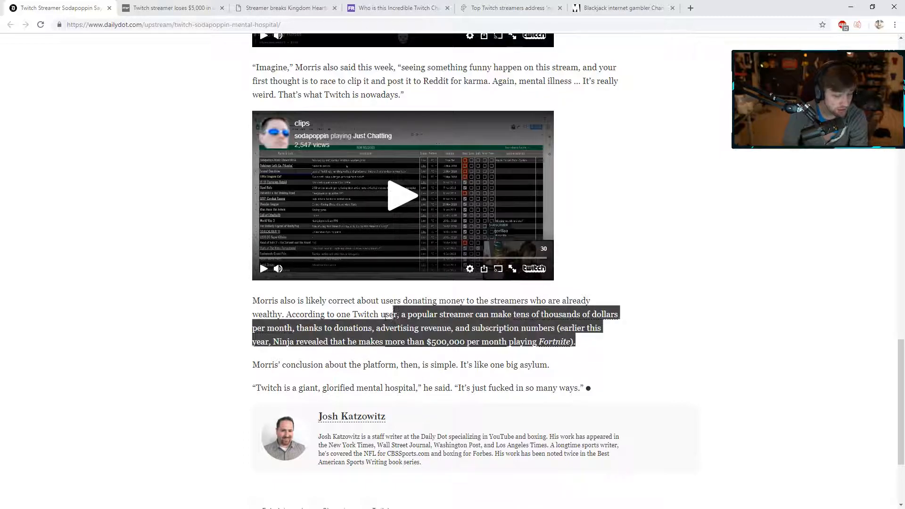
pyautogui.moveTo(392, 313); pyautogui.dragTo(252, 300)
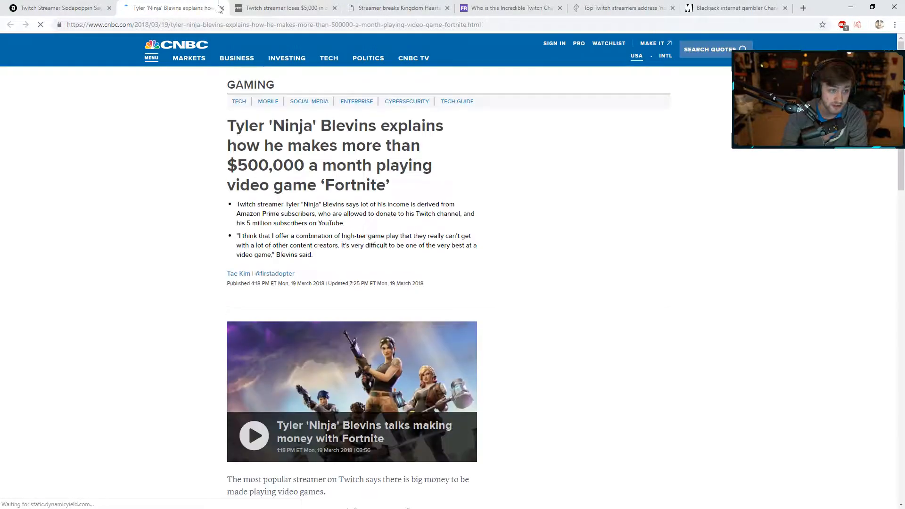
pyautogui.click(110, 8)
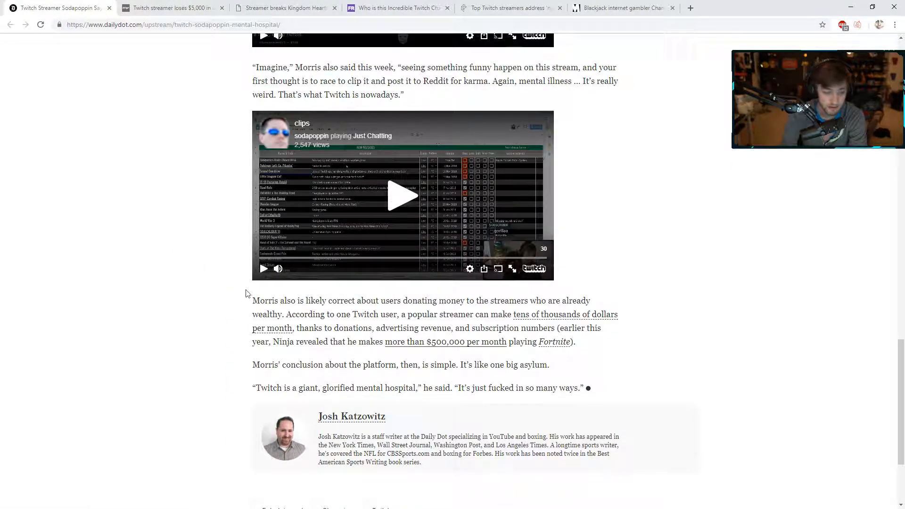
pyautogui.scroll(-3)
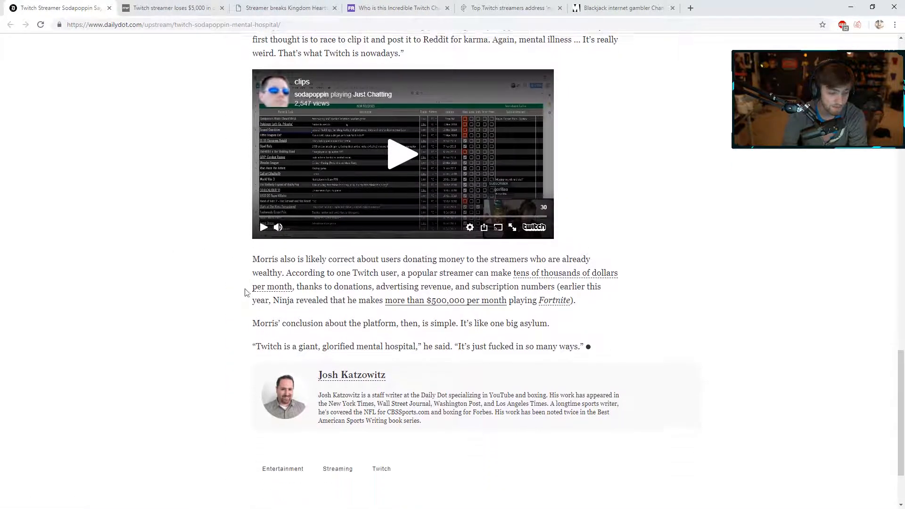
pyautogui.scroll(-3)
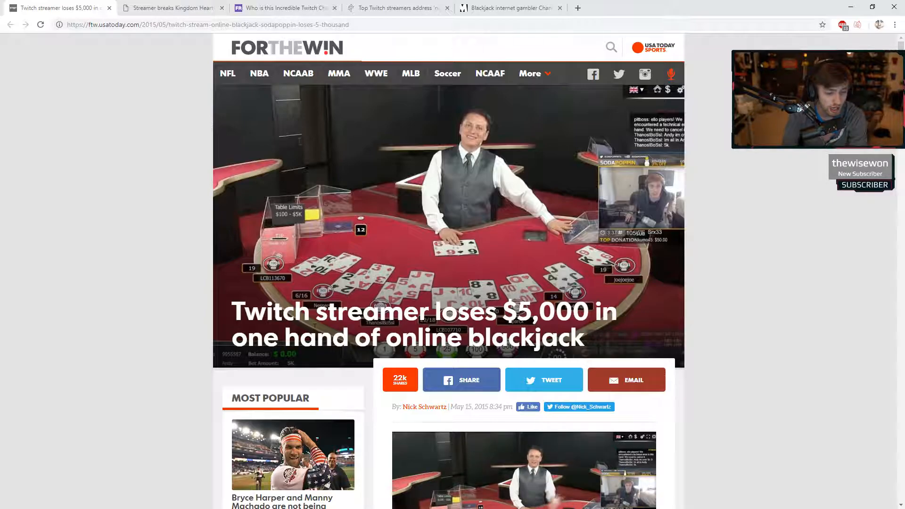
pyautogui.scroll(-3)
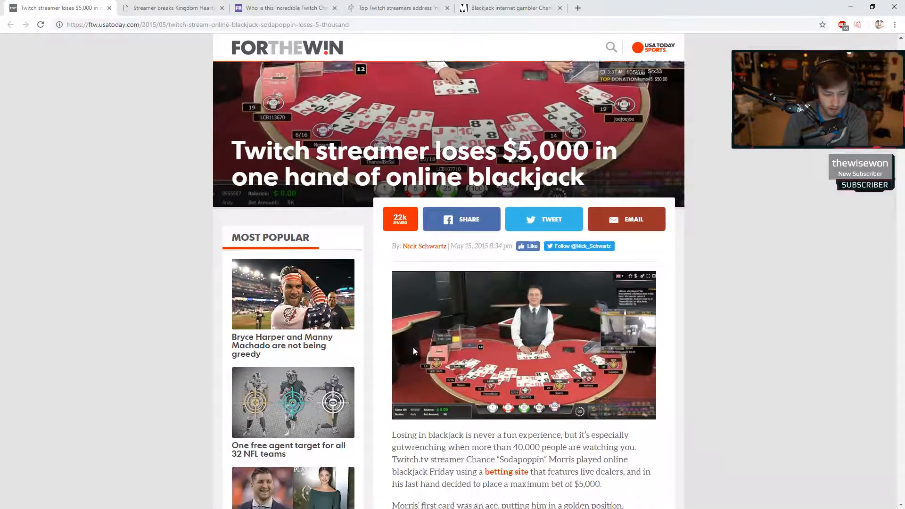
pyautogui.scroll(-3)
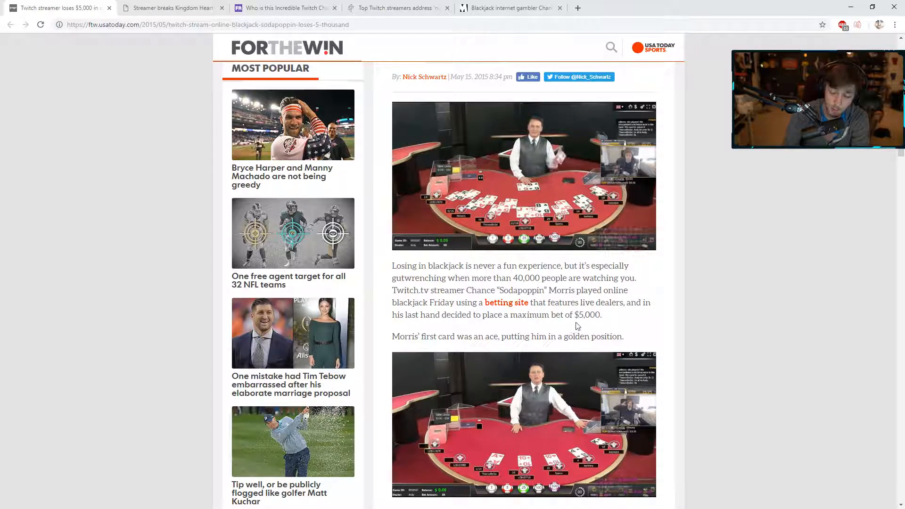
pyautogui.scroll(-3)
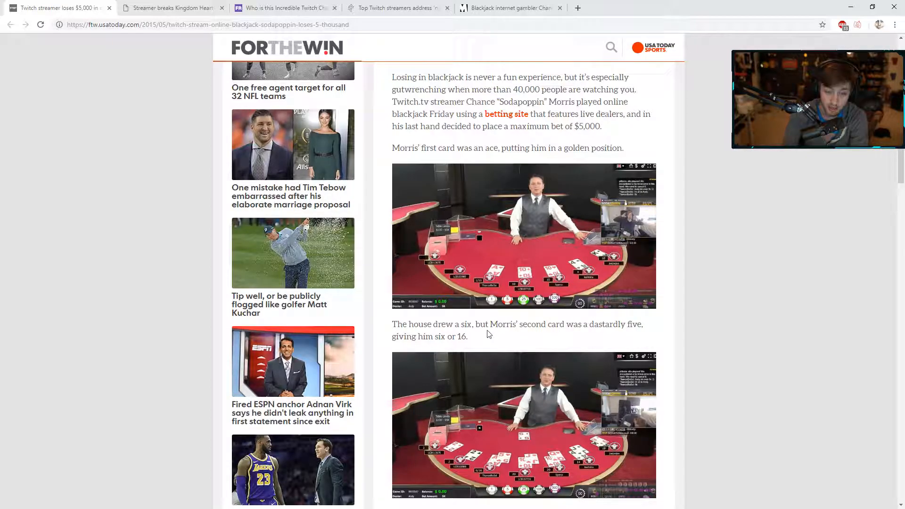
pyautogui.scroll(-3)
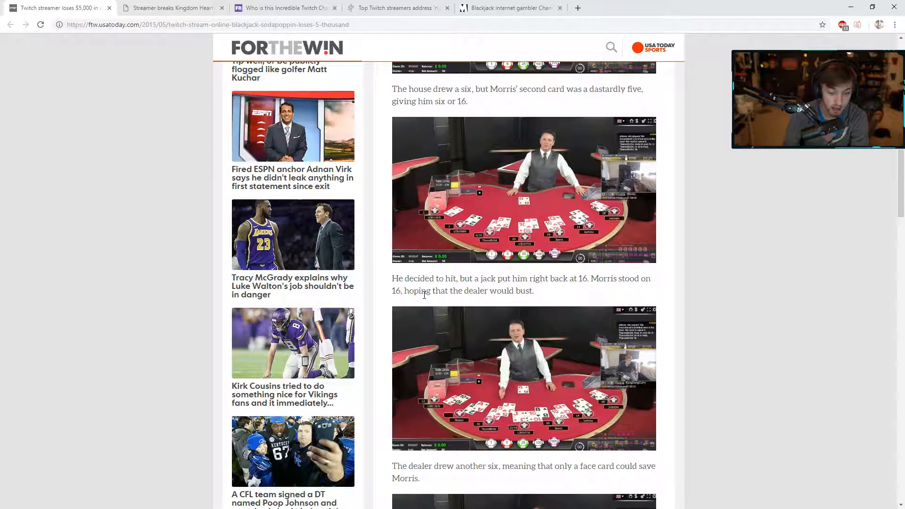
pyautogui.scroll(-3)
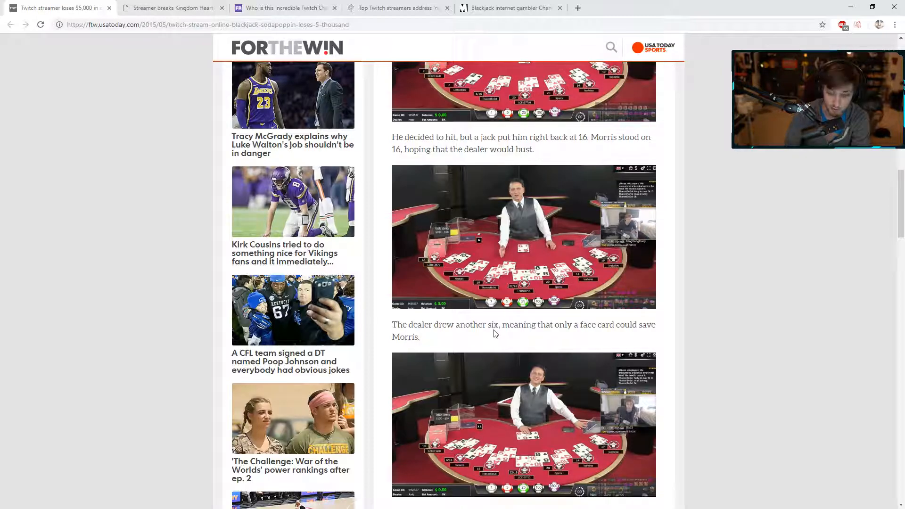
pyautogui.scroll(-3)
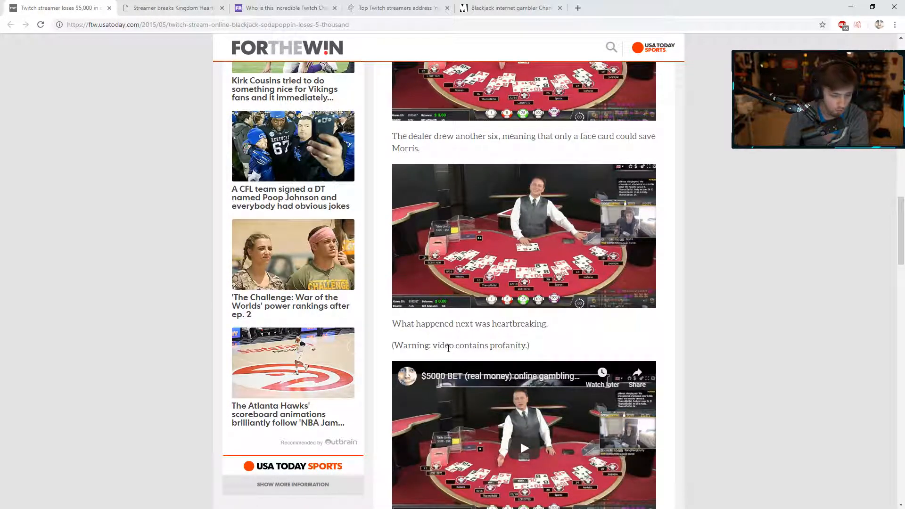
pyautogui.scroll(-3)
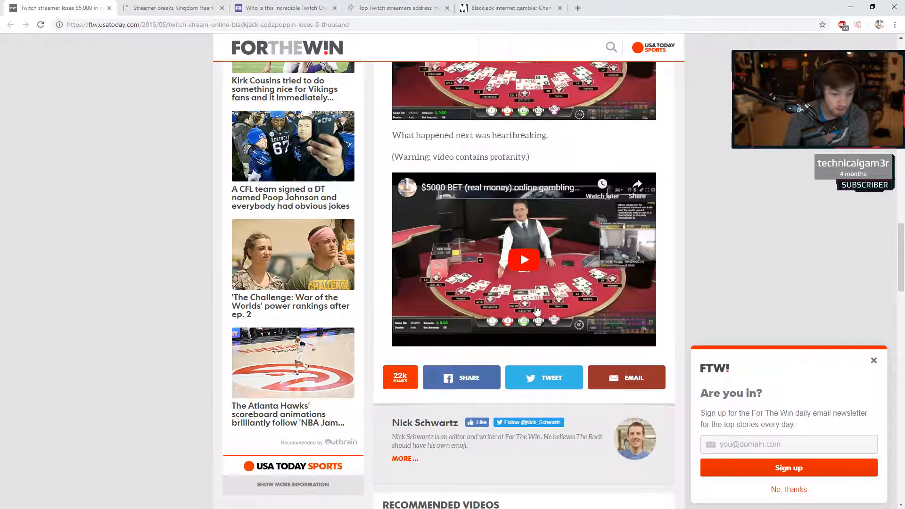
# Step: Play the embedded '$5000 BET' blackjack video to about 4:59, then pause it
pyautogui.click(523, 259)
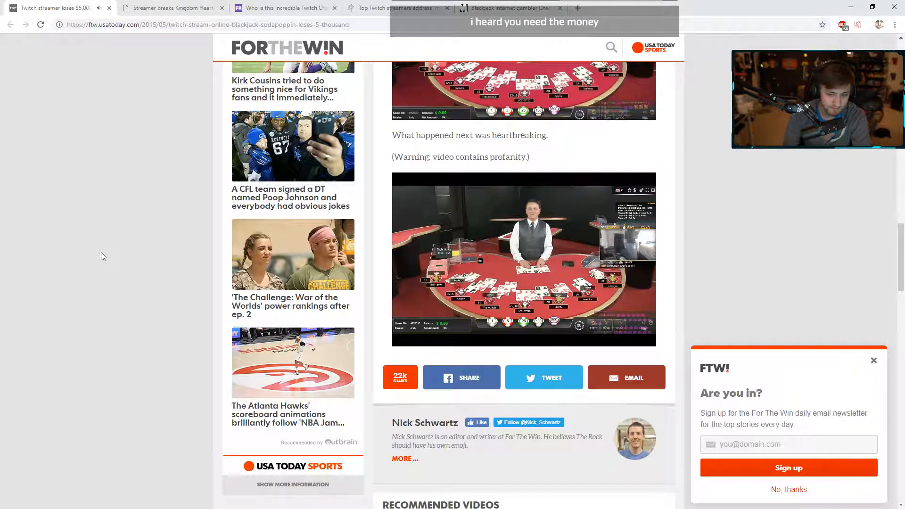
pyautogui.click(524, 258)
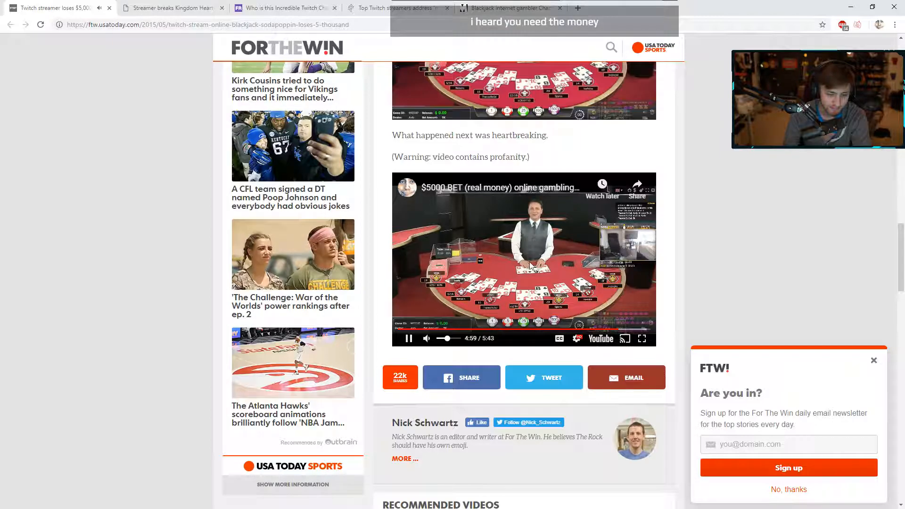
pyautogui.click(407, 339)
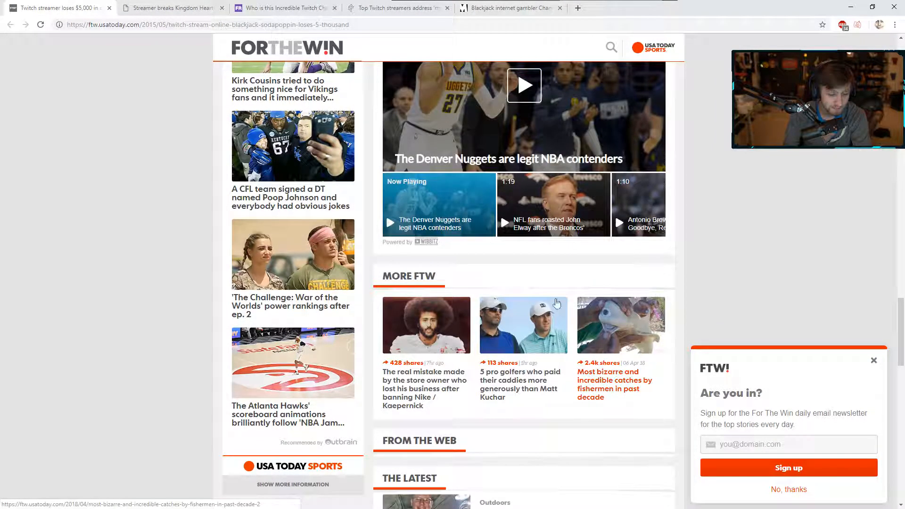
pyautogui.click(109, 8)
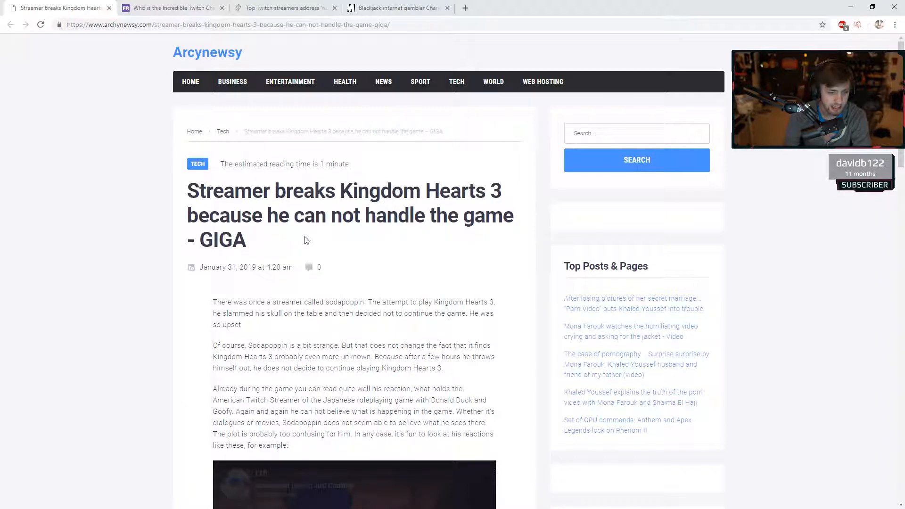
pyautogui.moveTo(331, 252)
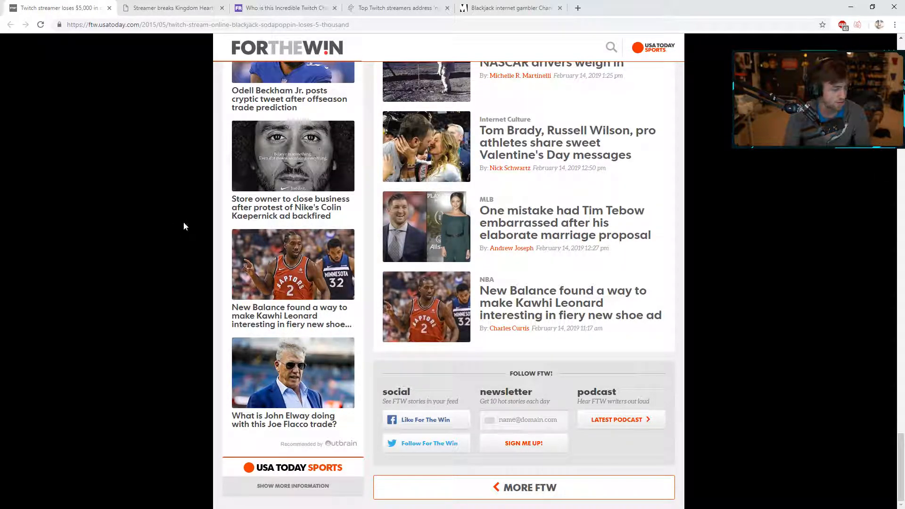
pyautogui.moveTo(183, 209)
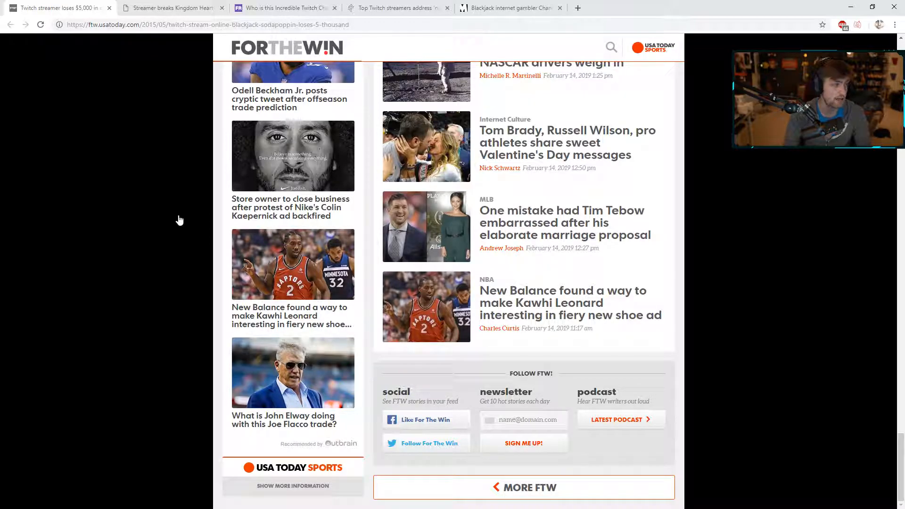
pyautogui.moveTo(155, 217)
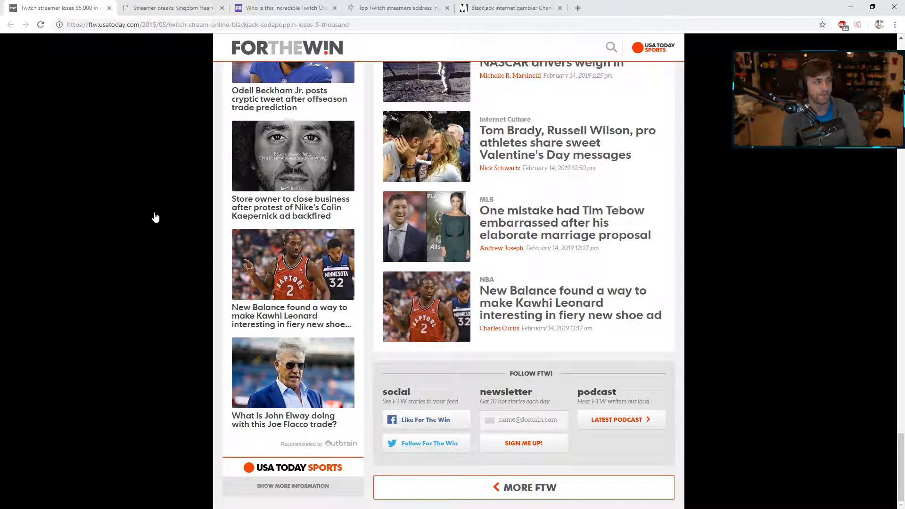
pyautogui.scroll(-3)
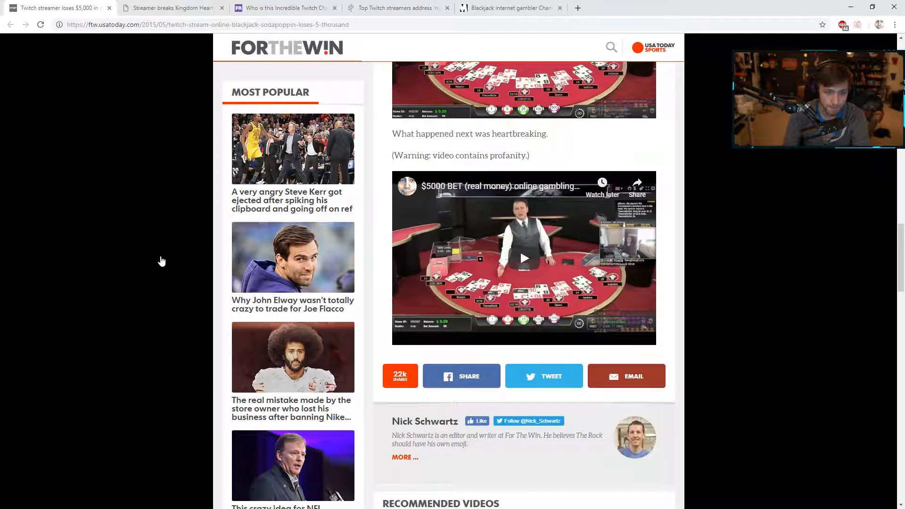
pyautogui.scroll(-3)
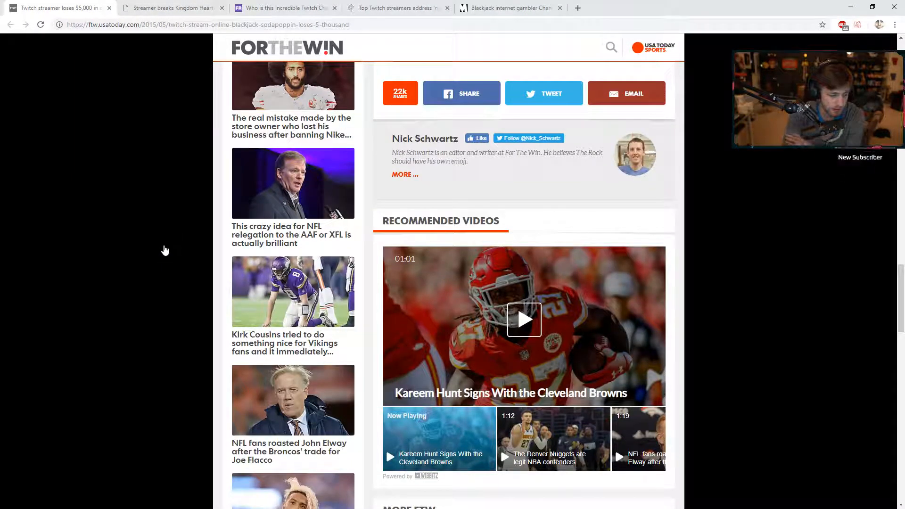
pyautogui.scroll(-3)
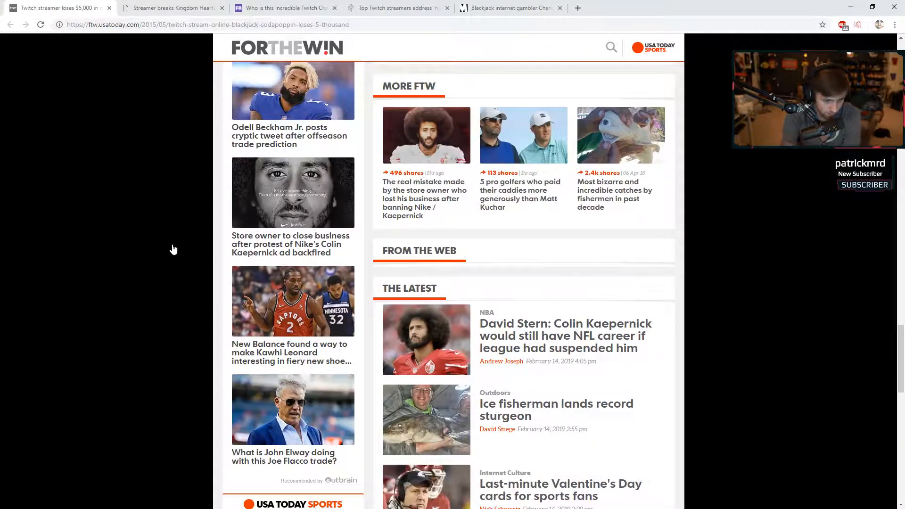
pyautogui.scroll(-3)
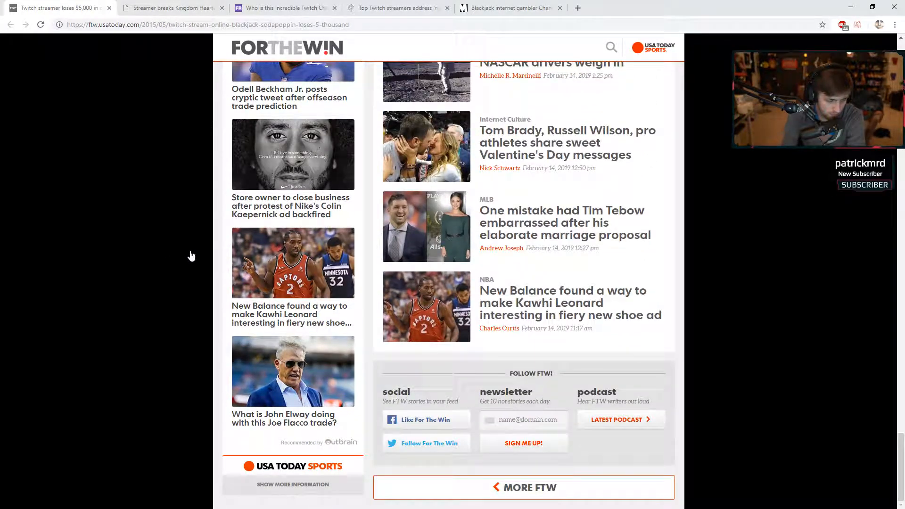
pyautogui.moveTo(200, 255)
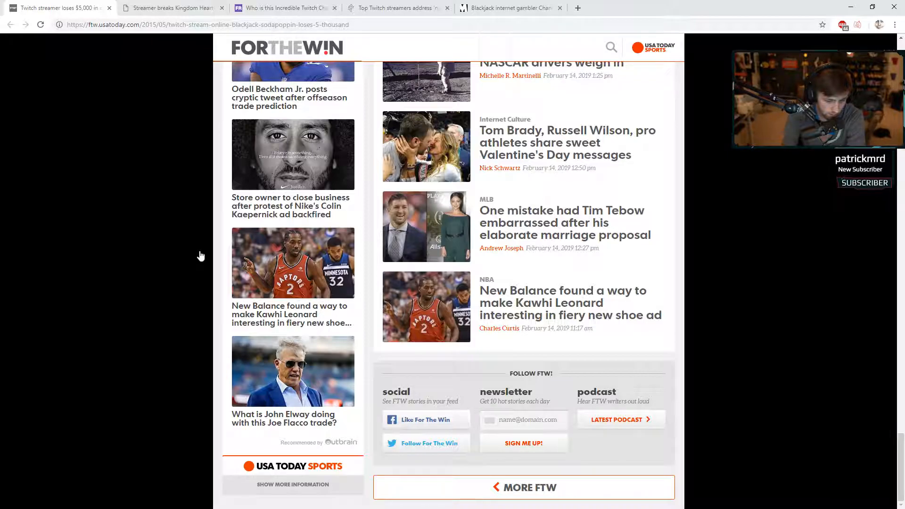
pyautogui.scroll(-3)
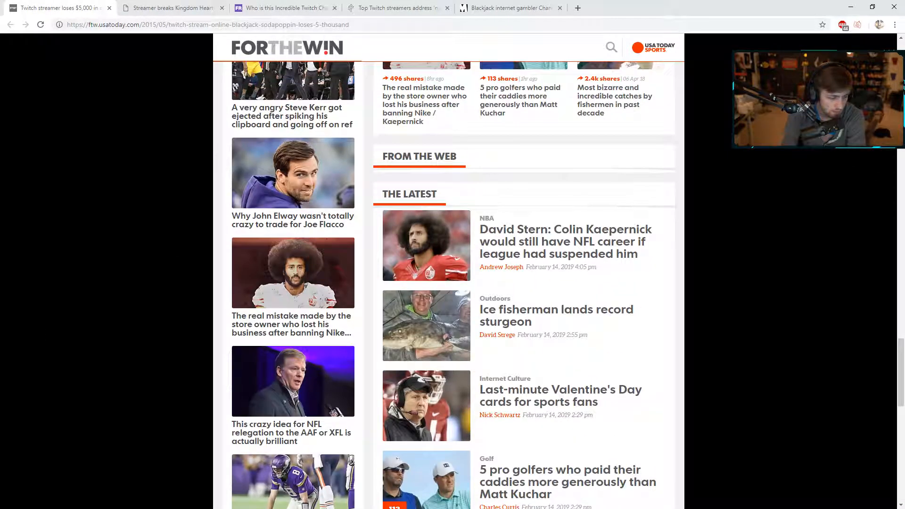
pyautogui.click(660, 8)
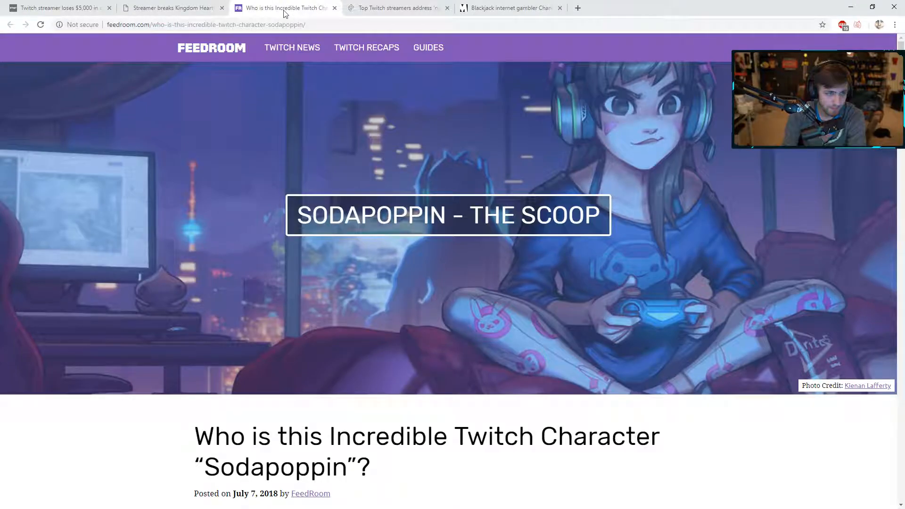
pyautogui.moveTo(328, 316)
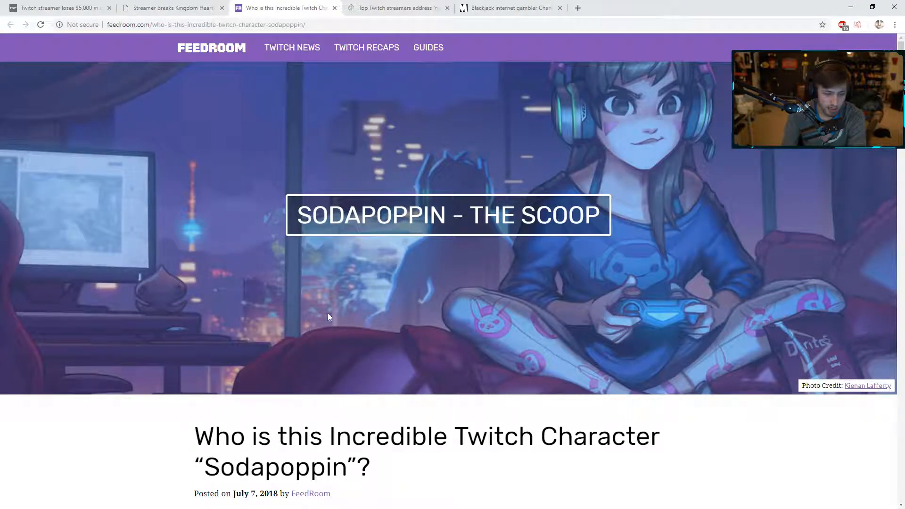
# Step: Scroll FeedRoom's Sodapoppin article to its headline, byline and first photo
pyautogui.scroll(-3)
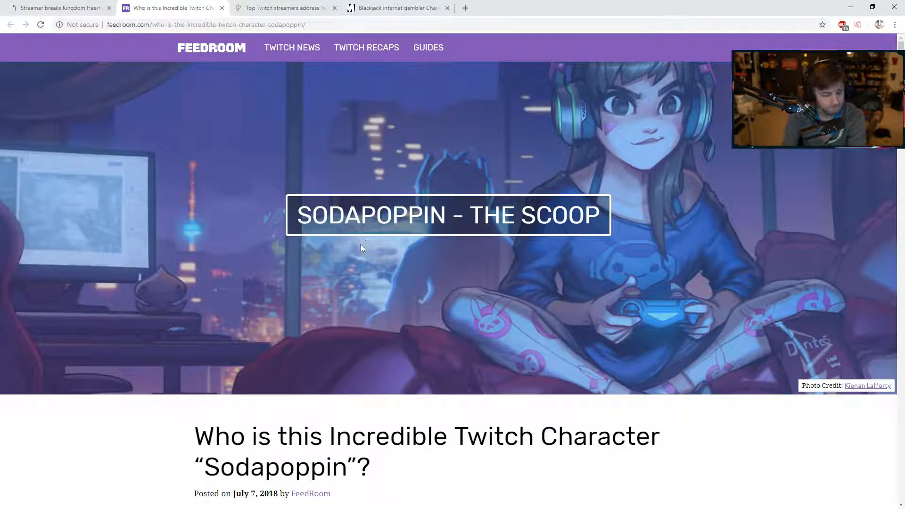
pyautogui.scroll(-3)
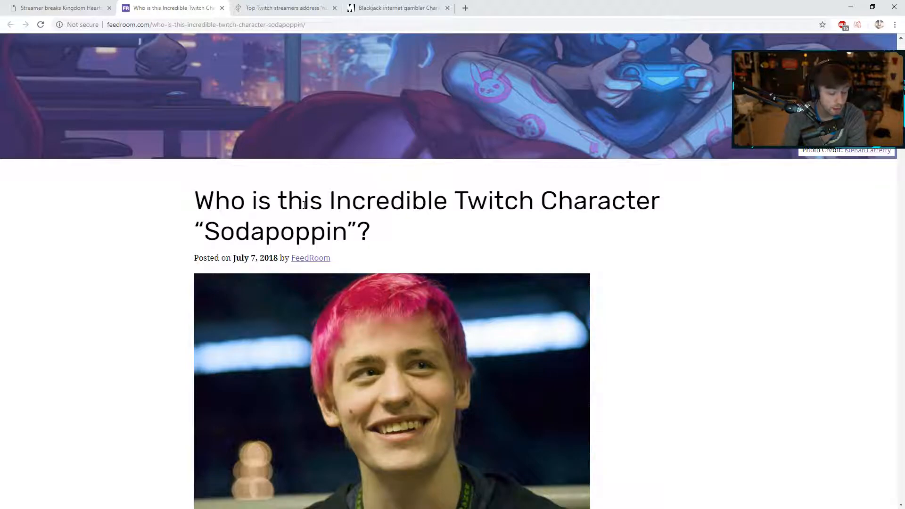
pyautogui.scroll(-3)
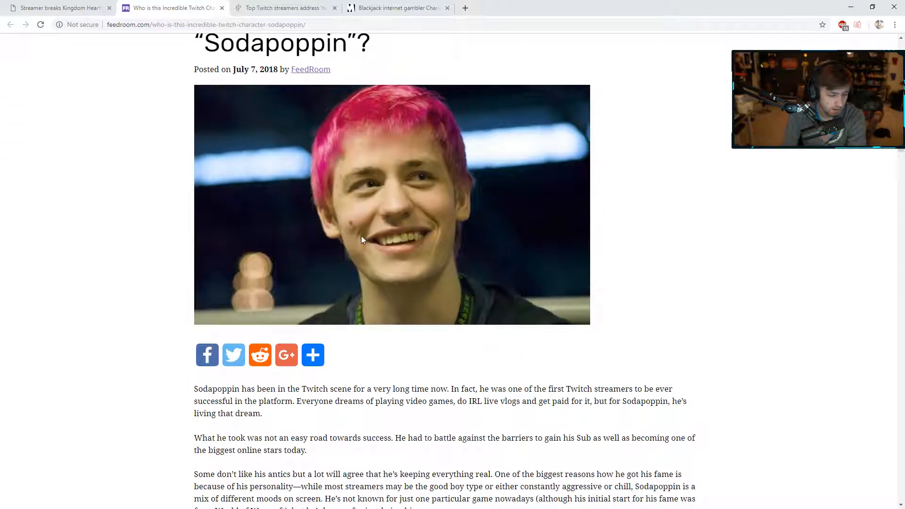
pyautogui.scroll(-3)
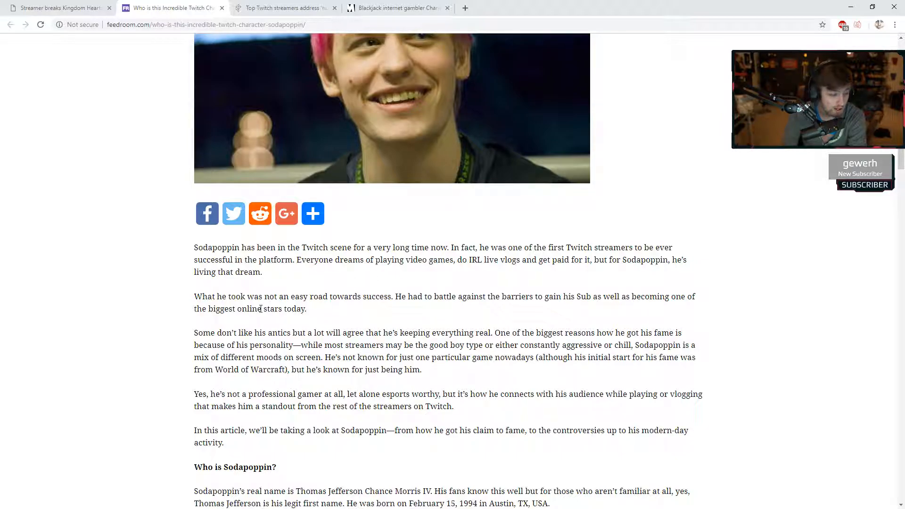
pyautogui.moveTo(321, 311)
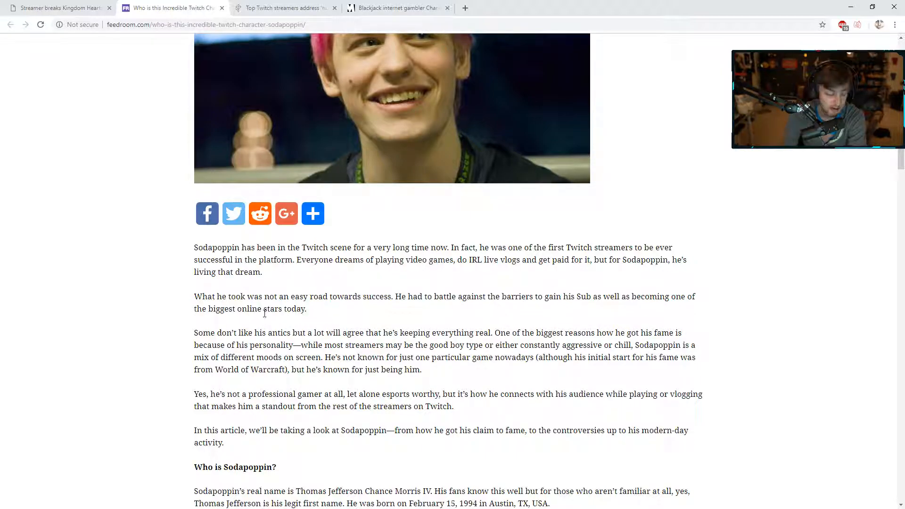
pyautogui.scroll(-3)
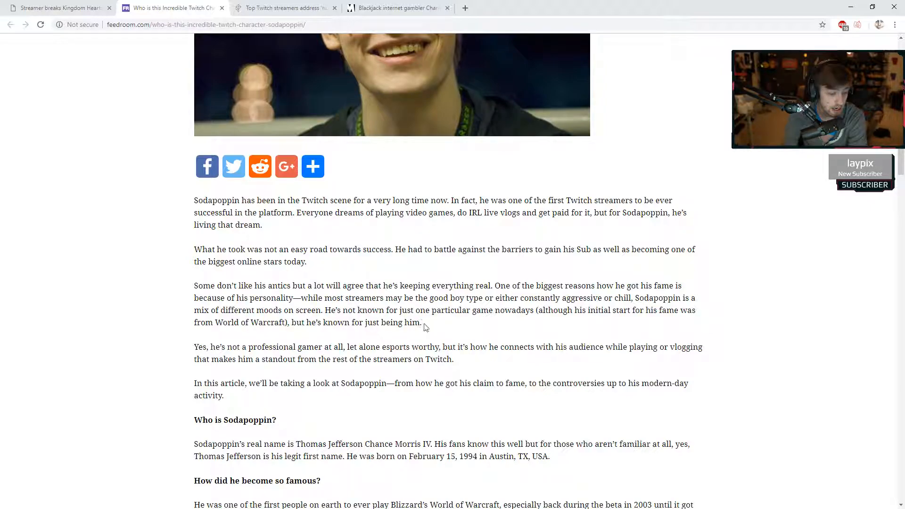
pyautogui.moveTo(447, 328)
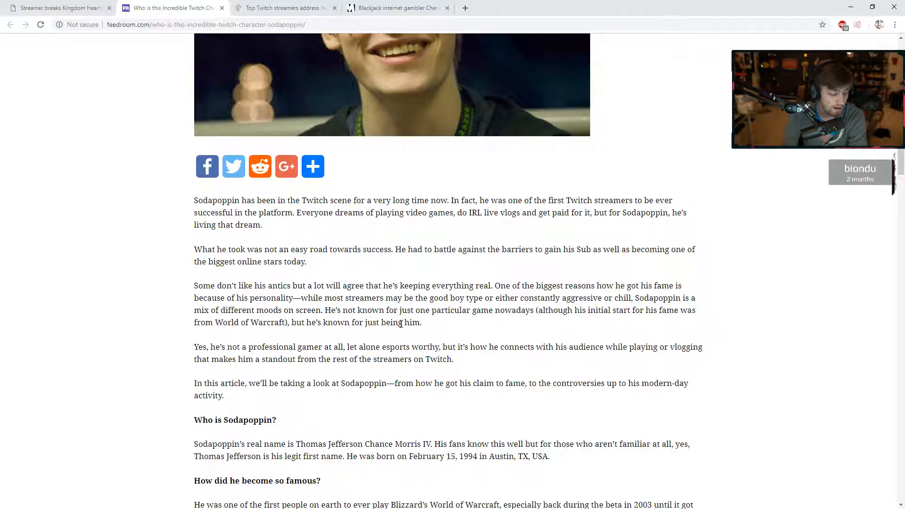
pyautogui.scroll(-3)
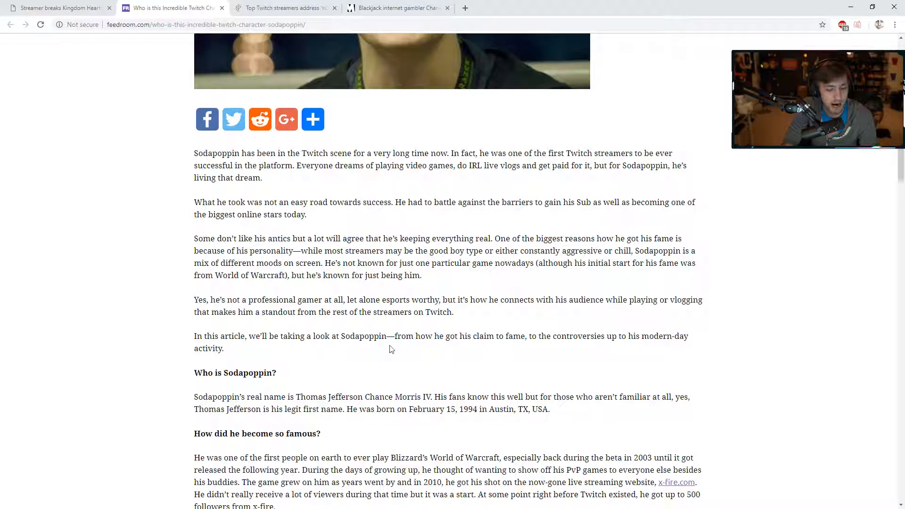
pyautogui.moveTo(526, 350)
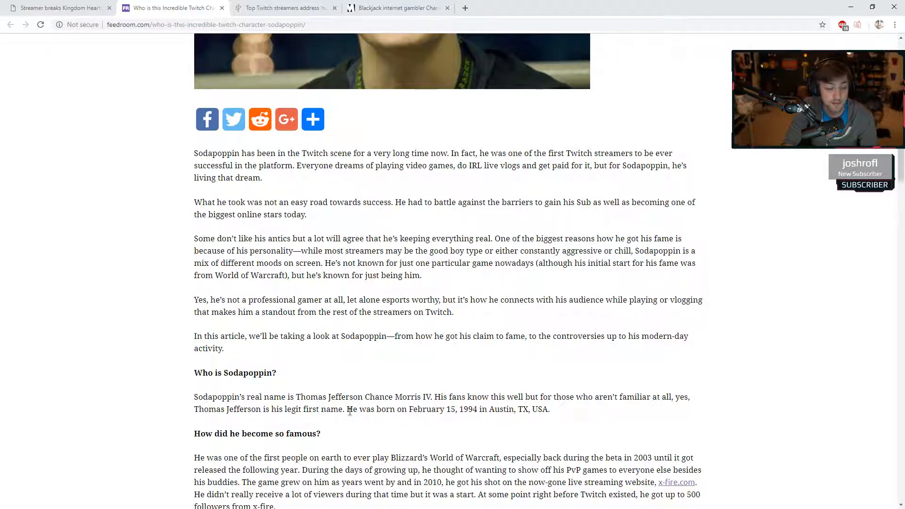
pyautogui.scroll(-3)
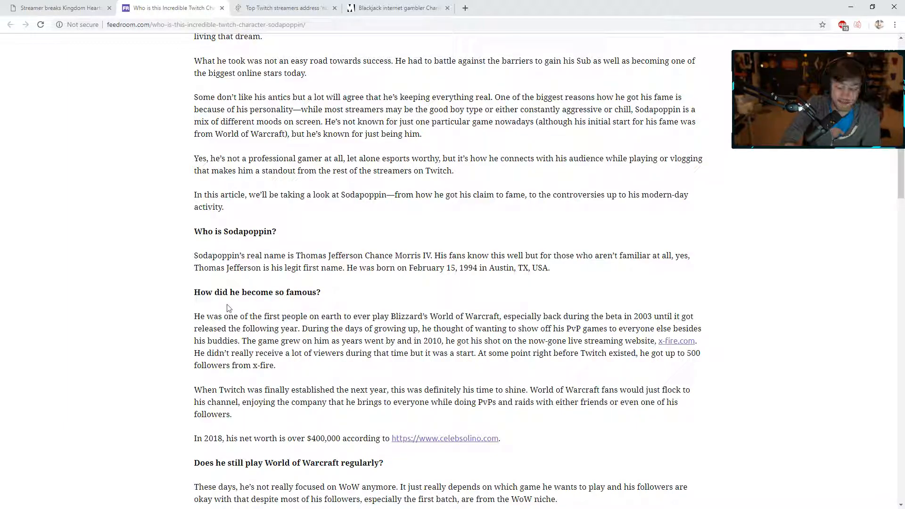
pyautogui.scroll(-3)
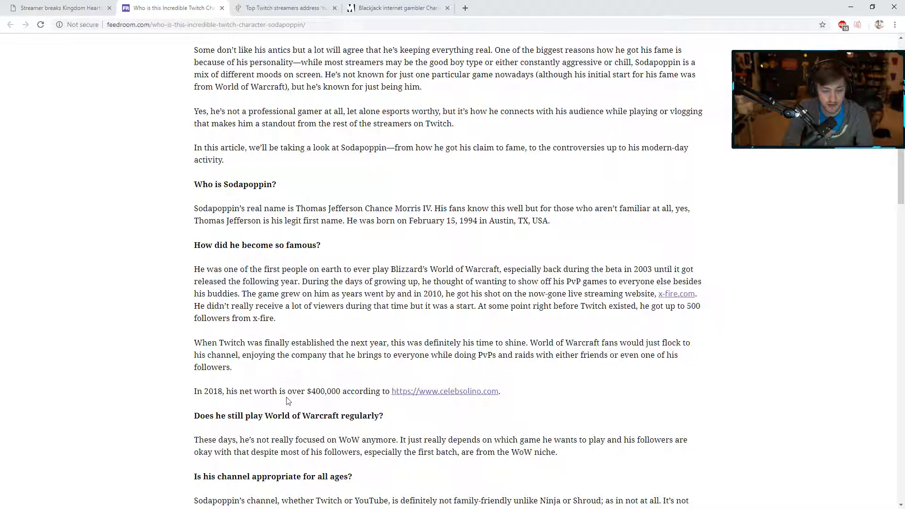
pyautogui.doubleClick(445, 391)
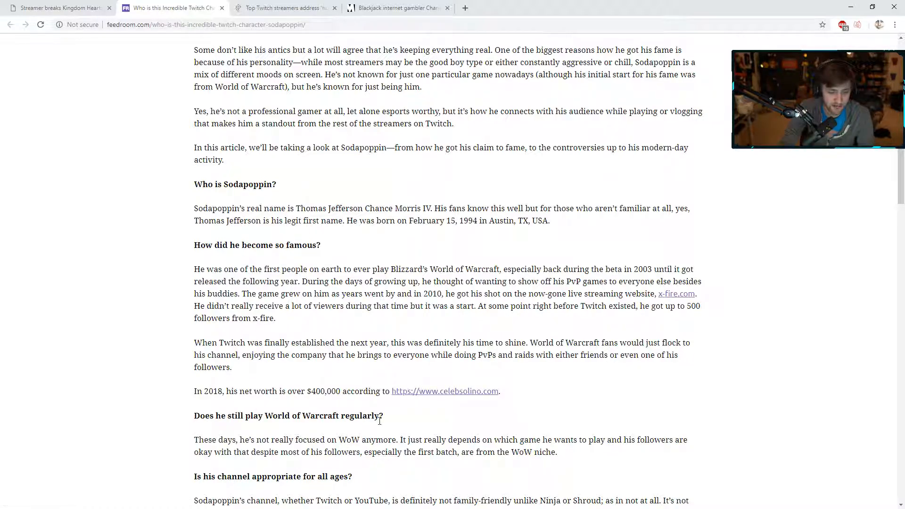
pyautogui.scroll(-3)
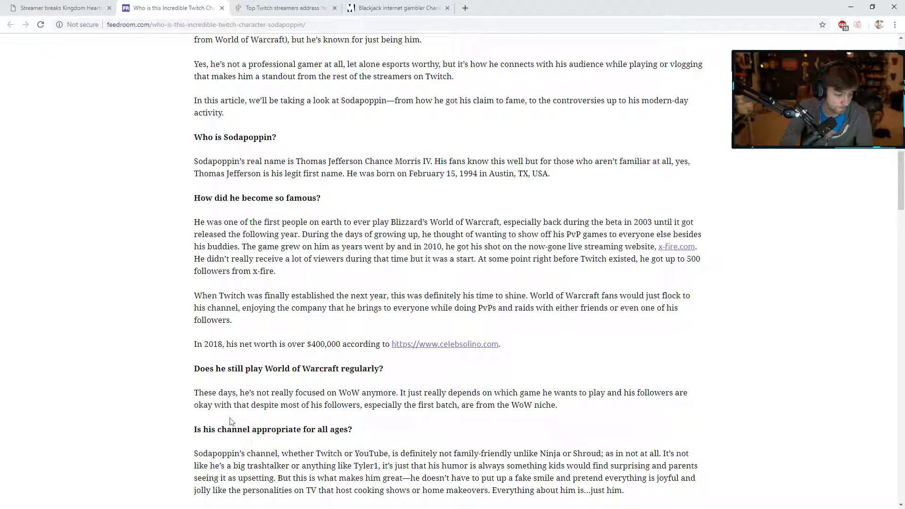
pyautogui.scroll(-3)
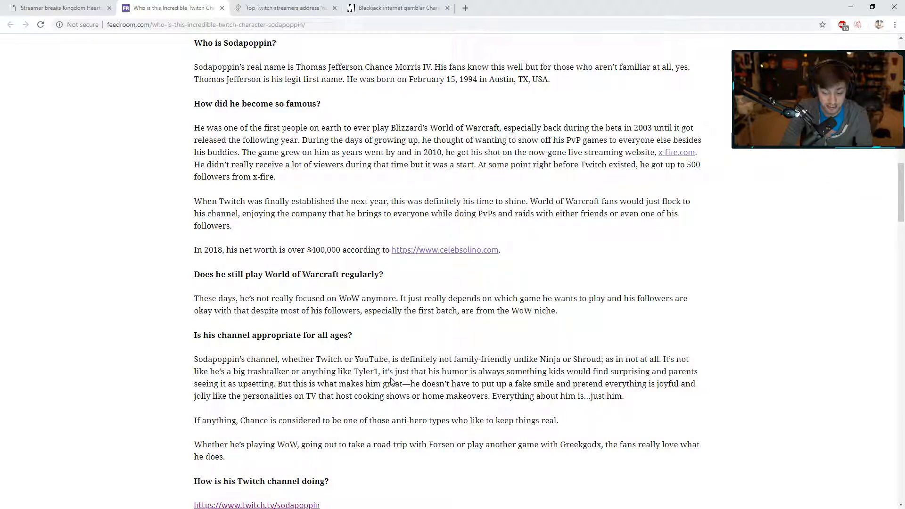
pyautogui.moveTo(274, 399)
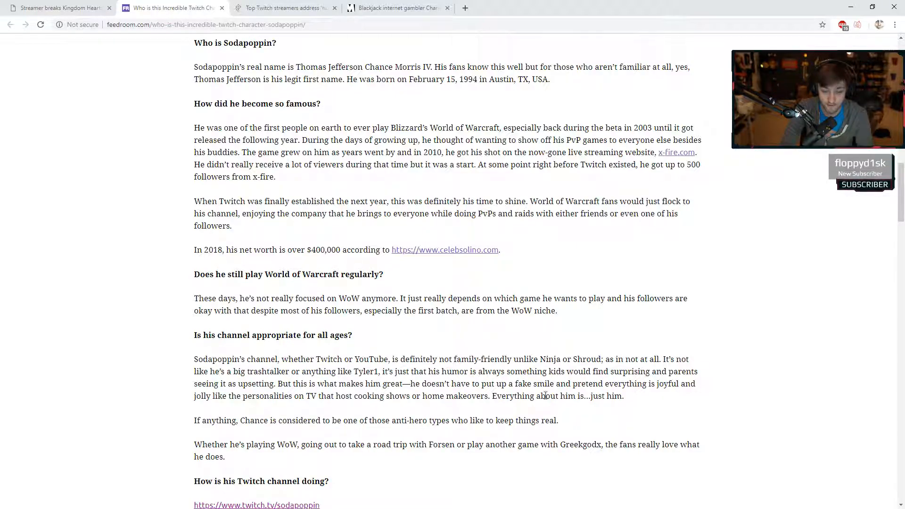
pyautogui.moveTo(211, 394)
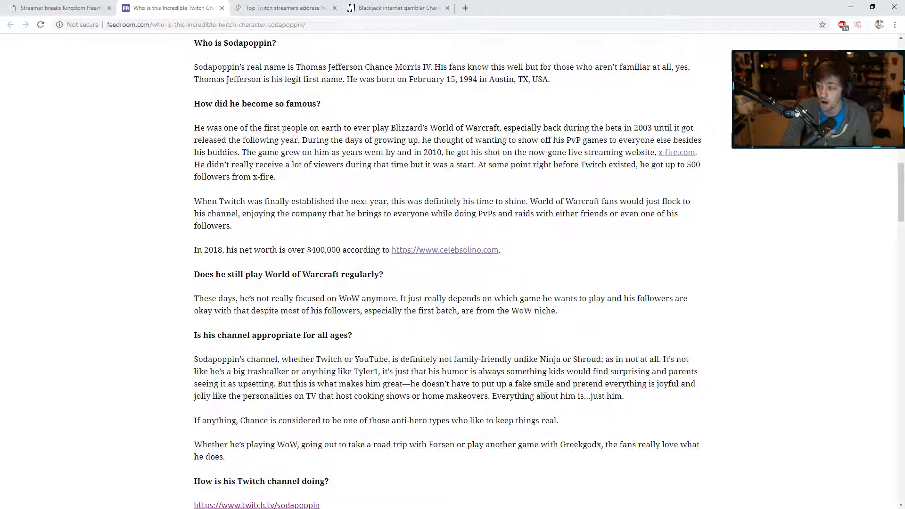
pyautogui.scroll(-3)
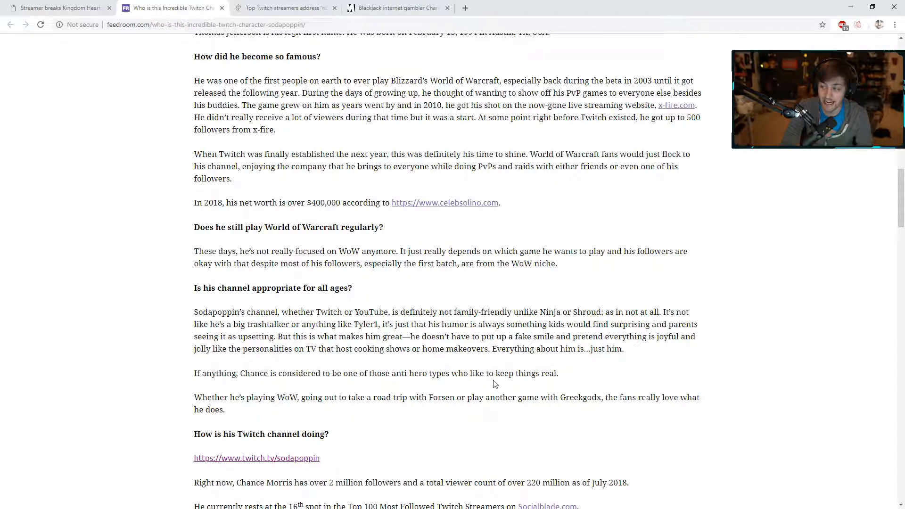
pyautogui.moveTo(237, 407)
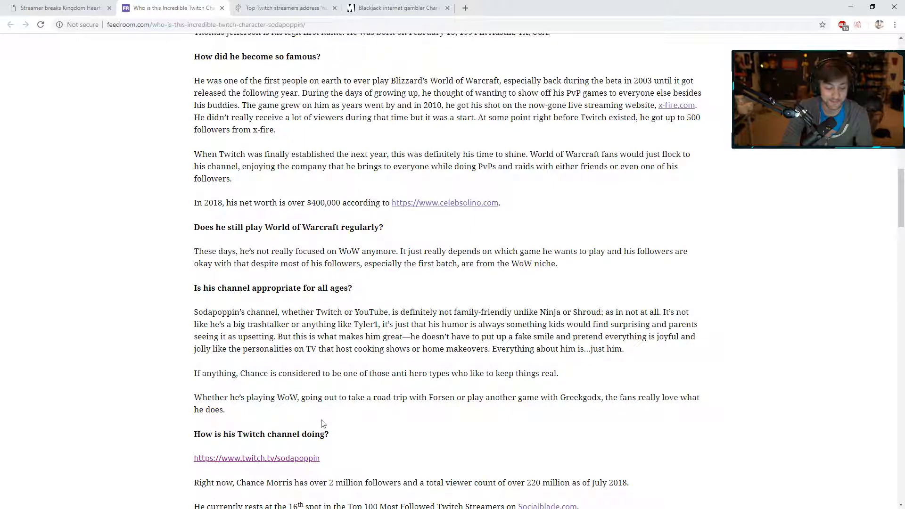
pyautogui.scroll(-3)
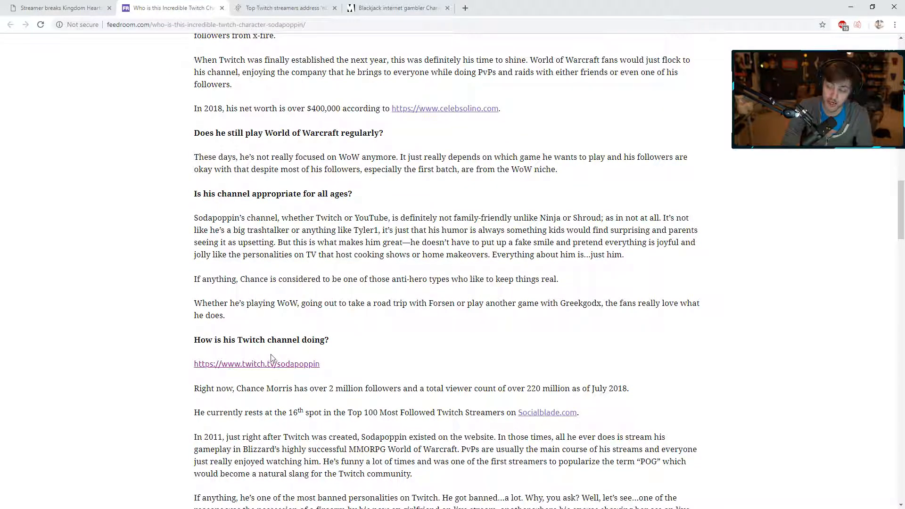
pyautogui.scroll(-3)
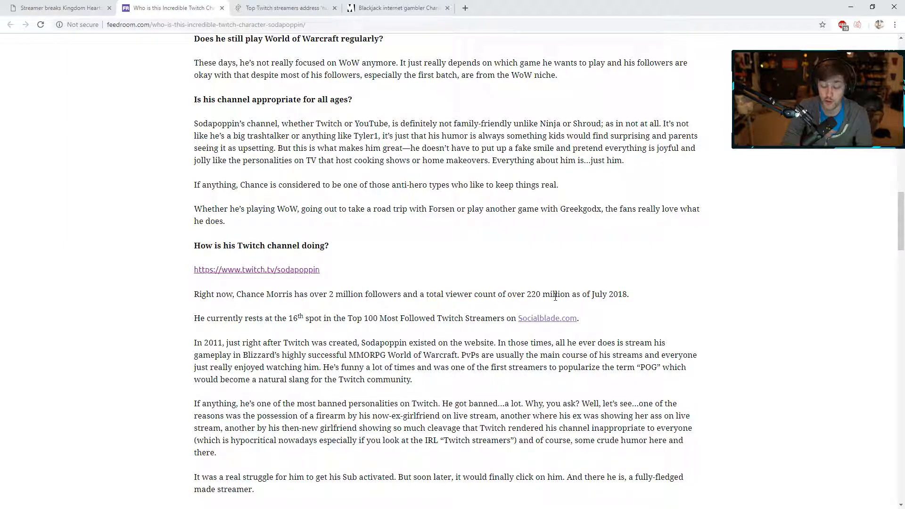
pyautogui.moveTo(396, 334)
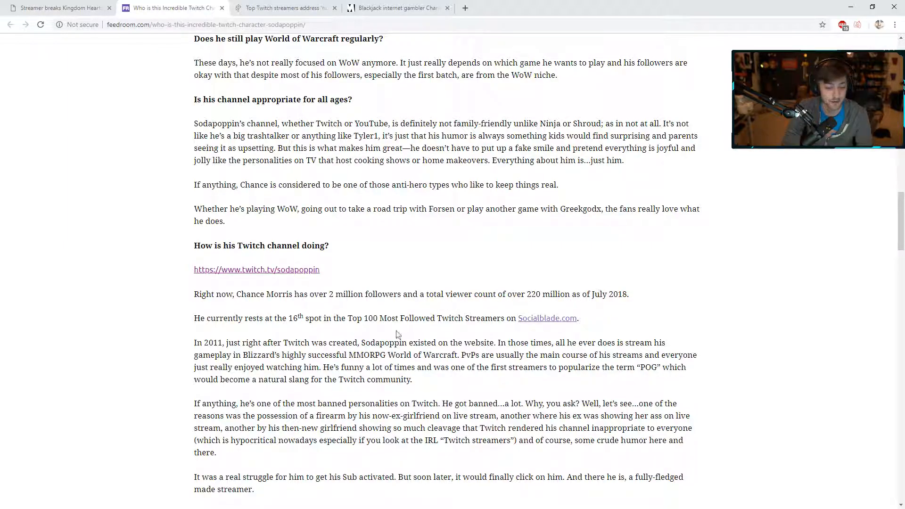
pyautogui.moveTo(225, 332)
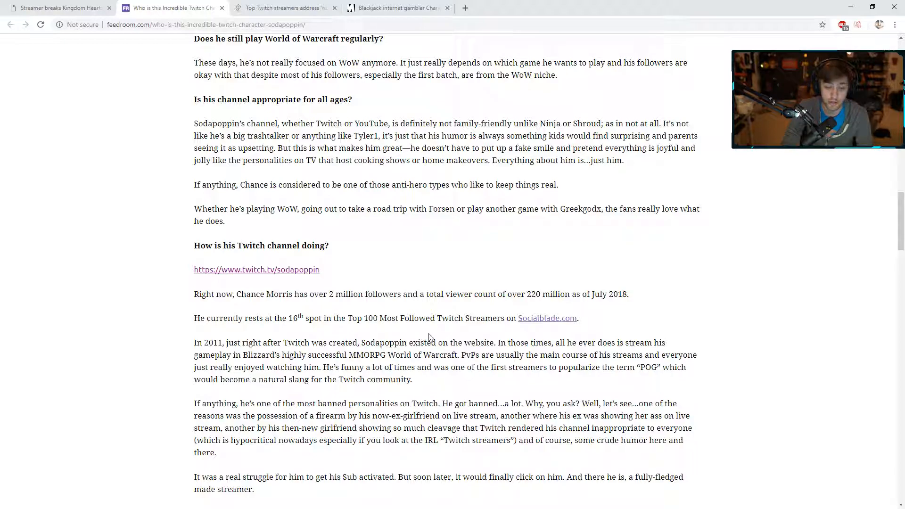
pyautogui.moveTo(245, 357)
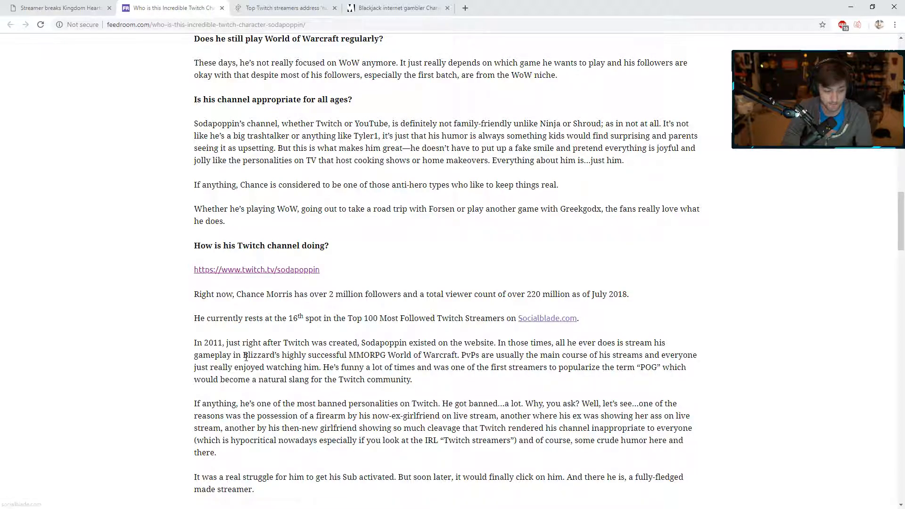
pyautogui.scroll(-3)
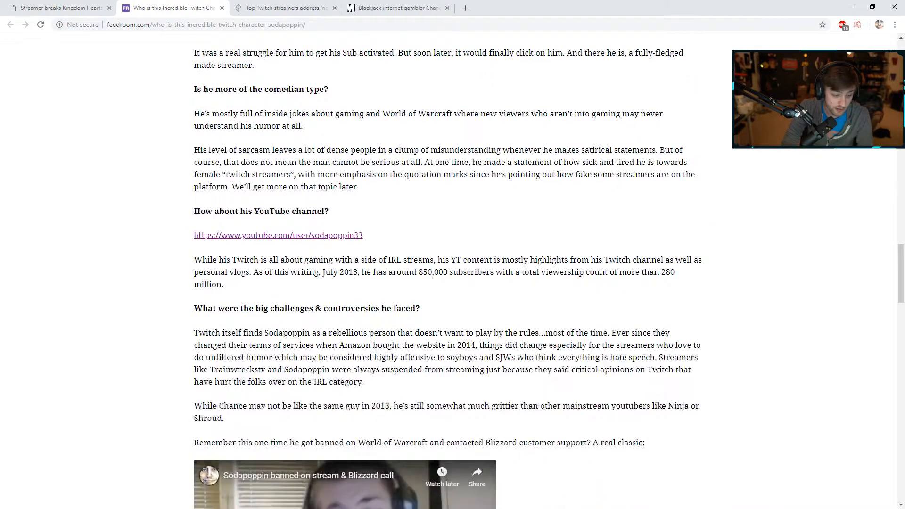
pyautogui.scroll(-3)
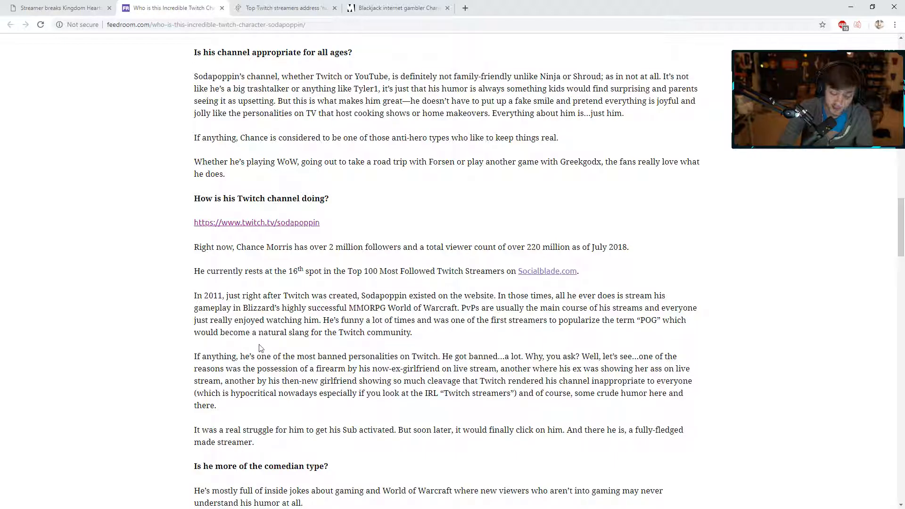
pyautogui.scroll(-3)
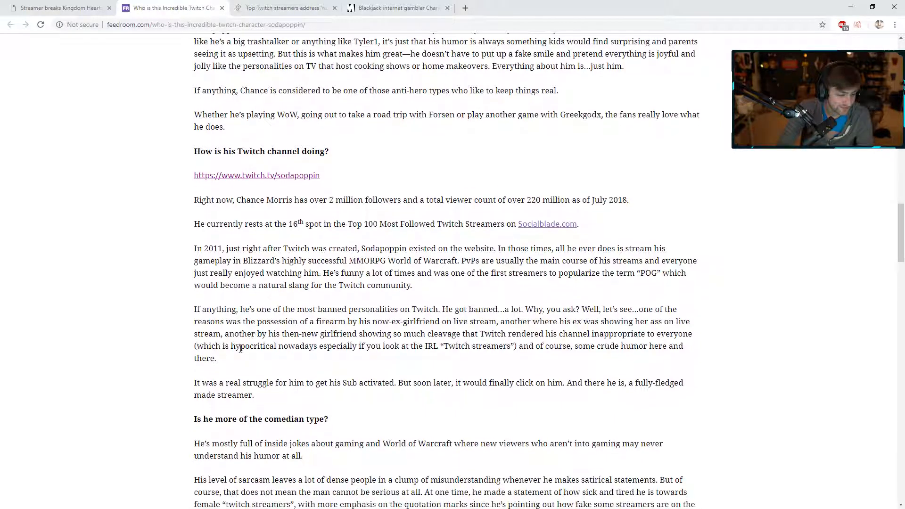
pyautogui.scroll(-3)
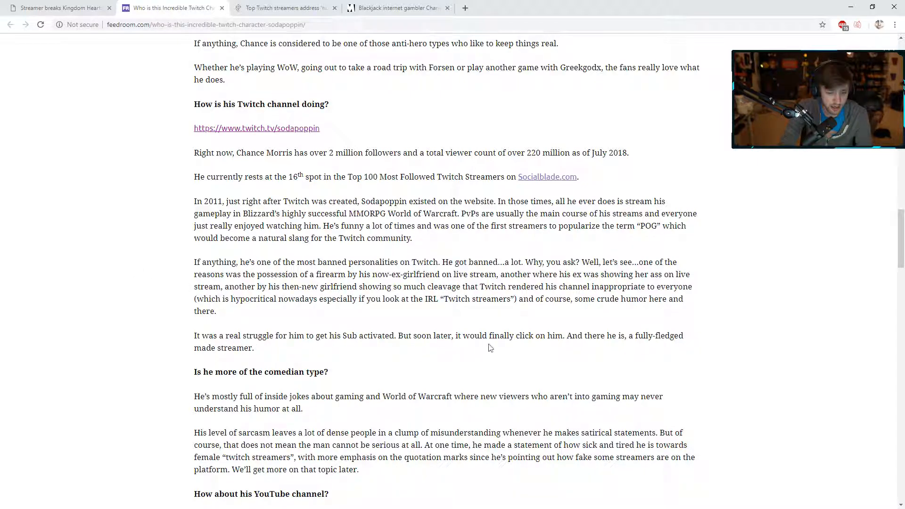
pyautogui.moveTo(632, 349)
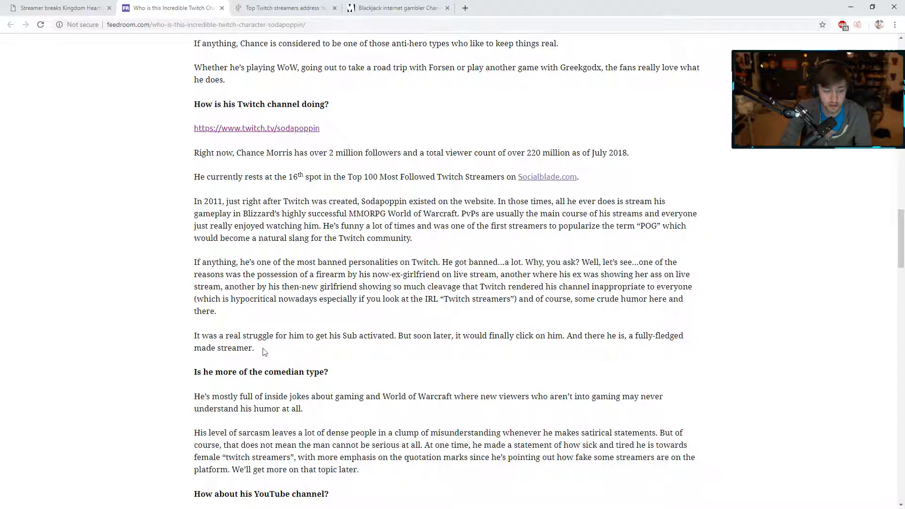
pyautogui.scroll(-3)
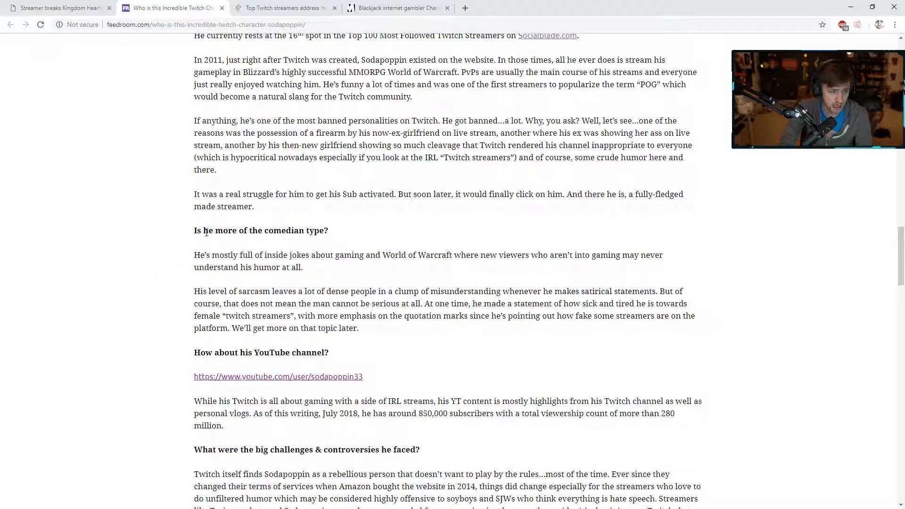
pyautogui.tripleClick(261, 230)
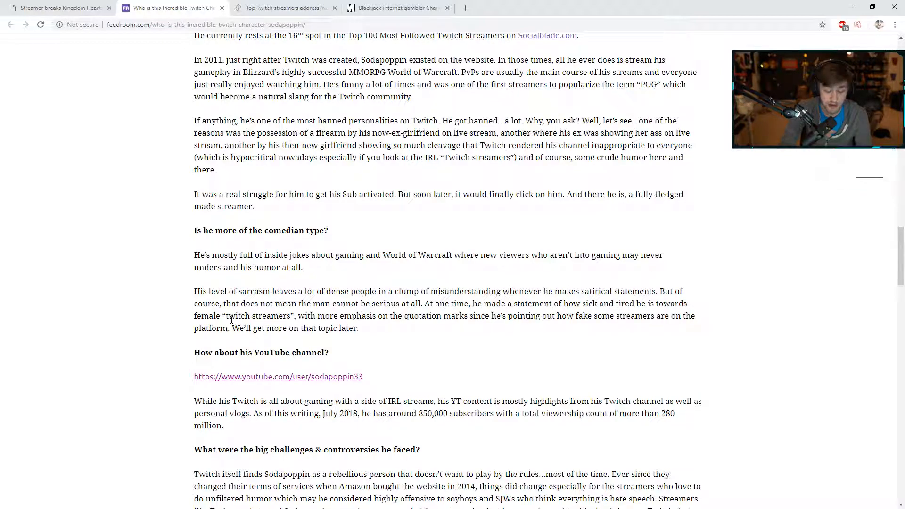
pyautogui.moveTo(390, 328)
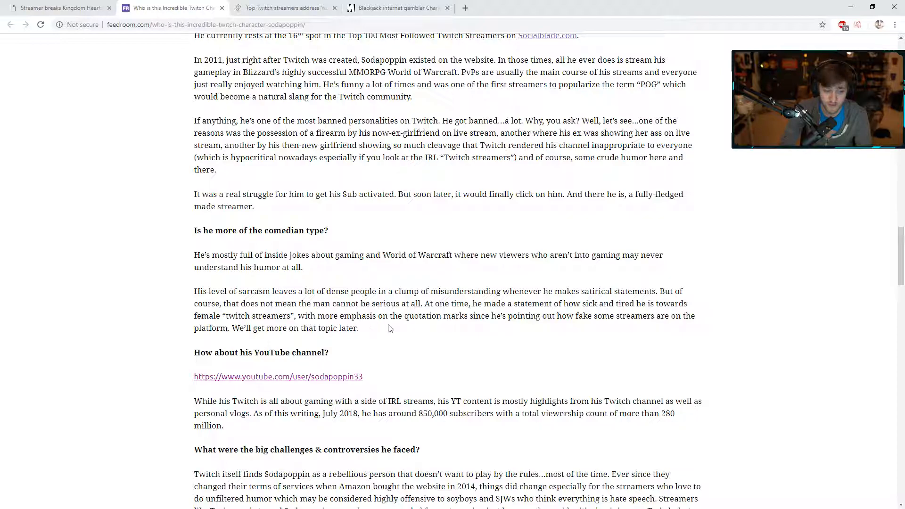
pyautogui.moveTo(557, 321)
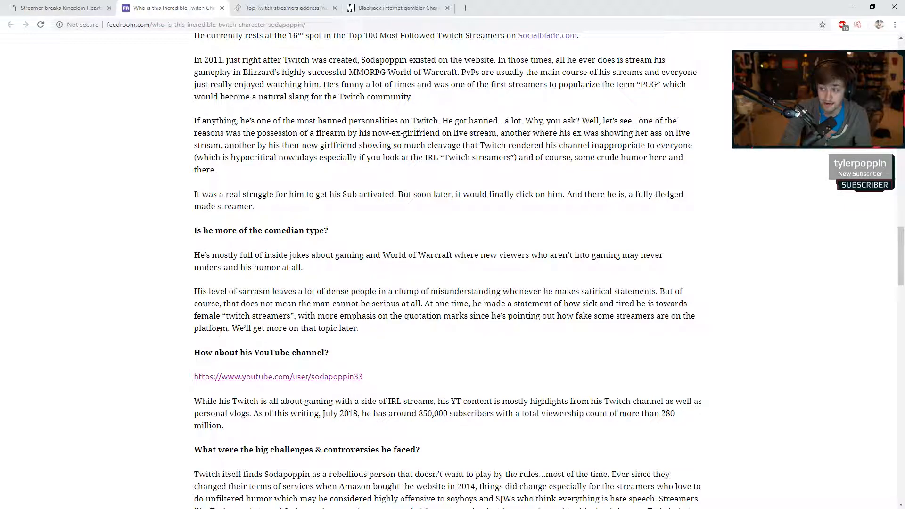
pyautogui.scroll(-3)
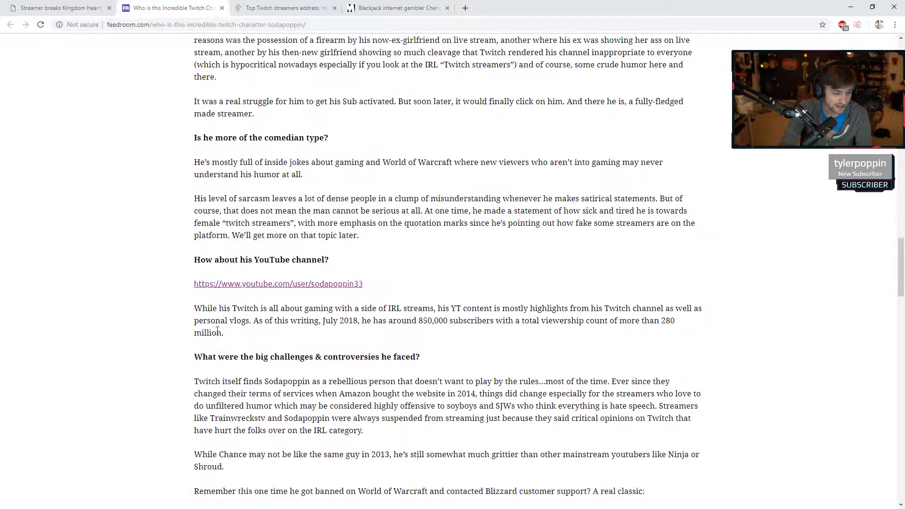
pyautogui.scroll(-3)
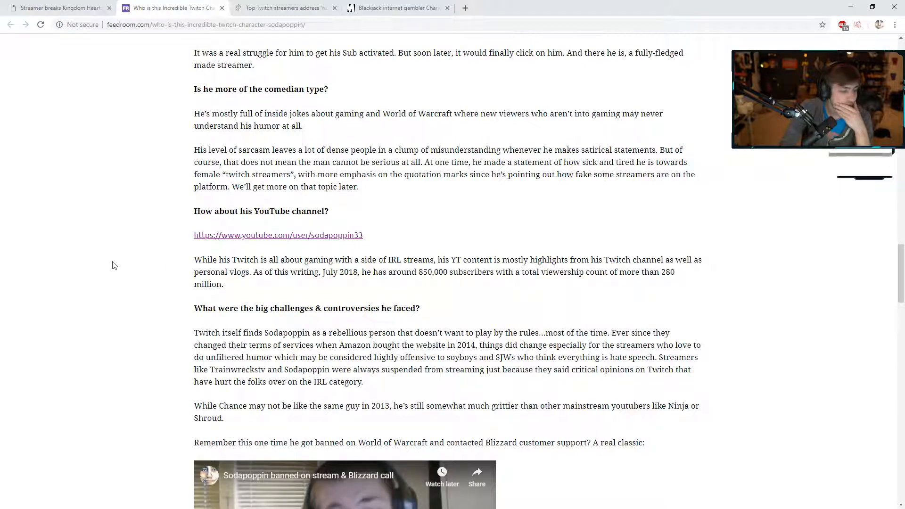
pyautogui.moveTo(164, 224)
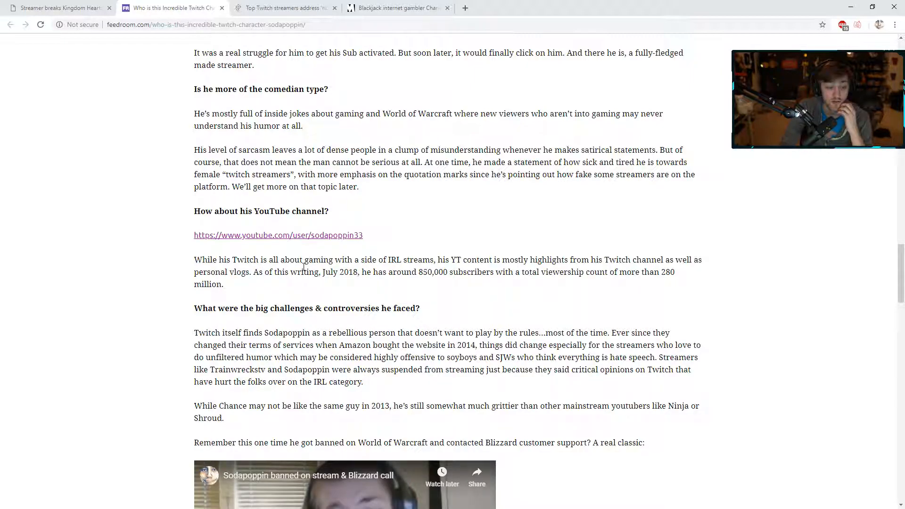
pyautogui.moveTo(580, 245)
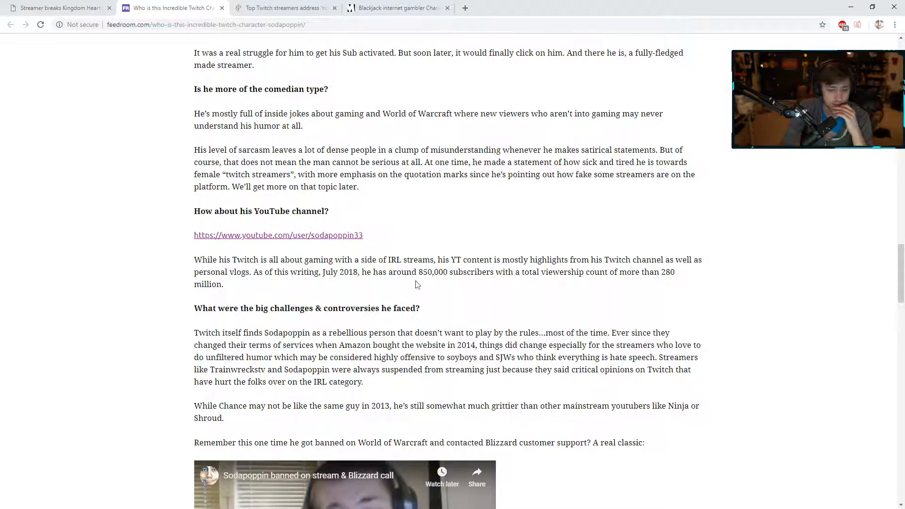
pyautogui.scroll(-3)
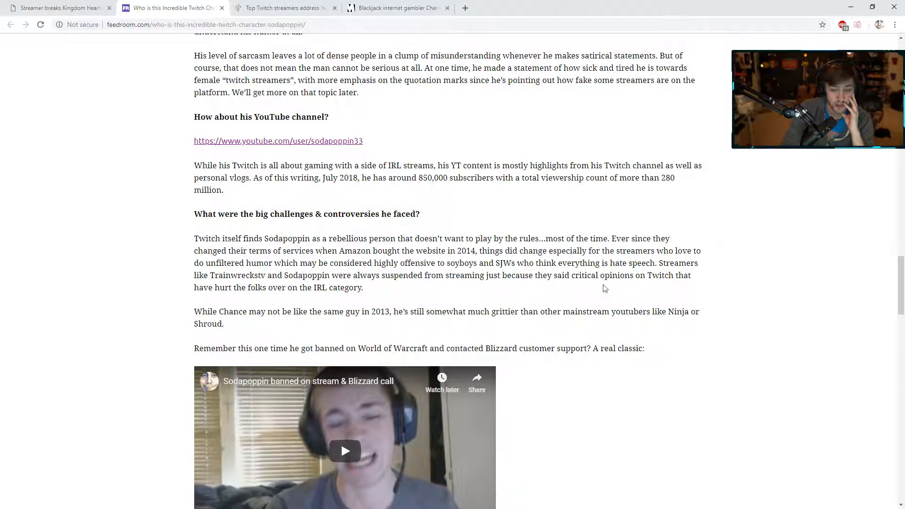
pyautogui.moveTo(246, 303)
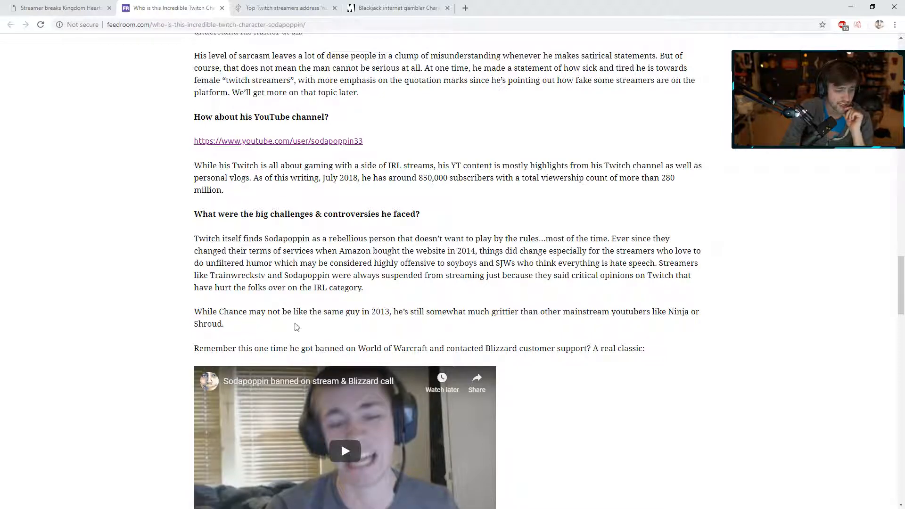
pyautogui.moveTo(385, 324)
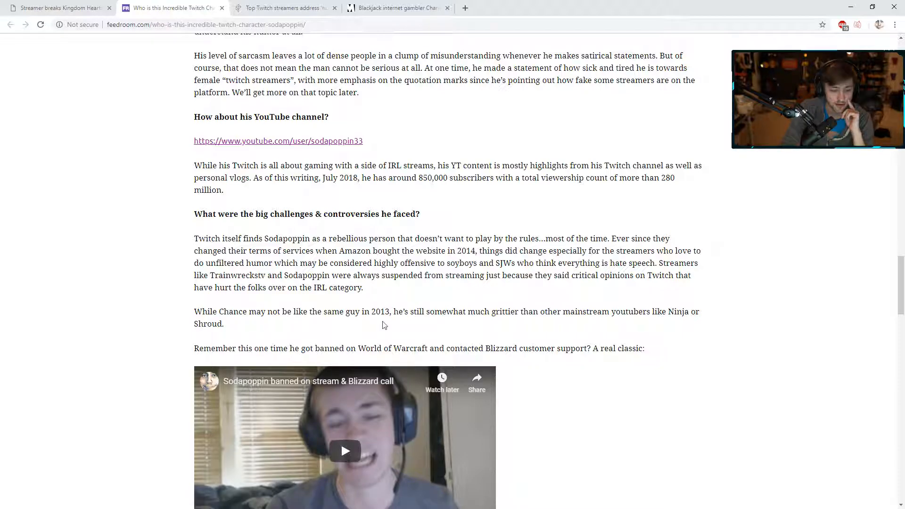
pyautogui.moveTo(538, 325)
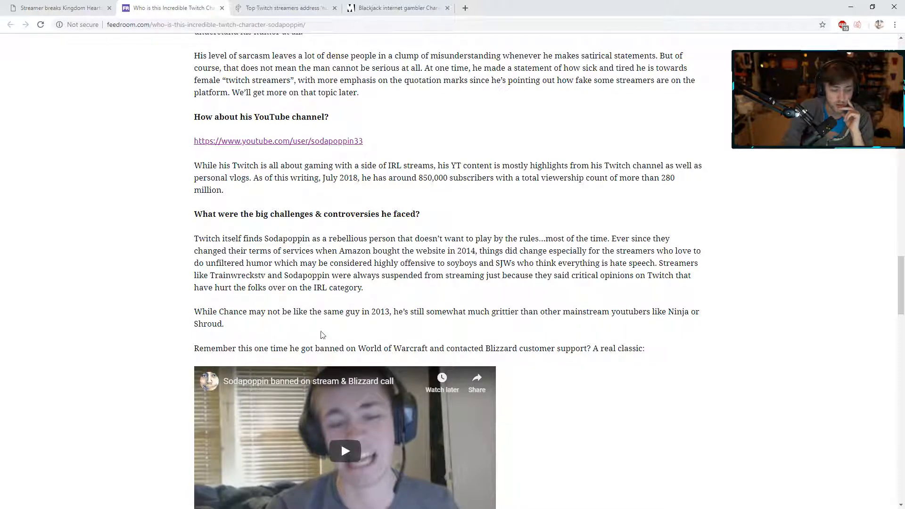
pyautogui.scroll(-3)
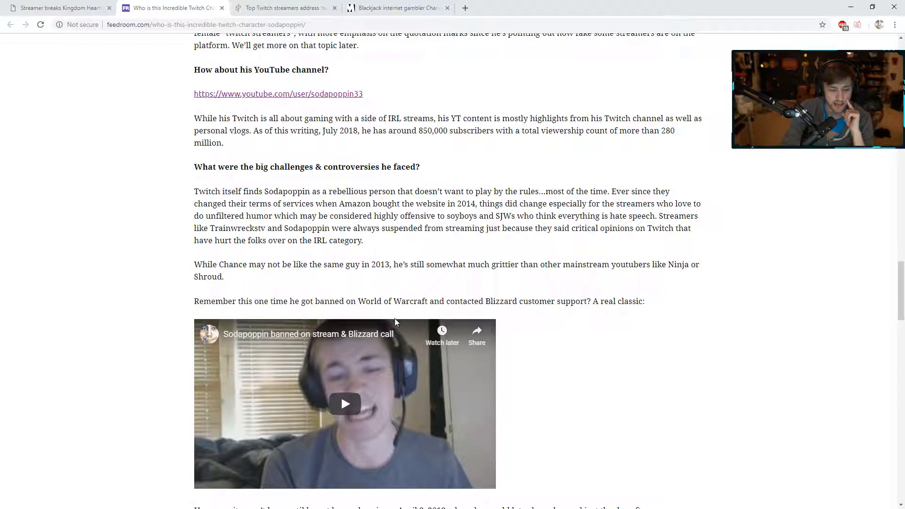
# Step: Scroll the FeedRoom article to the April 2018 Twitch ban video and embedded 2015 tweet
pyautogui.scroll(-3)
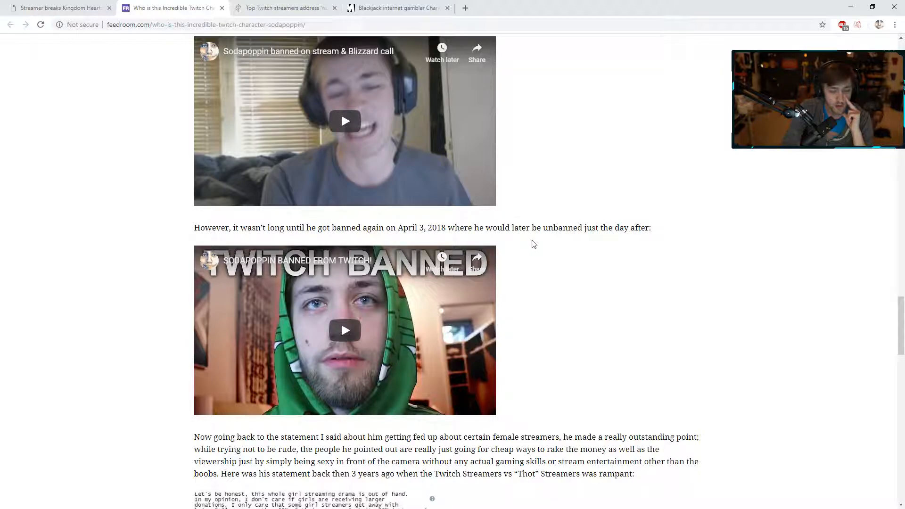
pyautogui.moveTo(460, 277)
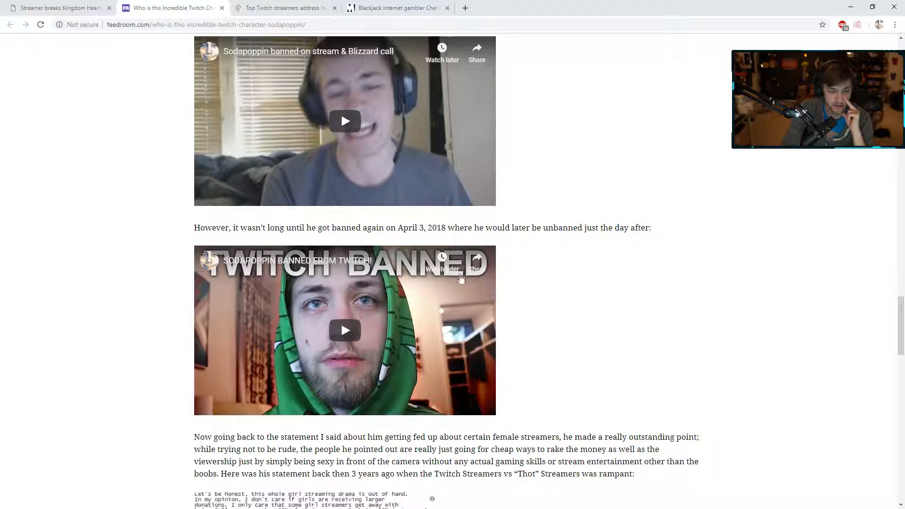
pyautogui.scroll(-3)
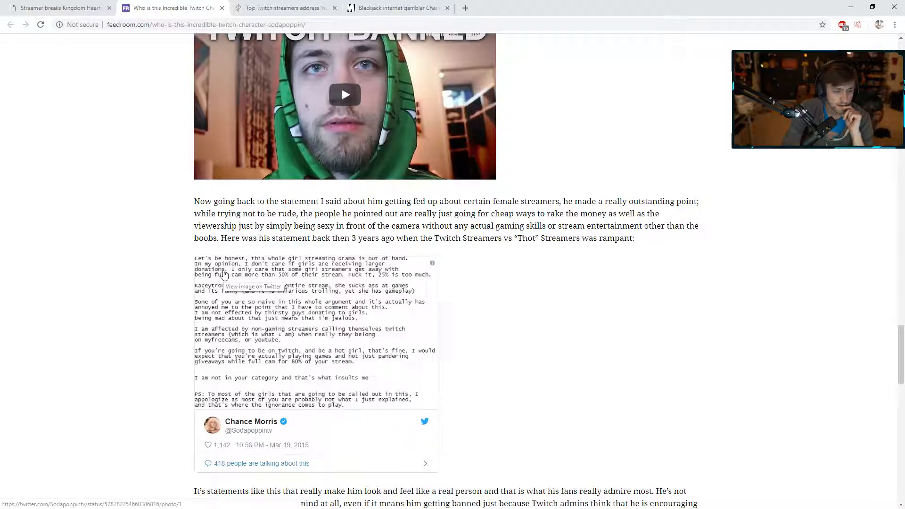
pyautogui.moveTo(161, 283)
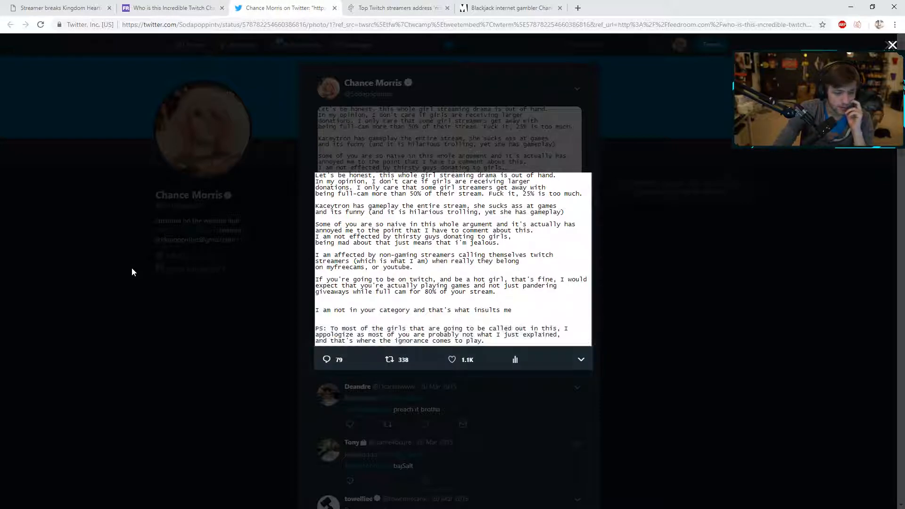
pyautogui.moveTo(265, 335)
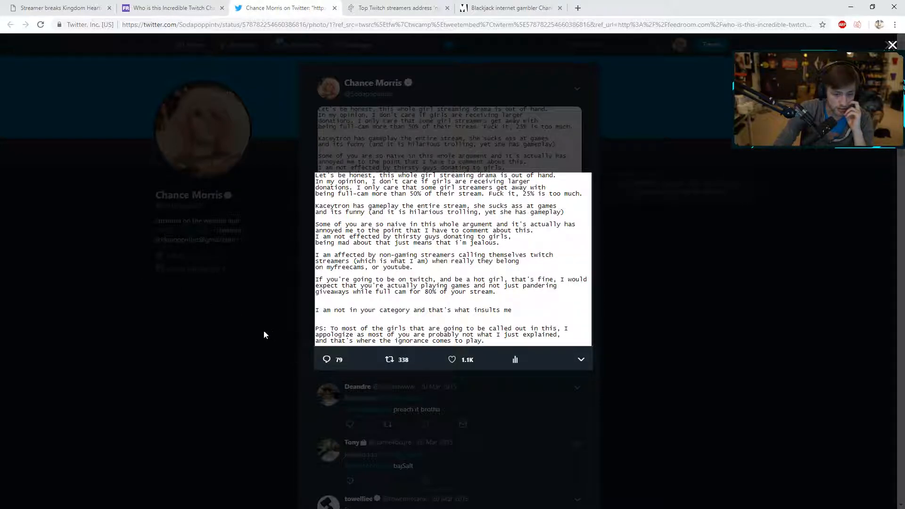
pyautogui.moveTo(252, 335)
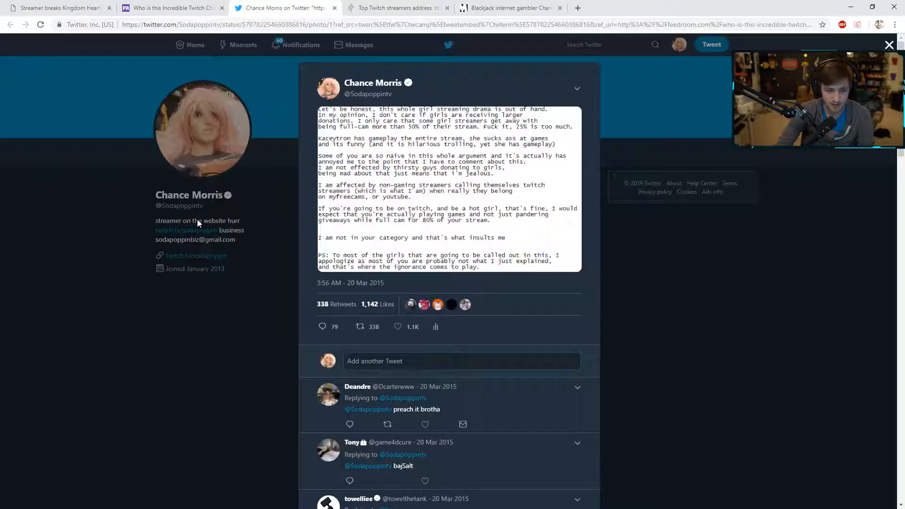
# Step: Close the Twitter tab and read the FeedRoom Sodapoppin article down to its closing section
pyautogui.click(887, 45)
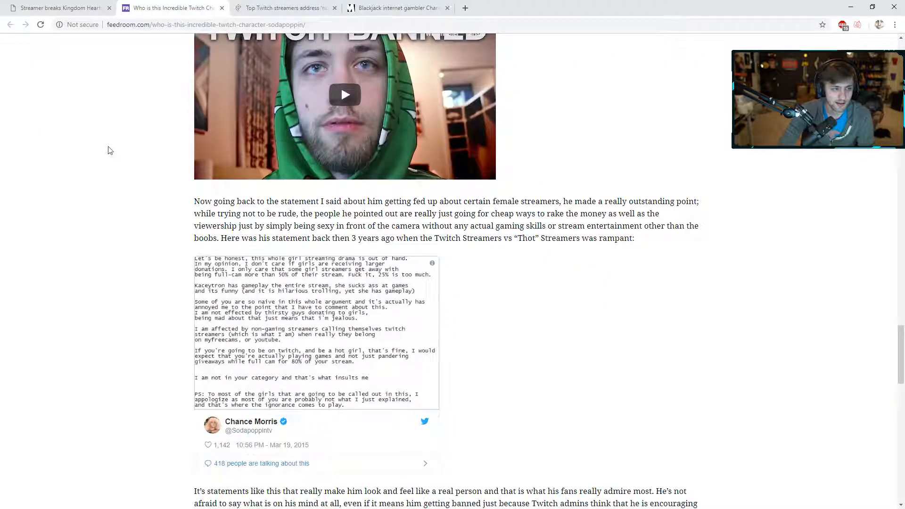
pyautogui.scroll(-3)
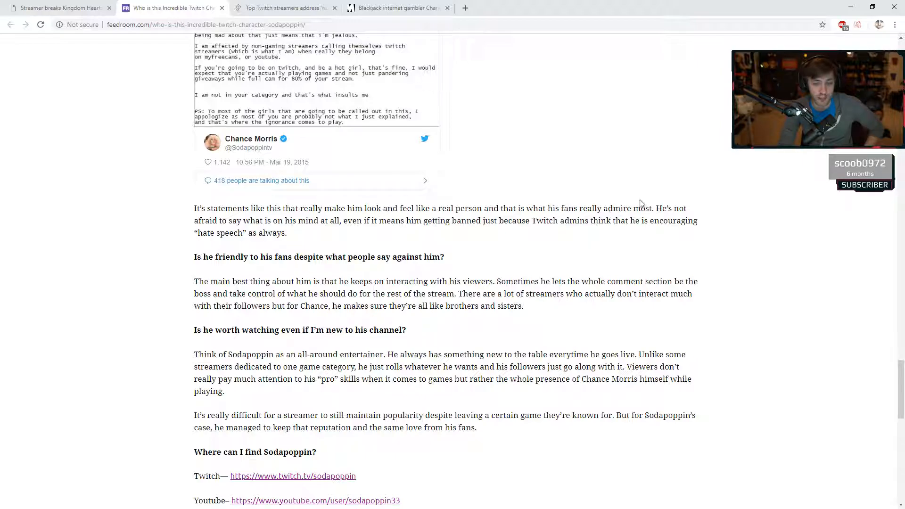
pyautogui.moveTo(379, 239)
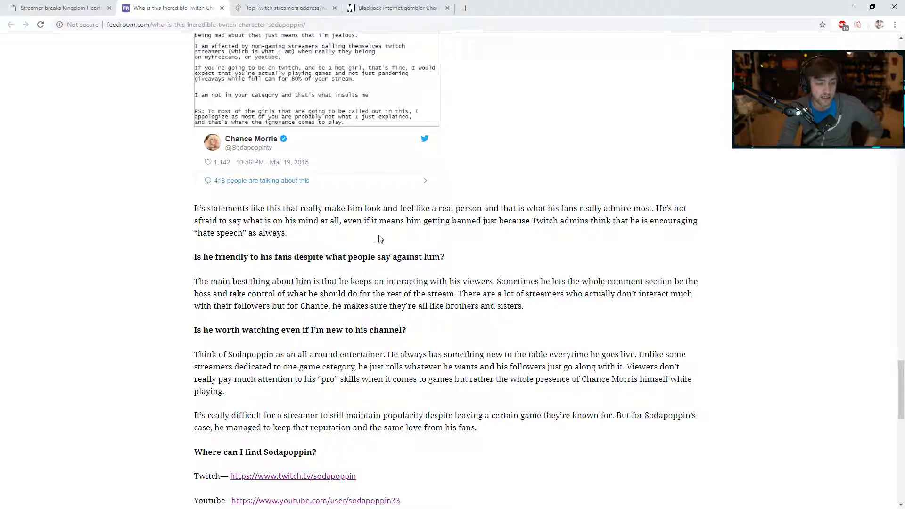
pyautogui.moveTo(460, 238)
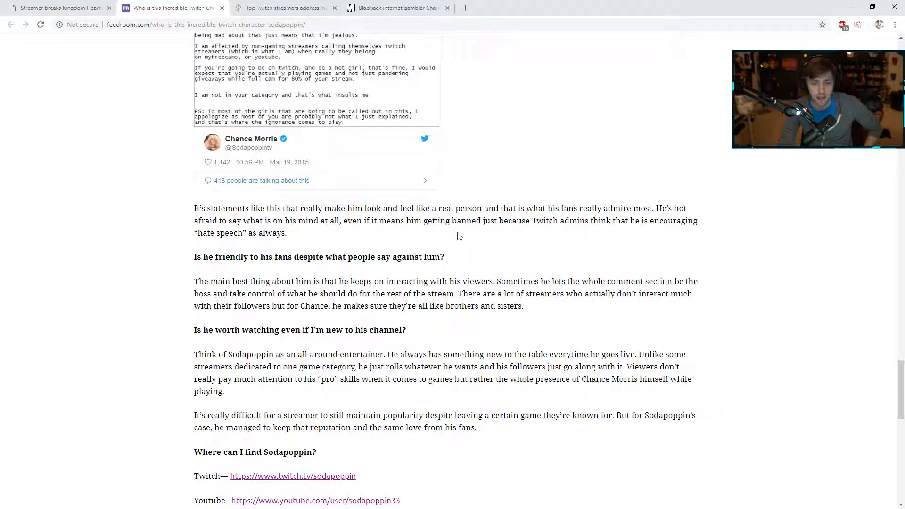
pyautogui.moveTo(240, 220); pyautogui.dragTo(287, 232)
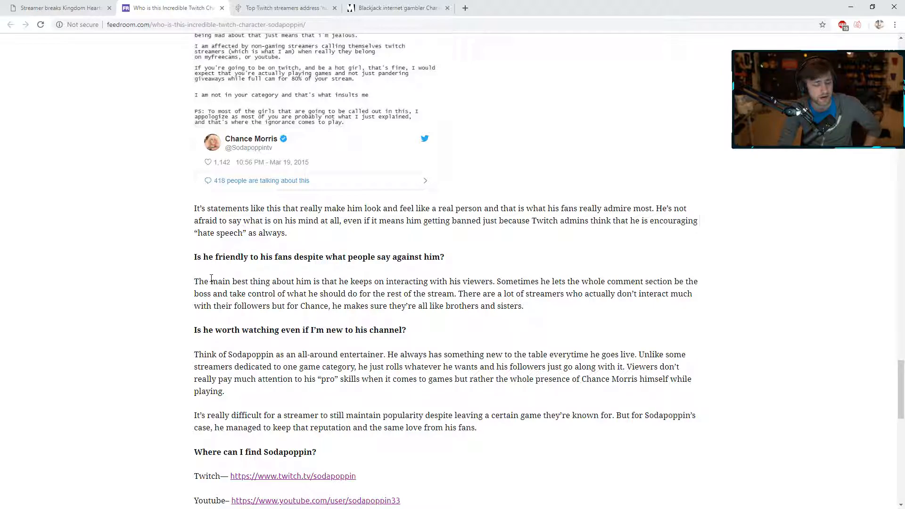
pyautogui.scroll(-3)
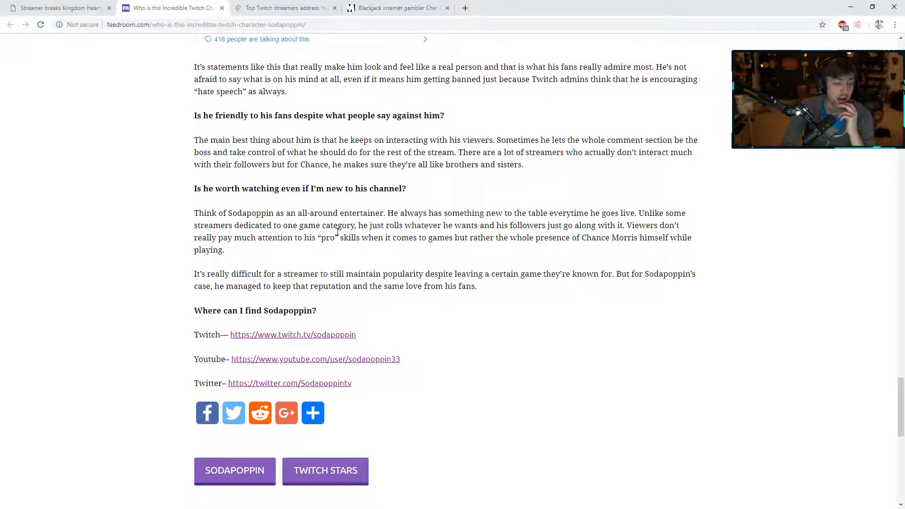
pyautogui.scroll(-3)
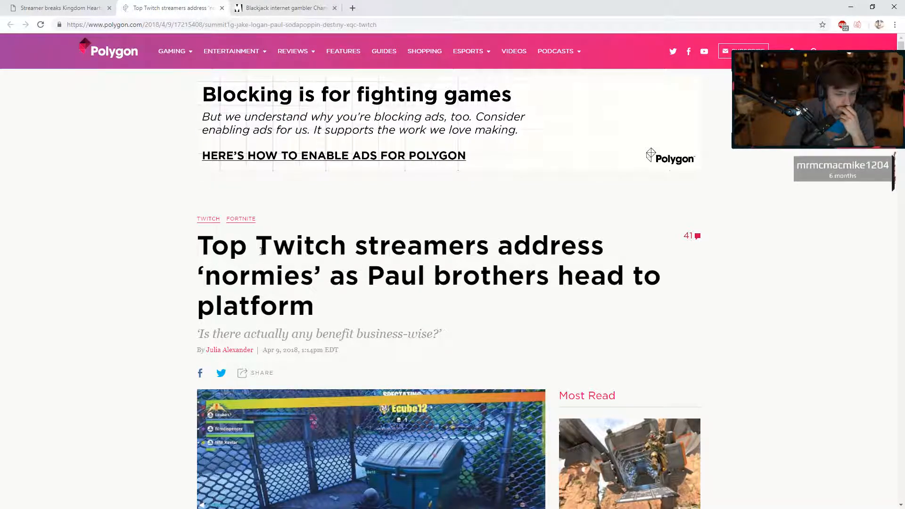
# Step: Close the Arcynewsy Kingdom Hearts 3 tab, leaving only Metro's blackjack tantrum article
pyautogui.scroll(-3)
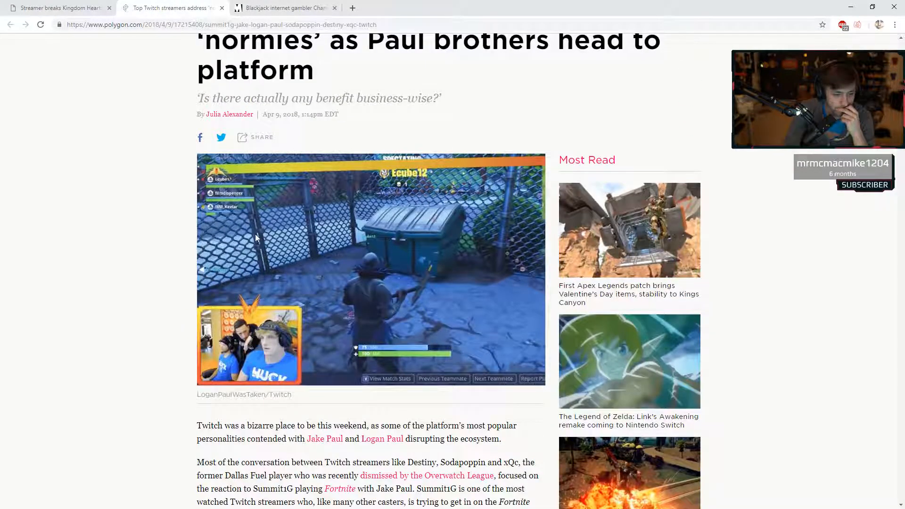
pyautogui.scroll(-3)
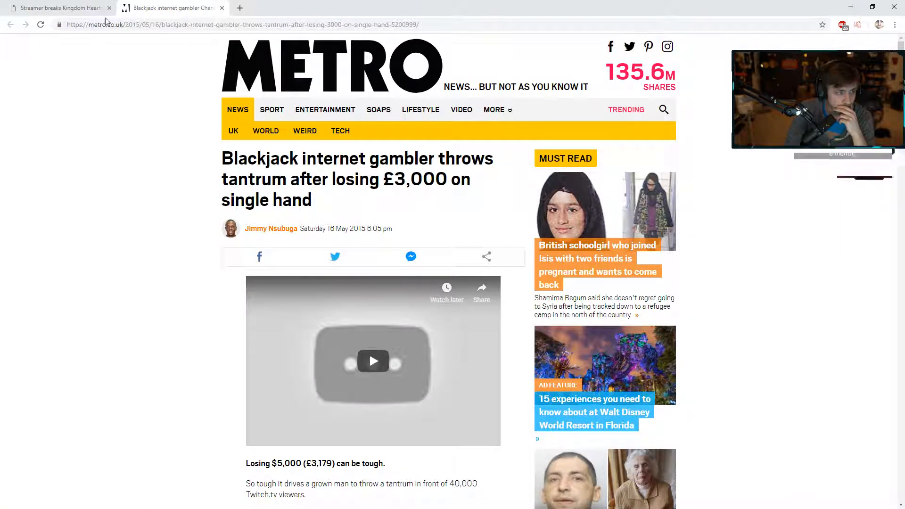
pyautogui.click(55, 7)
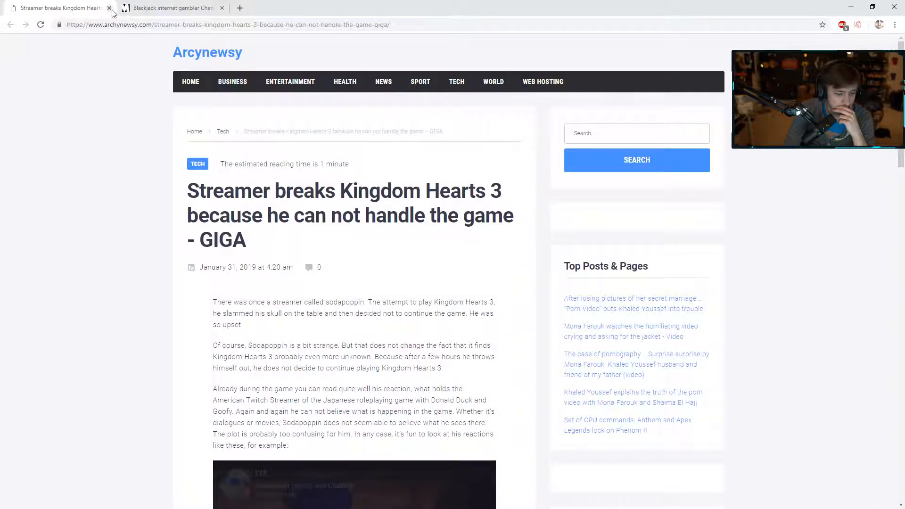
pyautogui.click(109, 8)
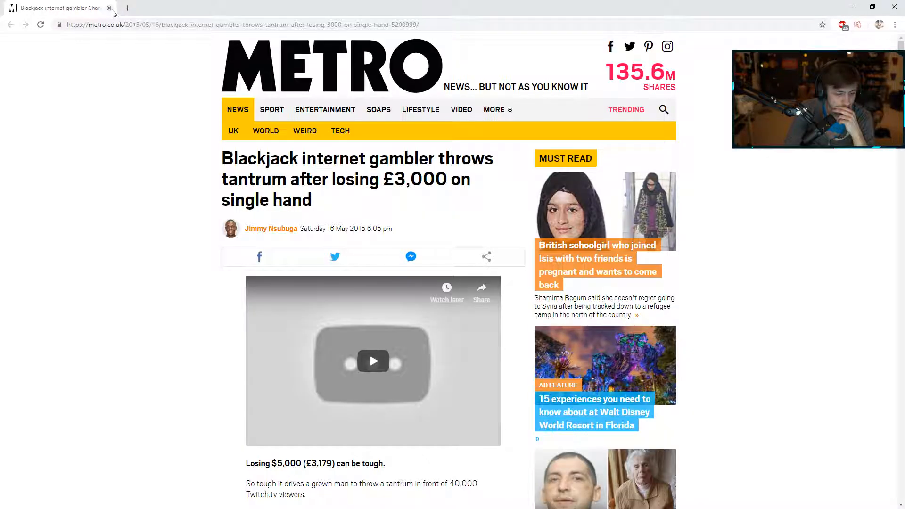
pyautogui.moveTo(167, 146)
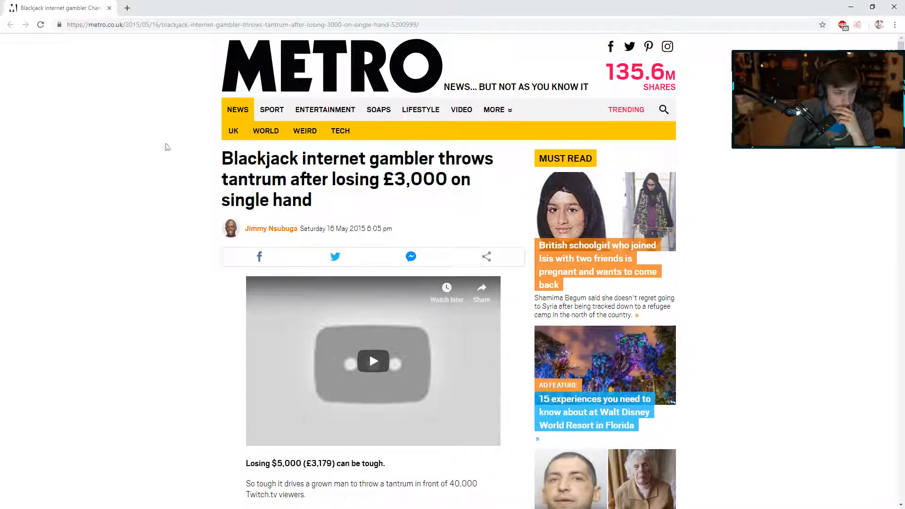